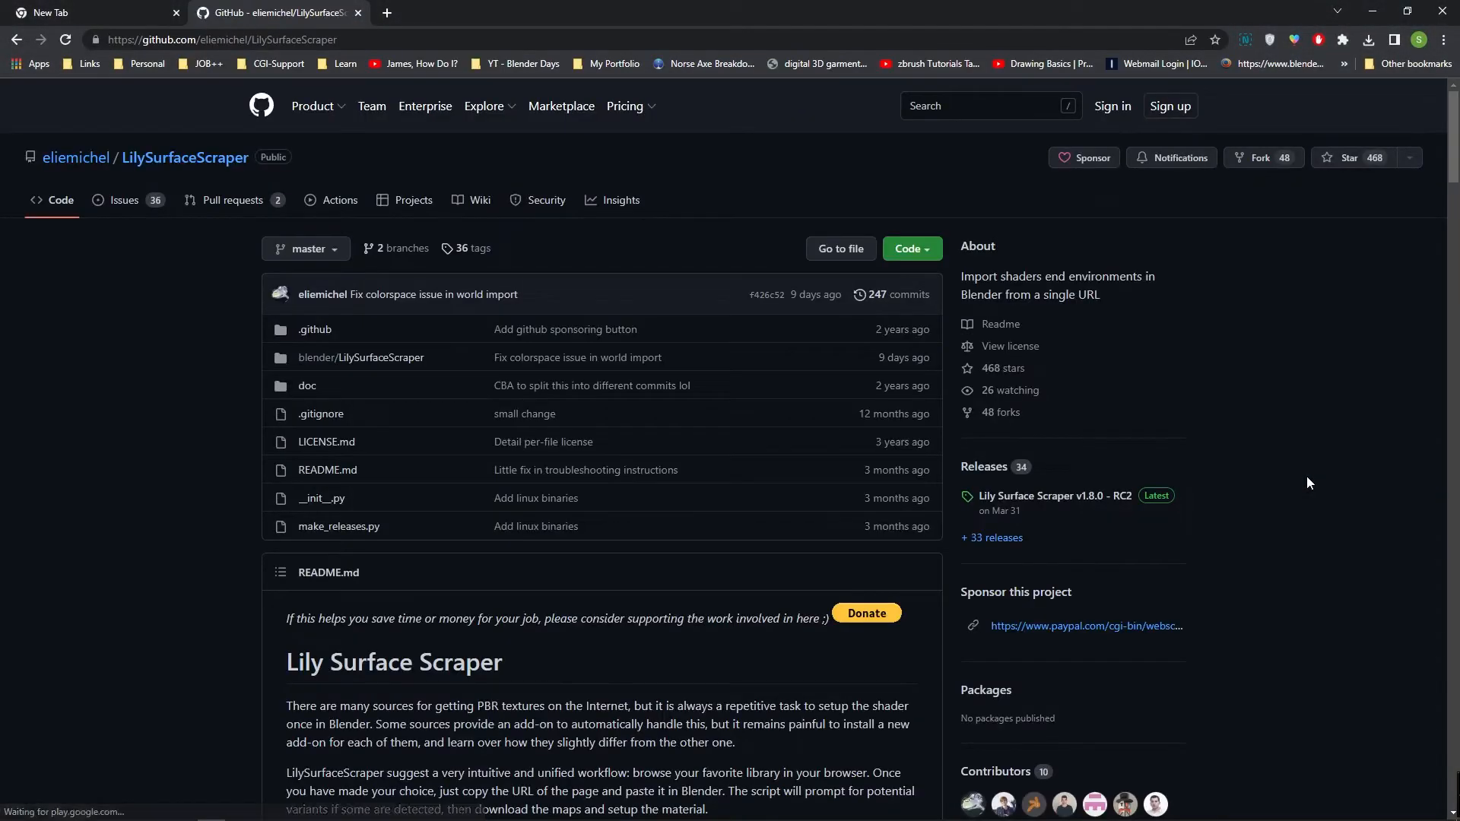
mouse_move(1166, 514)
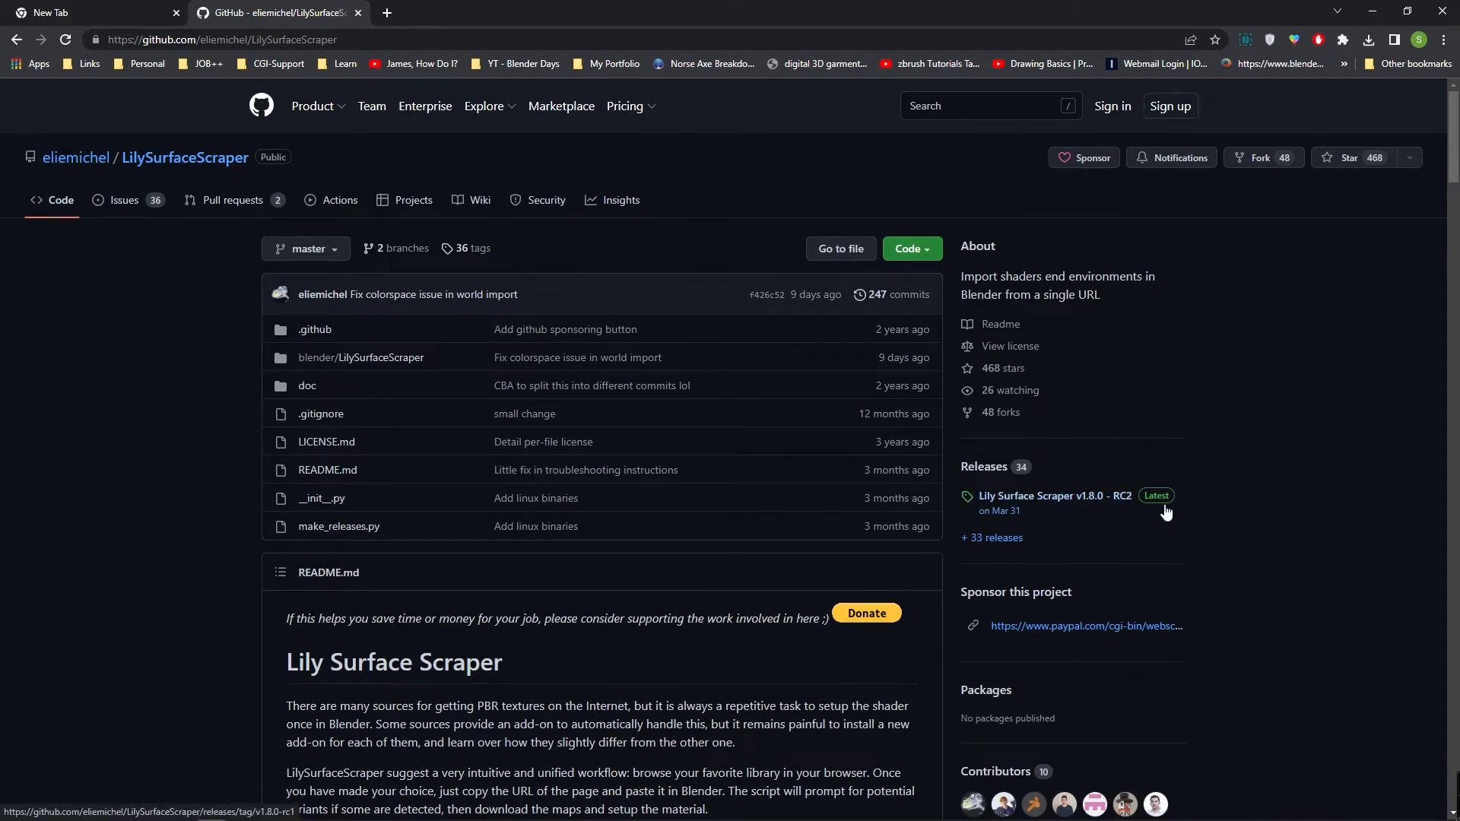
Step: Open the v1.8.0-RC2 release page and download LilySurfaceScraper-v1.8.0-rc2.zip
scroll(down, 3)
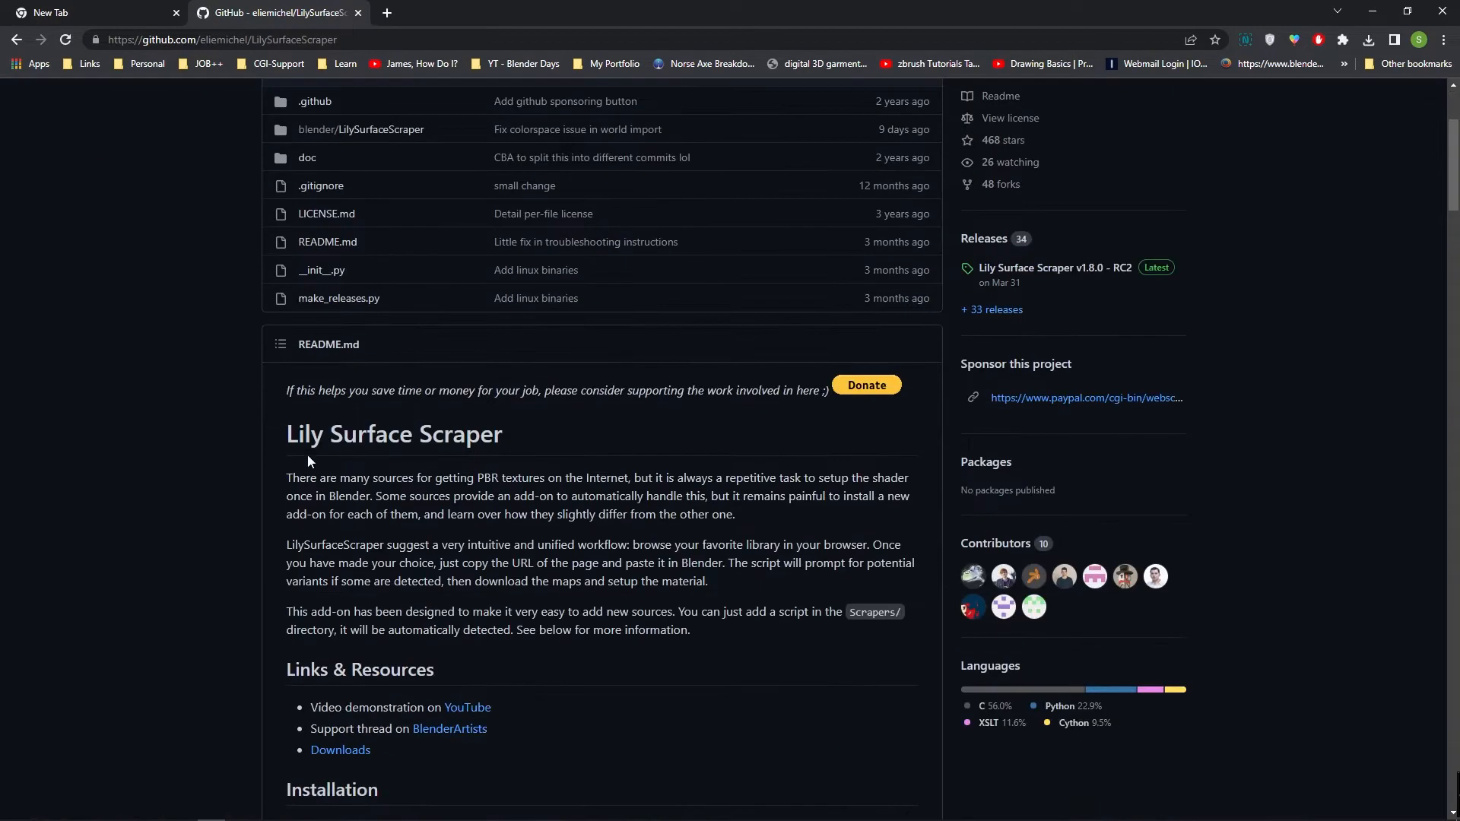
scroll(down, 3)
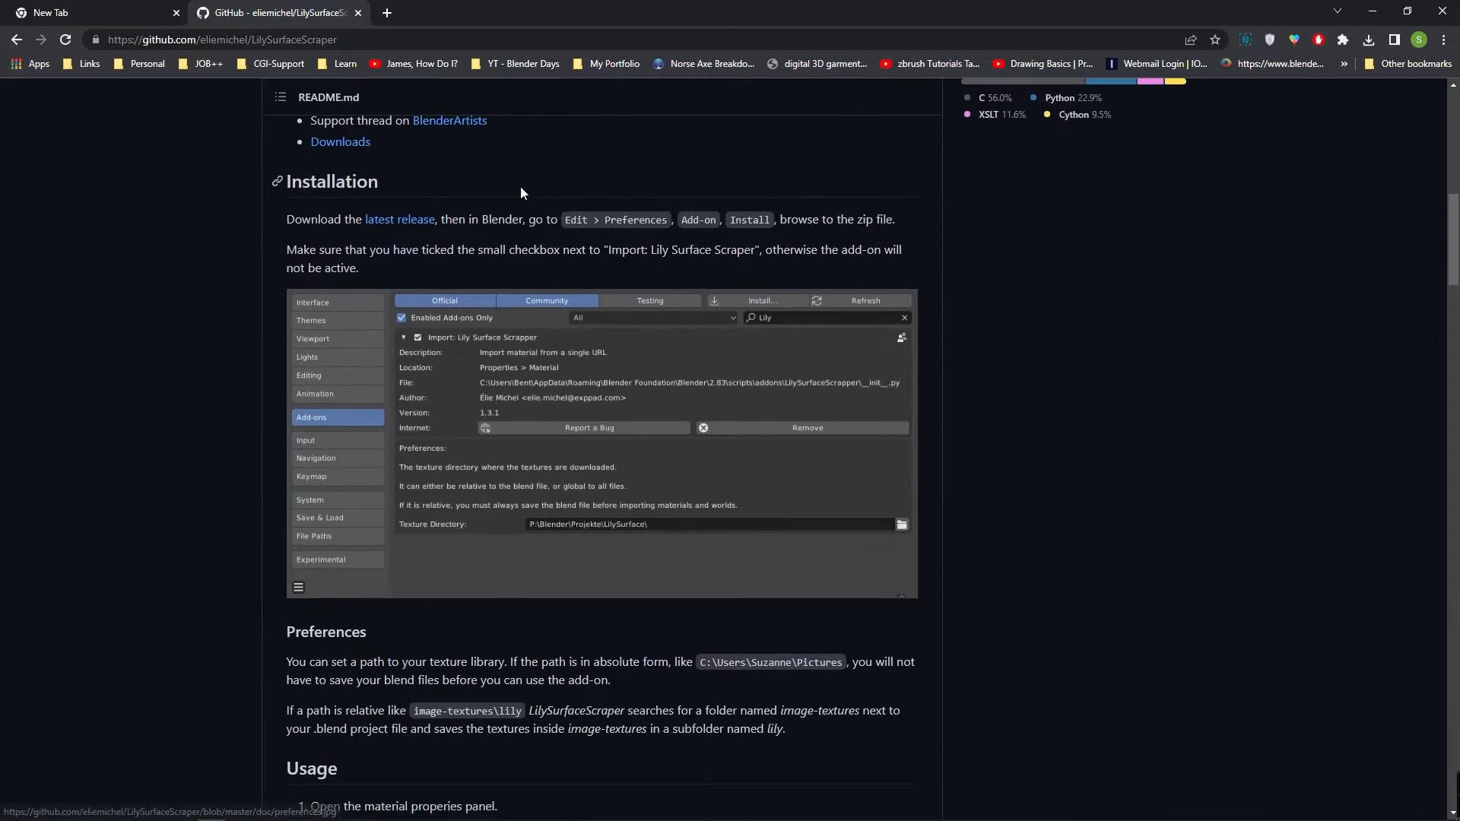
scroll(down, 3)
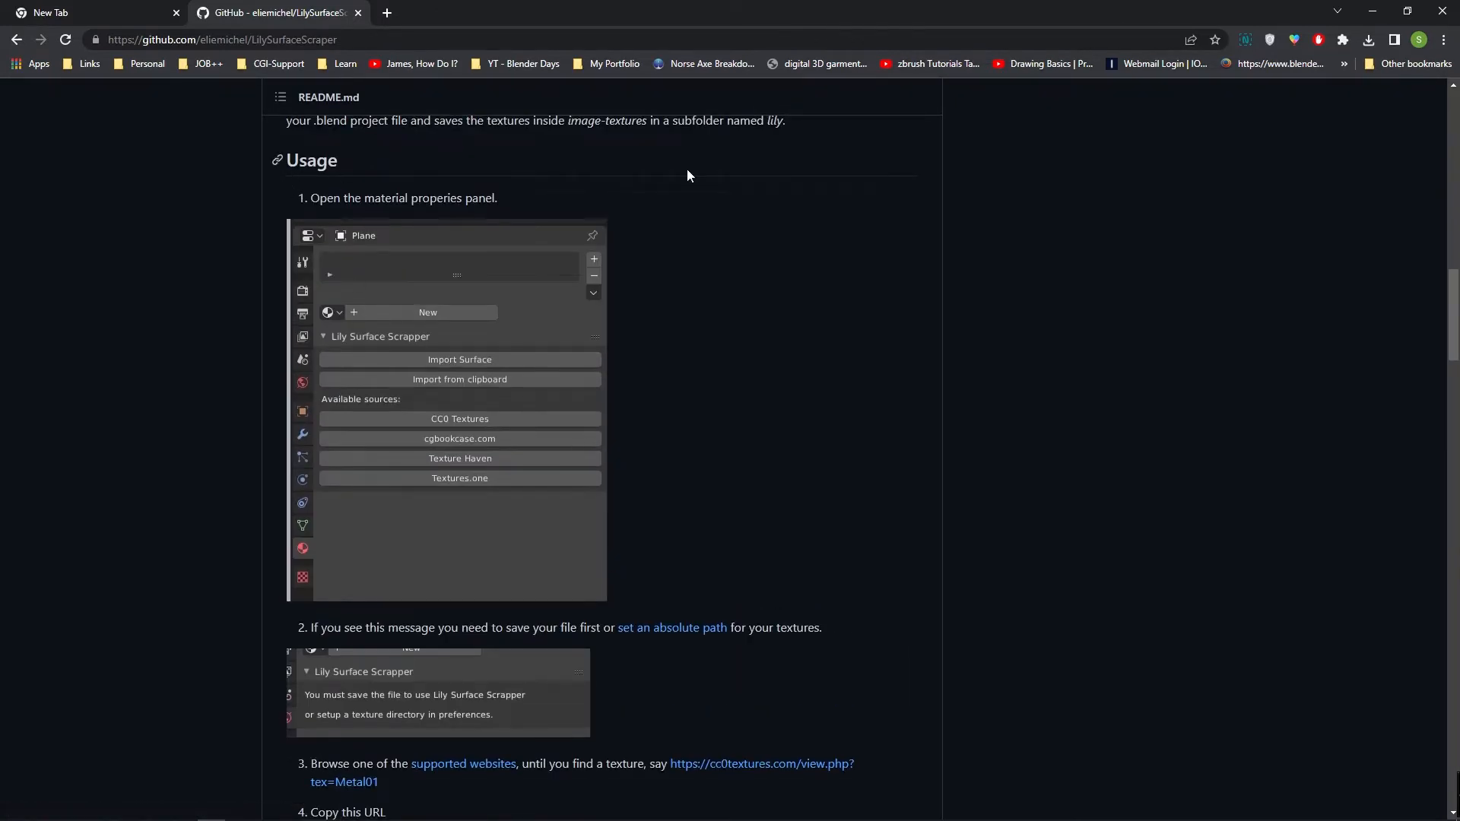
scroll(down, 3)
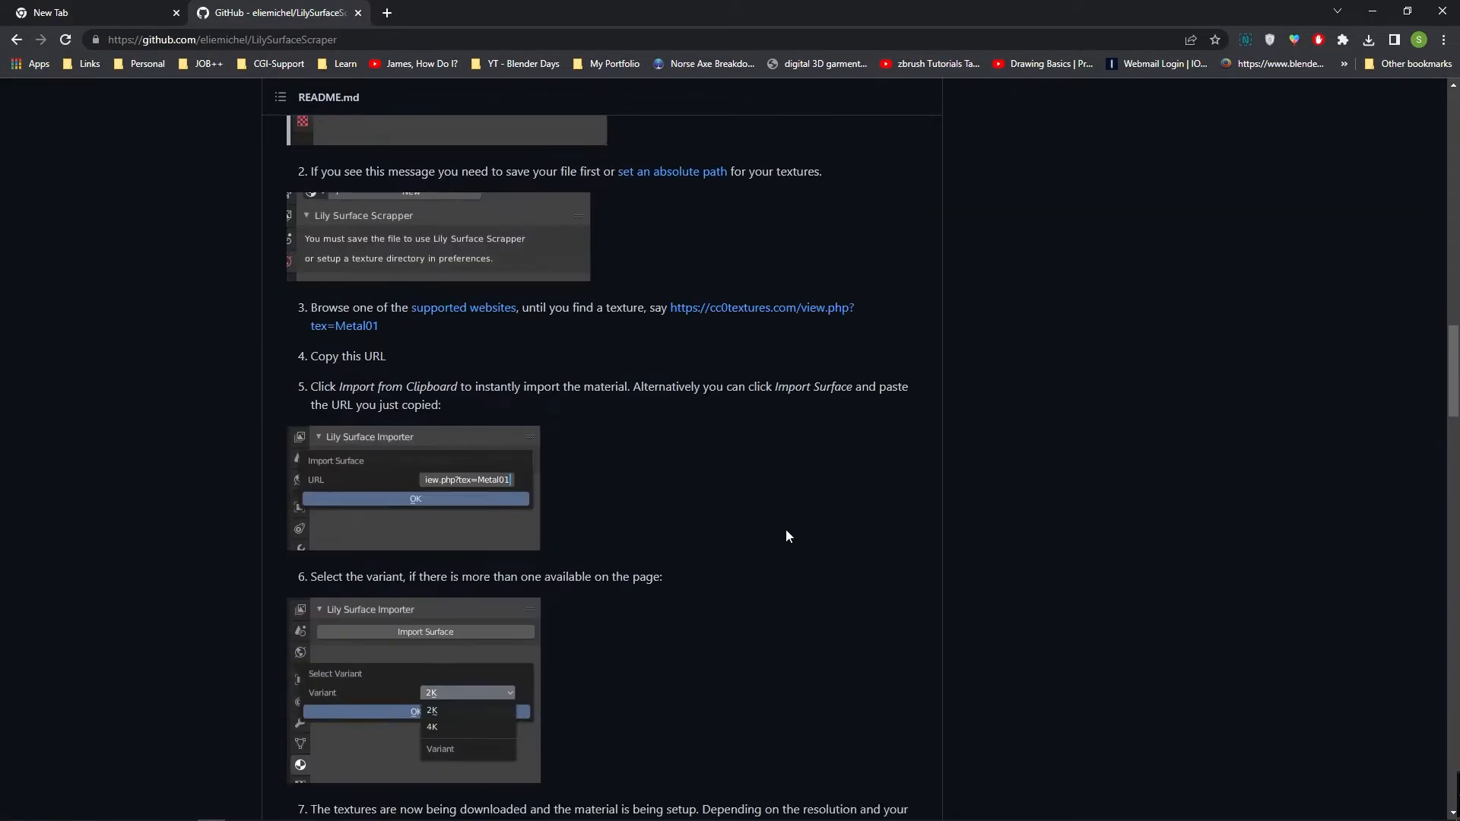
scroll(down, 3)
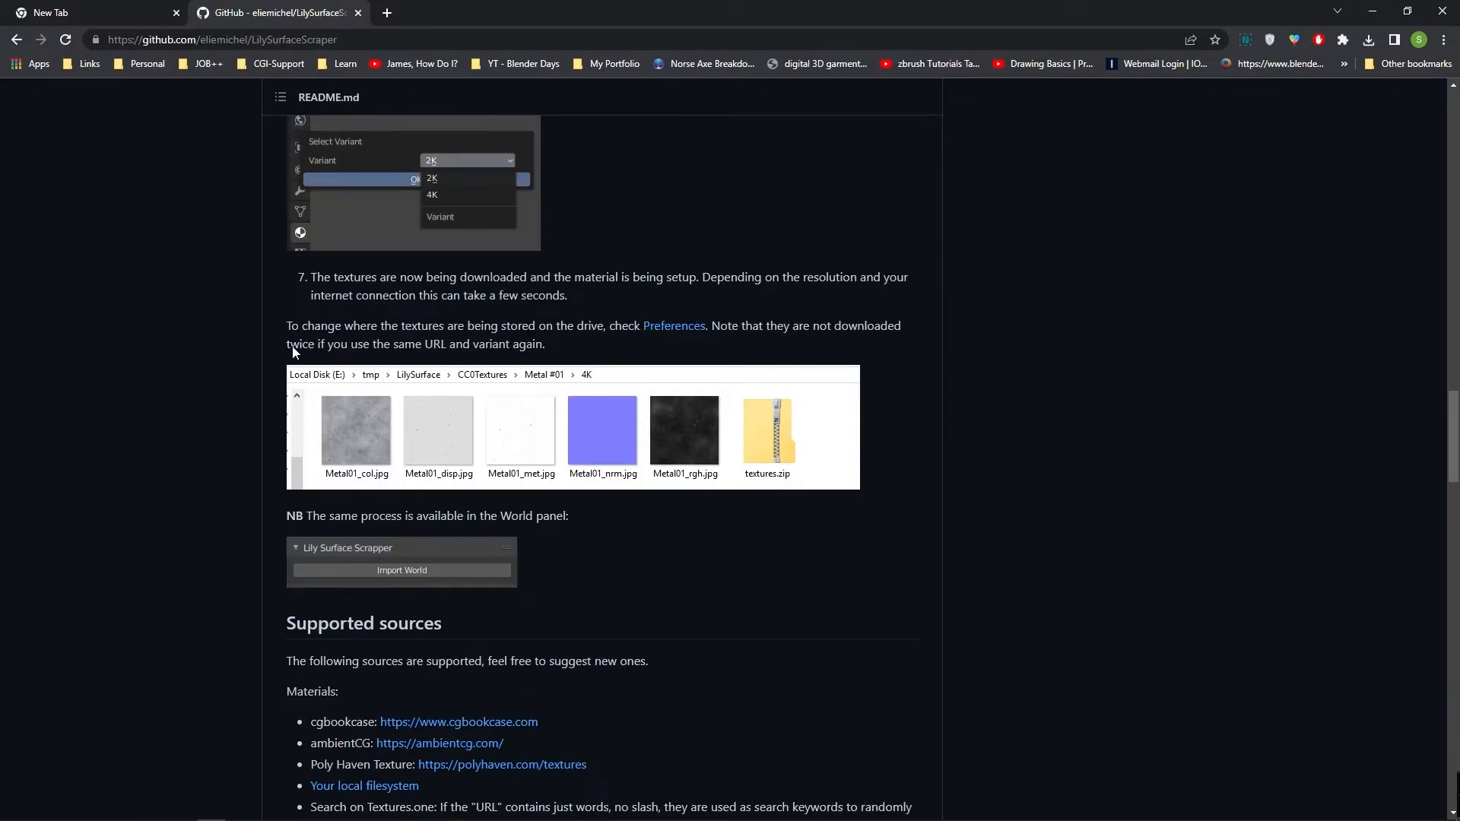
scroll(down, 3)
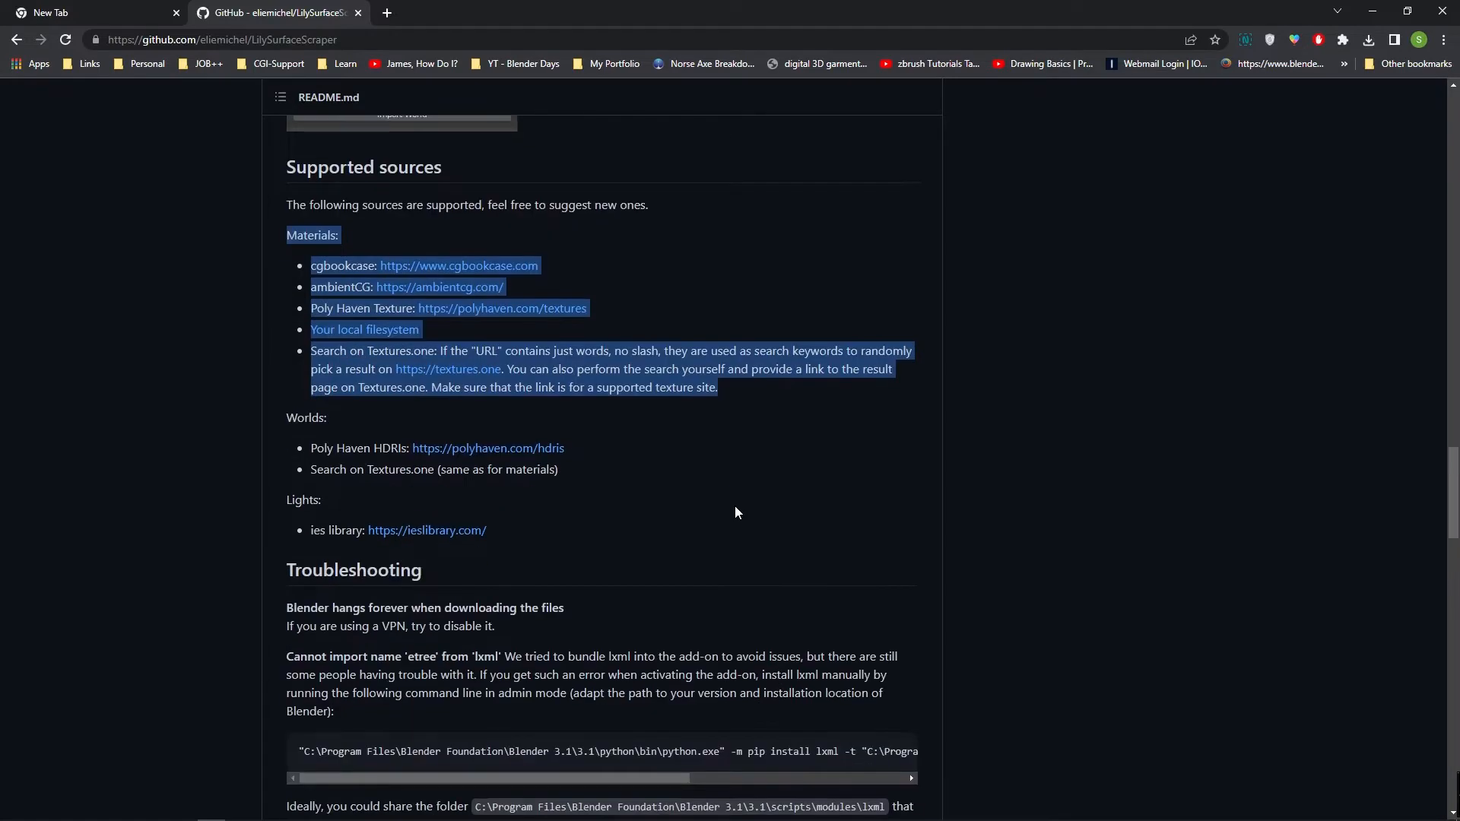
scroll(down, 3)
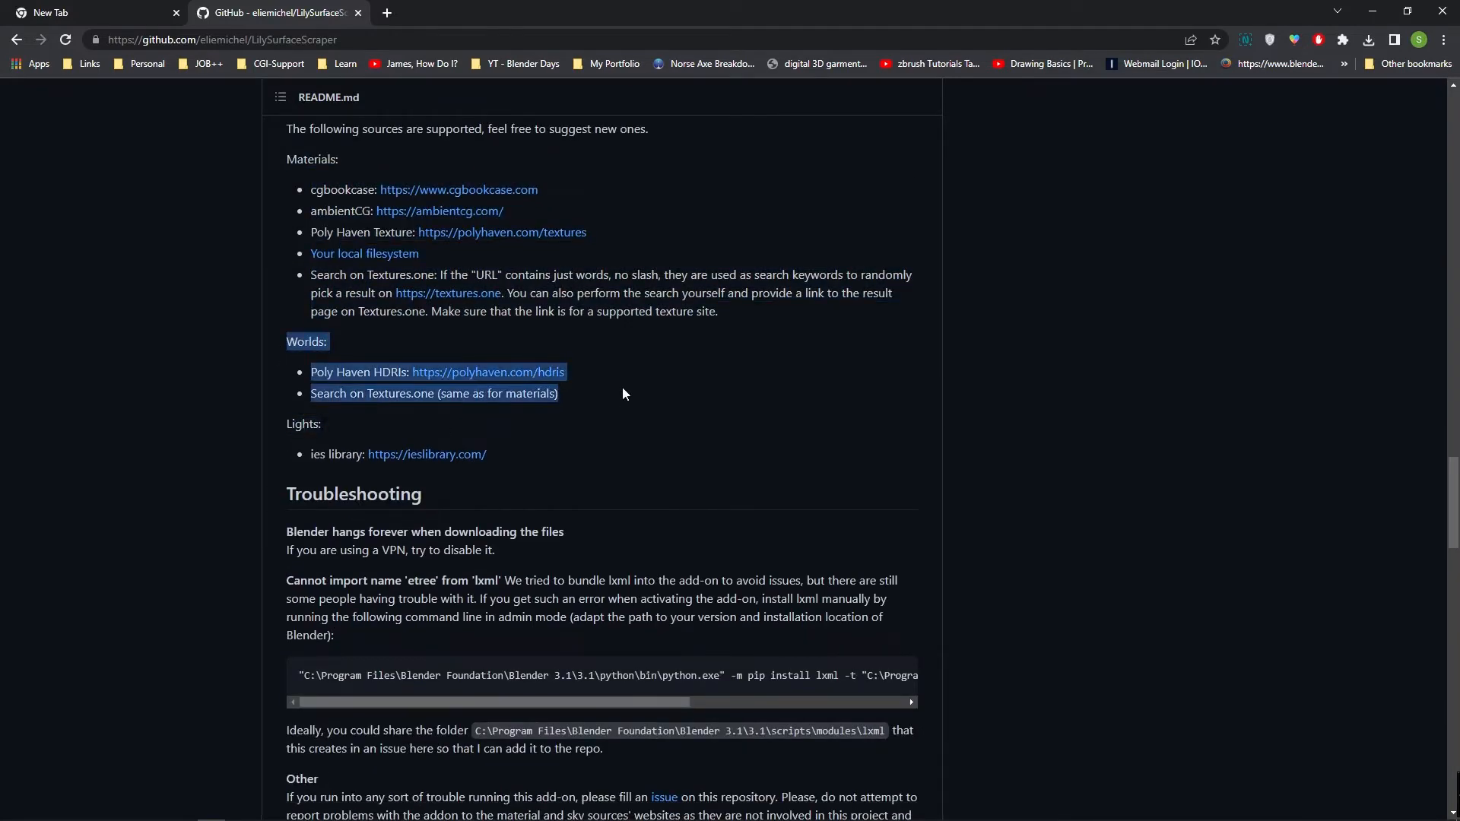
scroll(up, 3)
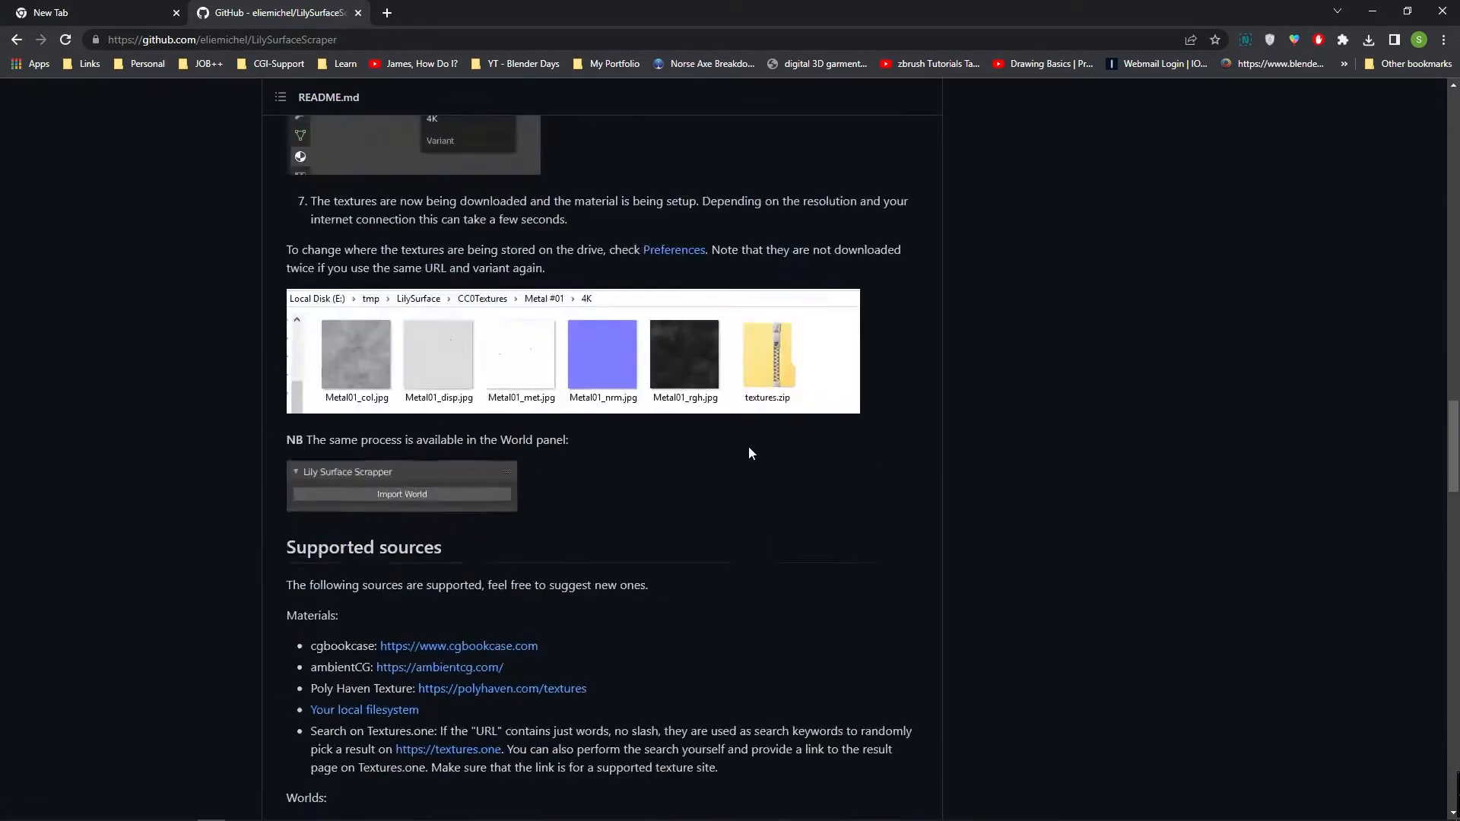
scroll(up, 3)
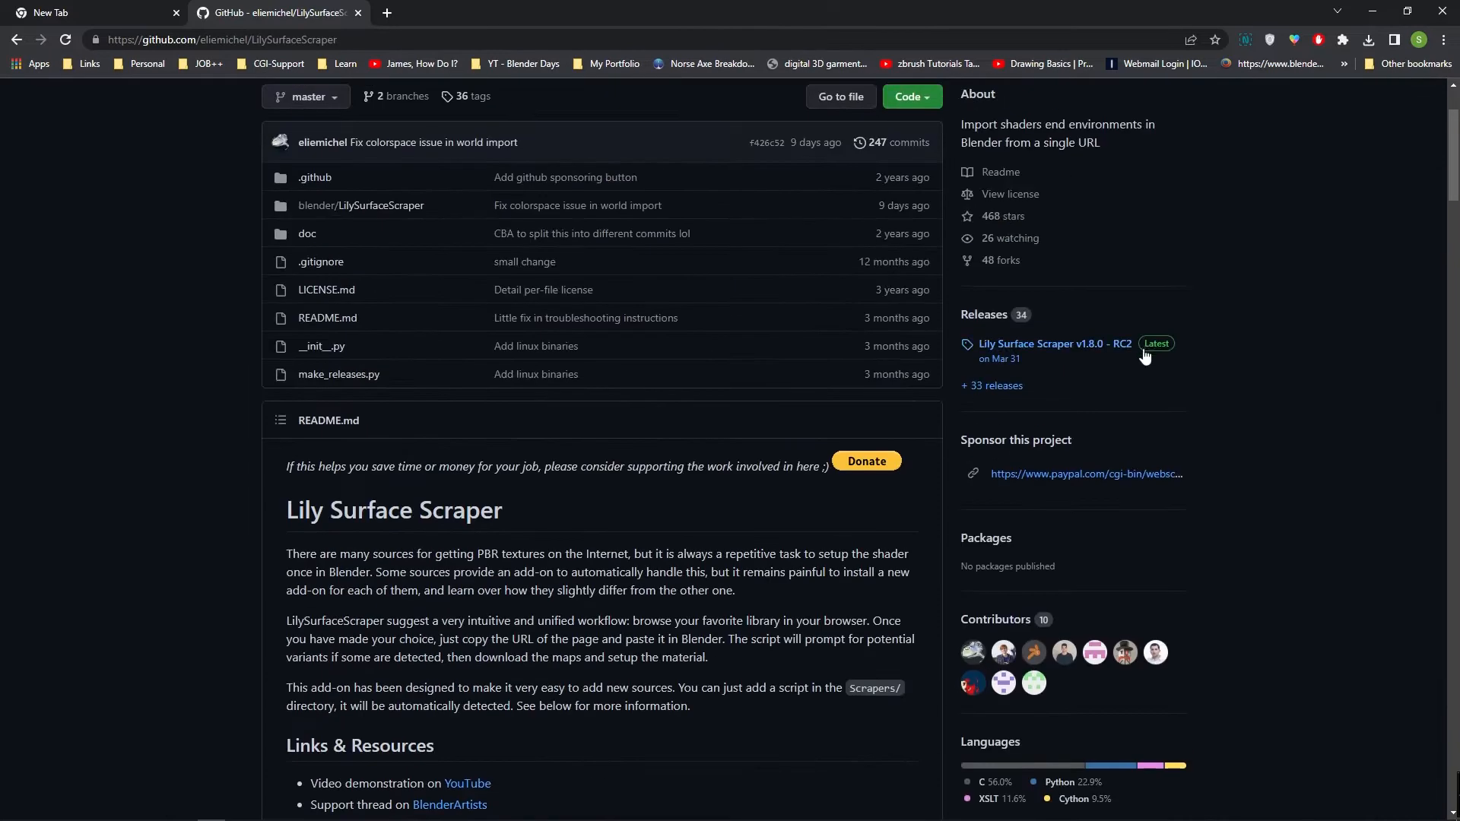
click(1053, 344)
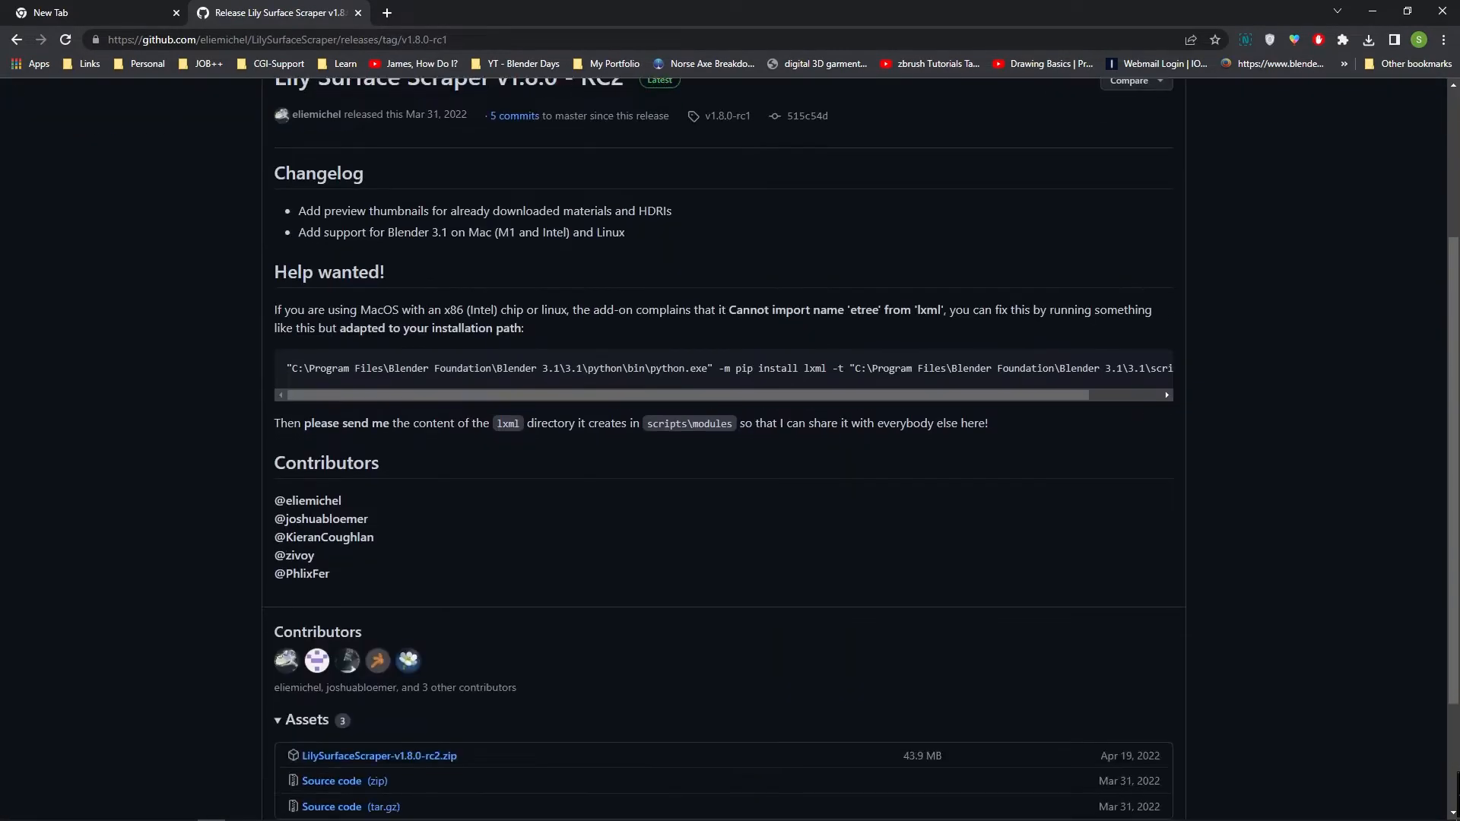
click(379, 756)
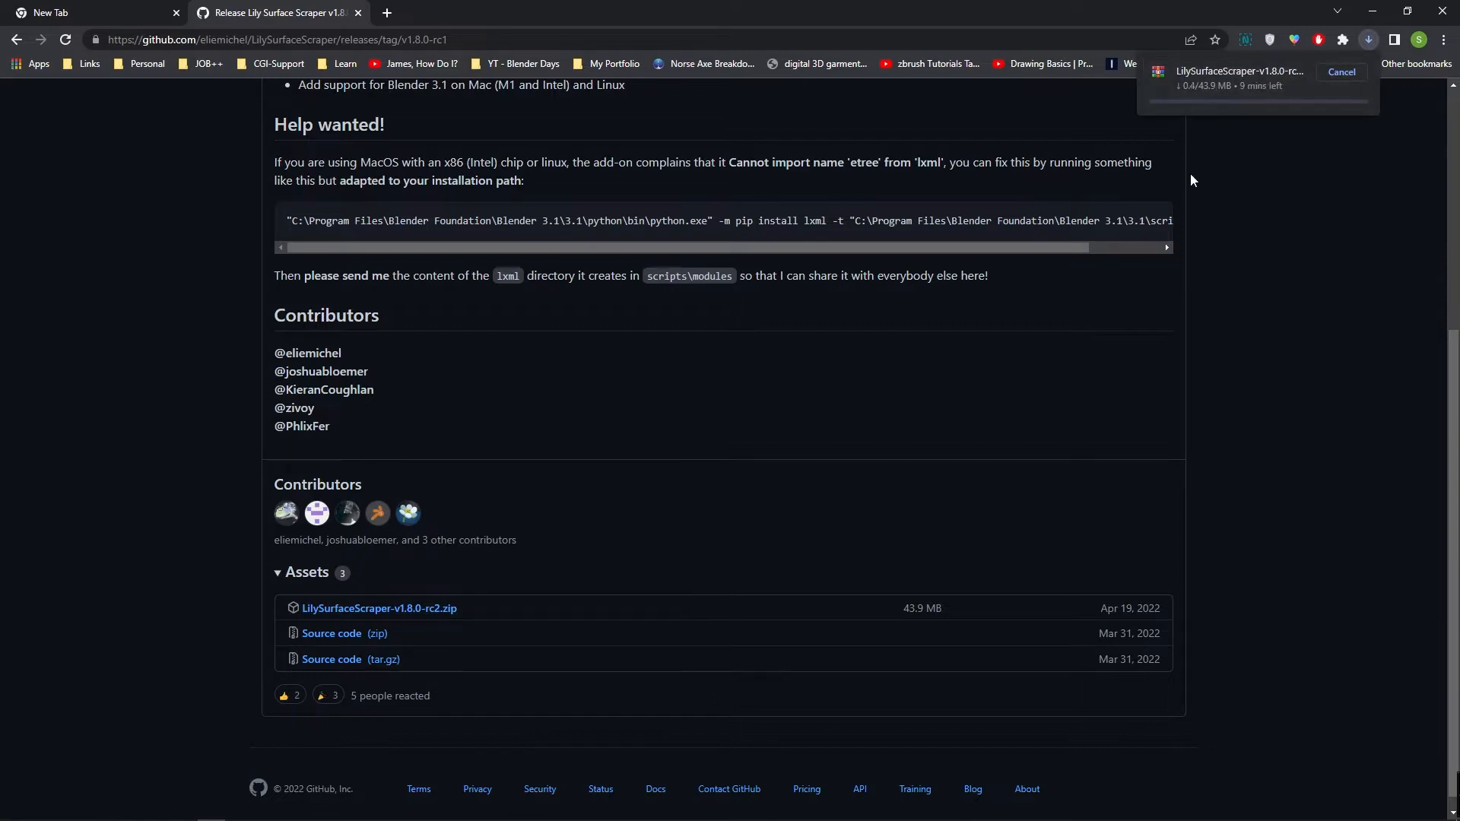
mouse_move(1196, 279)
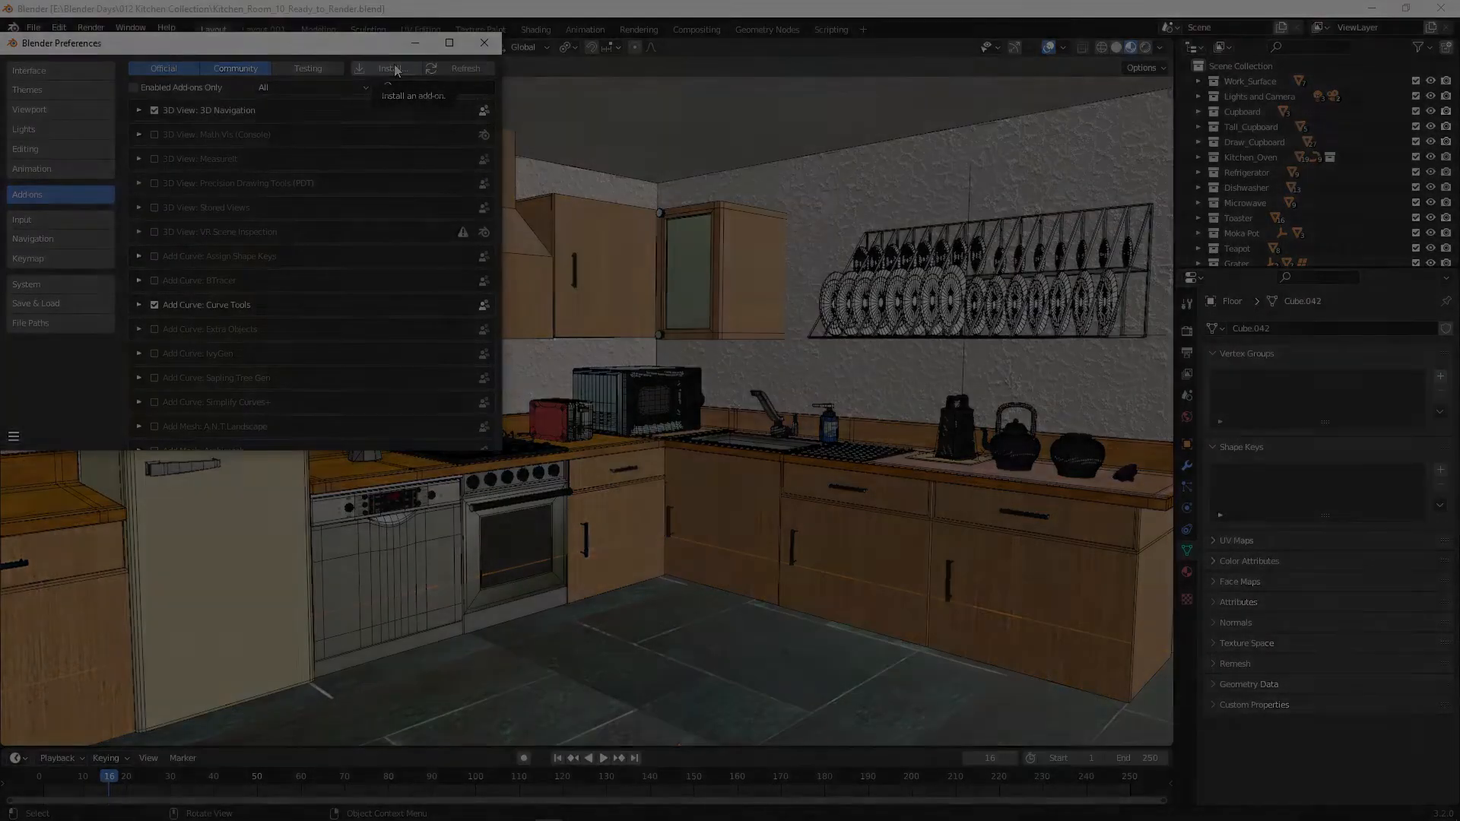
Step: Install LilySurfaceScraper-v1.8.0-rc2.zip as an add-on from Blender's Add-ons preferences
click(385, 67)
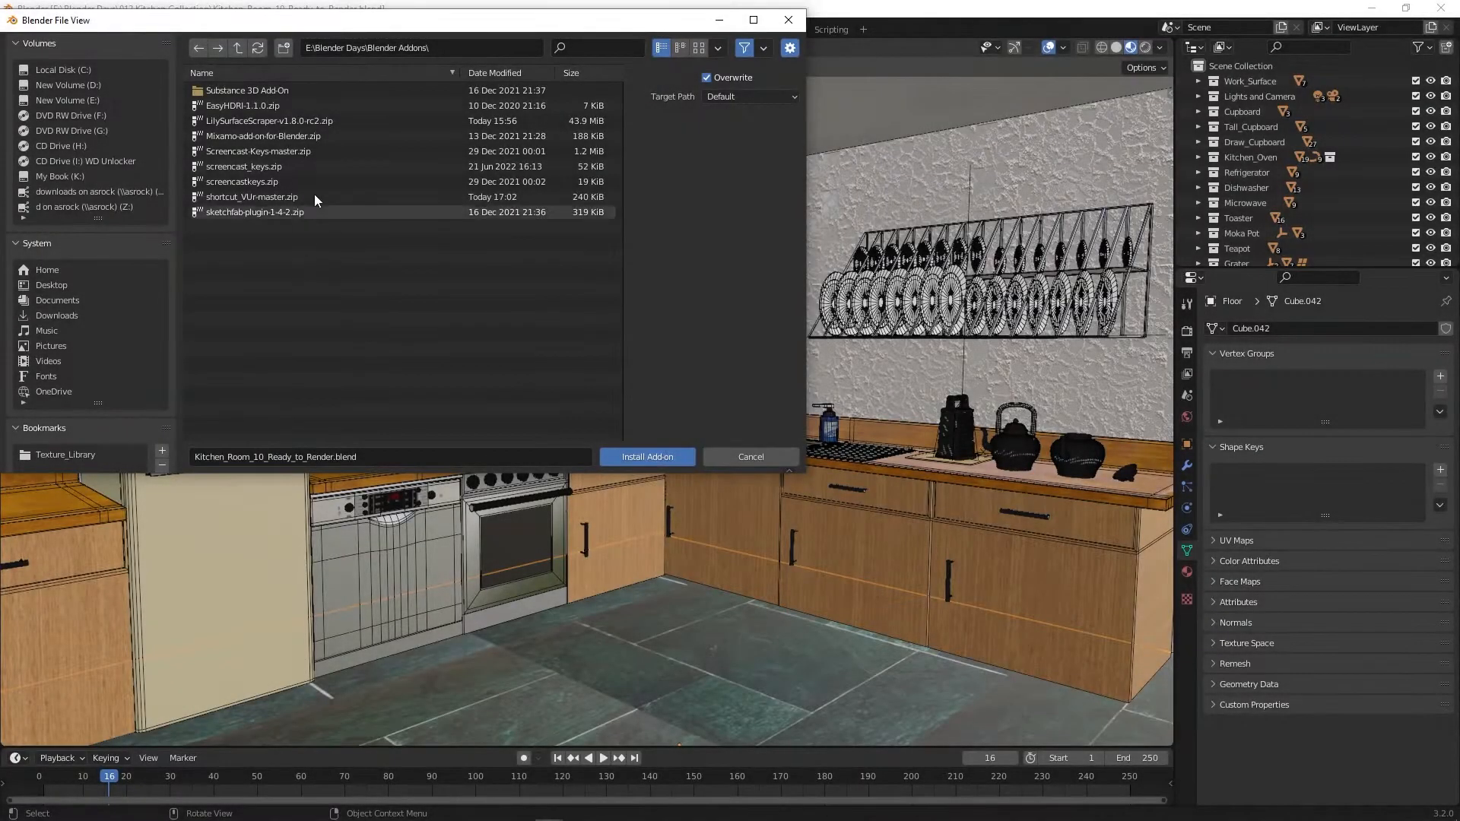
click(270, 121)
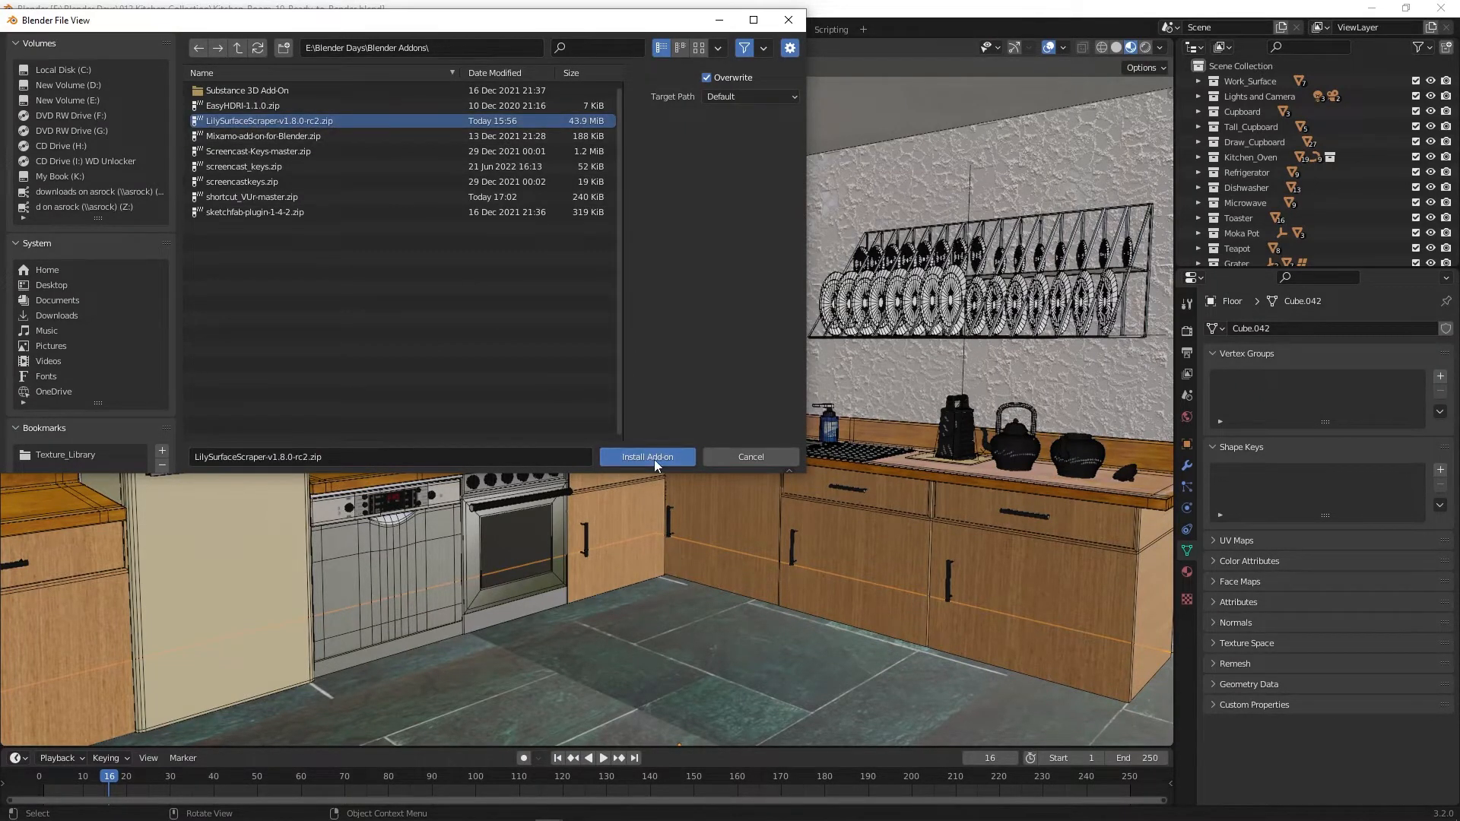
click(646, 456)
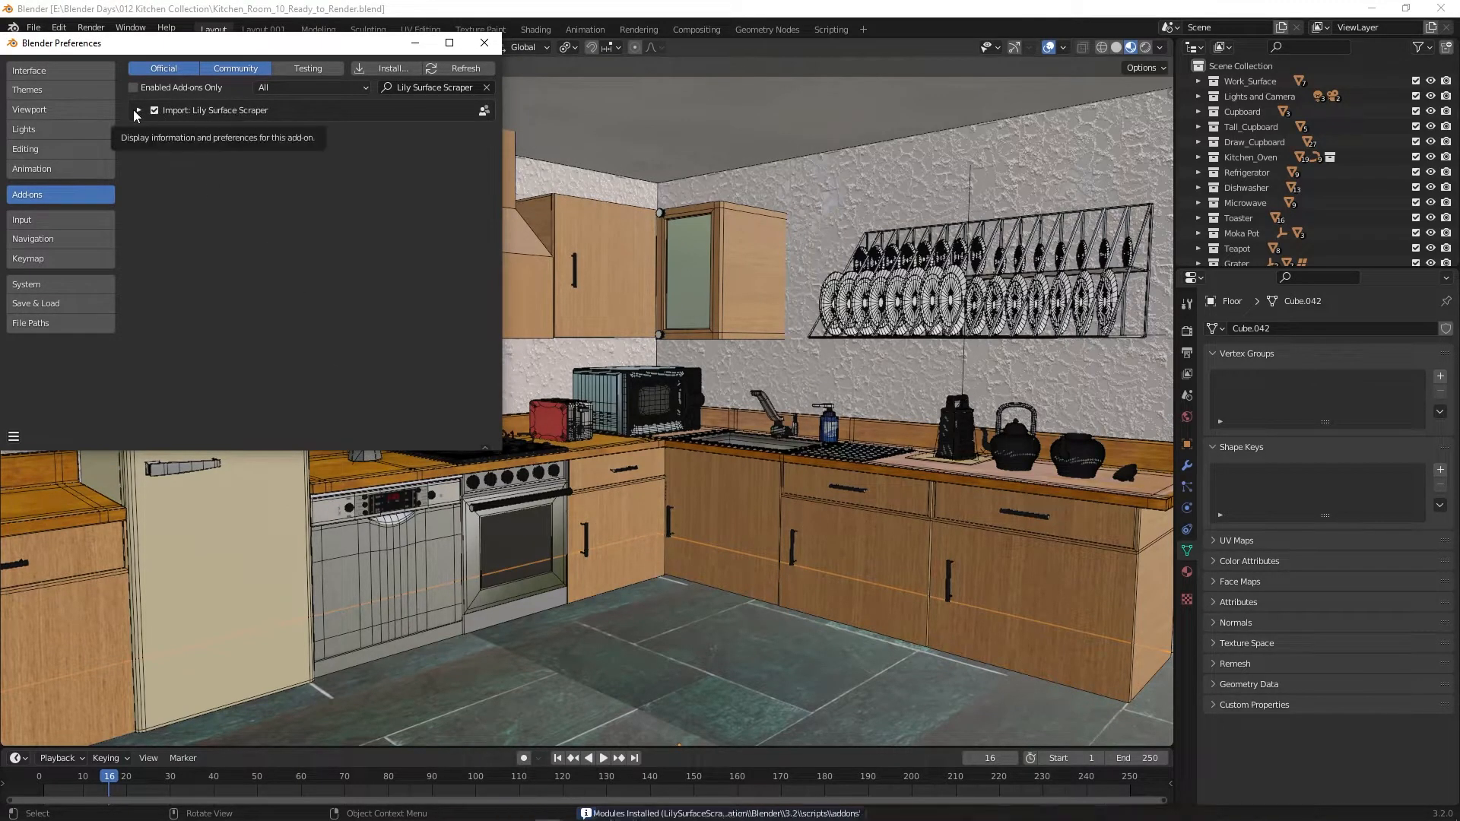
Step: Set the add-on's Texture Directory to D:\Texture_Library\LilySurface\
click(137, 109)
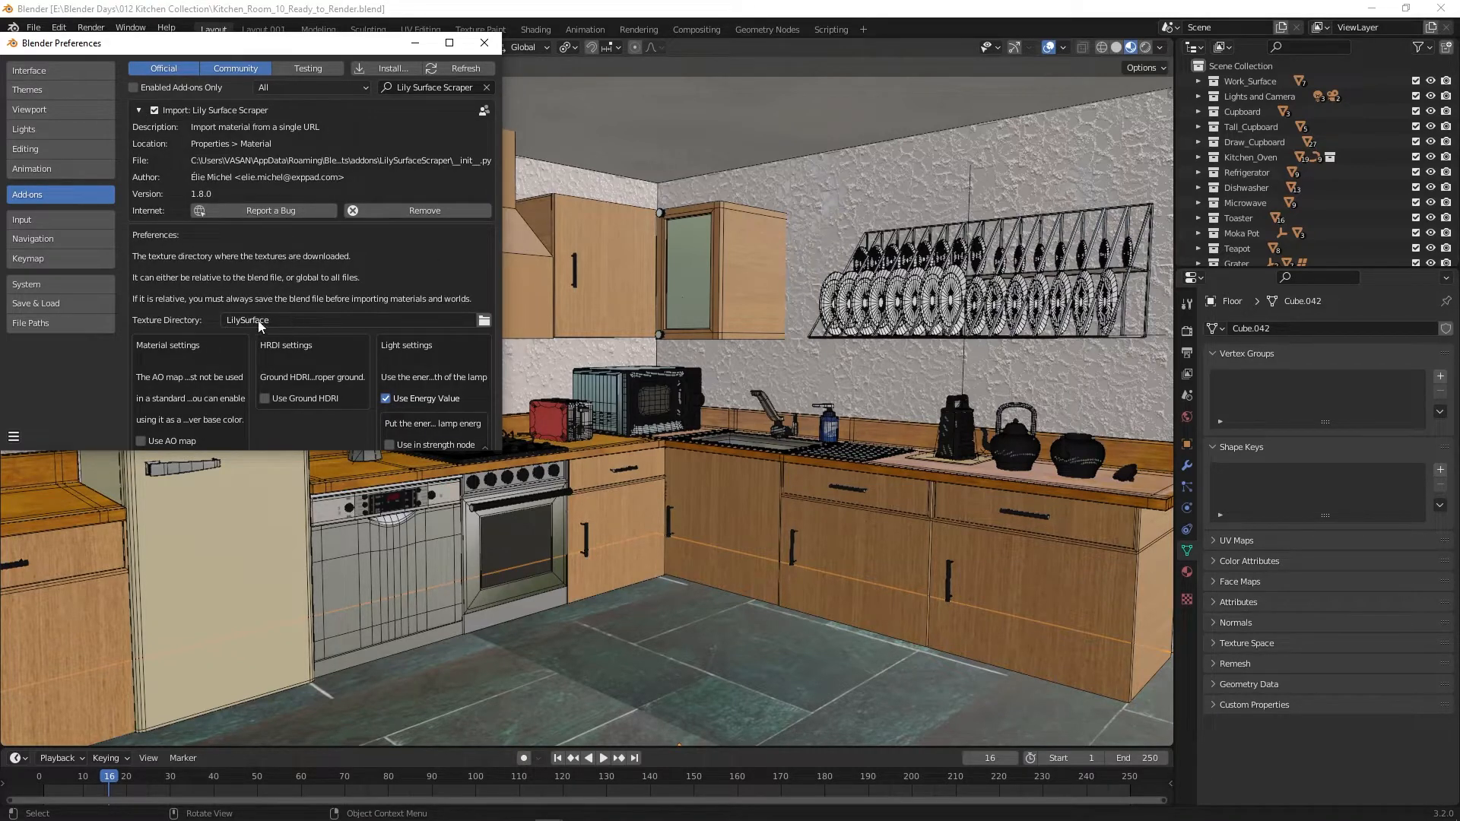
mouse_move(270, 320)
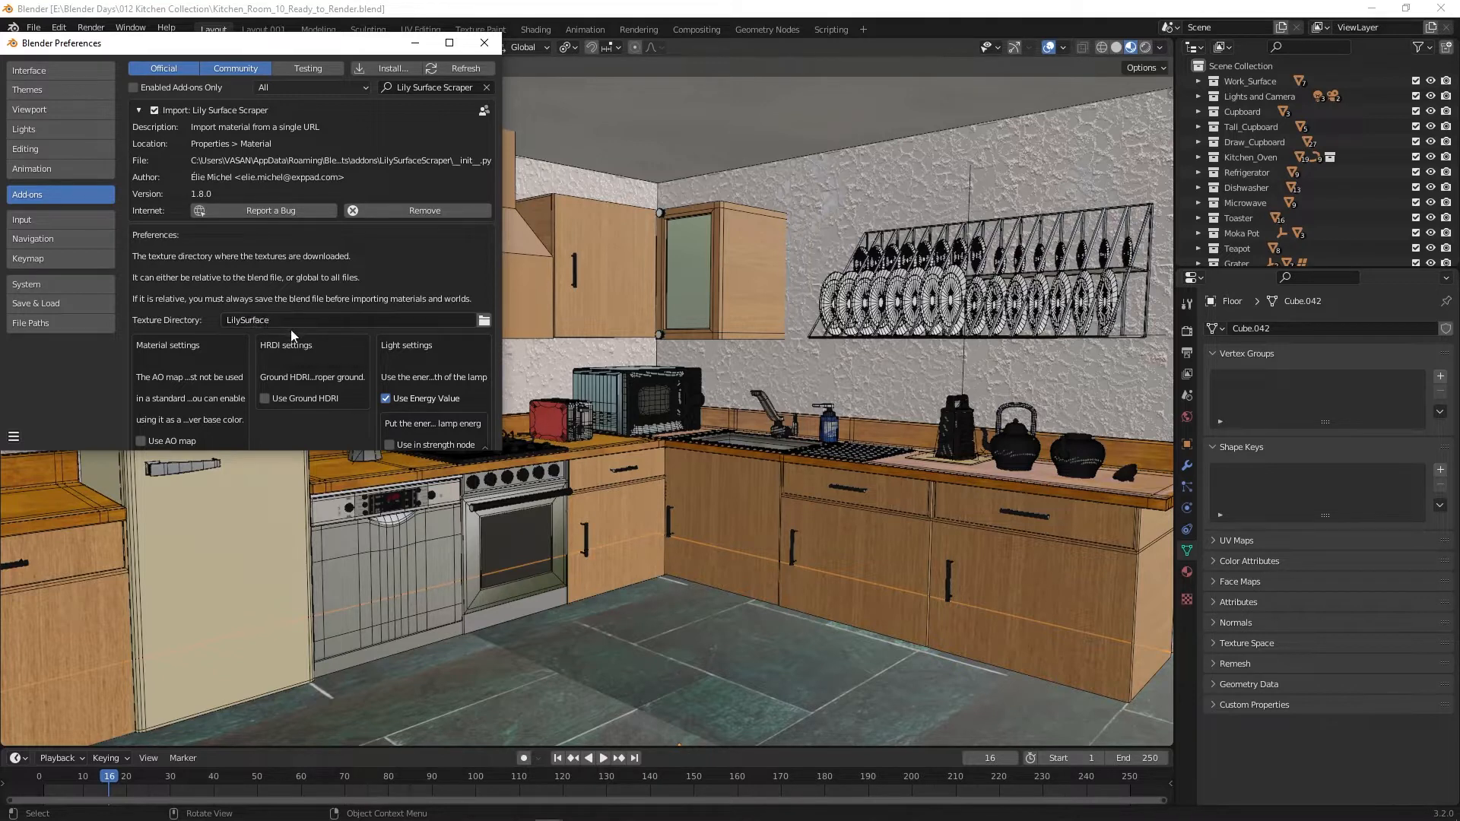
double_click(247, 320)
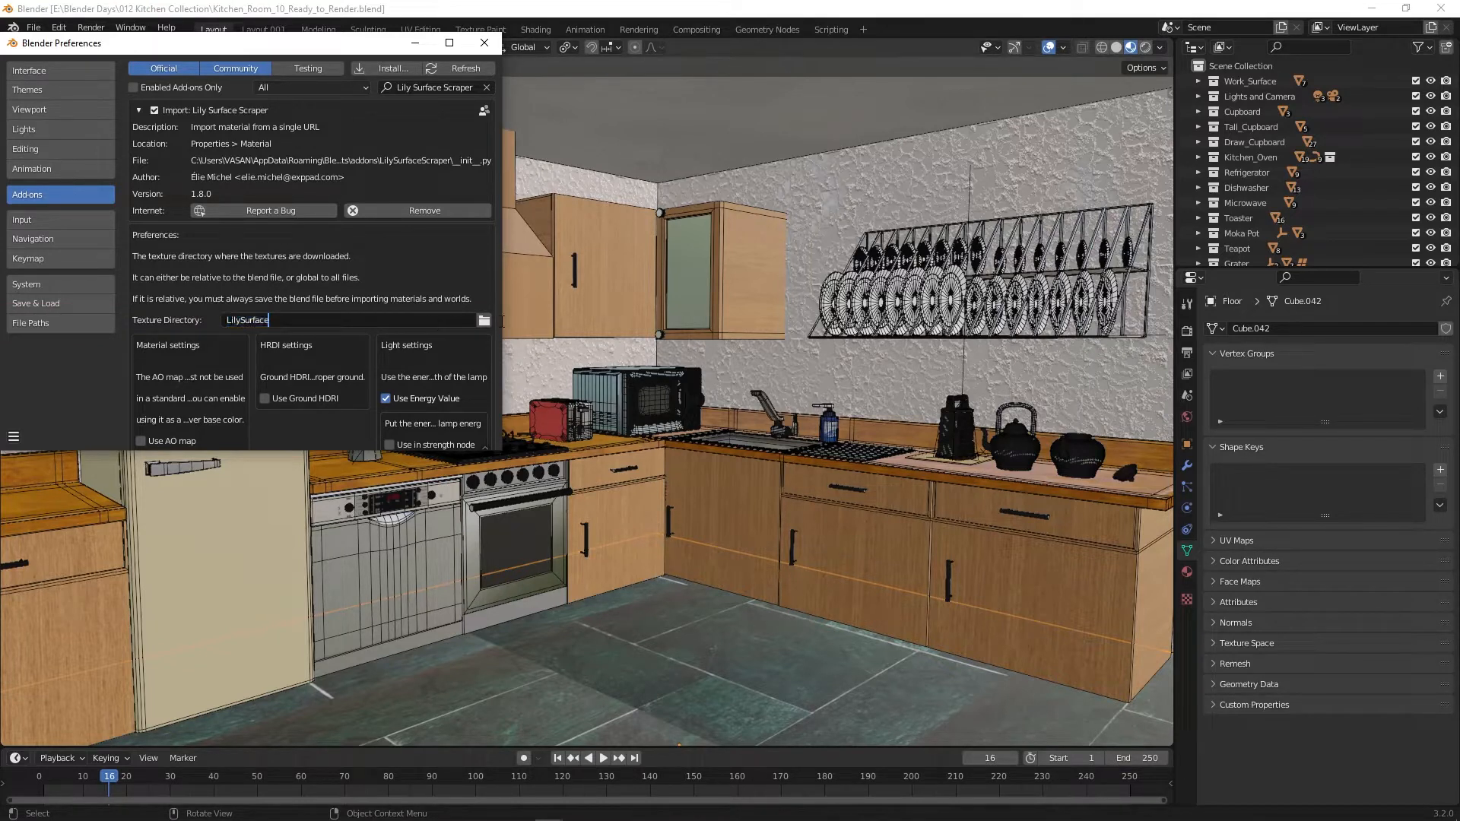
click(482, 321)
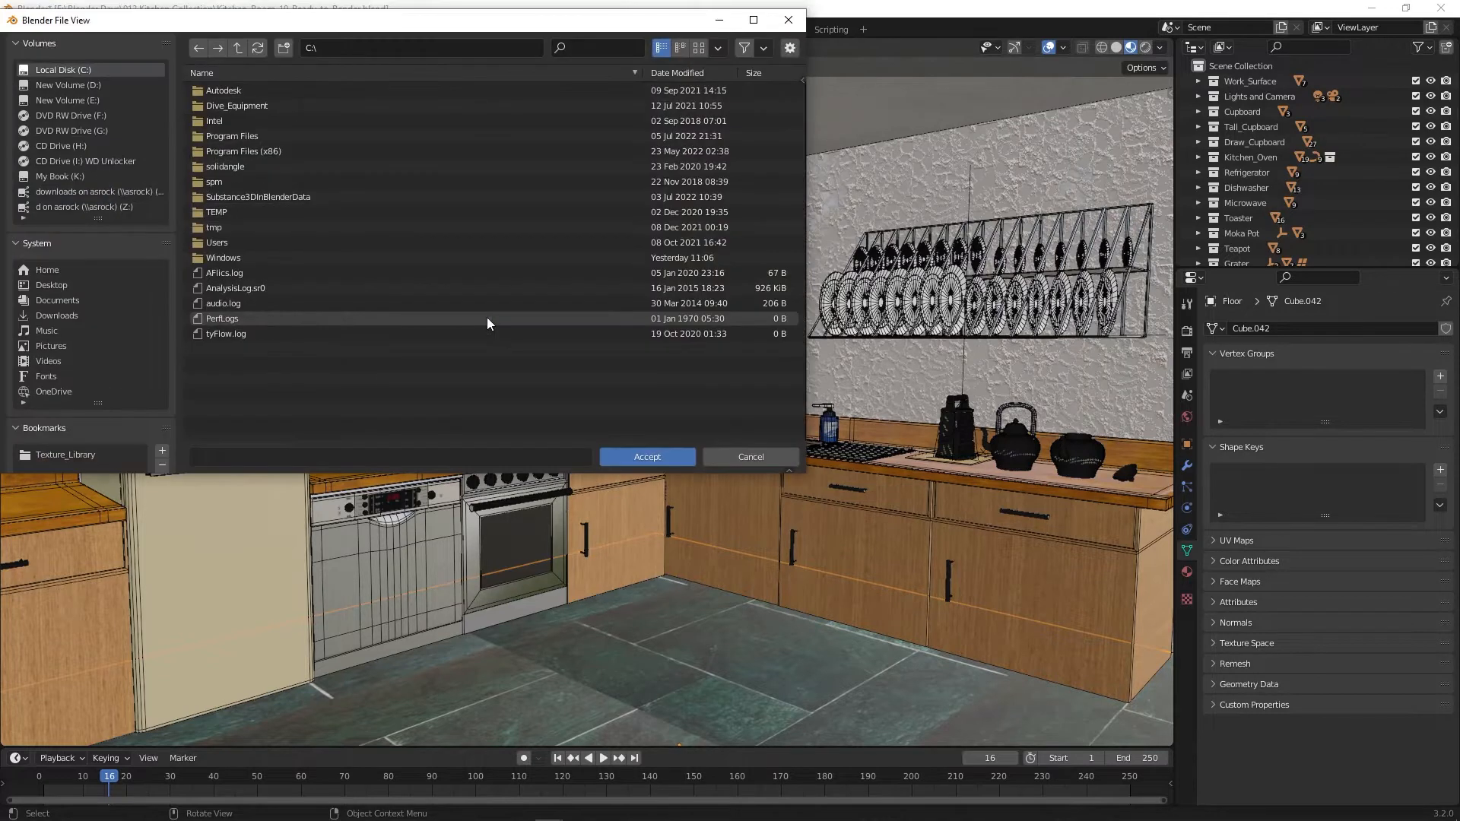
mouse_move(264, 398)
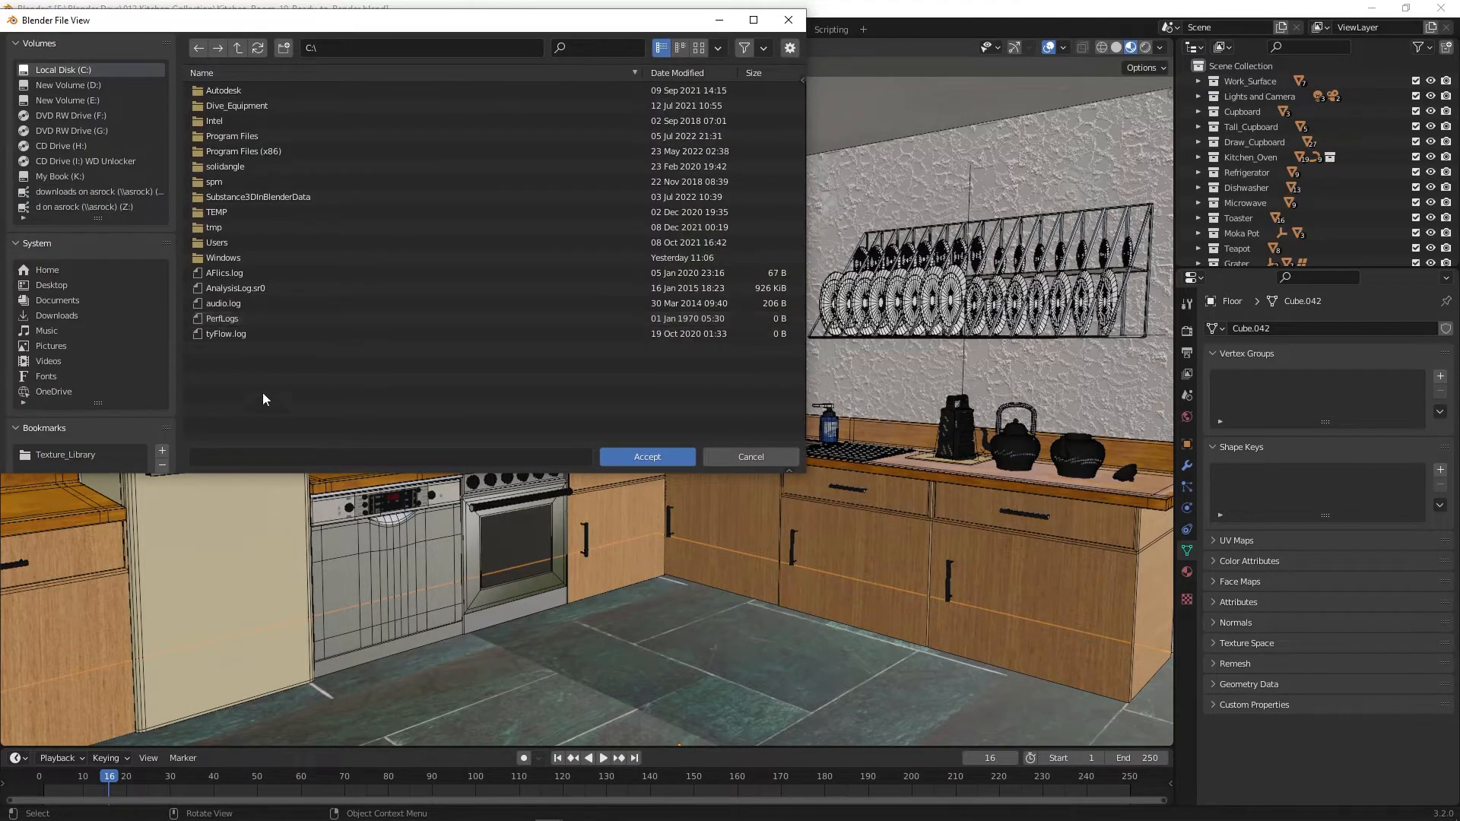
click(65, 454)
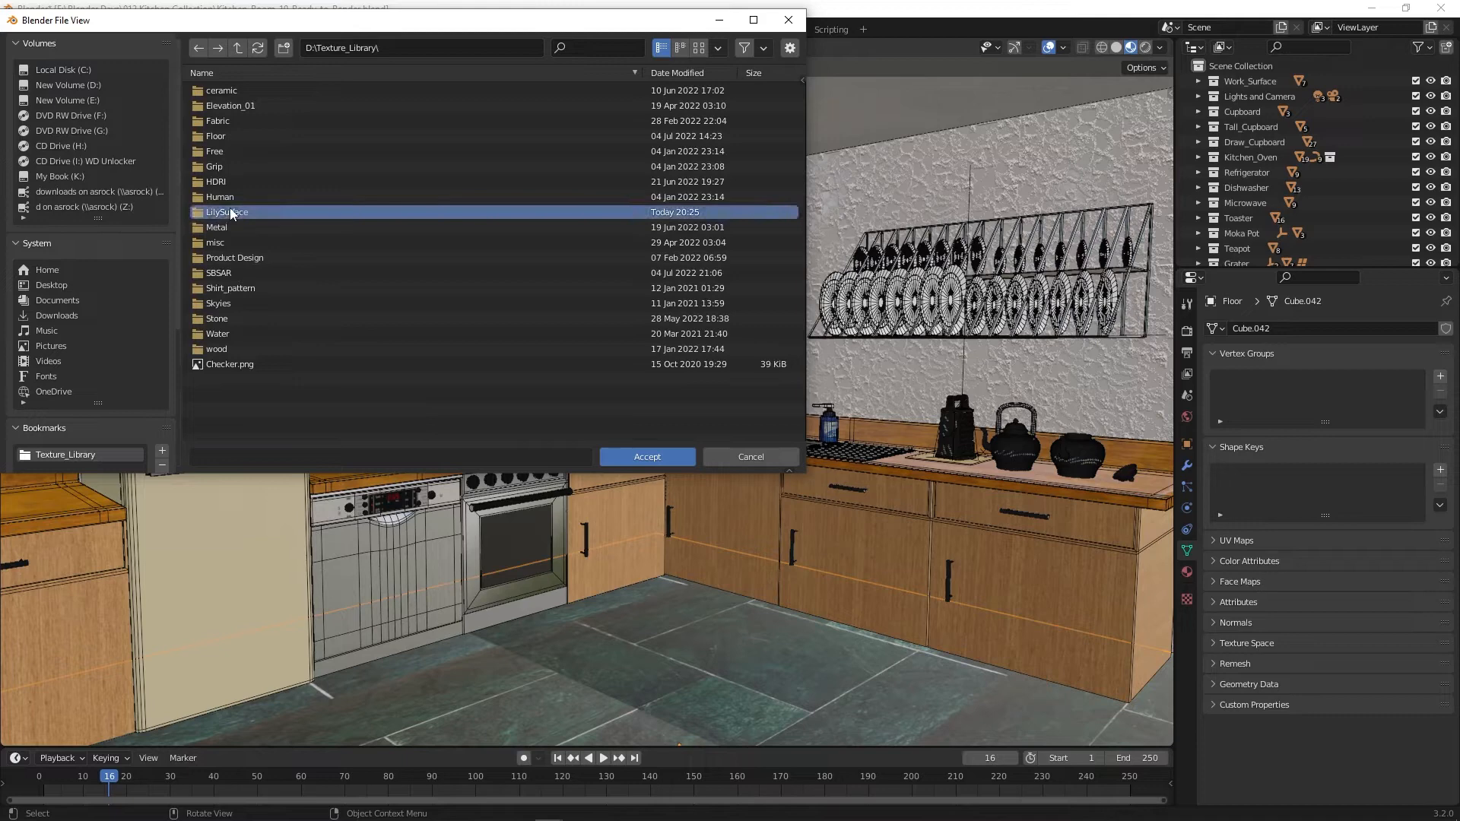
click(647, 457)
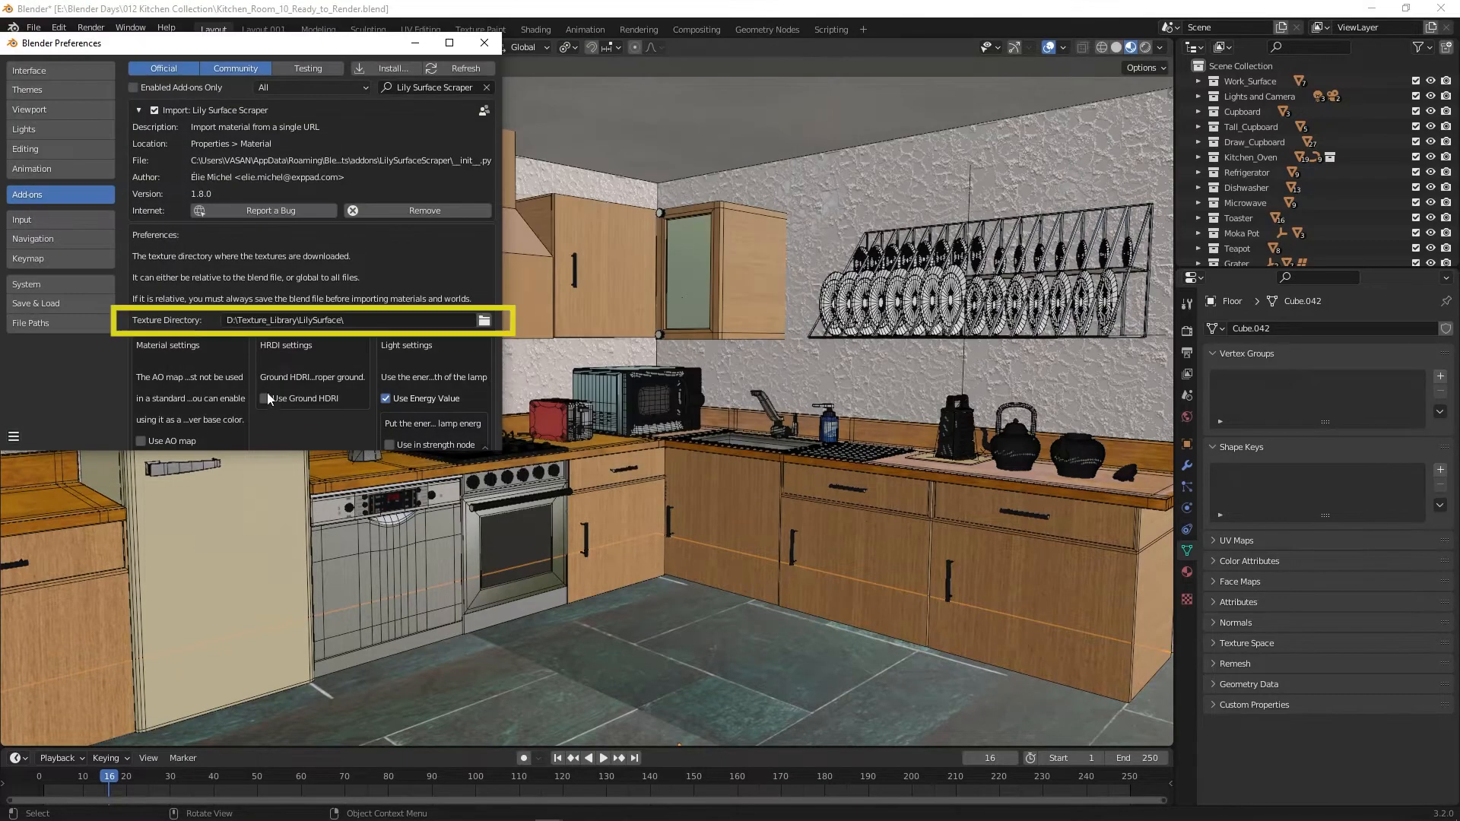
click(484, 43)
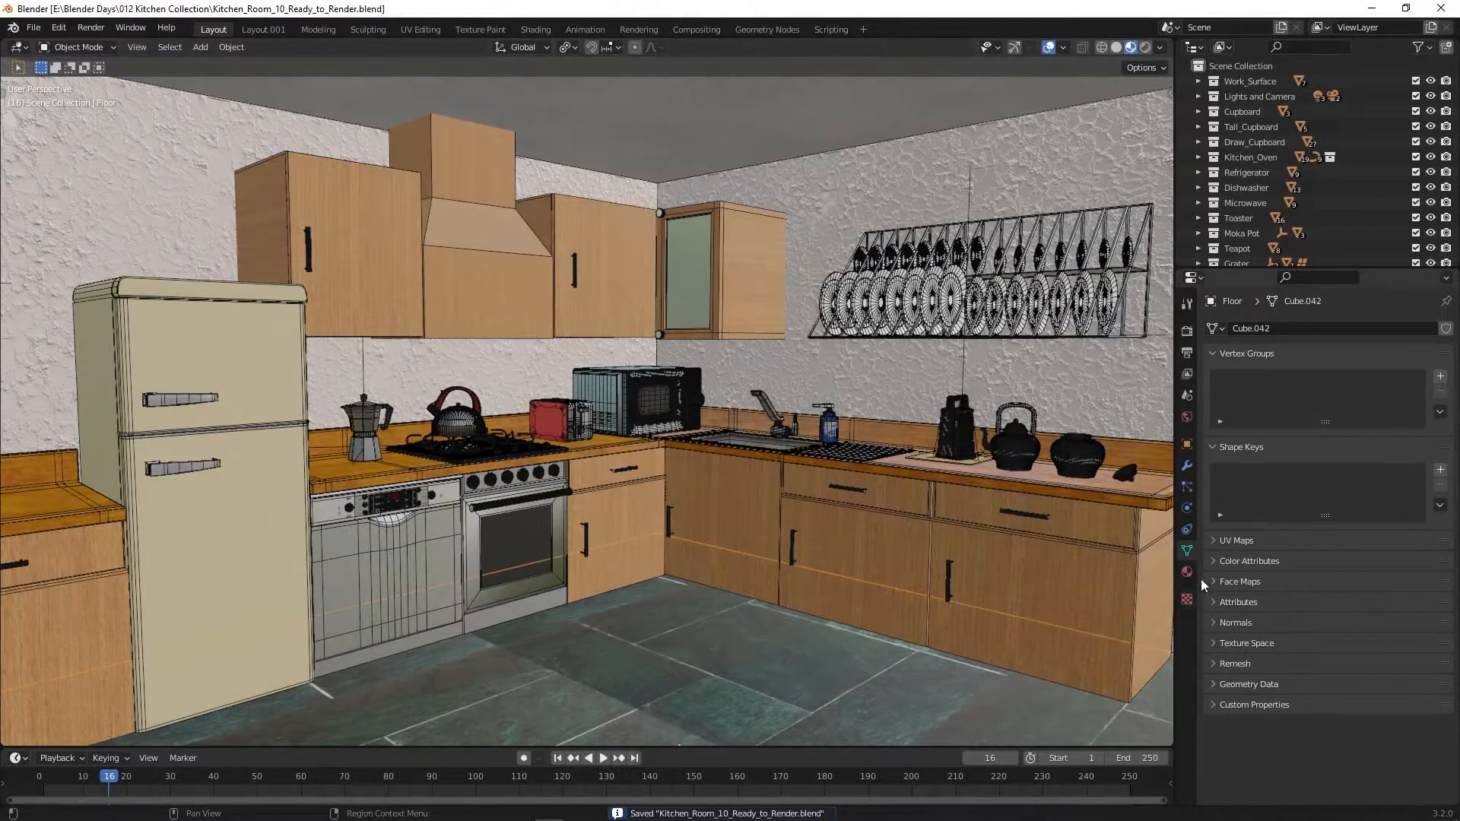
Step: Collapse the floor material's Surface and Displacement panels and open the 3DAssets.one source
click(1188, 573)
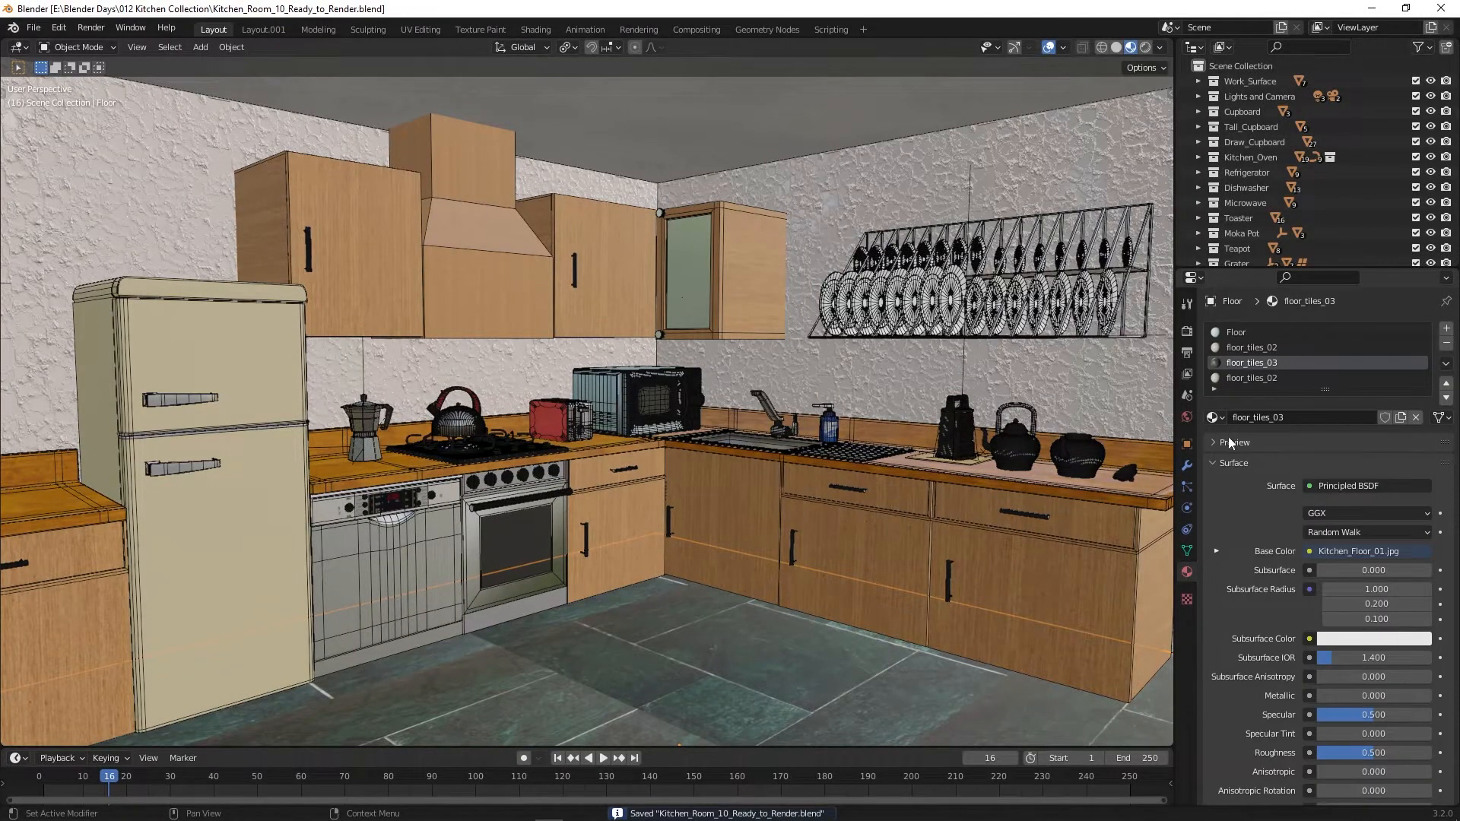
click(1222, 442)
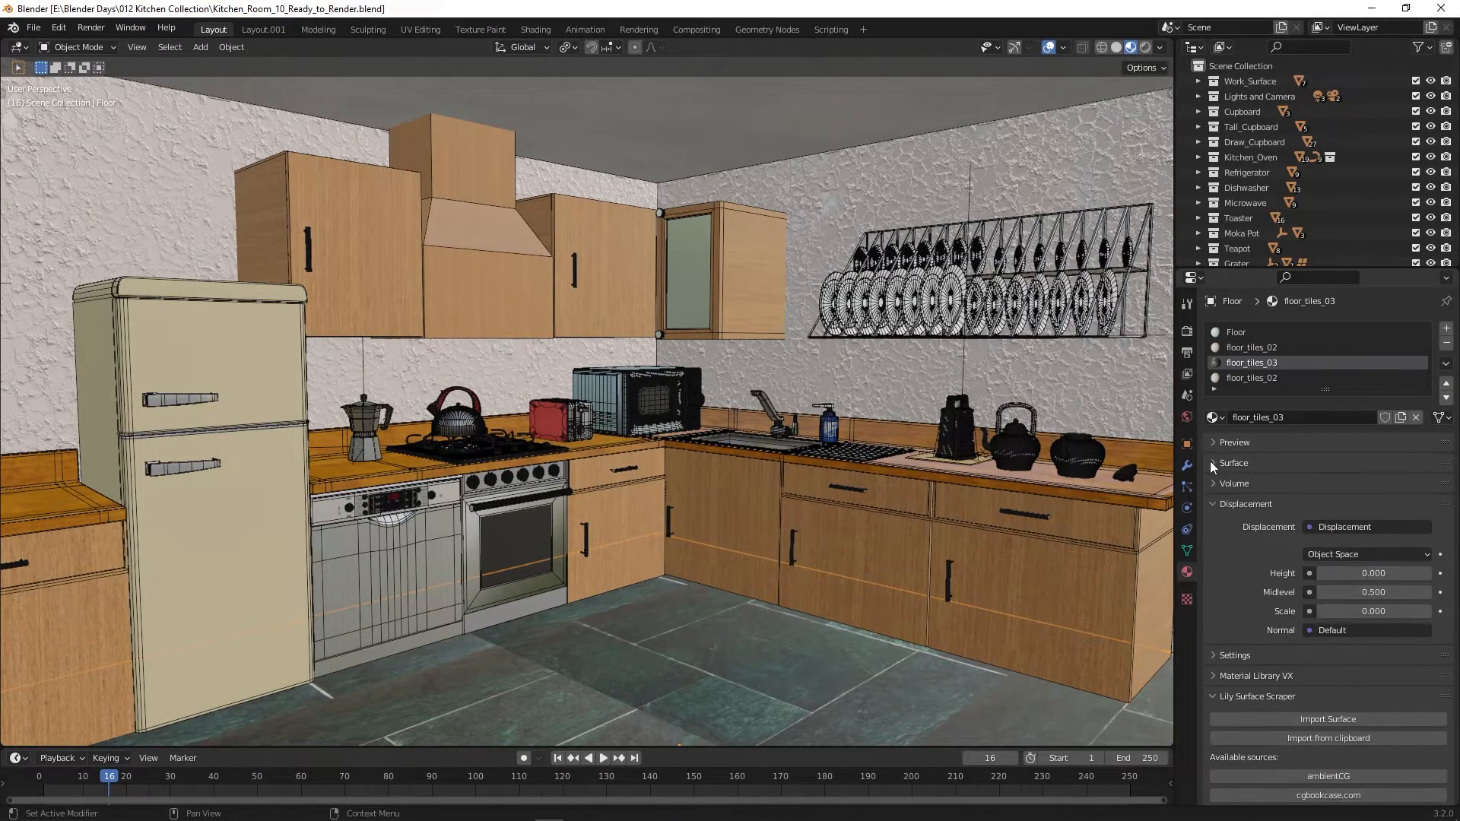
click(1214, 504)
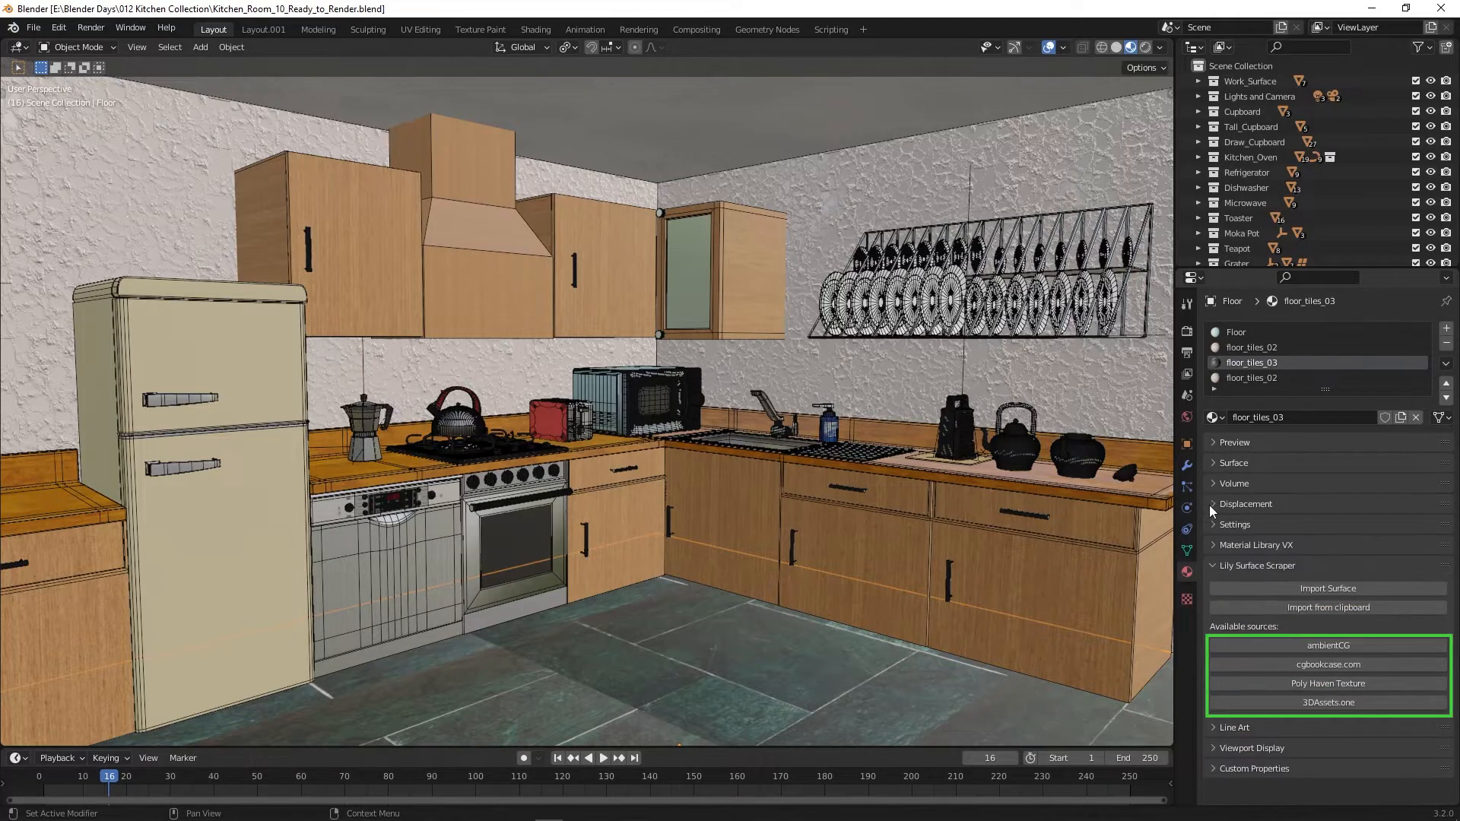
mouse_move(1297, 544)
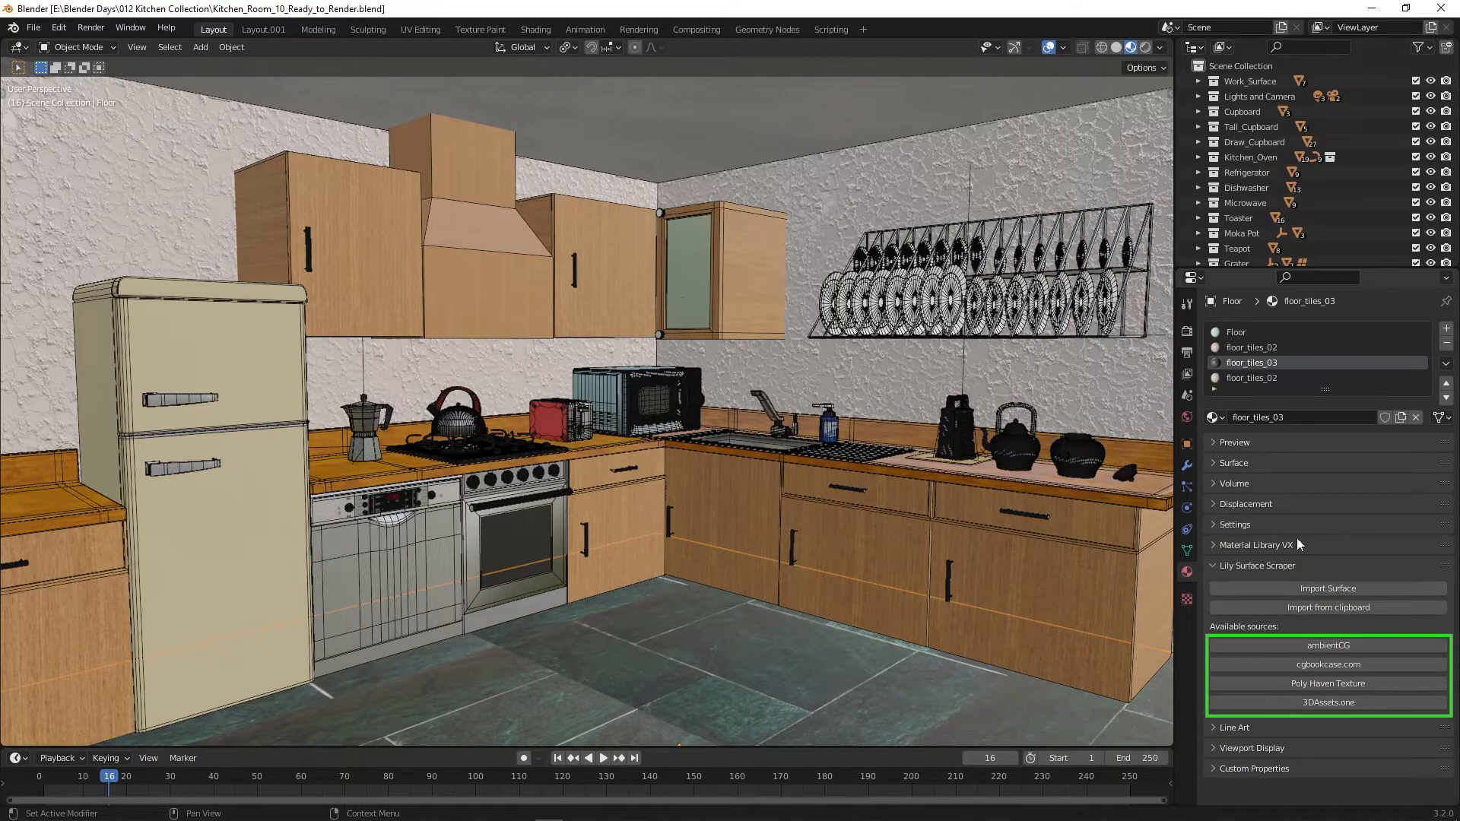
mouse_move(1301, 352)
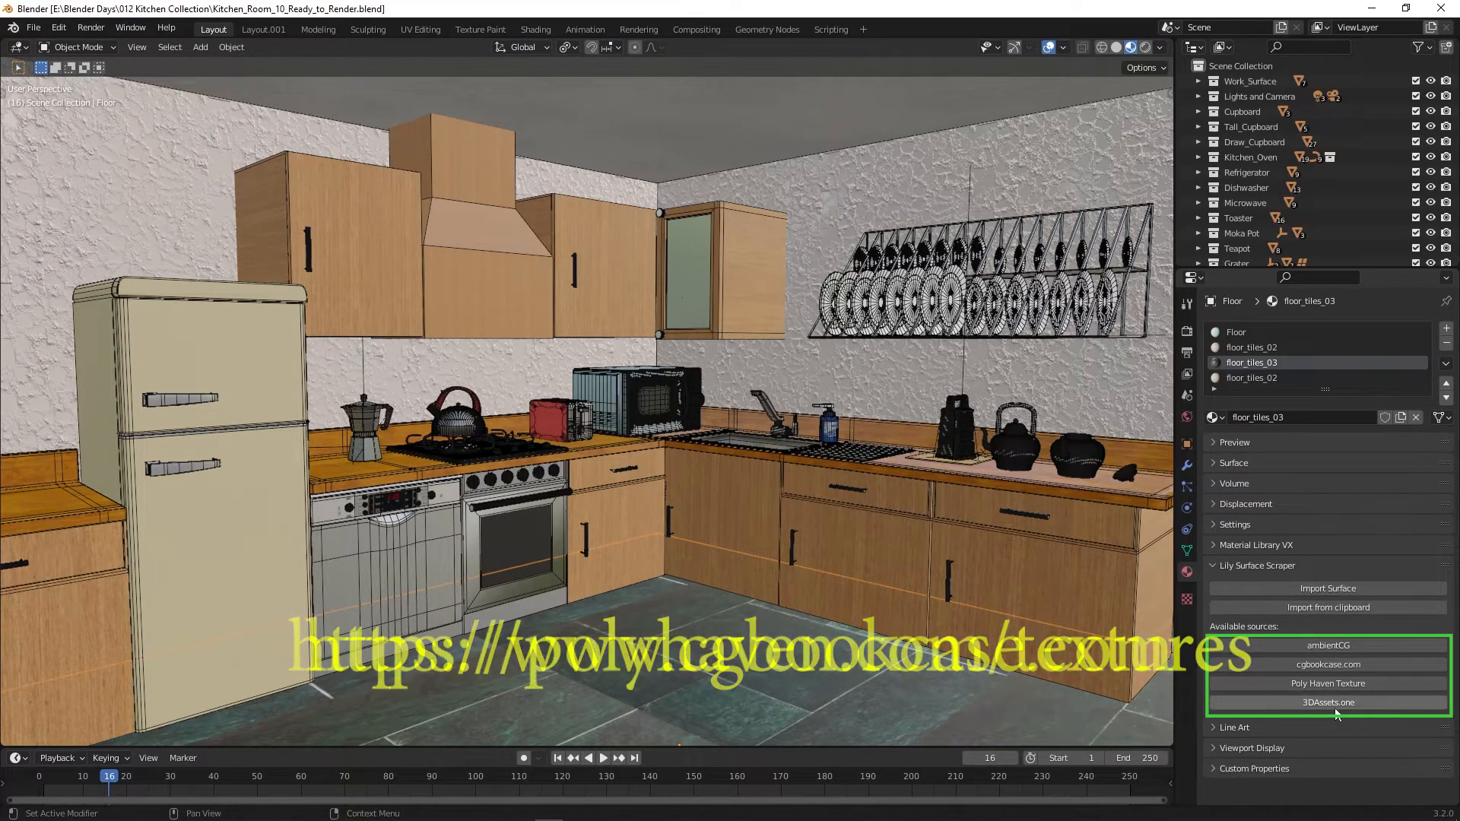
mouse_move(1328, 702)
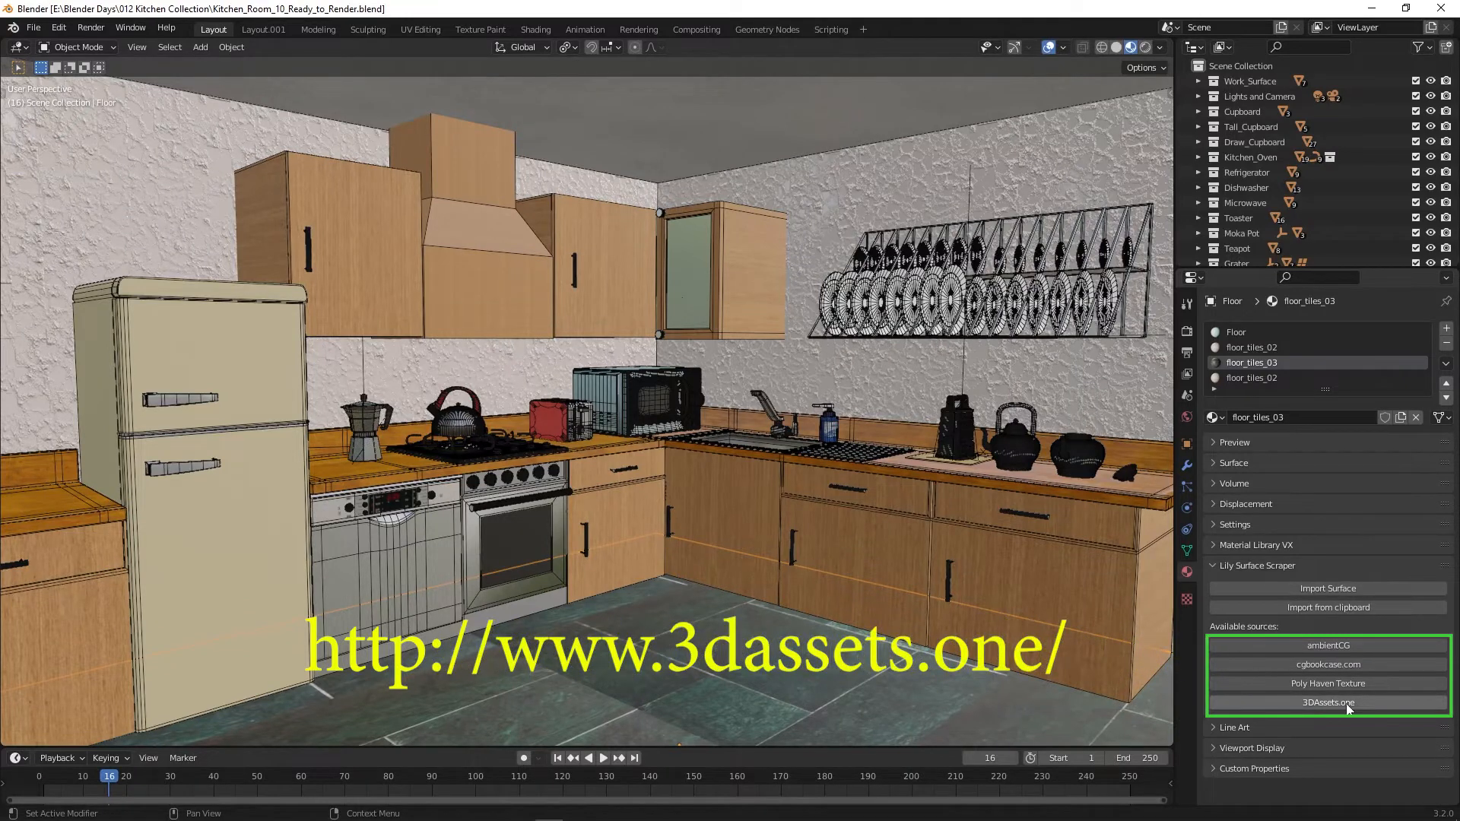
click(1327, 702)
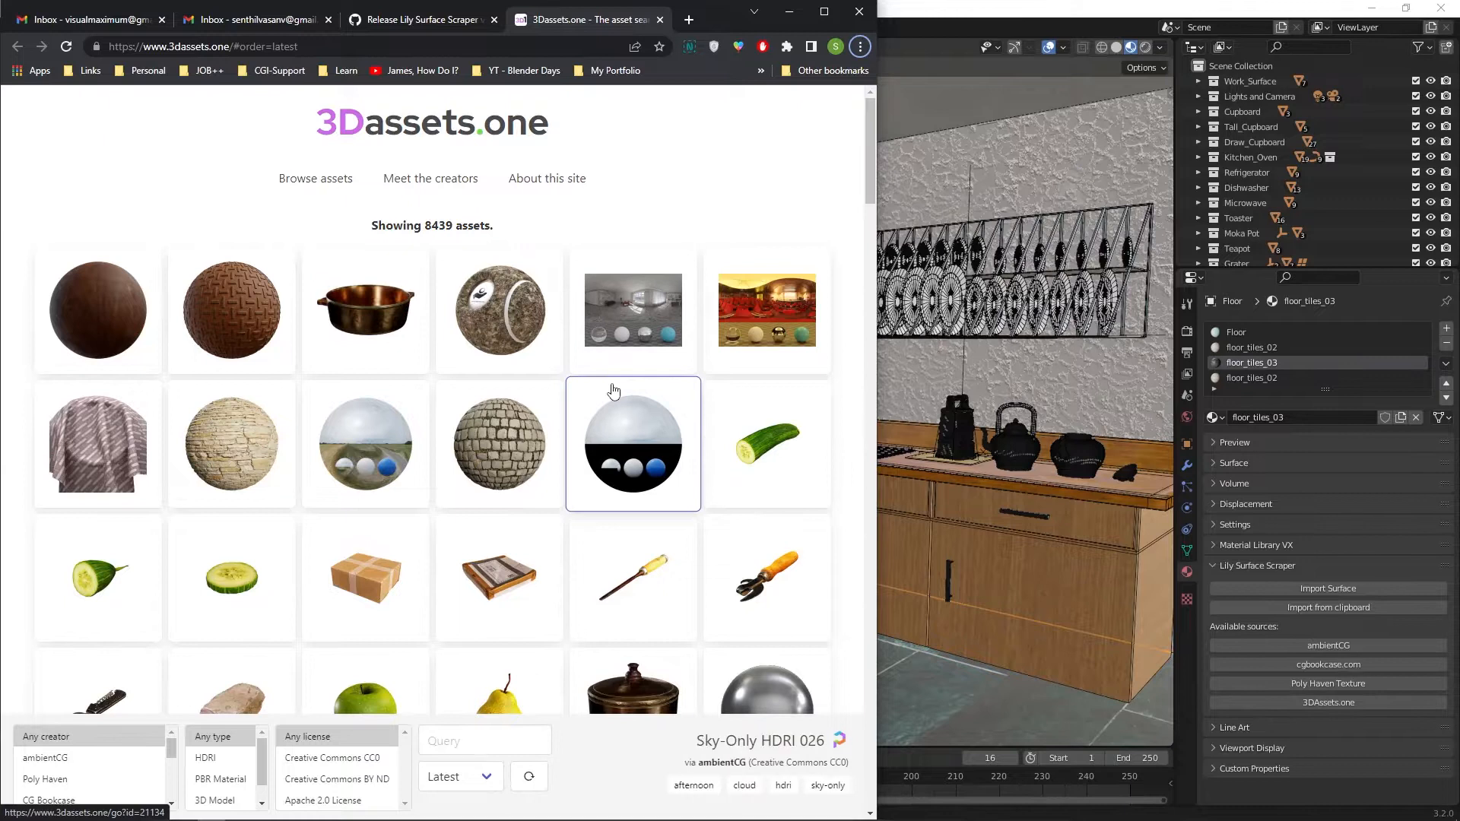
Step: Open Blue Emperador Marble on matlib.gpuopen.com and copy its page URL
scroll(down, 3)
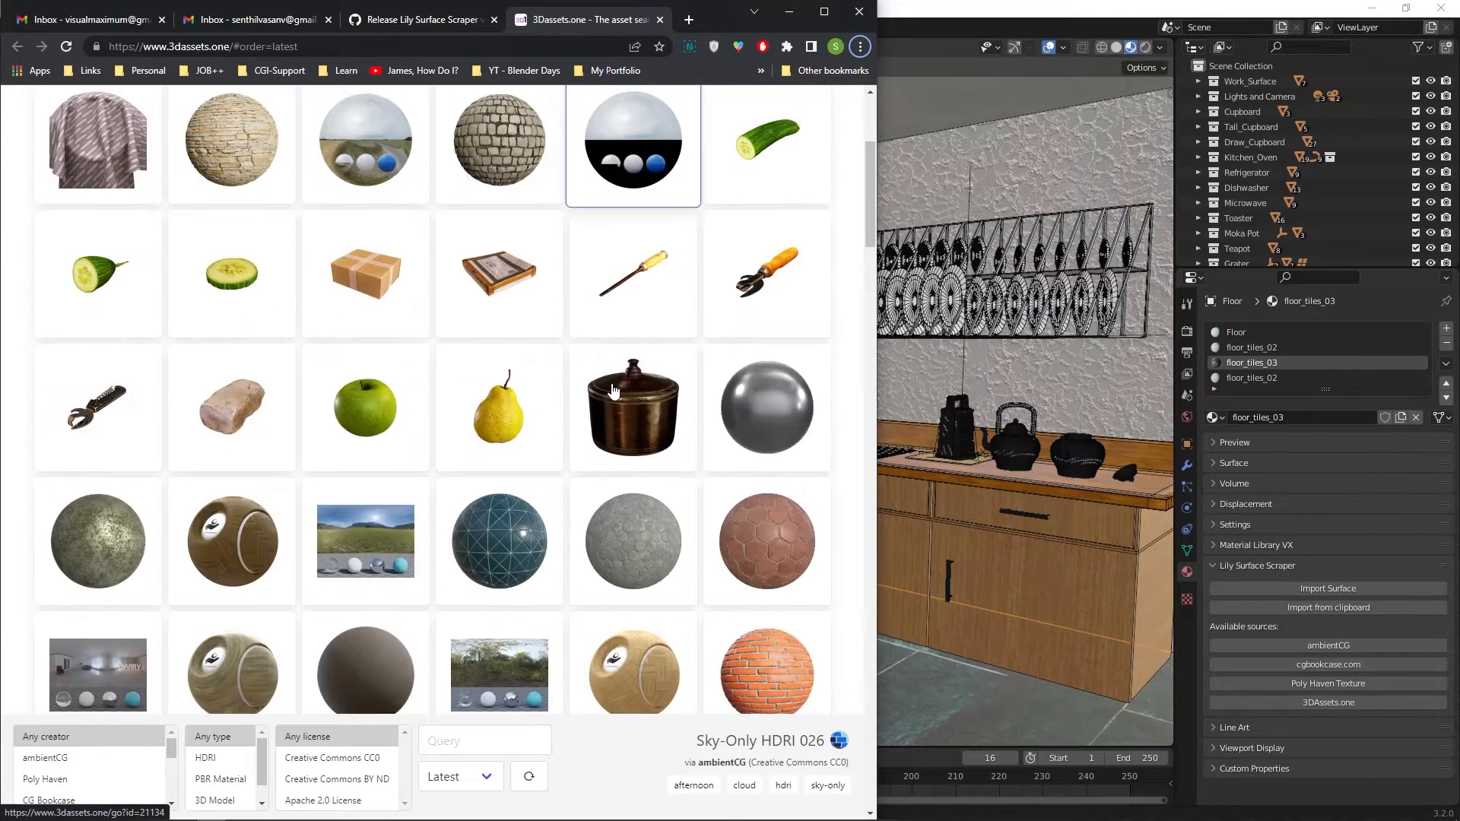
scroll(down, 3)
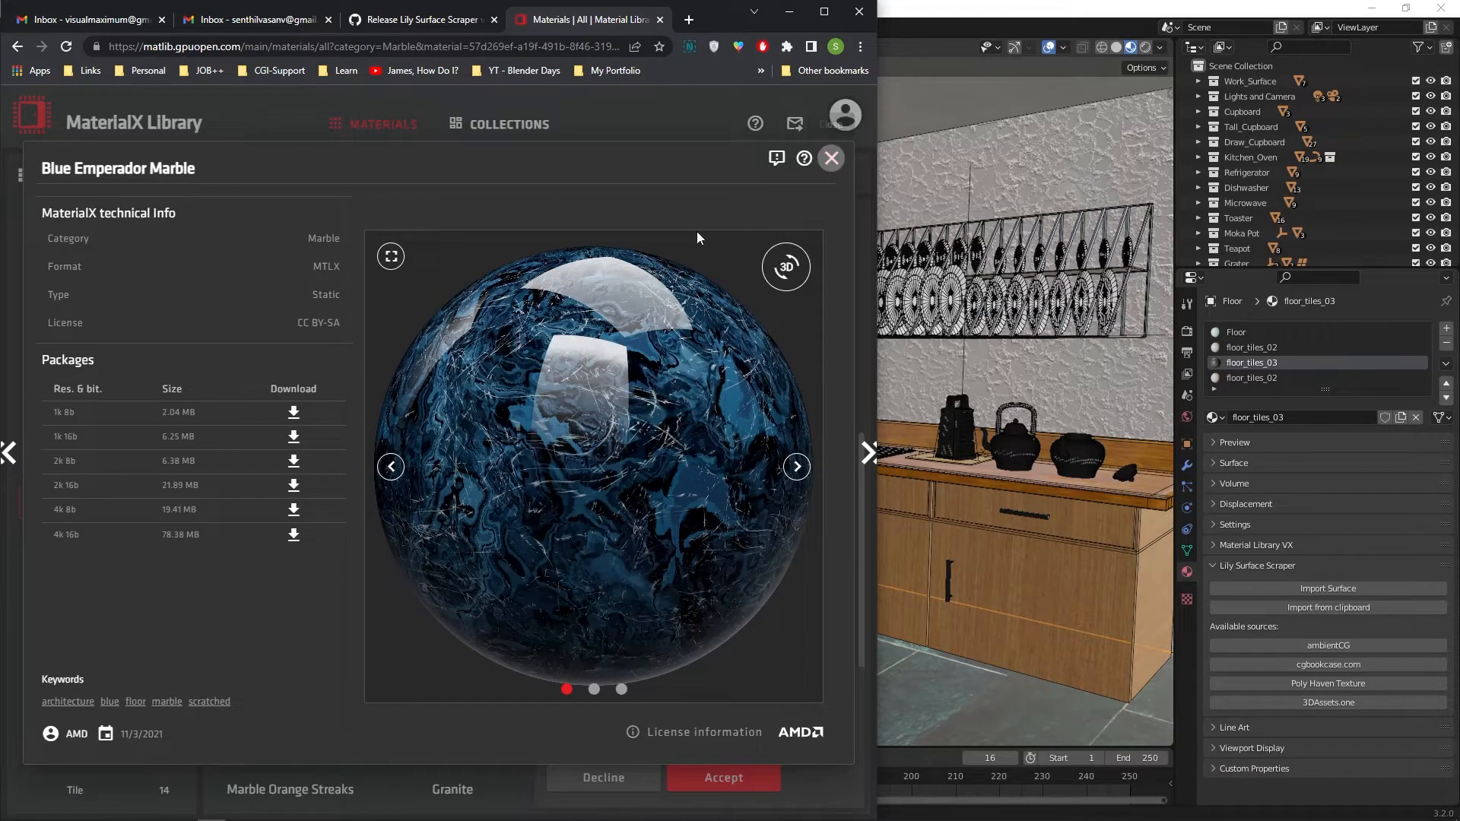
click(373, 45)
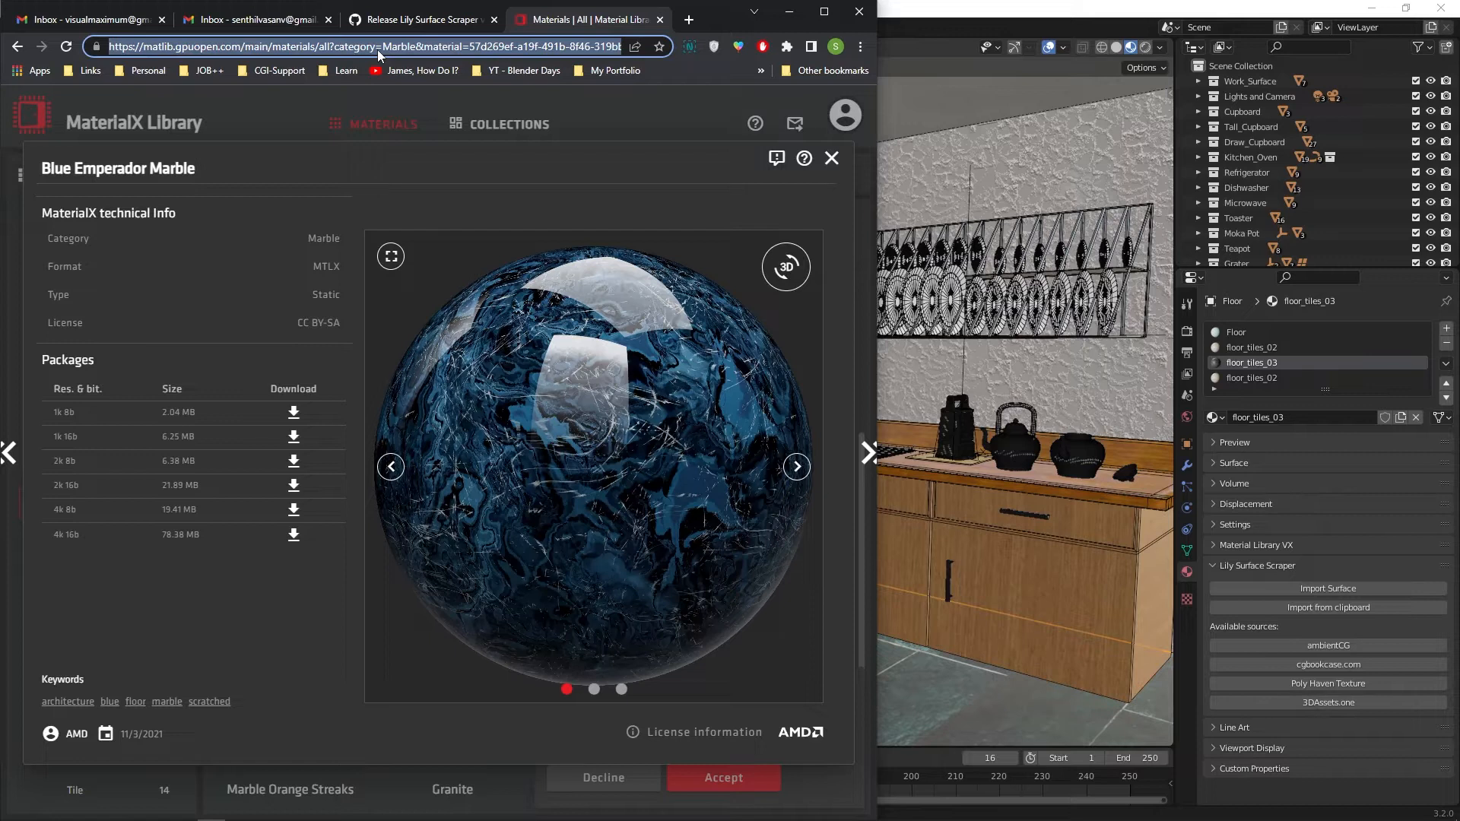
right_click(378, 46)
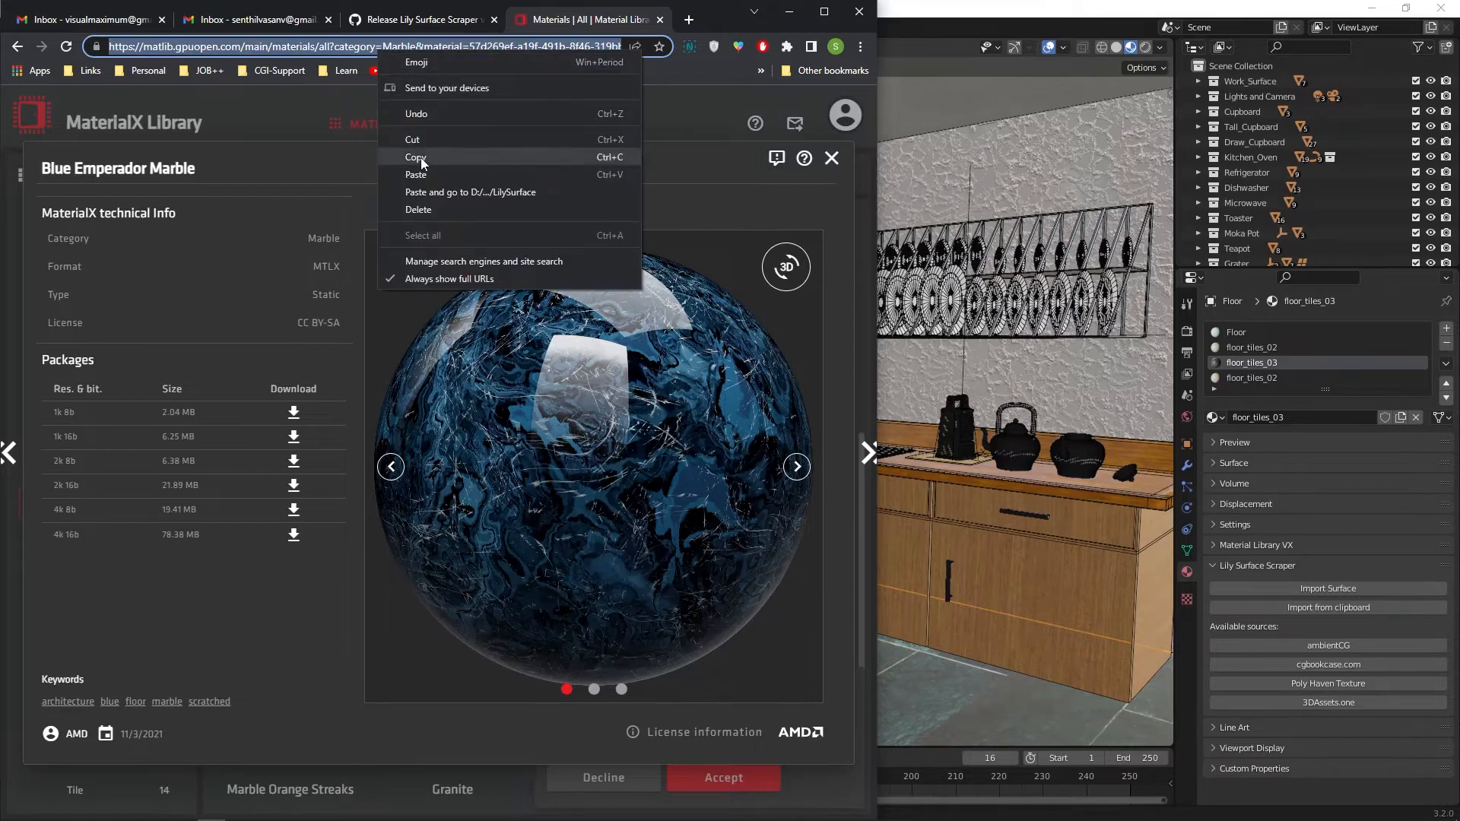
click(269, 265)
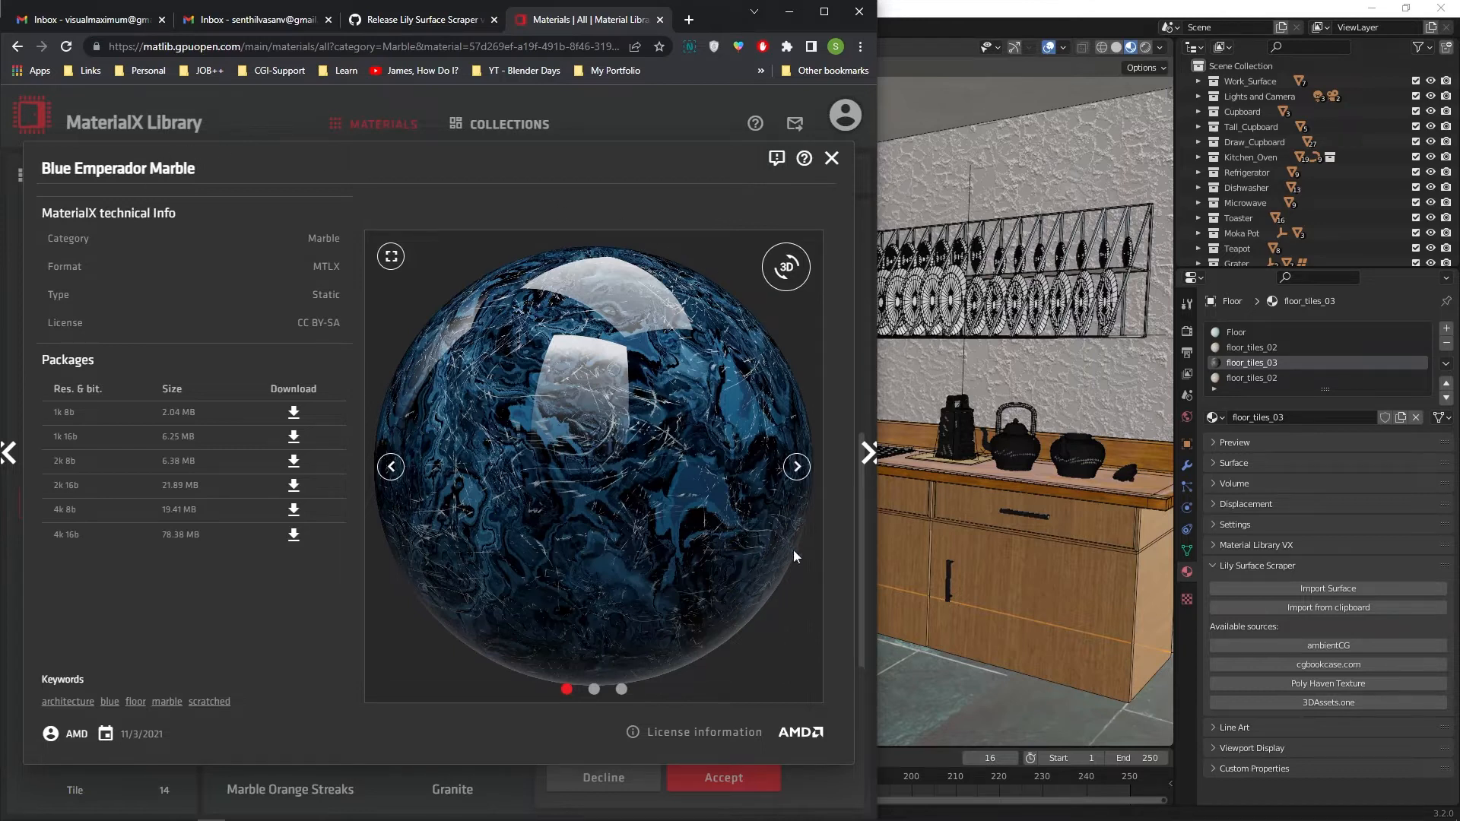
mouse_move(1301, 619)
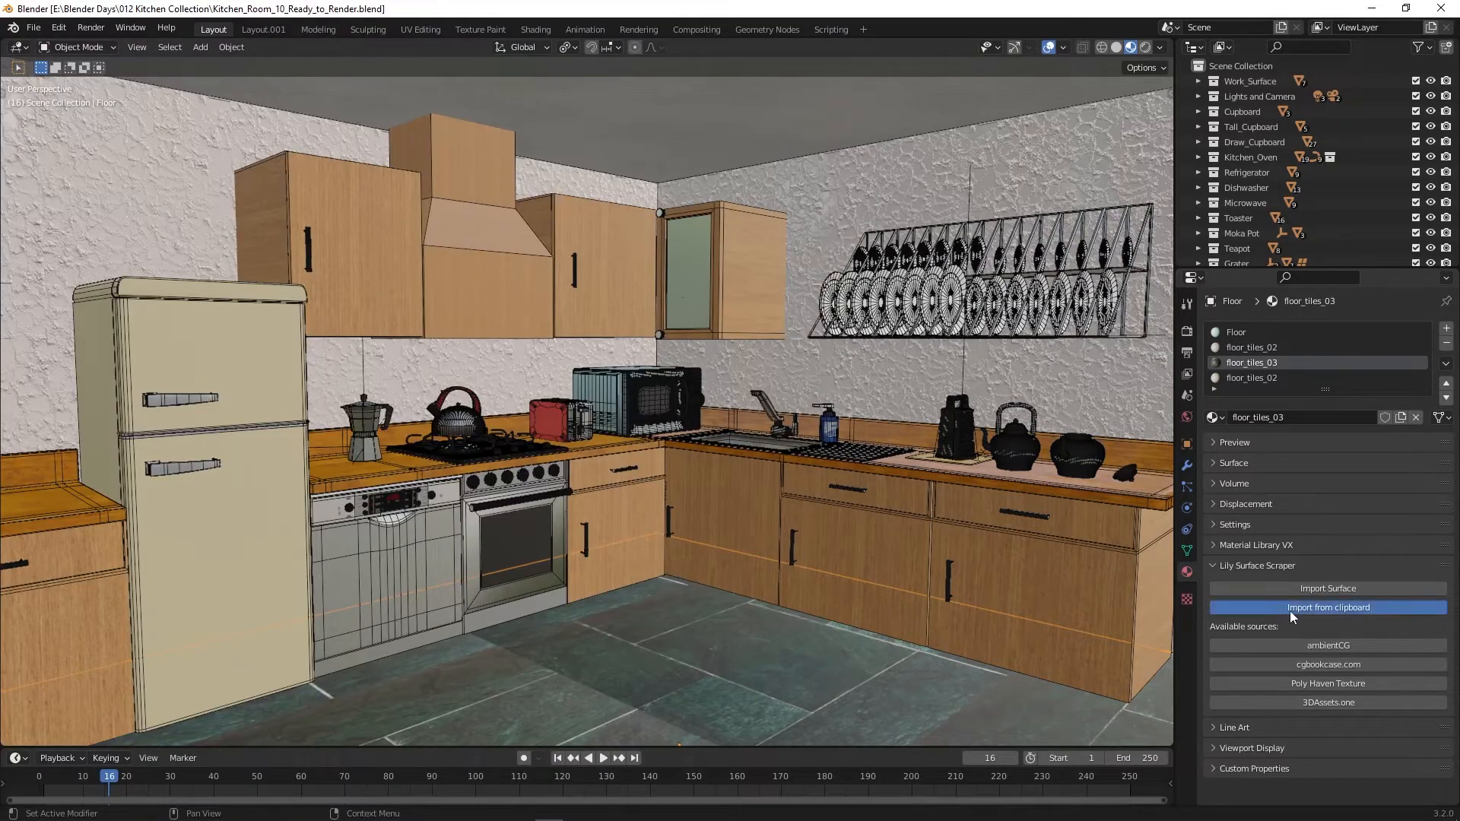
Step: Paste the MaterialX marble URL into the Import Surface prompt
click(1328, 607)
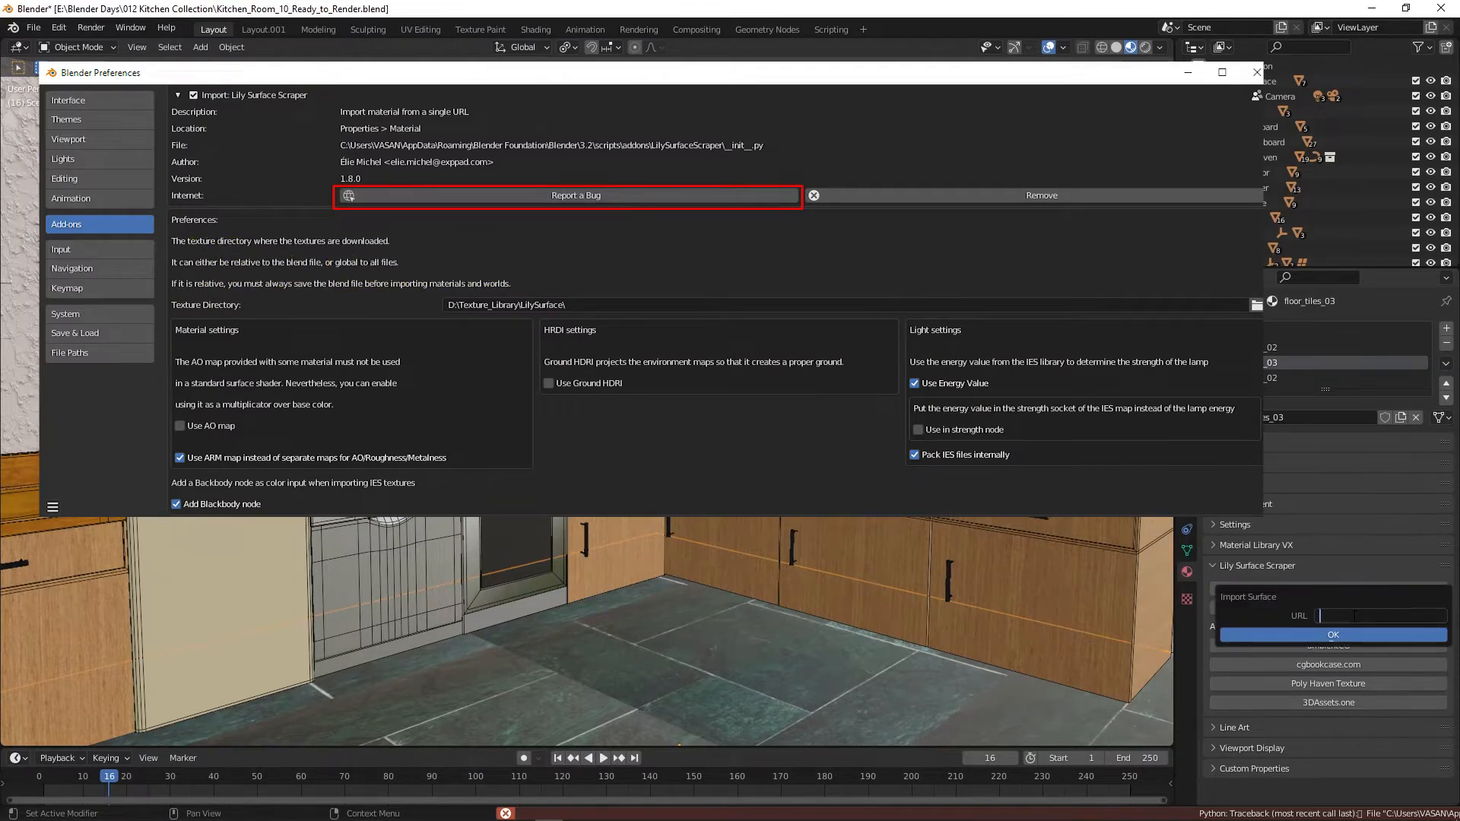
text(a19f-491b-8f46-319bb45e7eda)
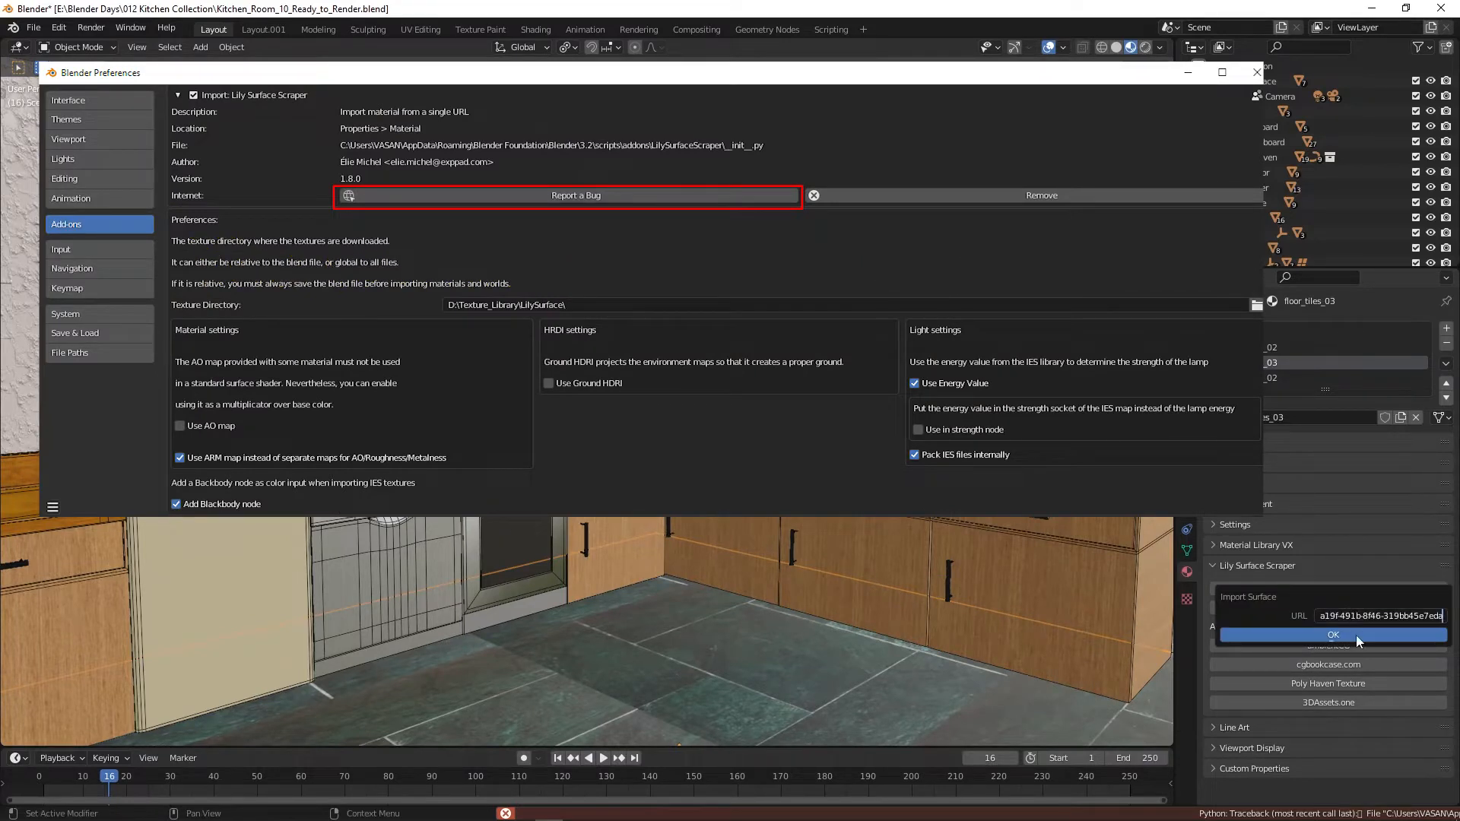
Step: Confirm the marble import and dismiss the 'Material provider not supported' error
click(1331, 634)
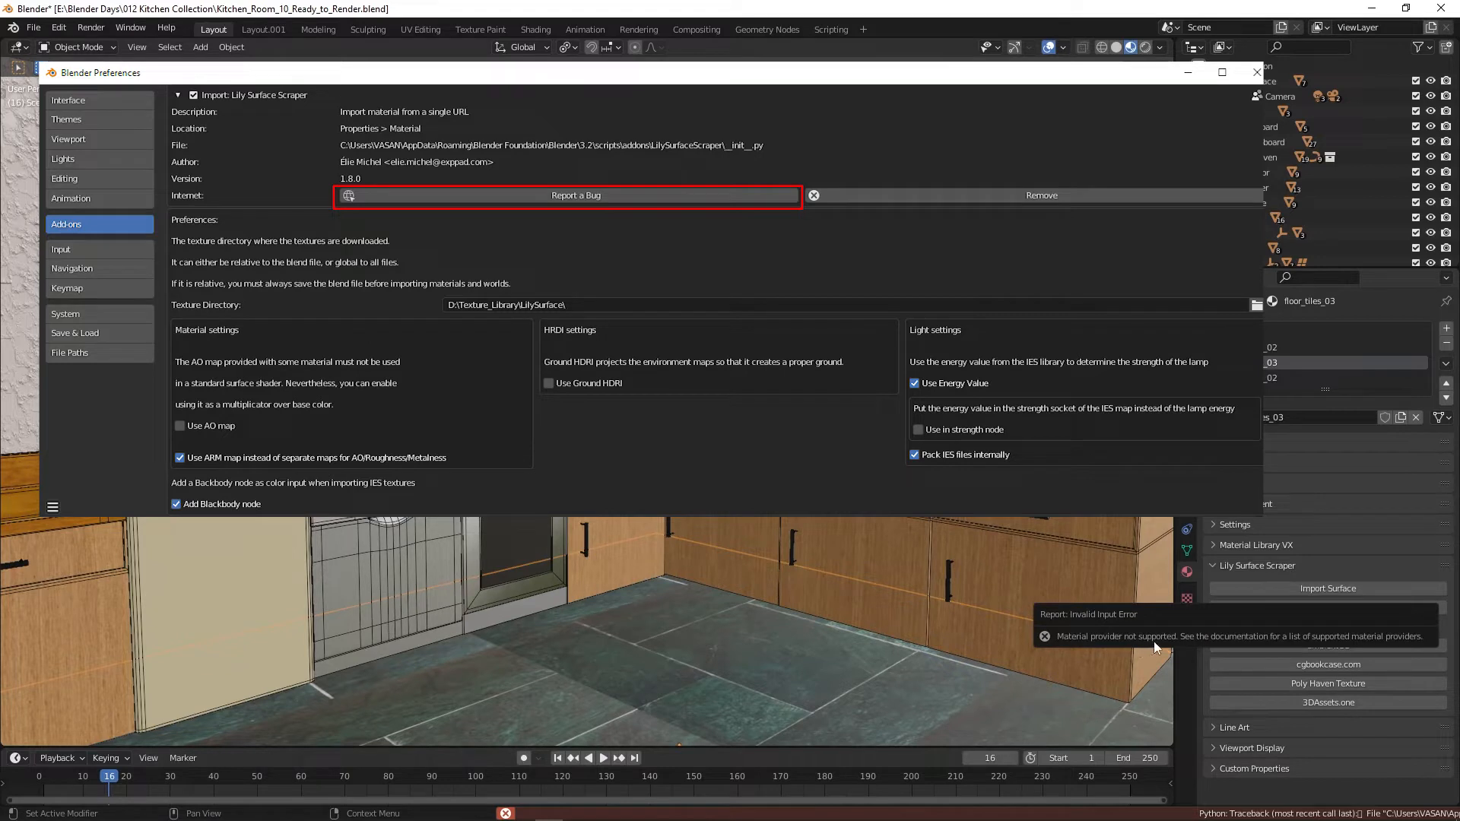
click(1256, 73)
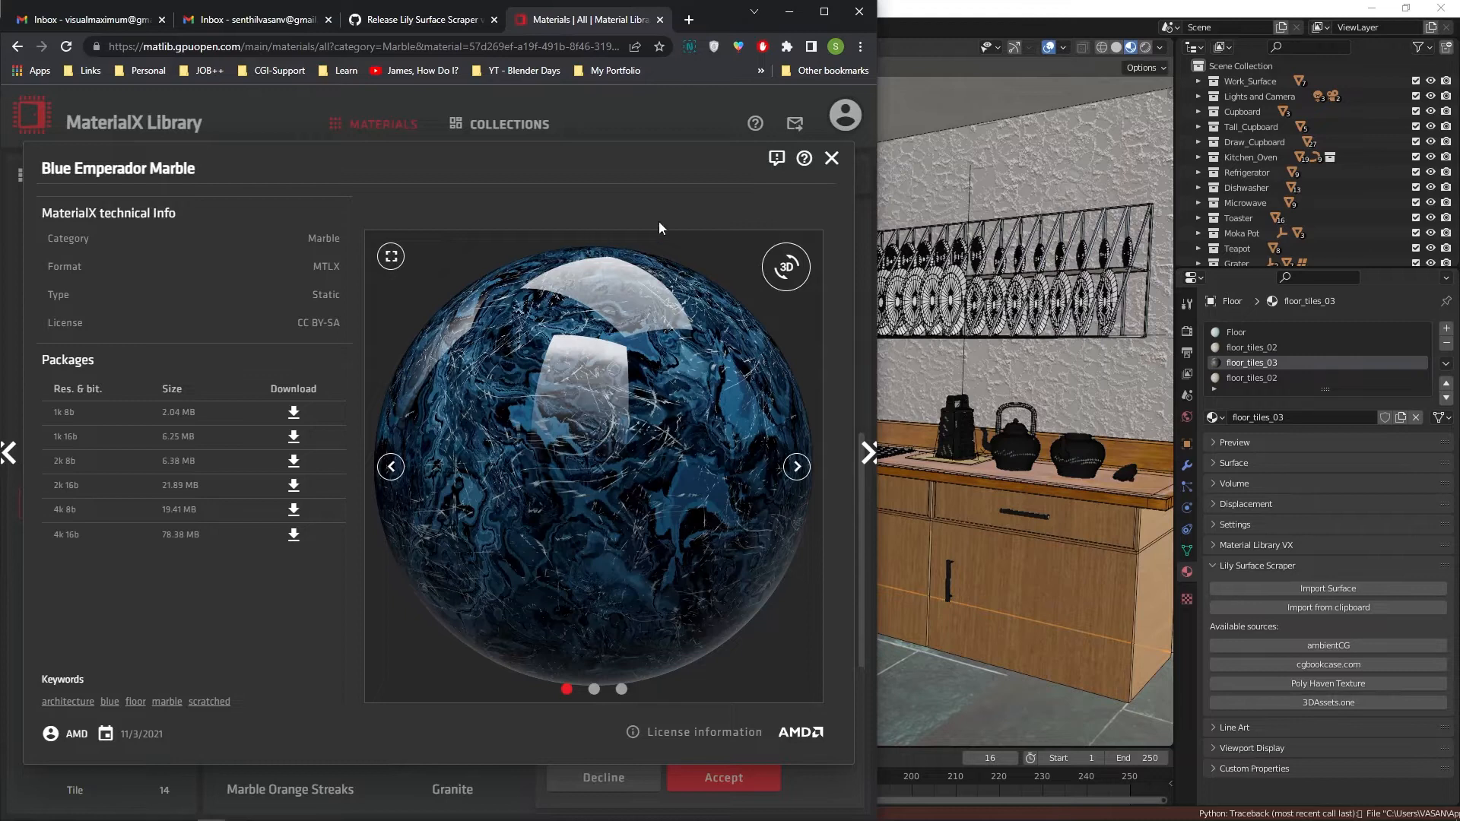
Step: Close the Blue Emperador Marble detail overlay to return to the Marble catalog
click(830, 158)
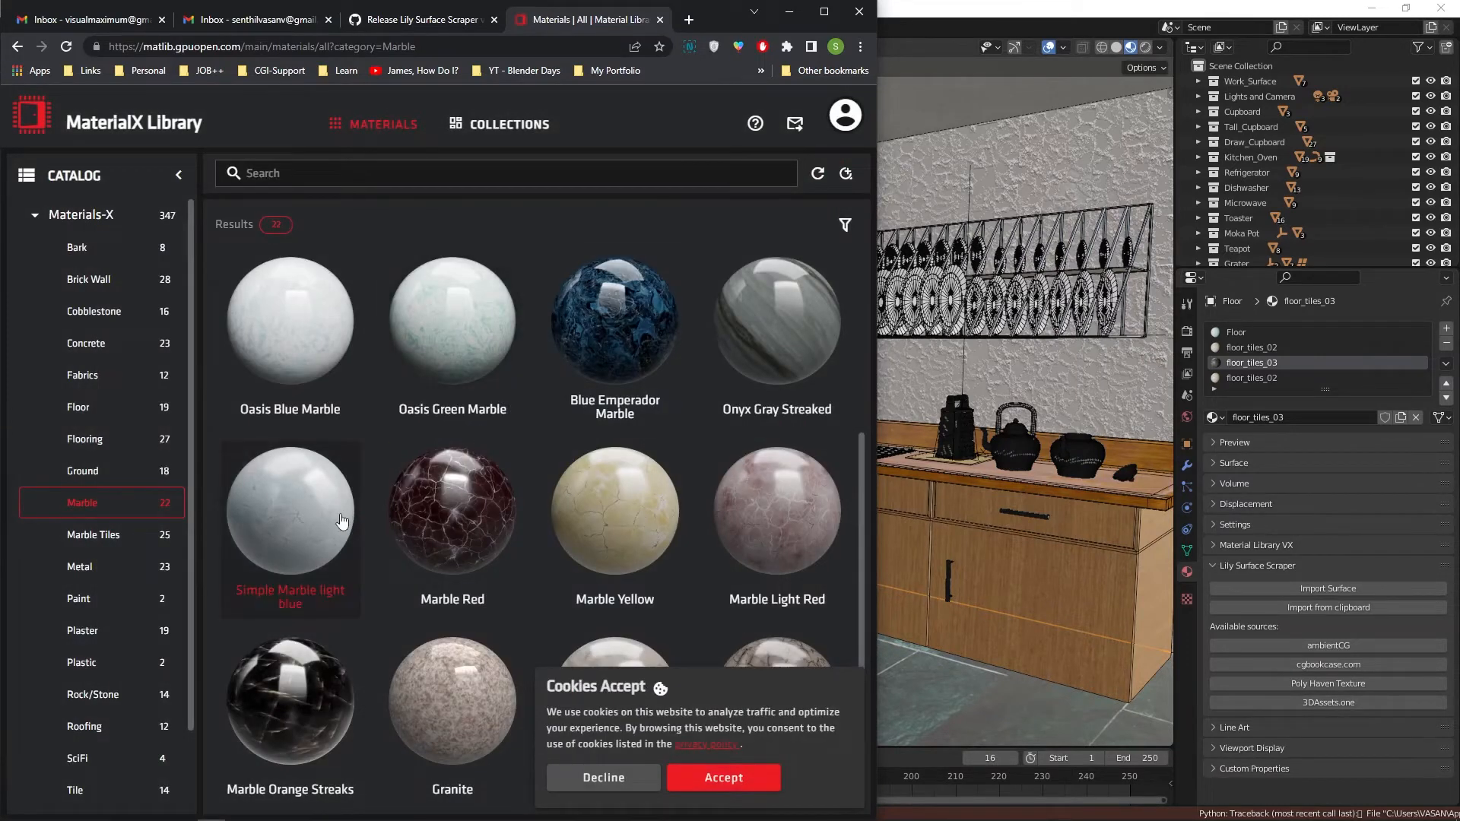
mouse_move(91, 646)
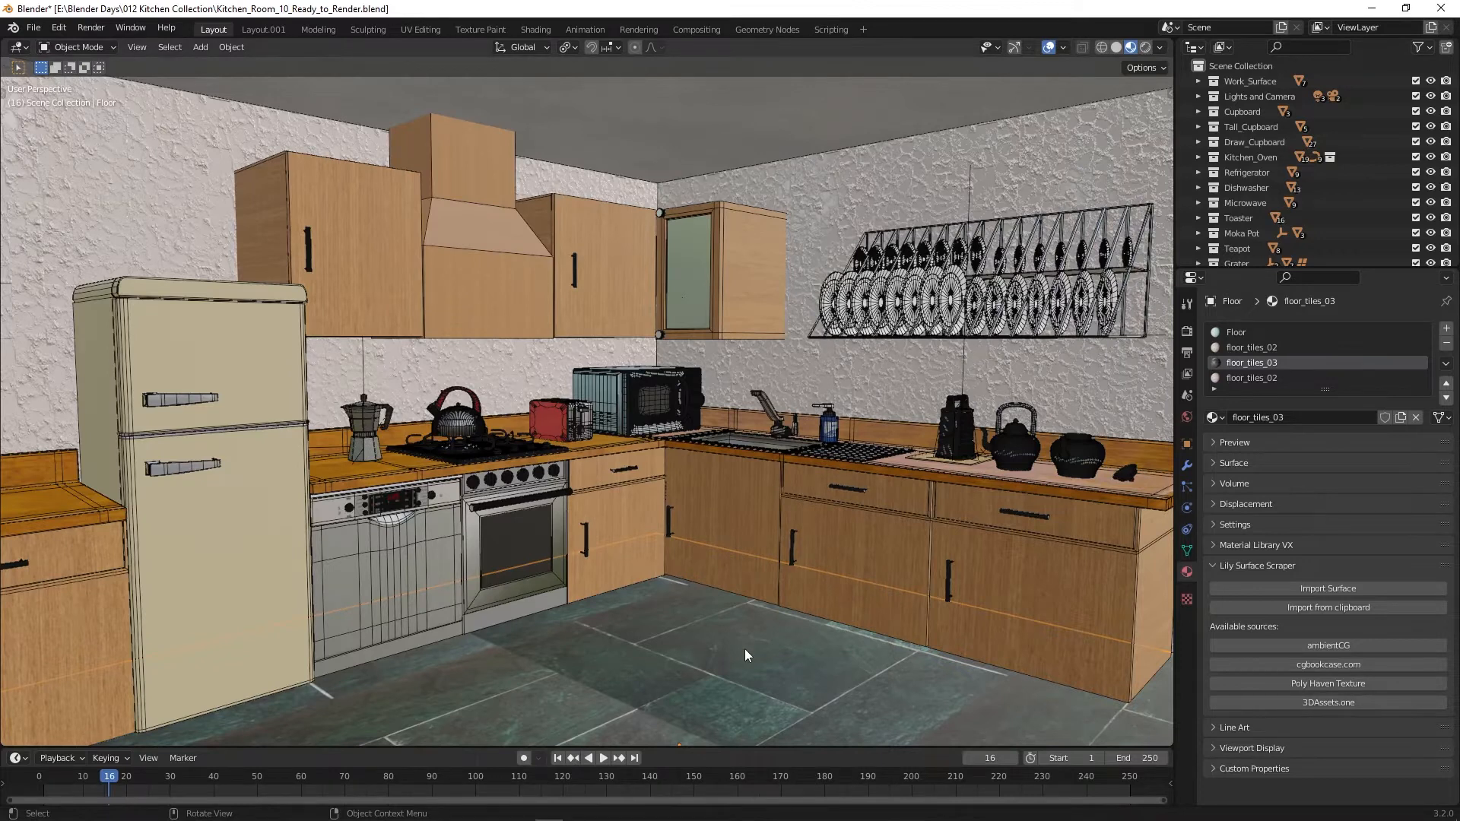
Step: Submit the ambientCG Tiles081 URL via Import Surface and pick the 2K-JPG variant
click(1327, 588)
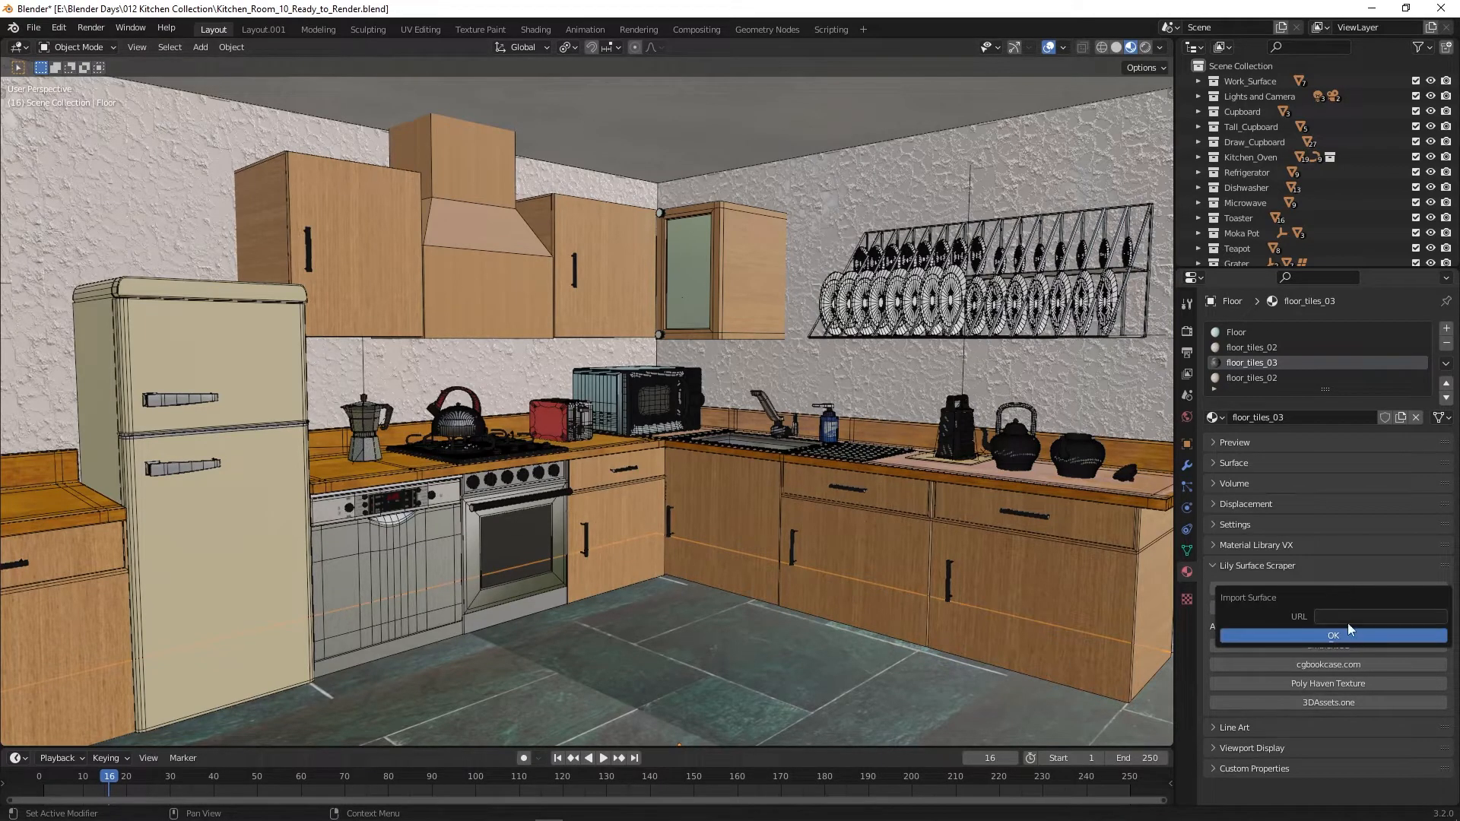
right_click(1381, 616)
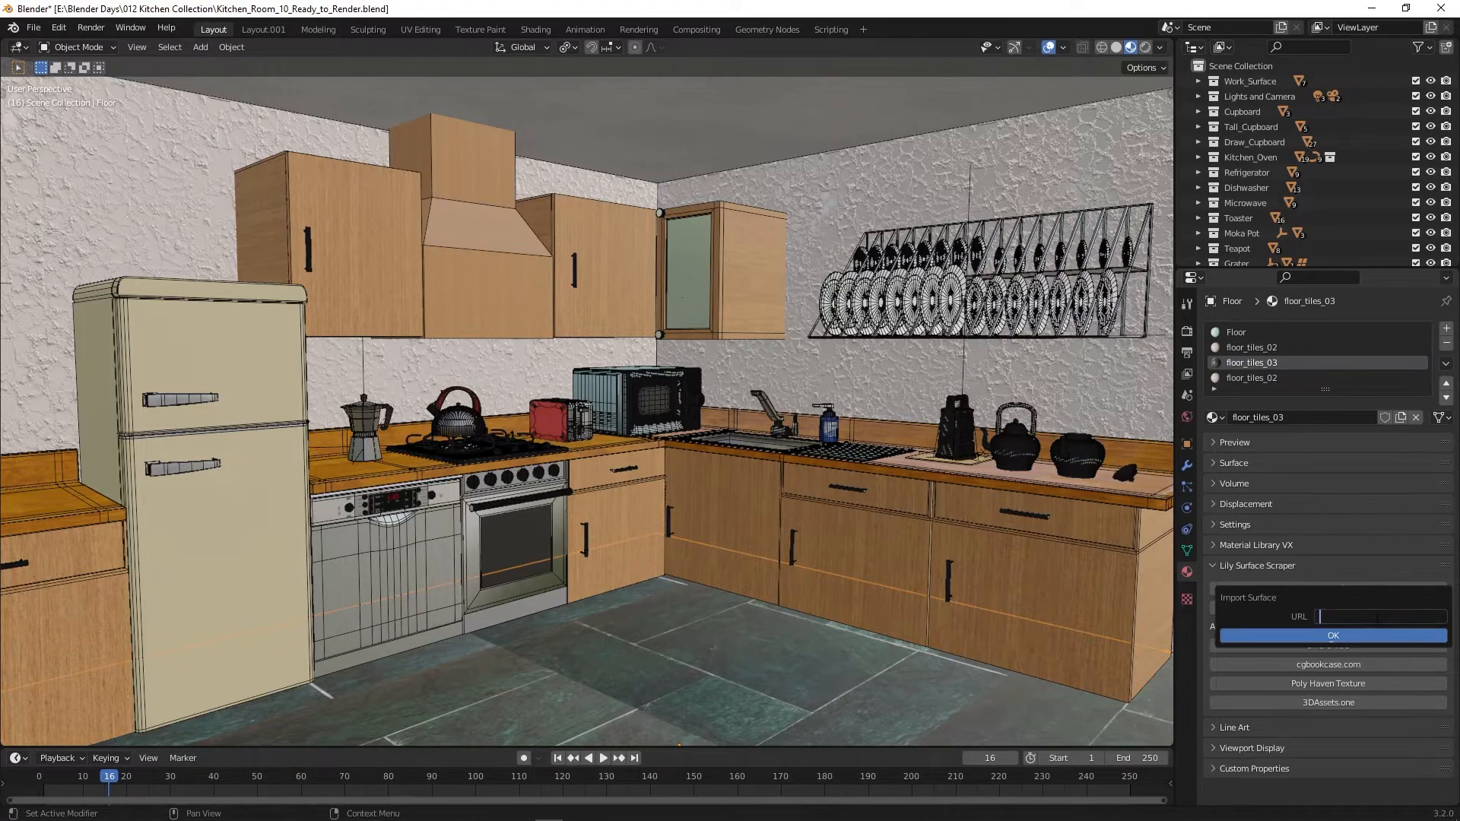
text(bientcg.com/view?id=Tiles081)
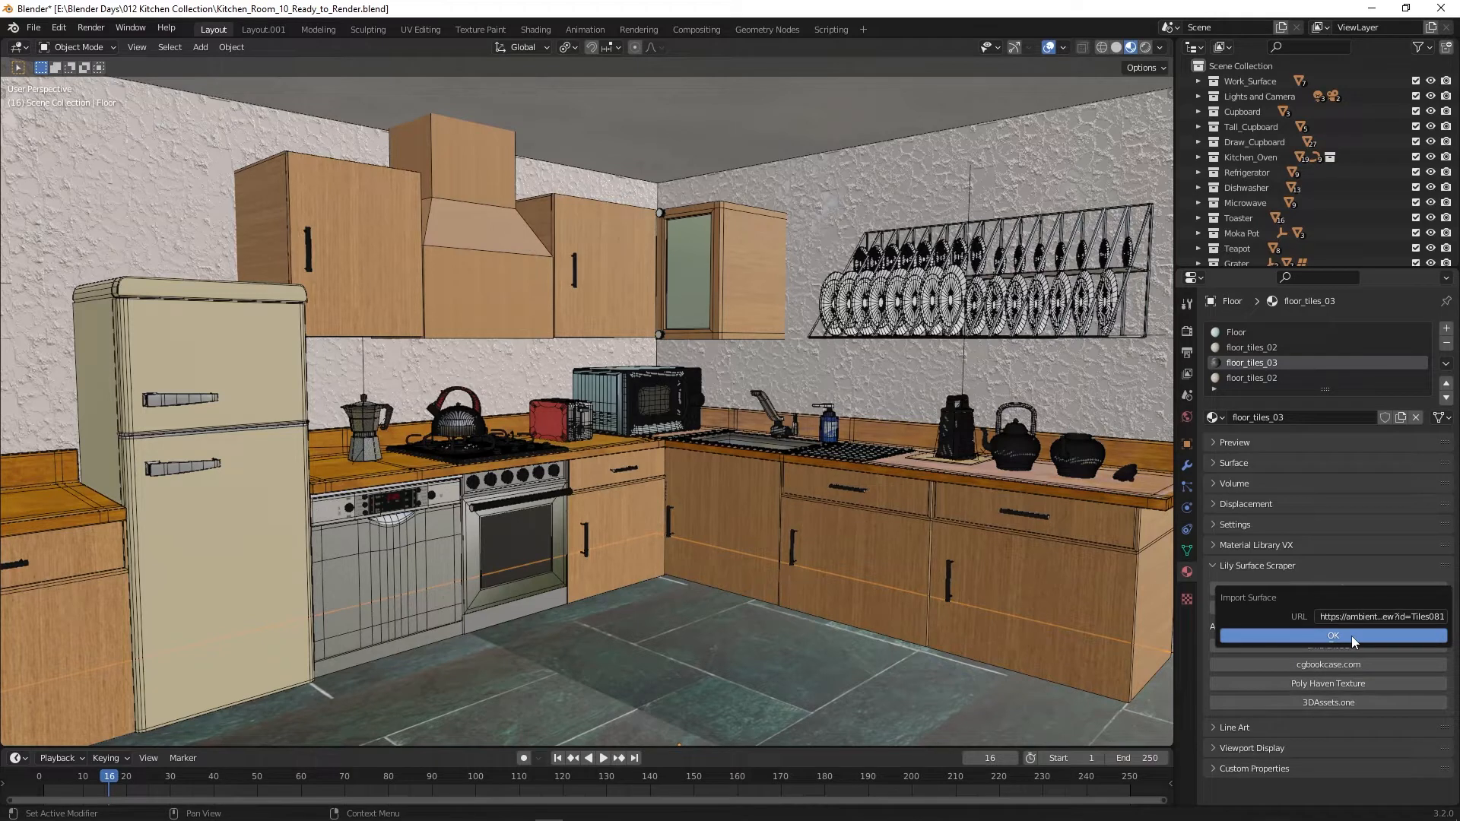
mouse_move(1353, 644)
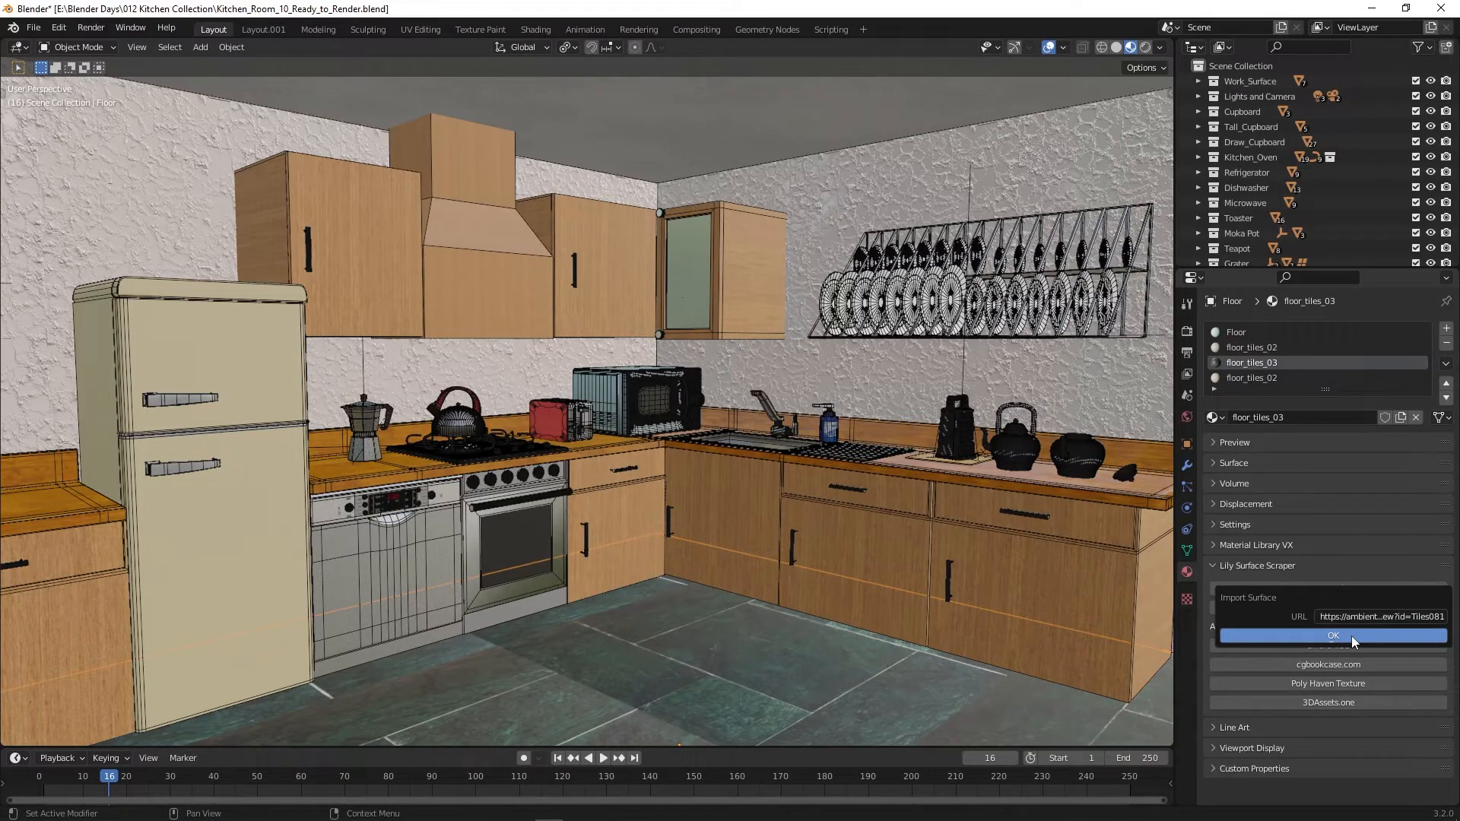
click(1332, 636)
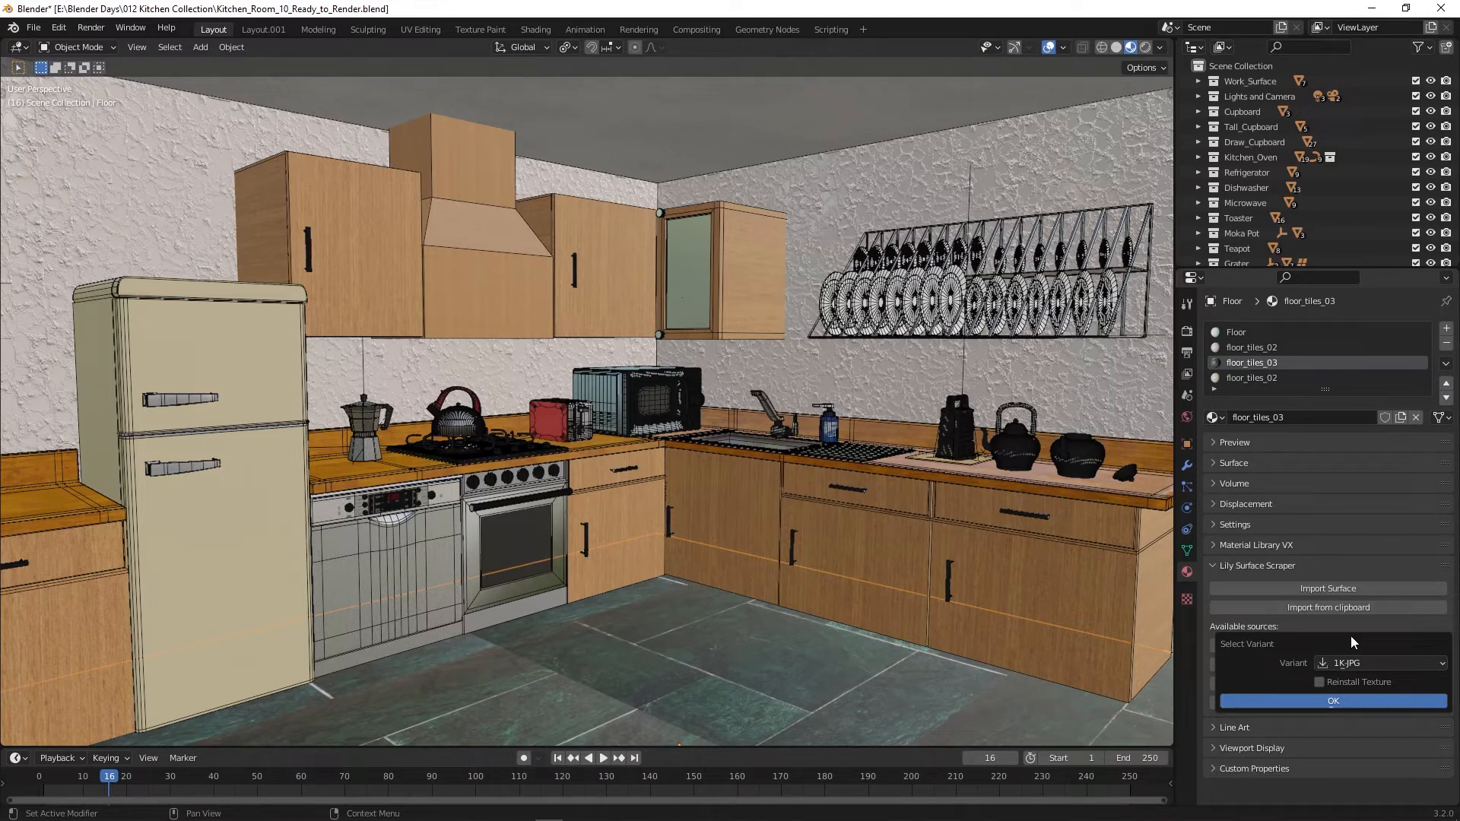
click(1381, 663)
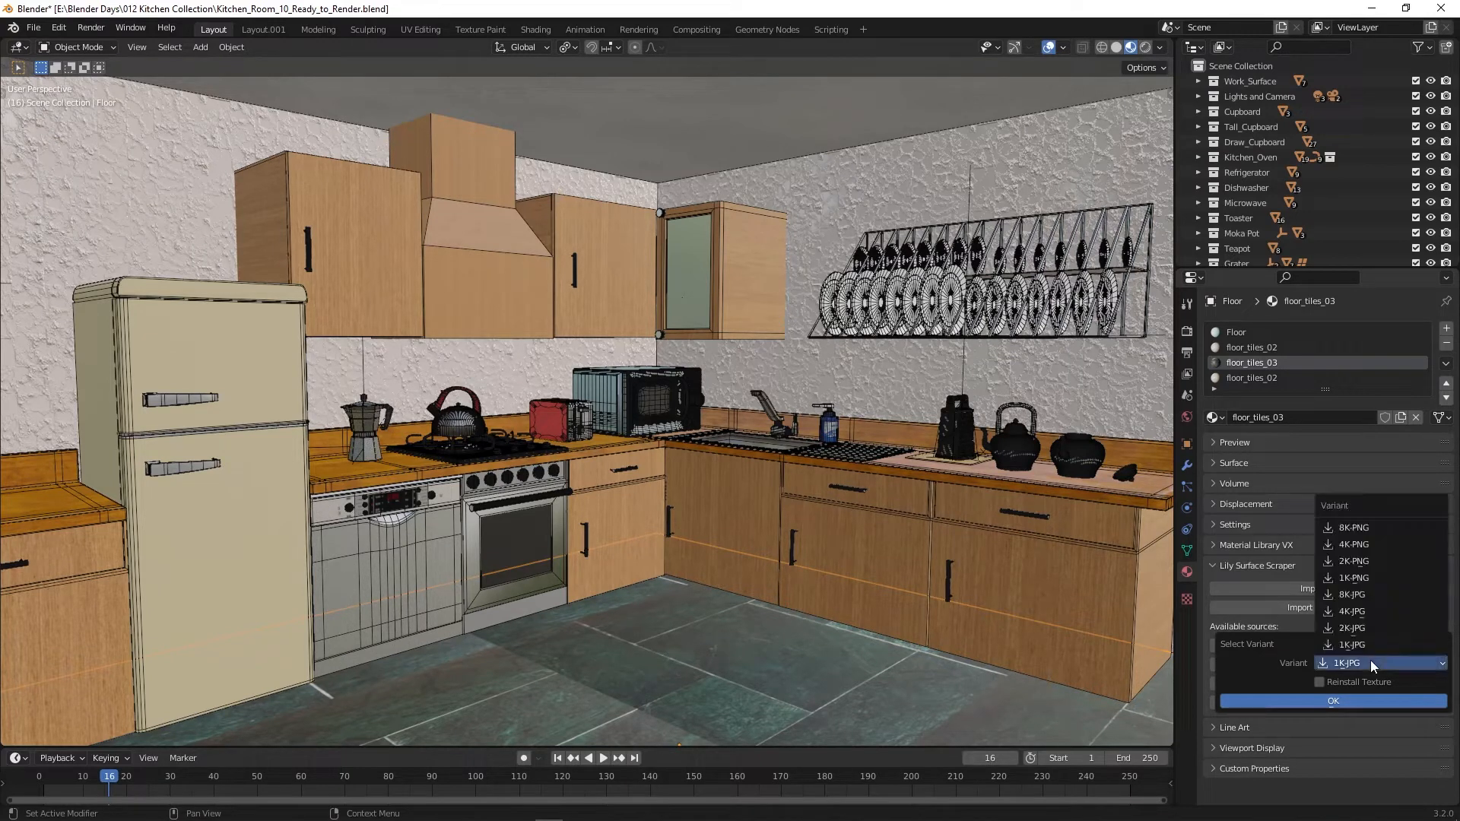
mouse_move(1350, 627)
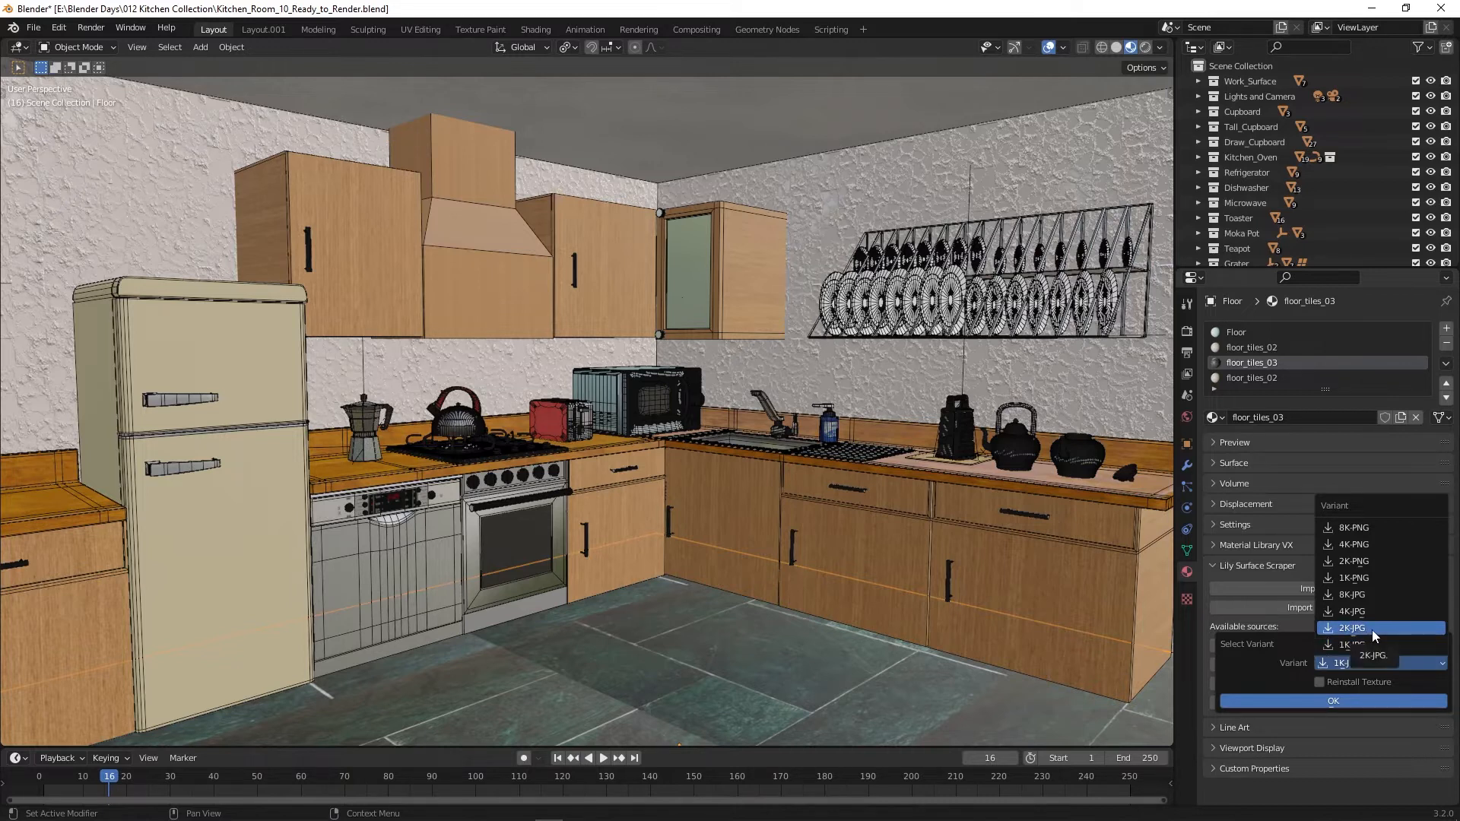
click(1351, 628)
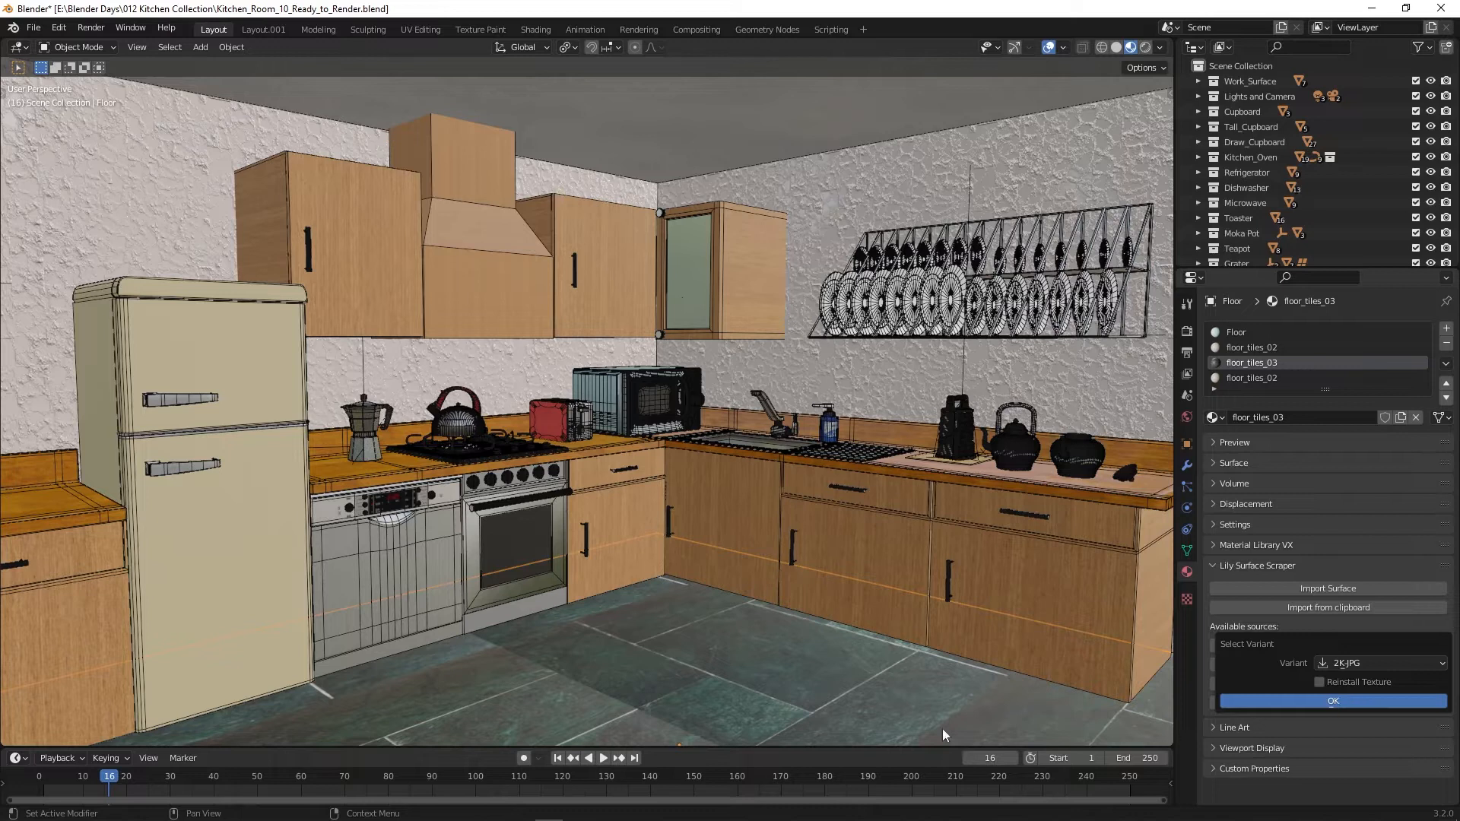
mouse_move(960, 667)
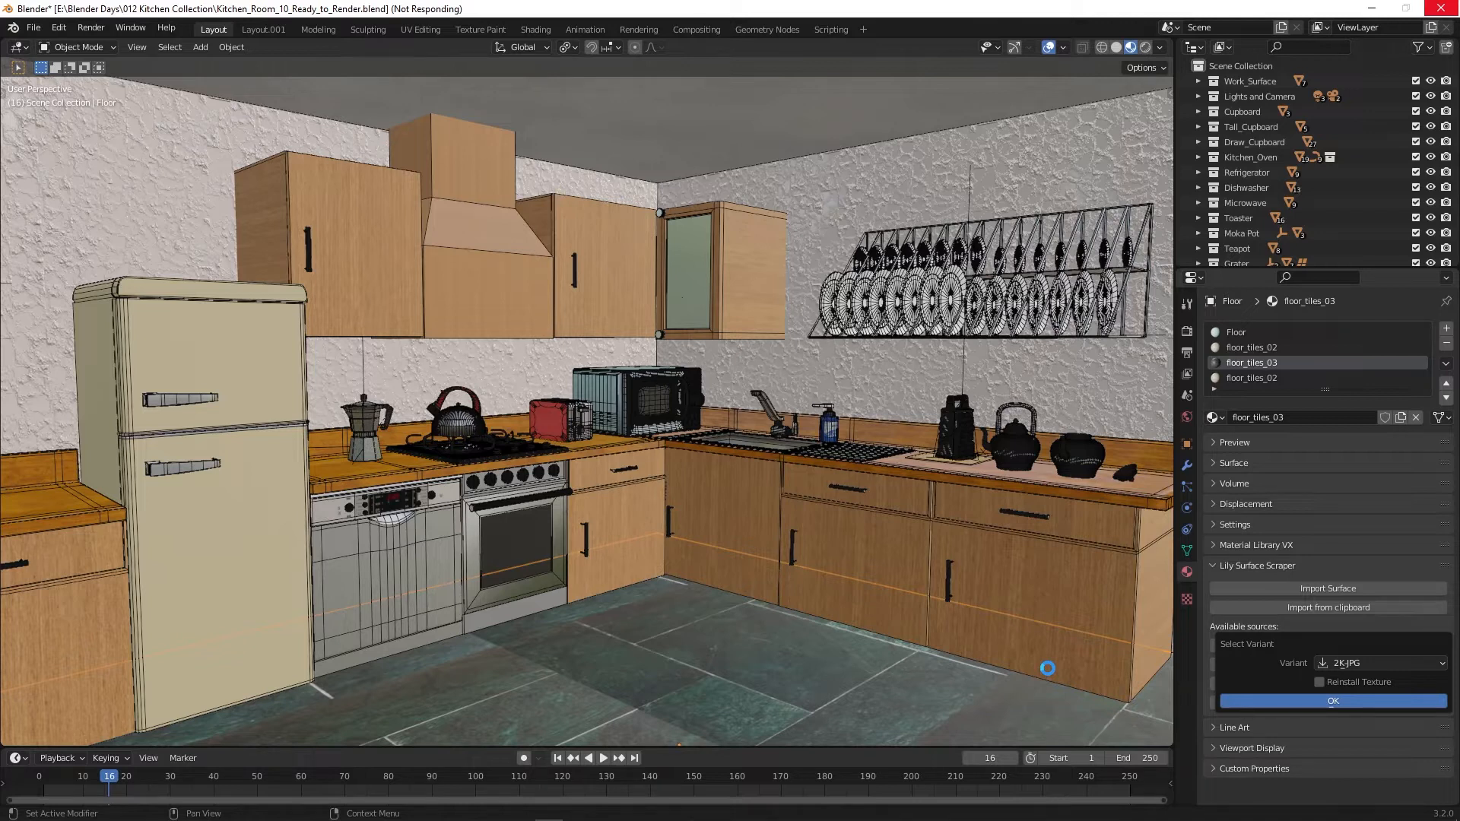
Step: Import the Tiles081 2K-JPG material onto the floor and view its node setup
click(1332, 701)
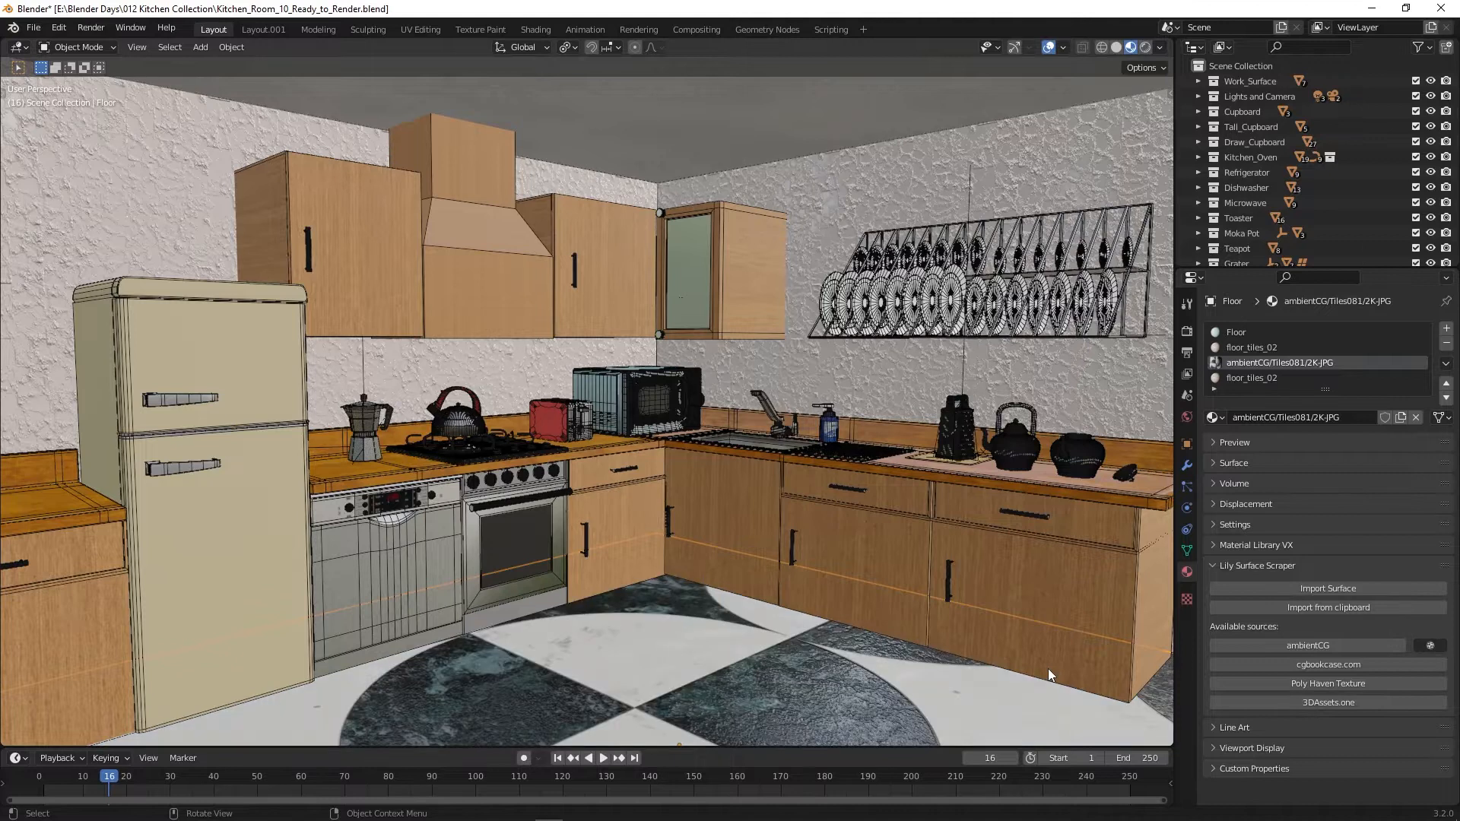
mouse_move(659, 710)
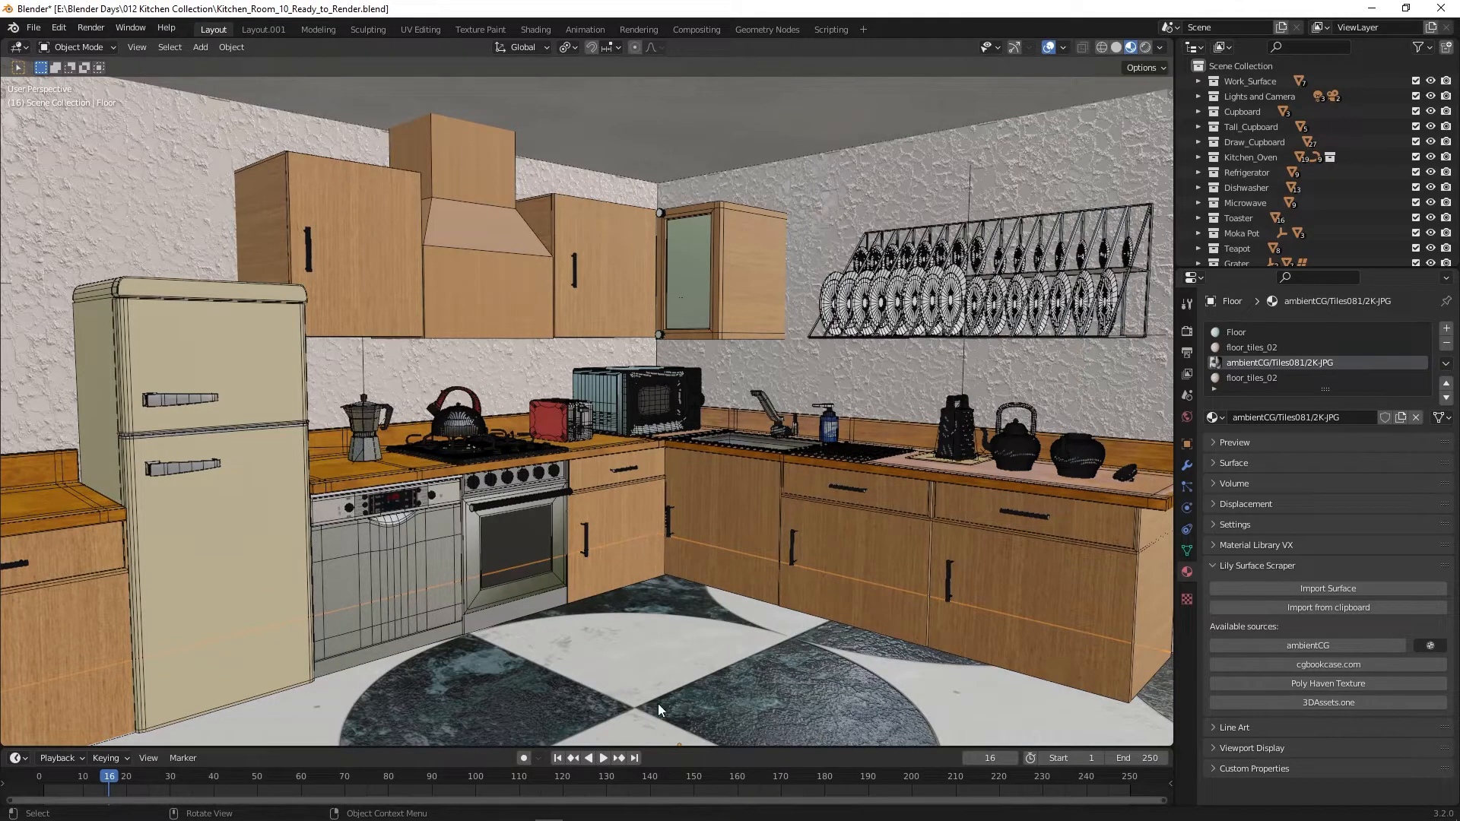
mouse_move(968, 692)
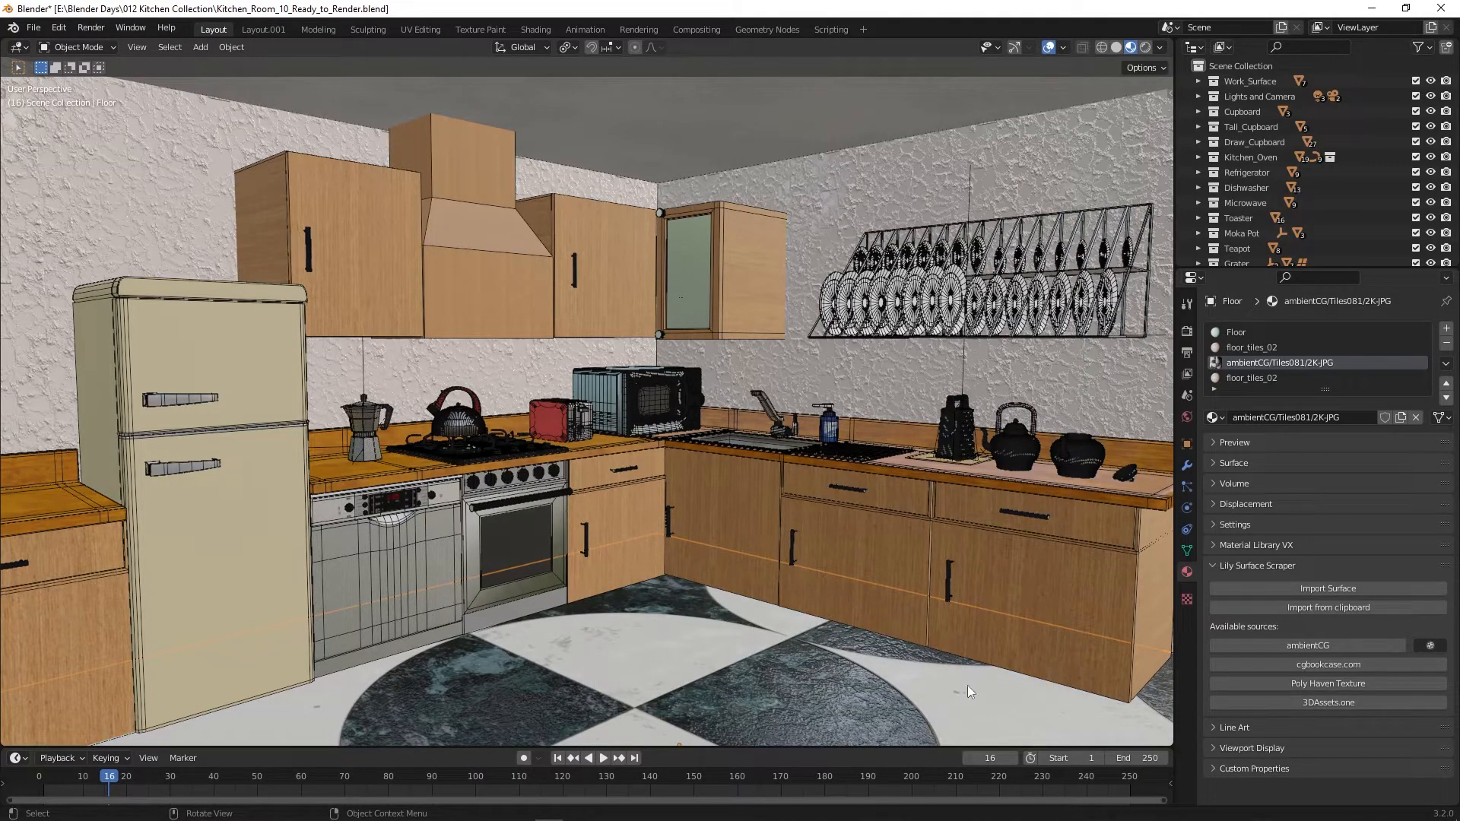
click(535, 29)
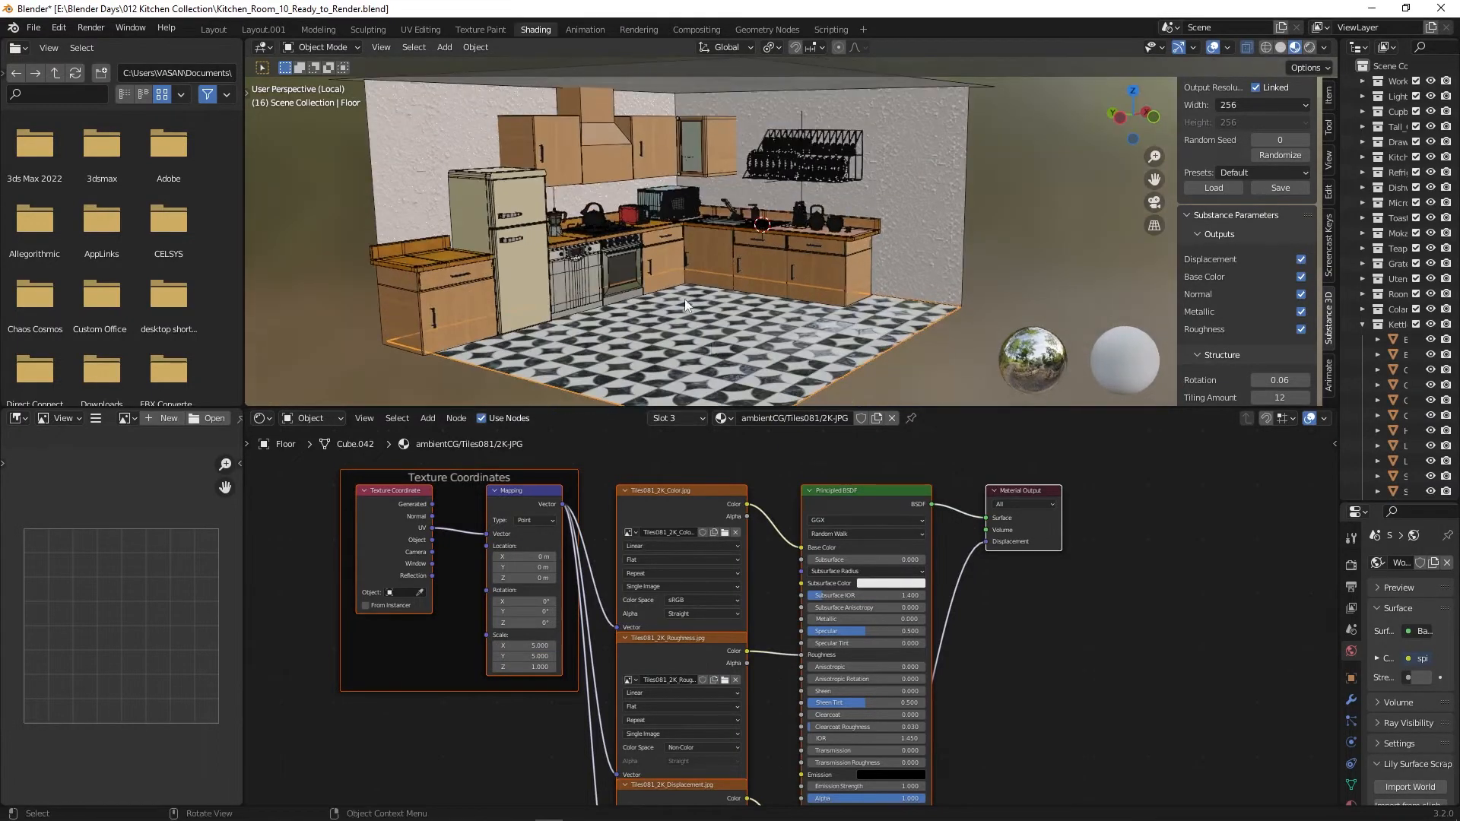
click(212, 28)
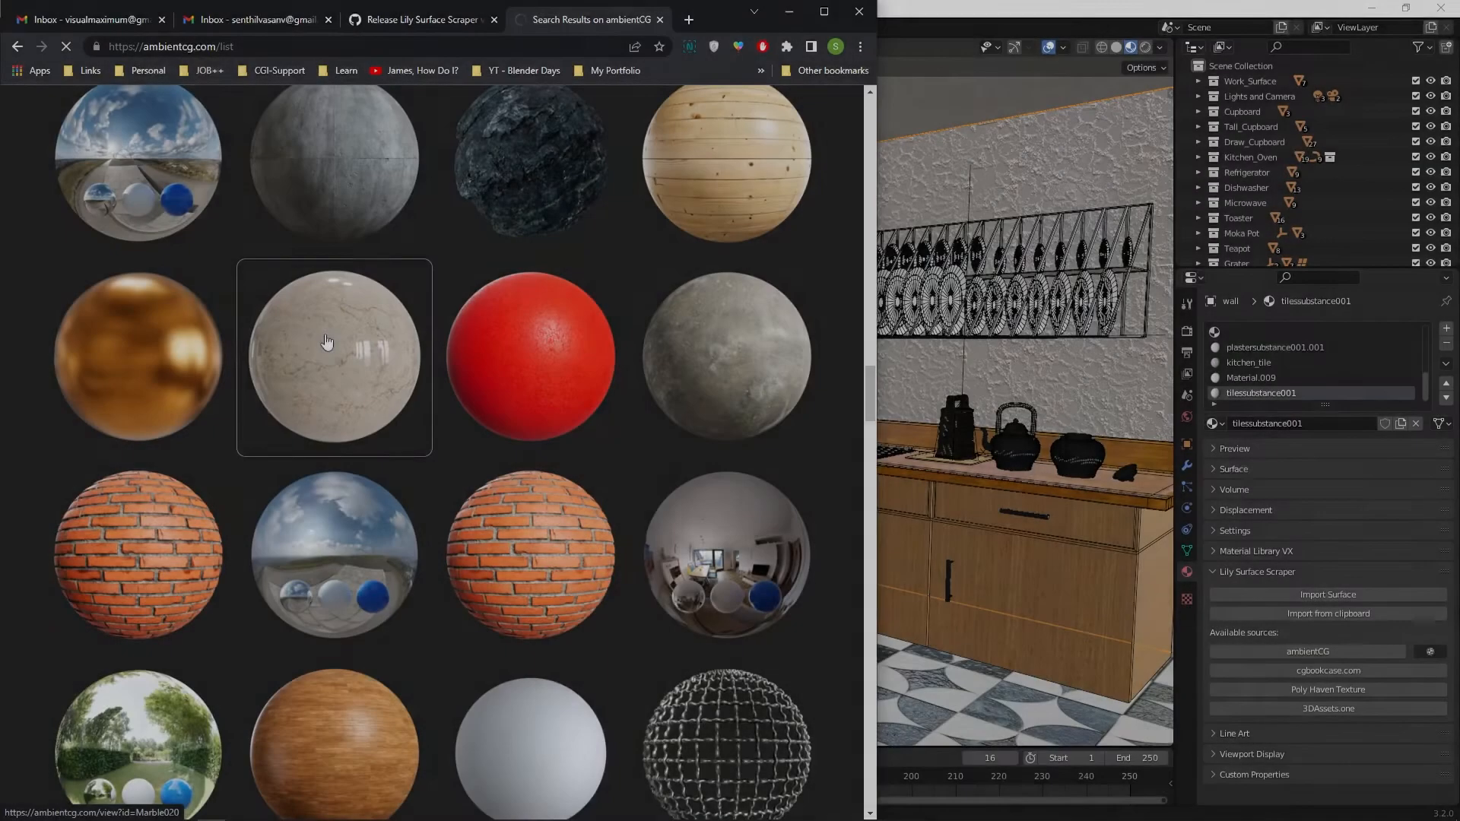
Step: Browse ambientCG's material catalogue in Chrome, then bring the Blender kitchen scene back
click(333, 357)
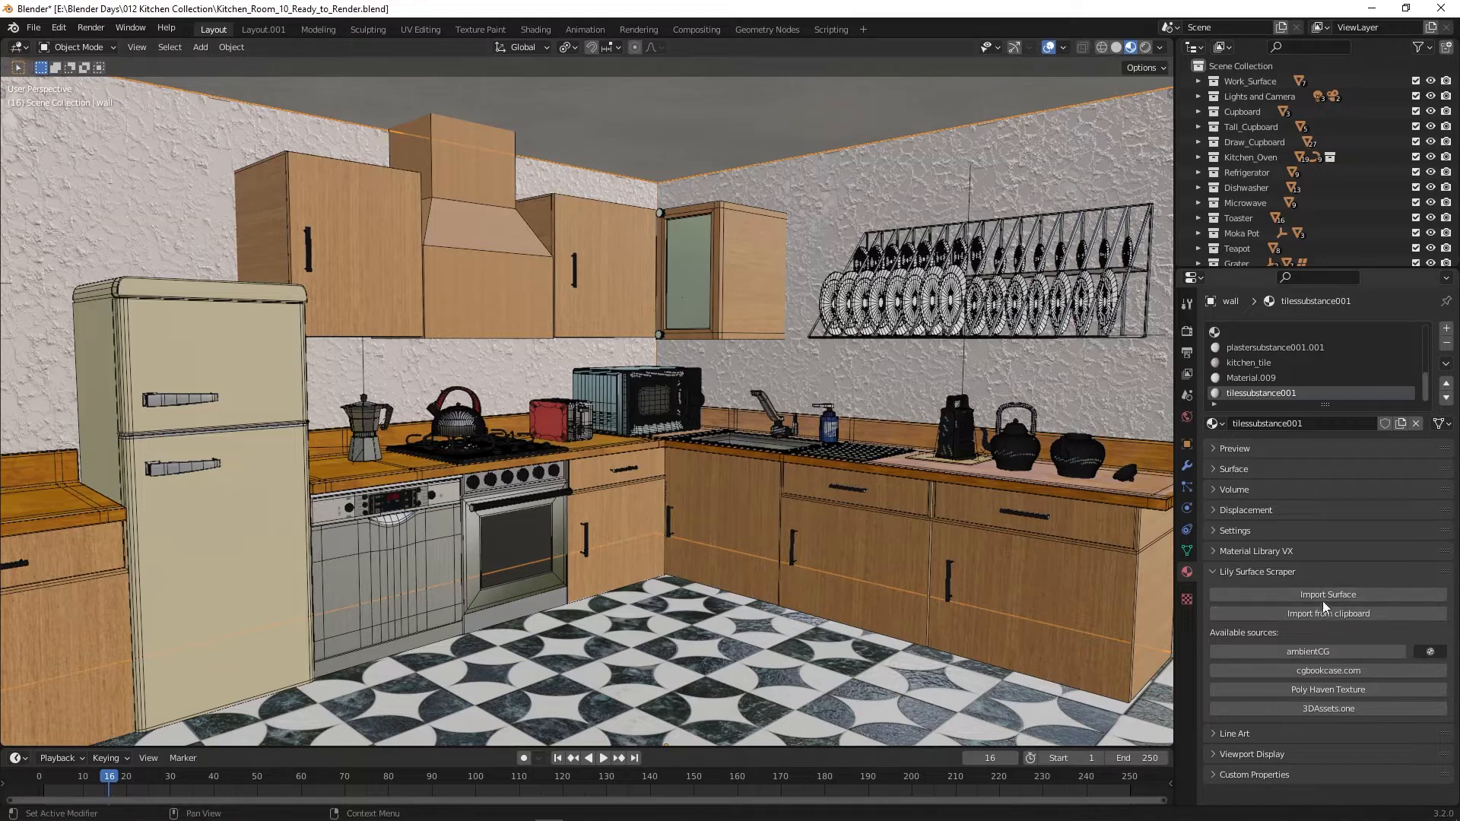
Step: Import the ambientCG Marble 020 material onto the wall from the copied address
click(1326, 594)
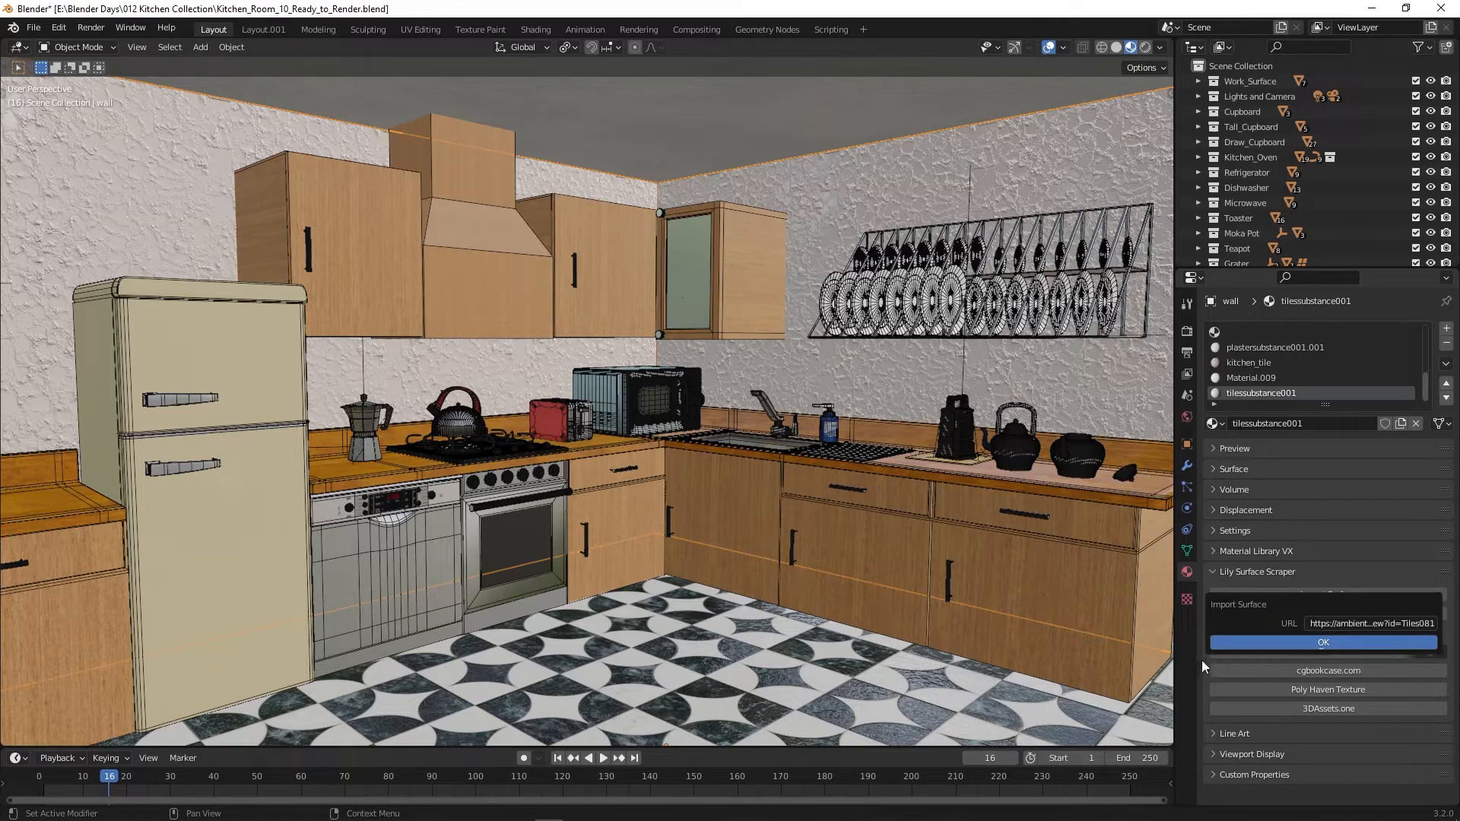
click(1323, 643)
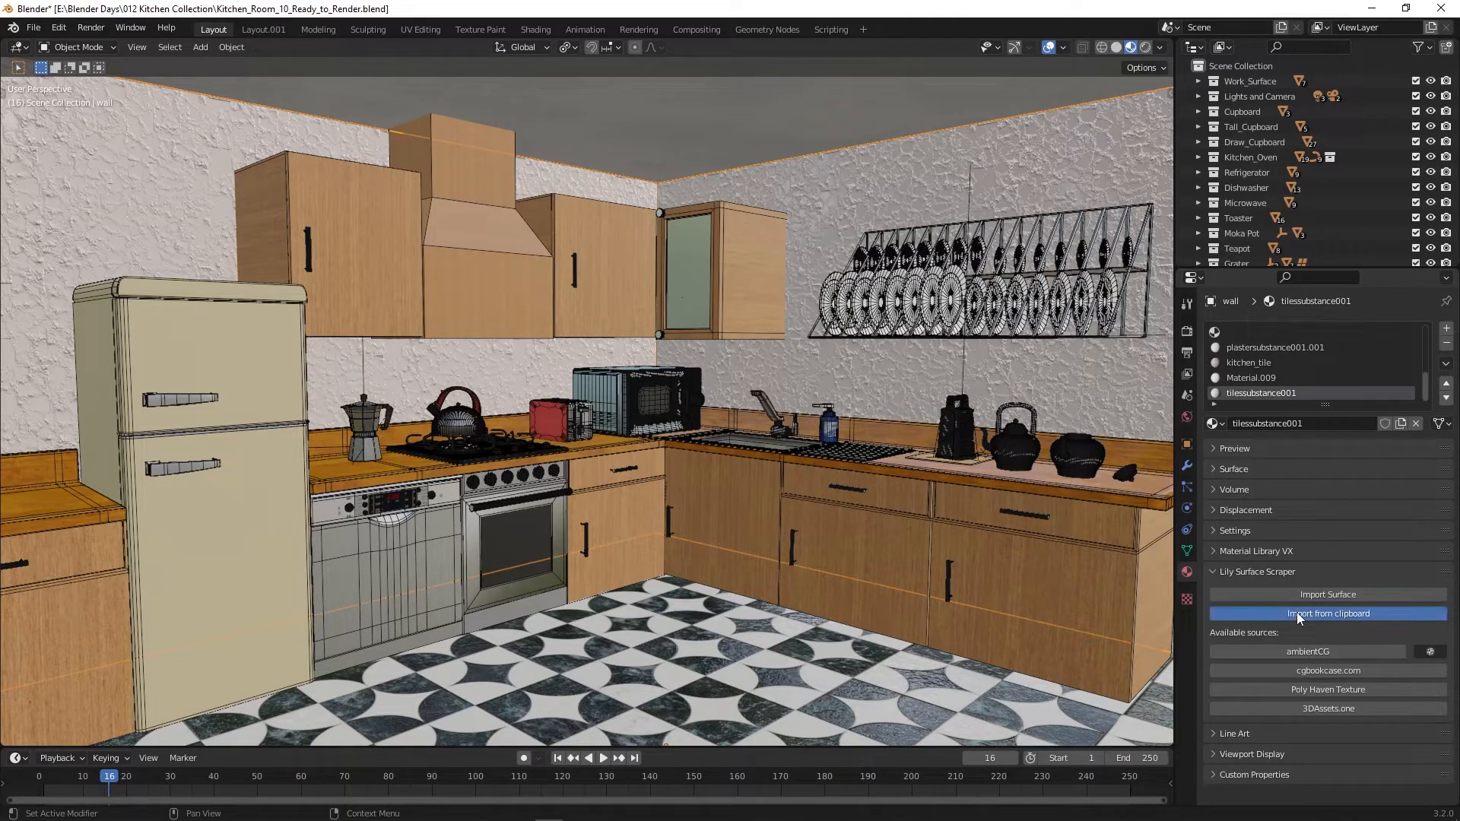
mouse_move(1436, 629)
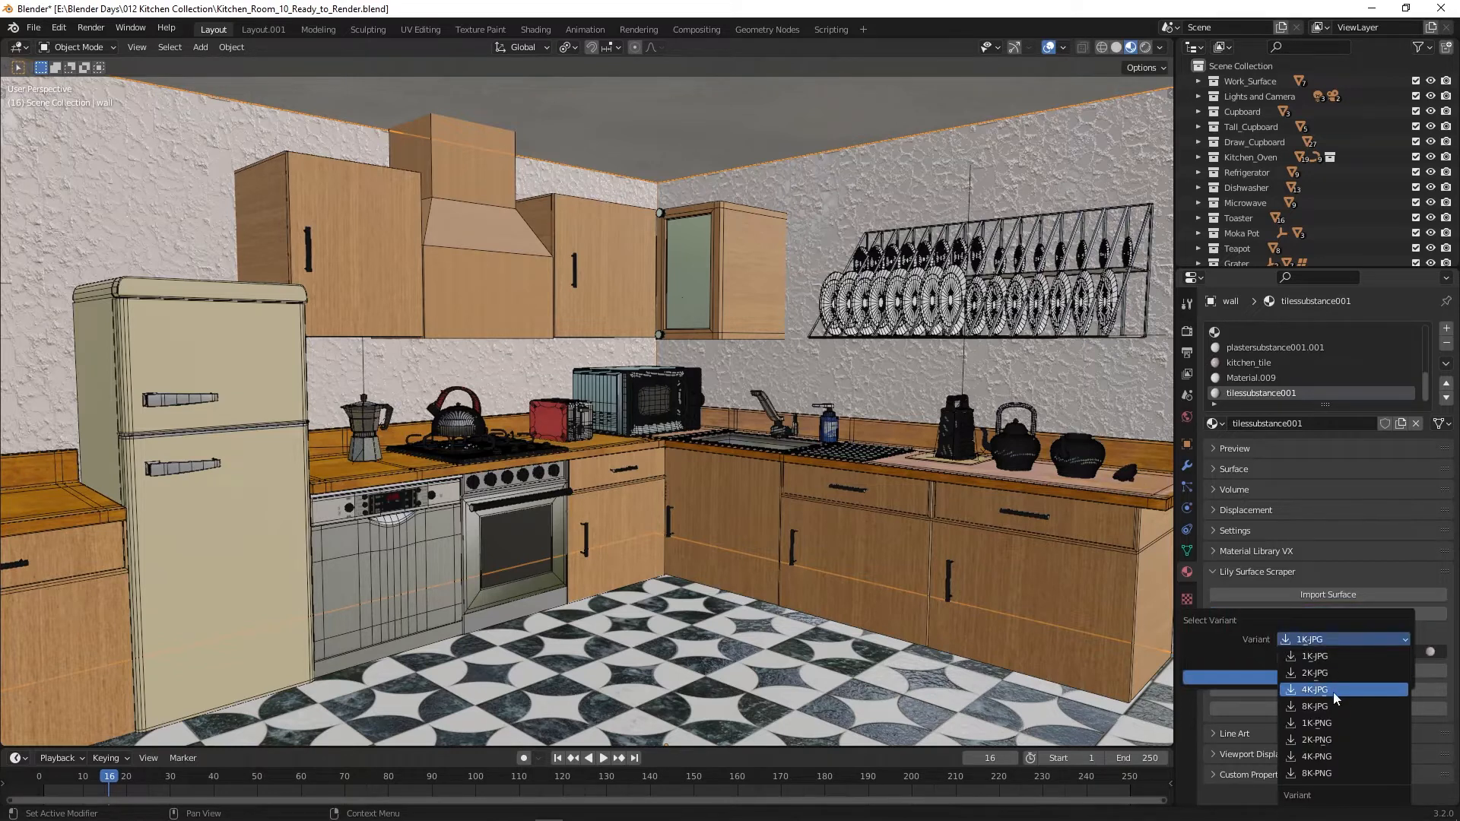
mouse_move(1336, 672)
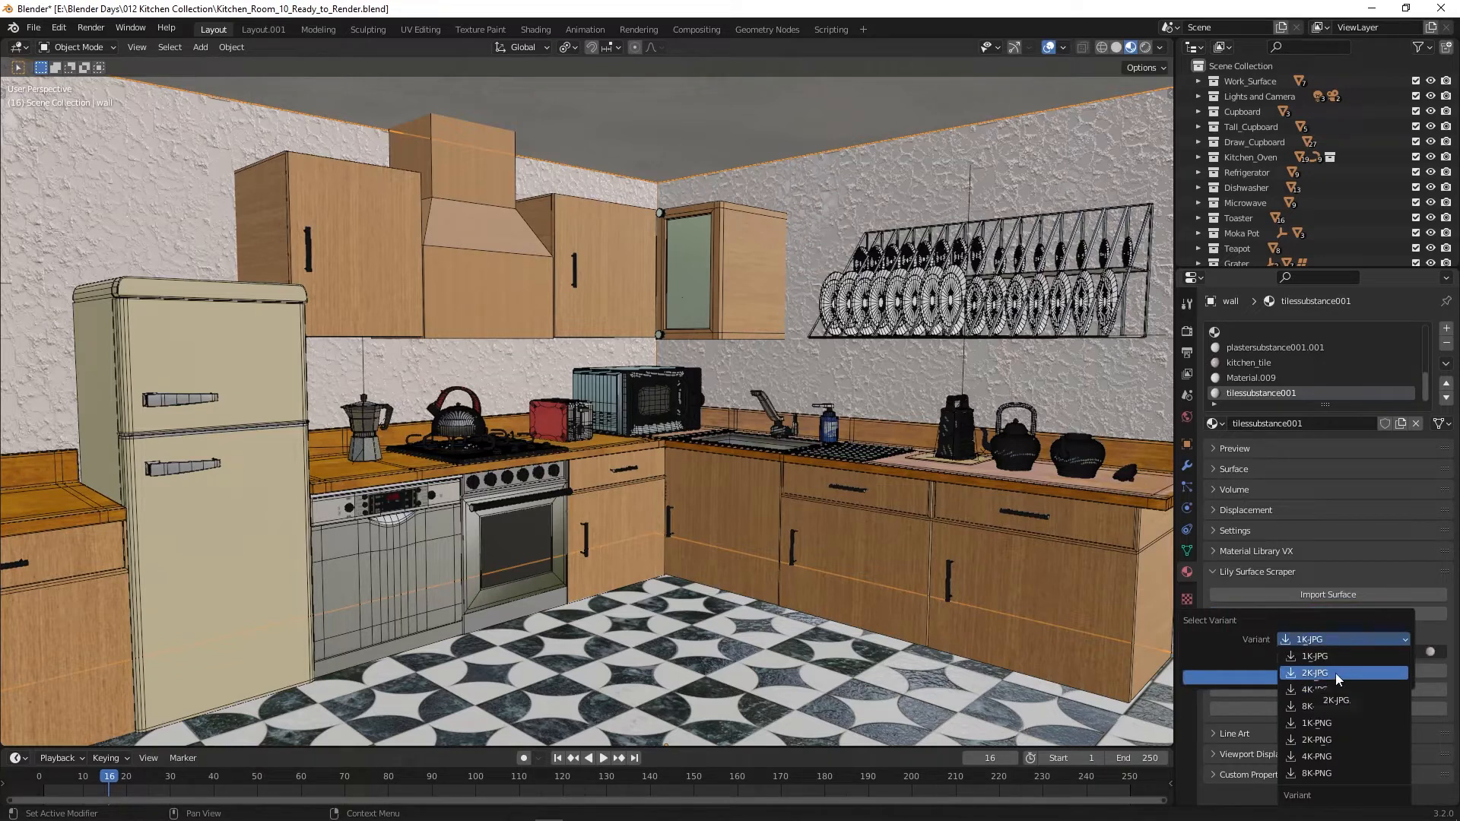
click(1311, 655)
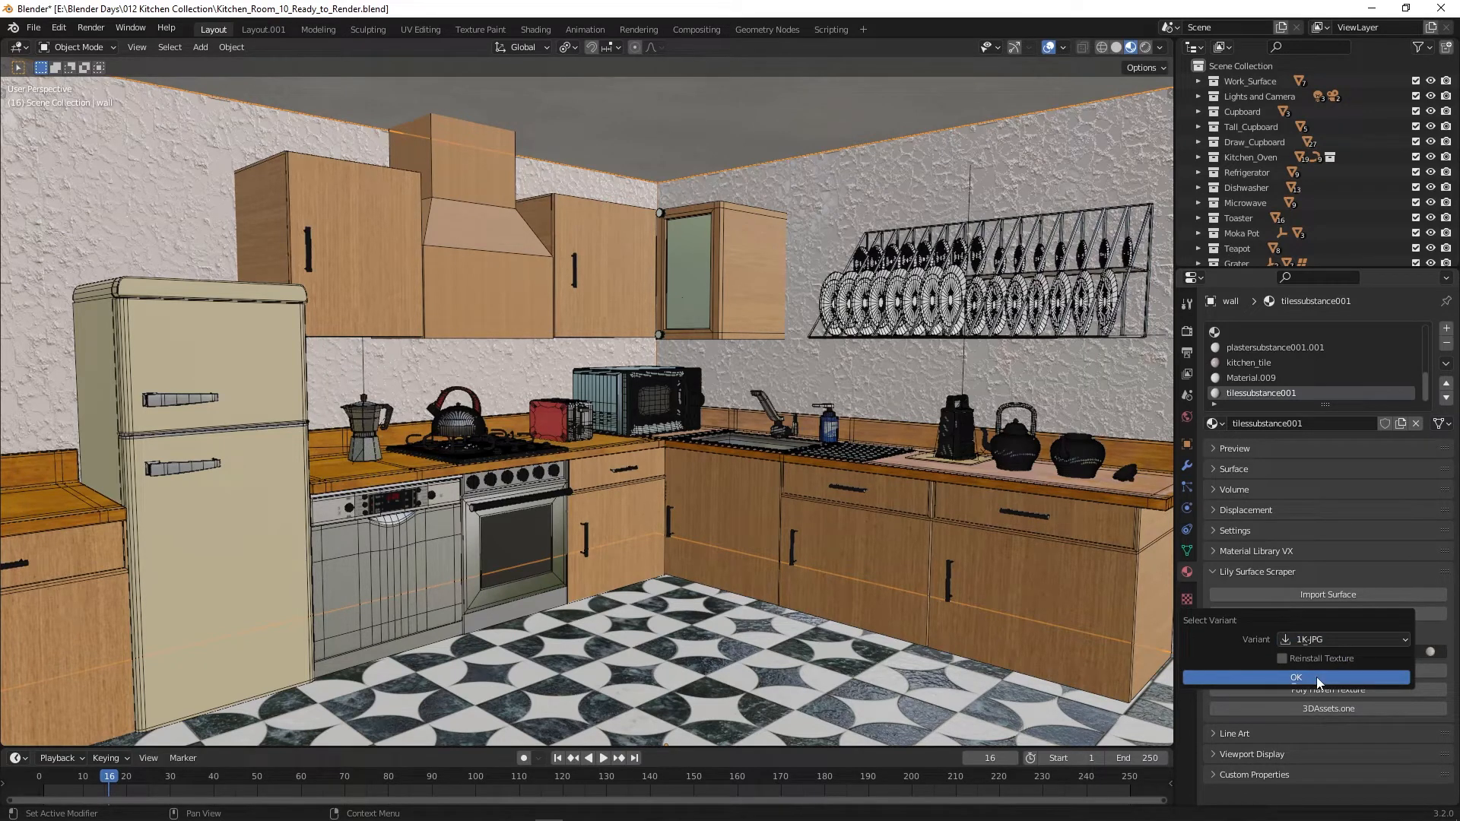
click(1295, 677)
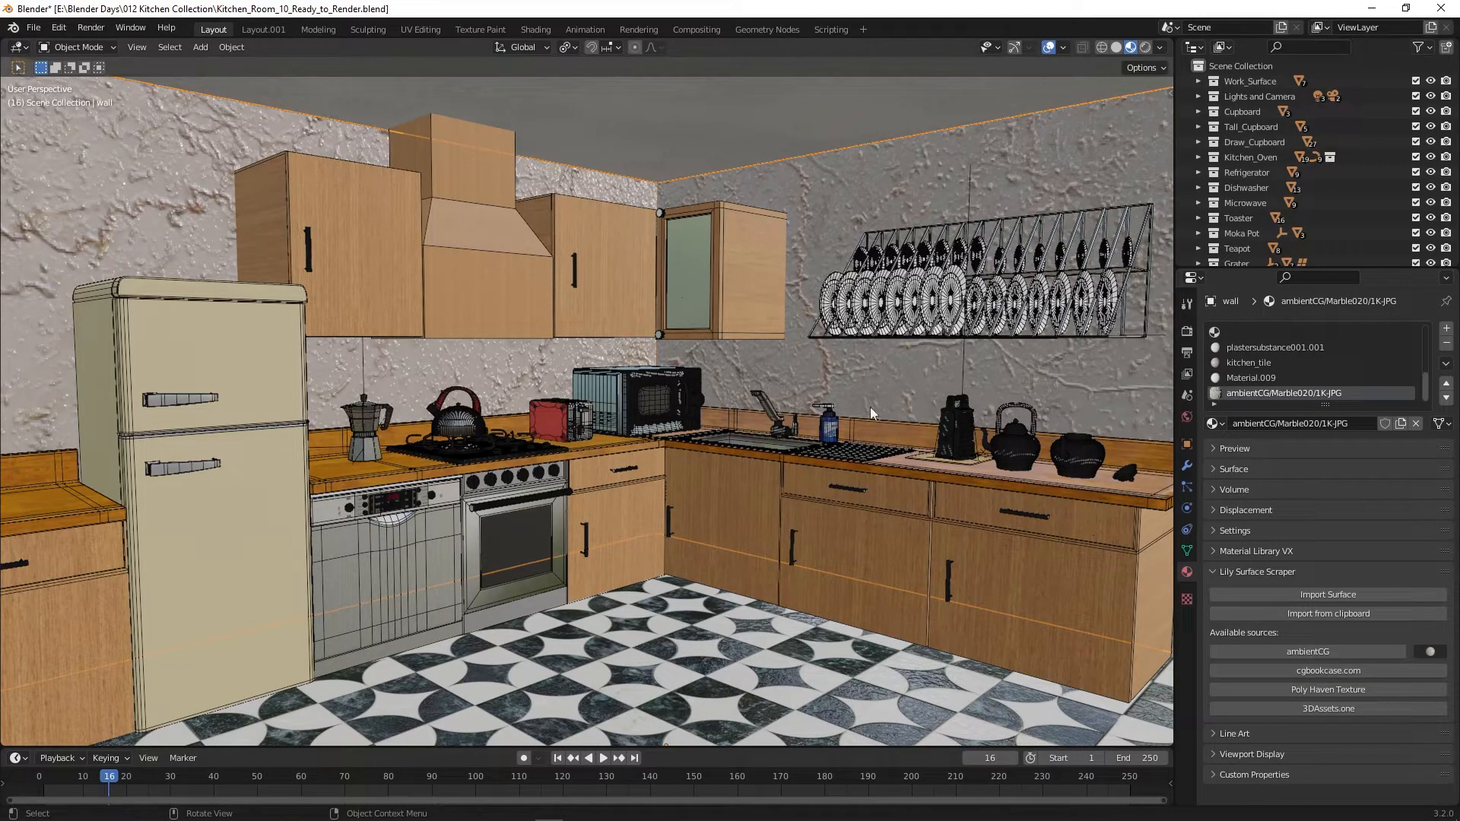
mouse_move(518, 151)
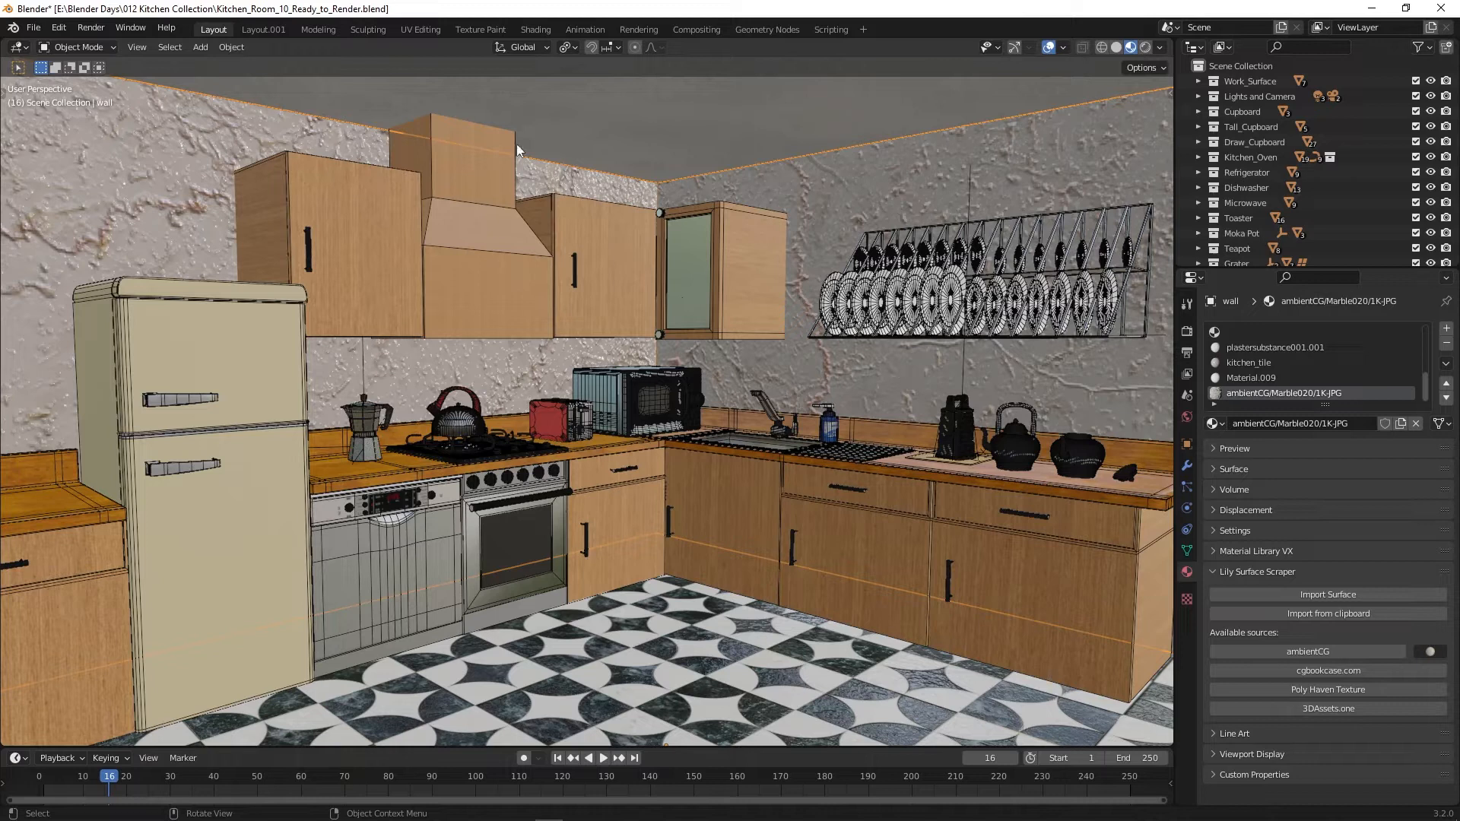
mouse_move(697, 299)
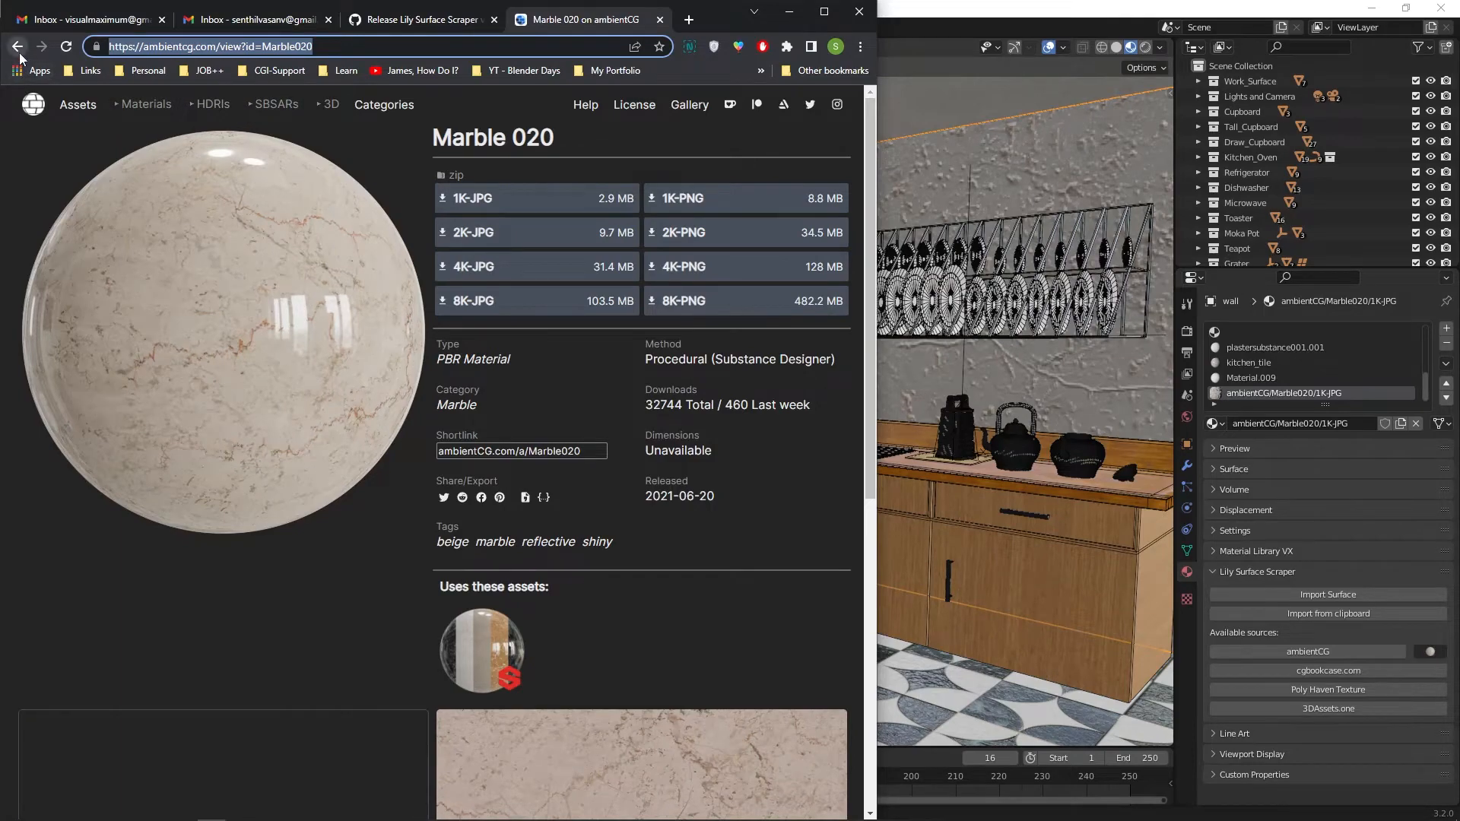
Step: Open ambientCG's white Tiles 107 page from the results, copy its address, and return to Blender
click(17, 45)
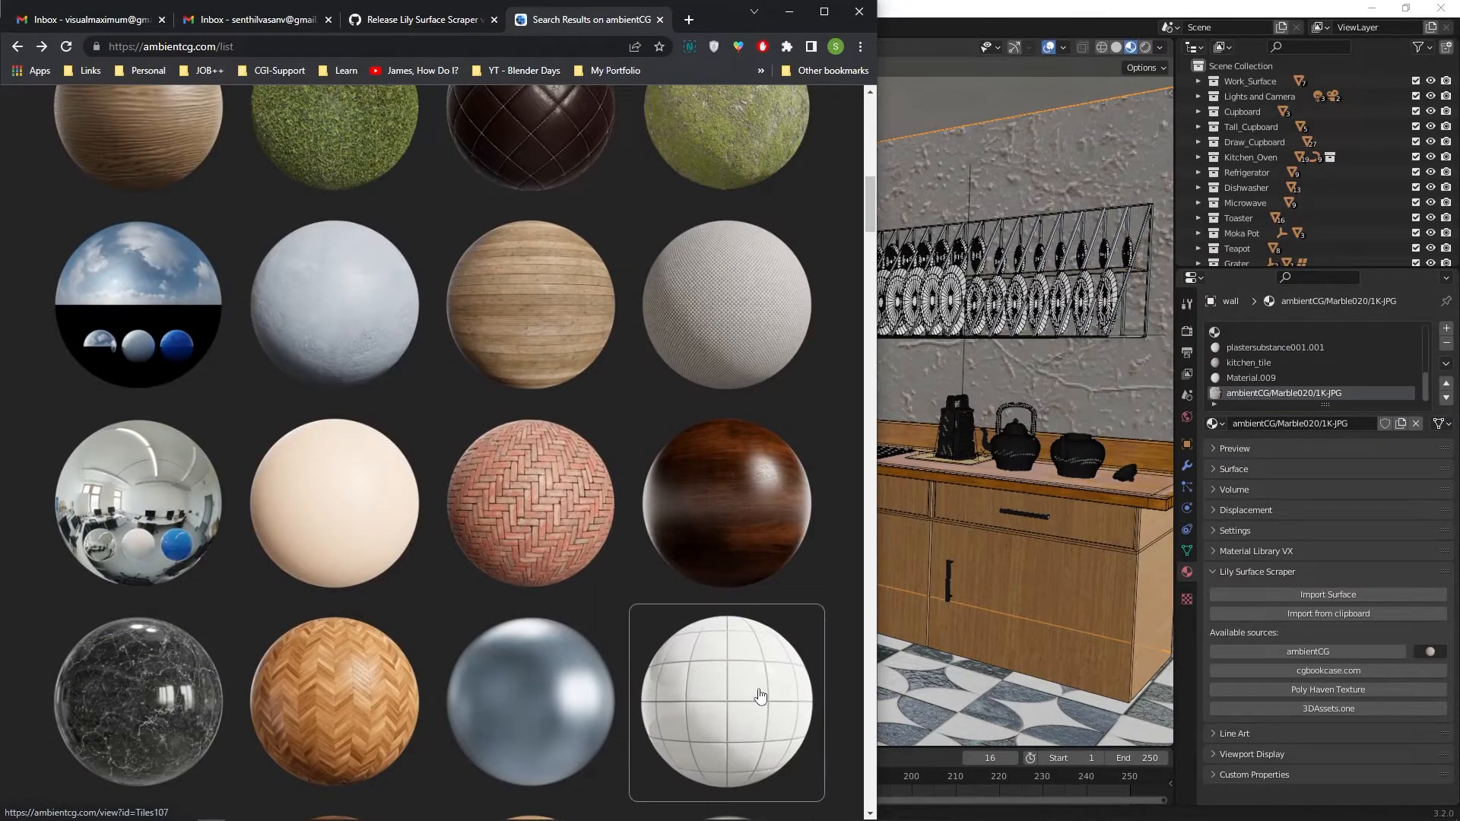
click(759, 694)
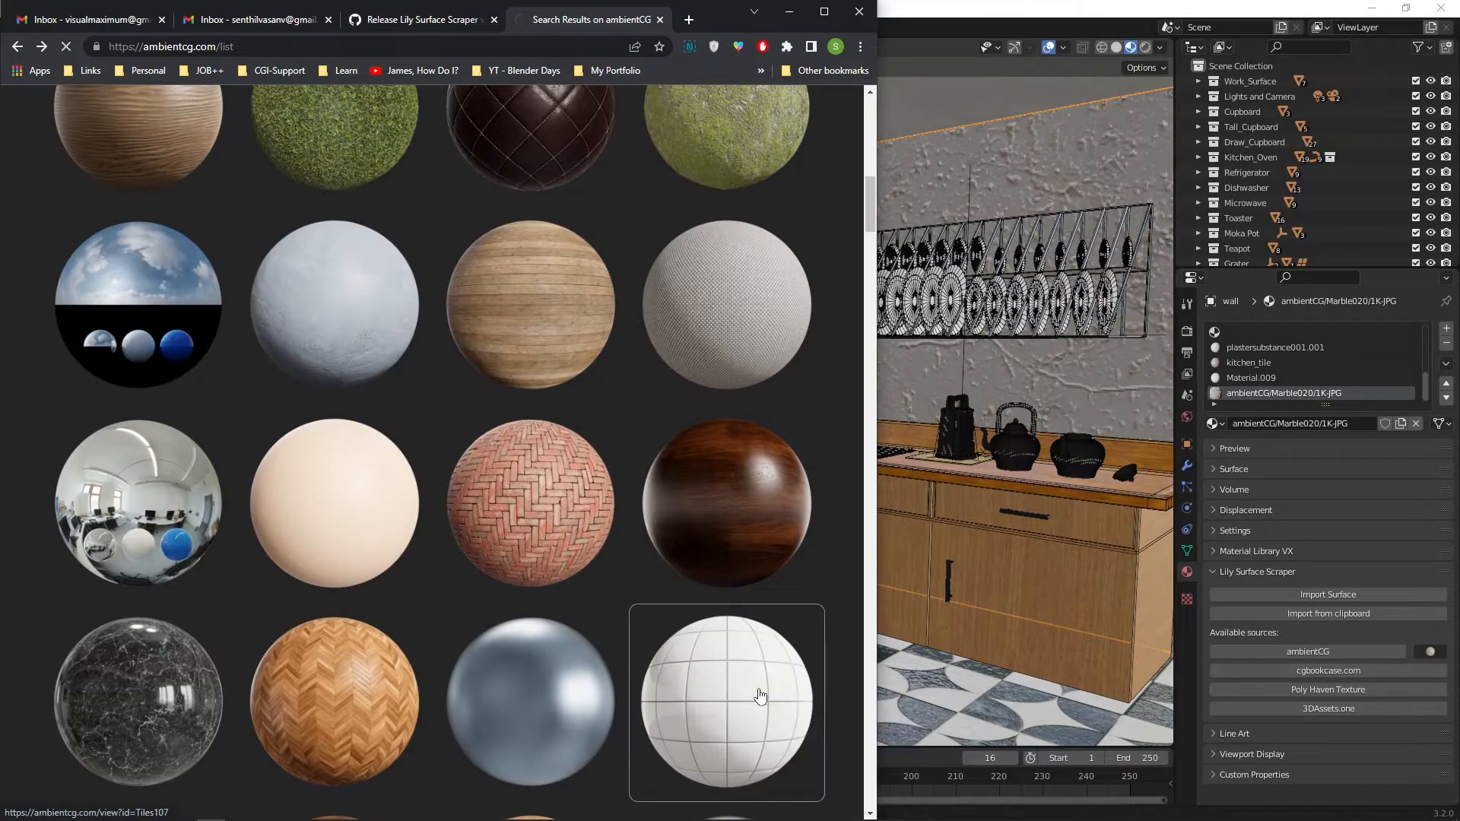
click(726, 700)
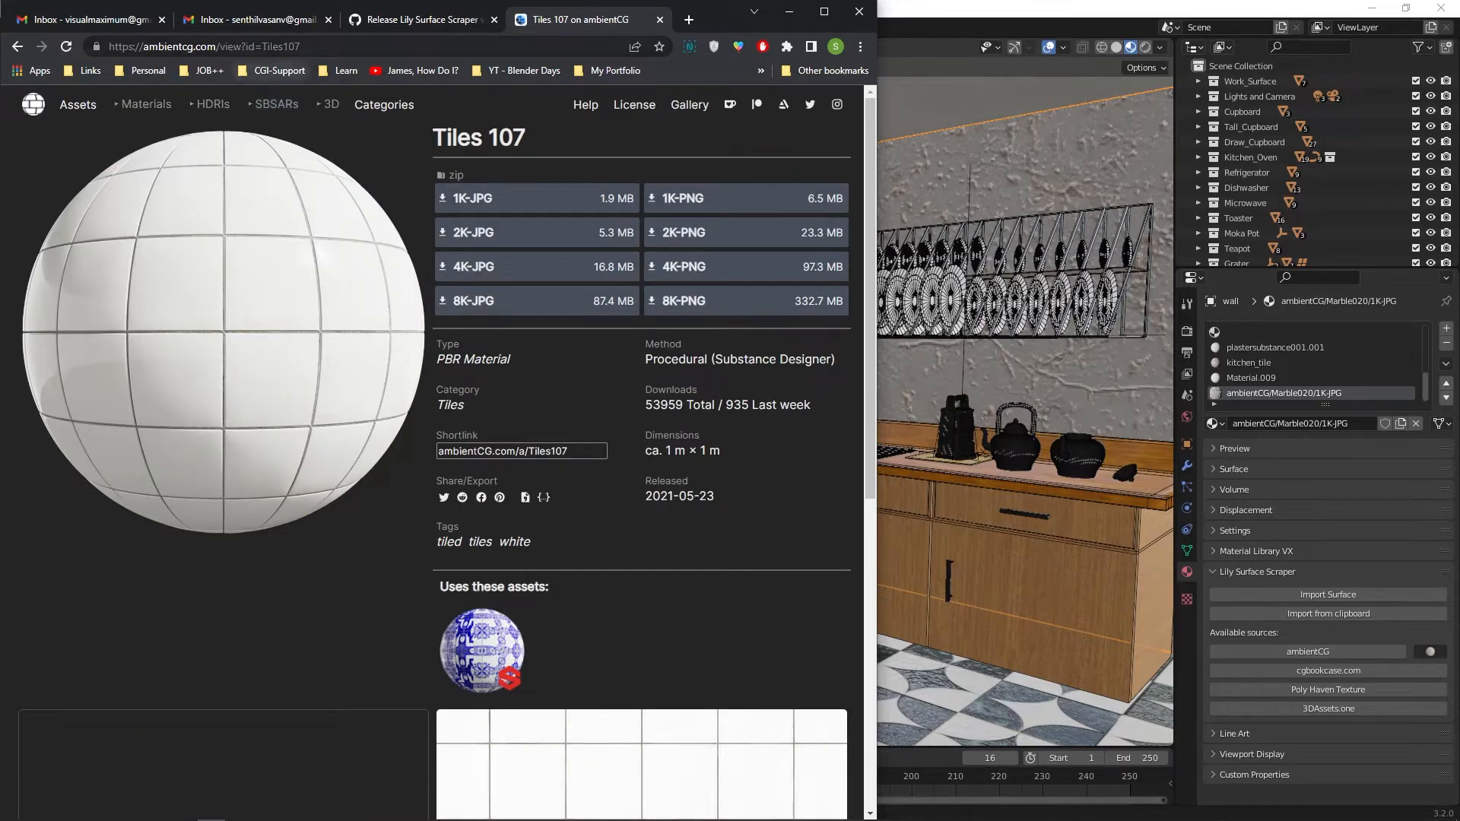
right_click(214, 46)
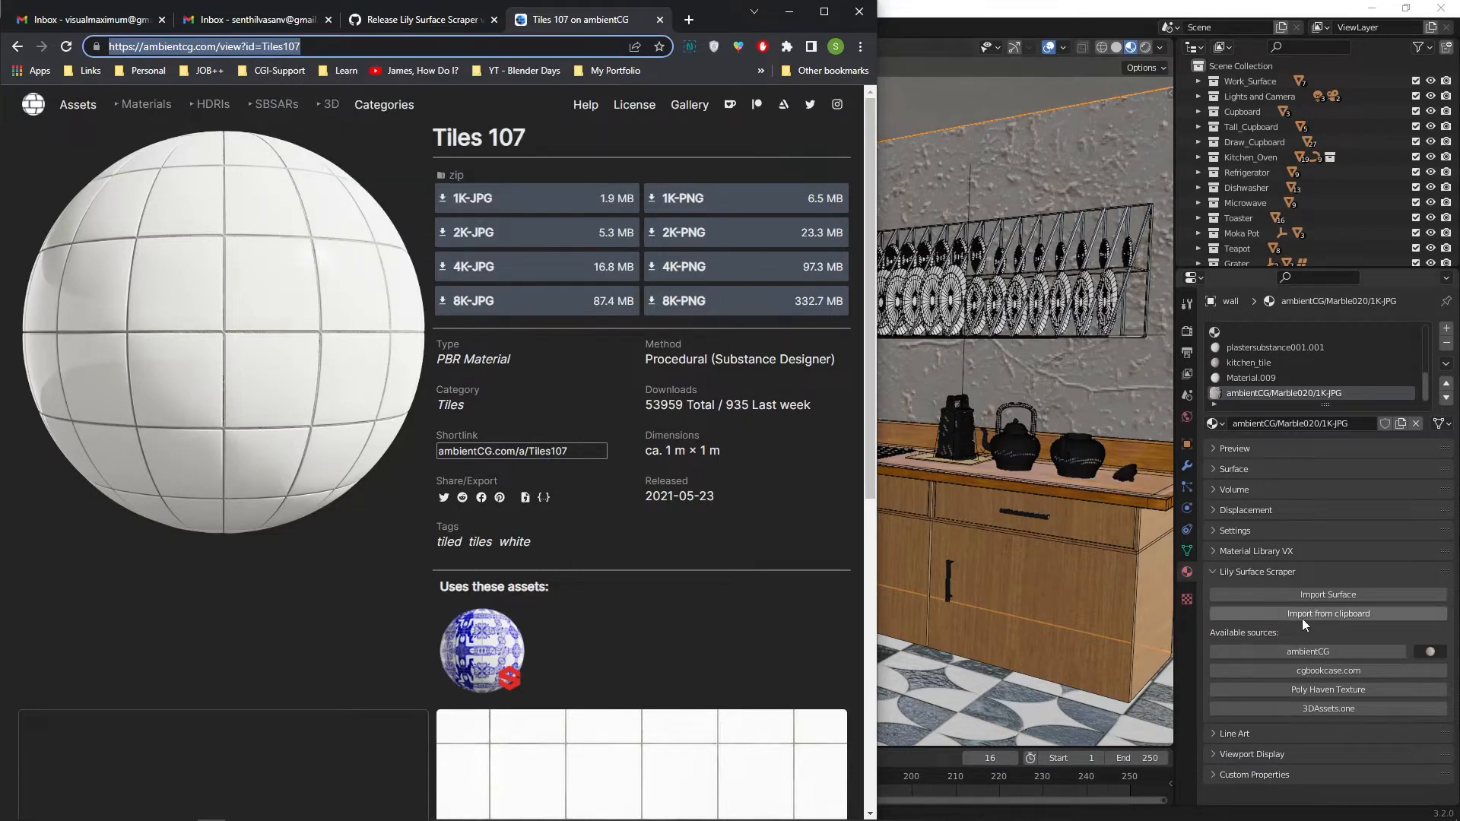
click(1327, 613)
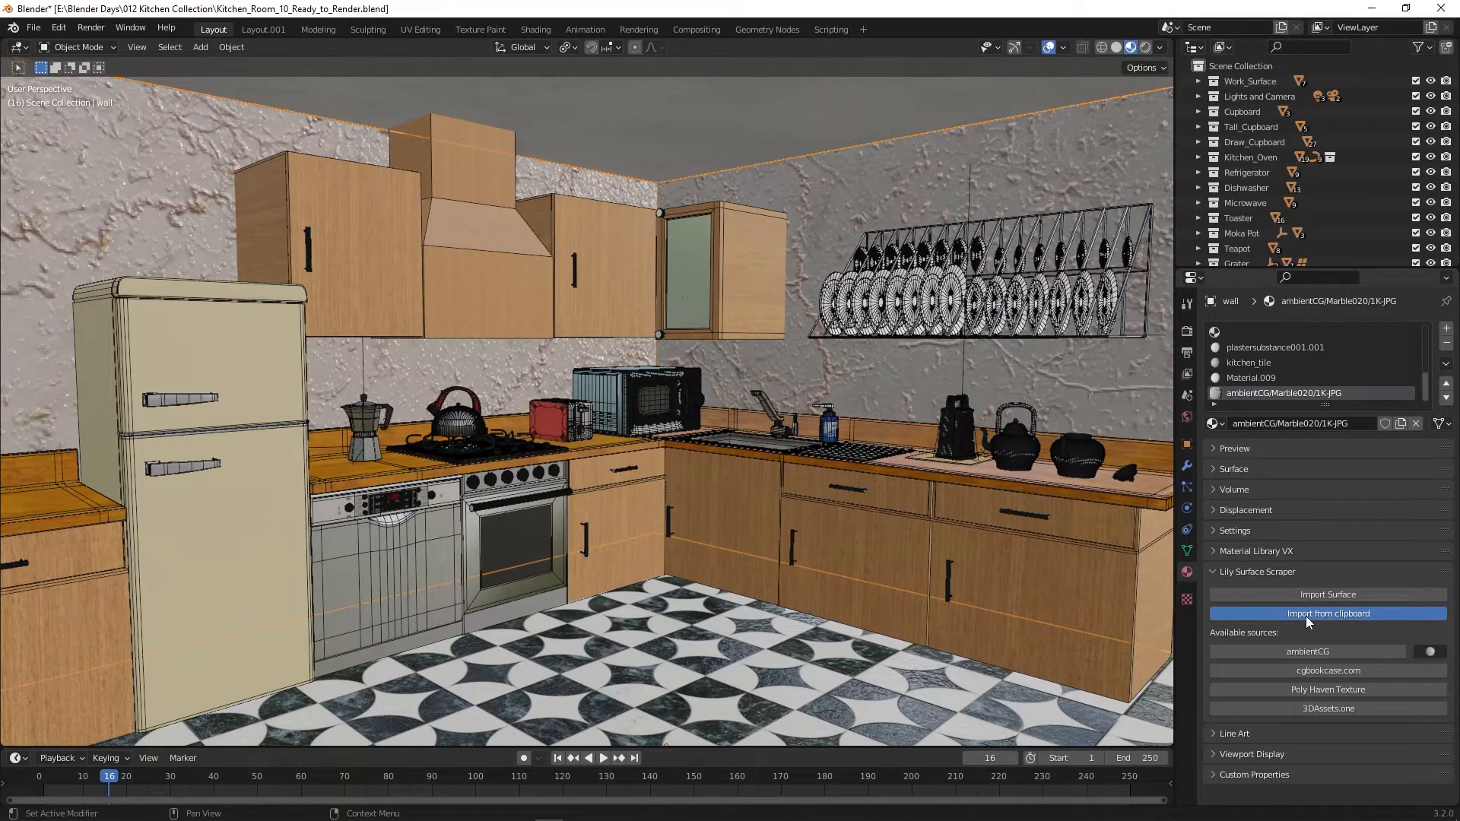
Step: Import Tiles 107 onto the wall from the clipboard in the 1K-JPG variant
click(1327, 613)
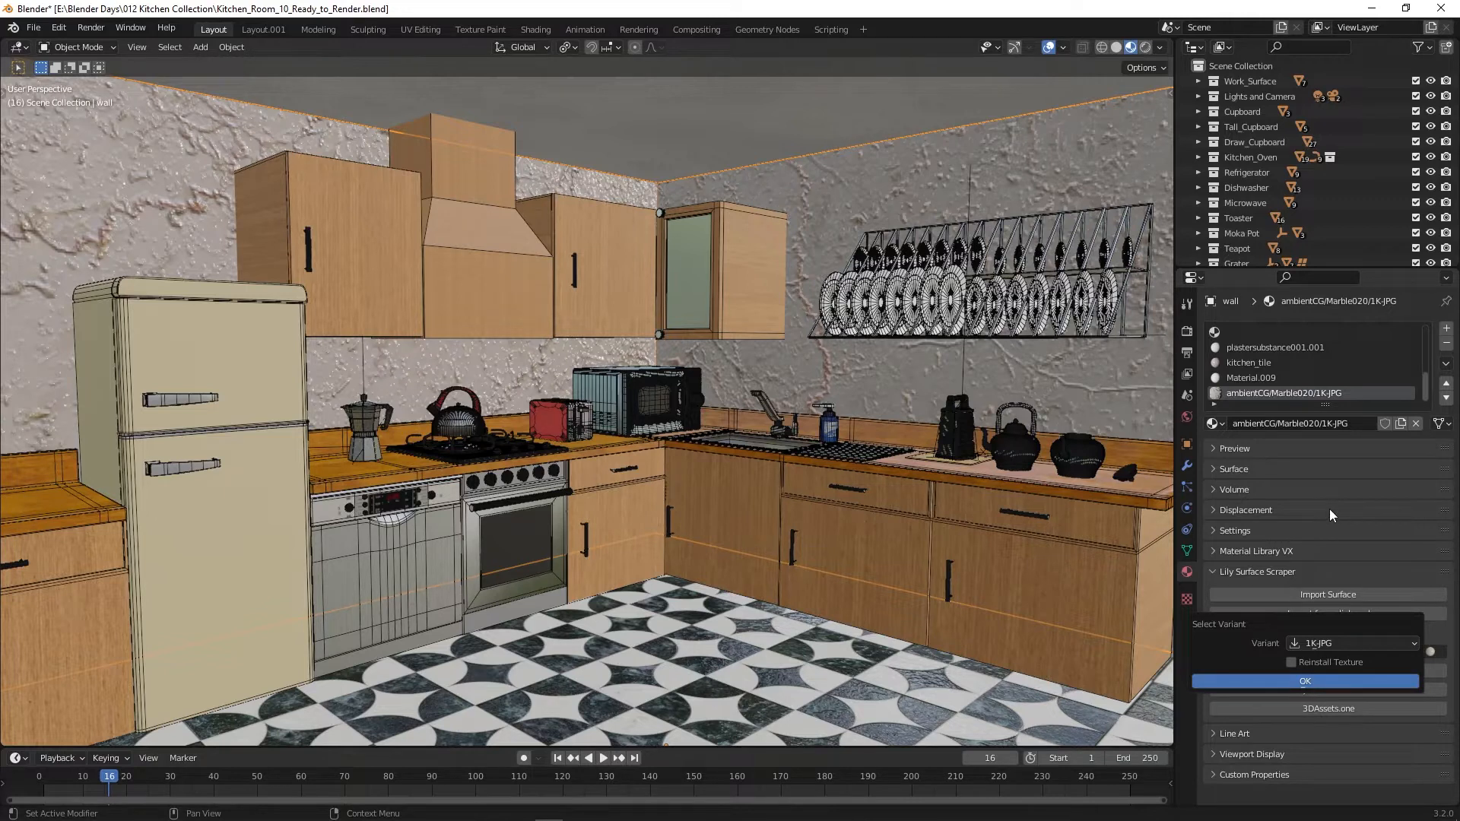
click(1303, 680)
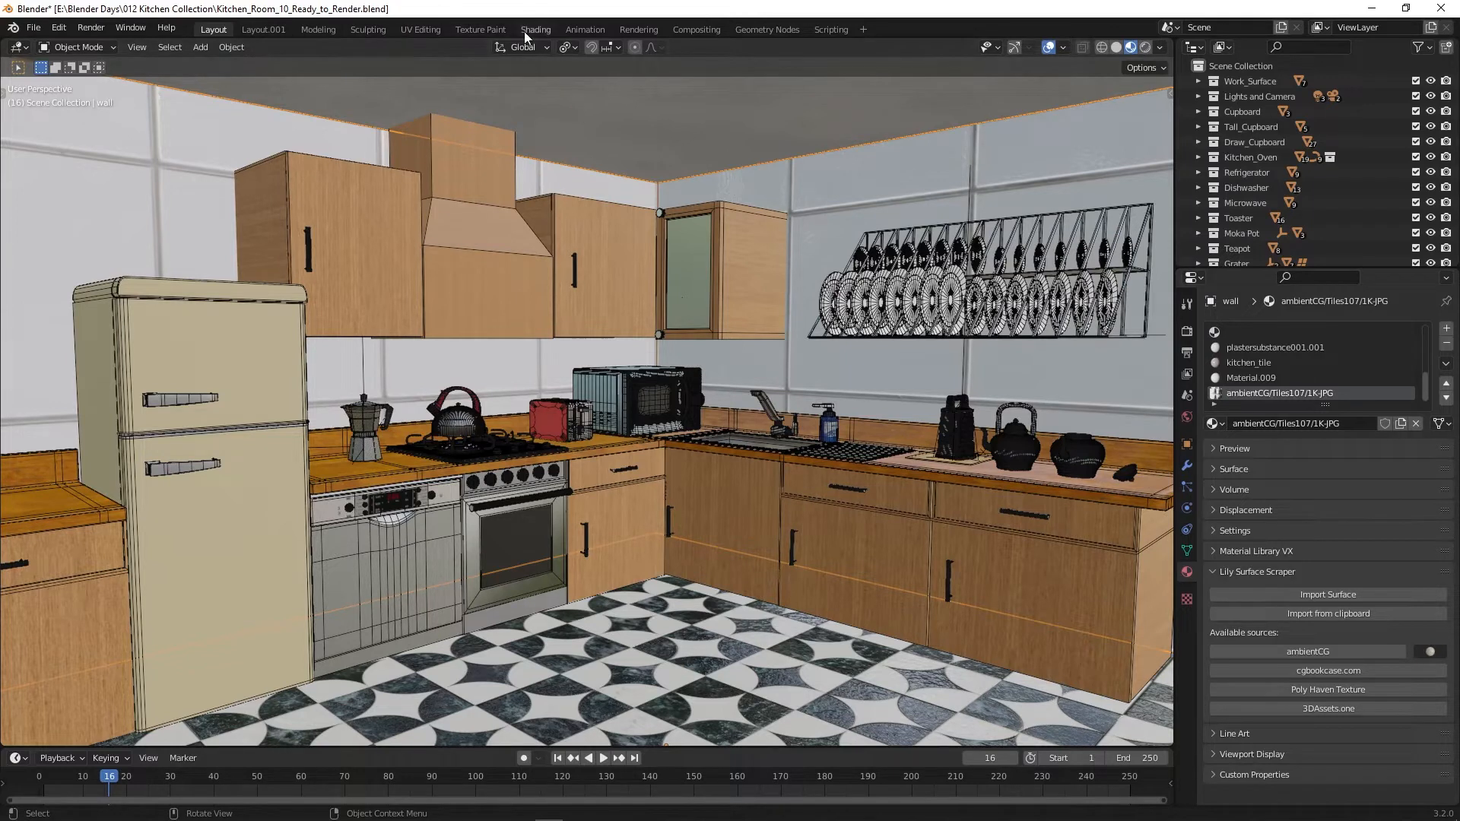
Step: Set the wall tiles' Mapping Scale X and Y to 5 in the Shading workspace
click(536, 29)
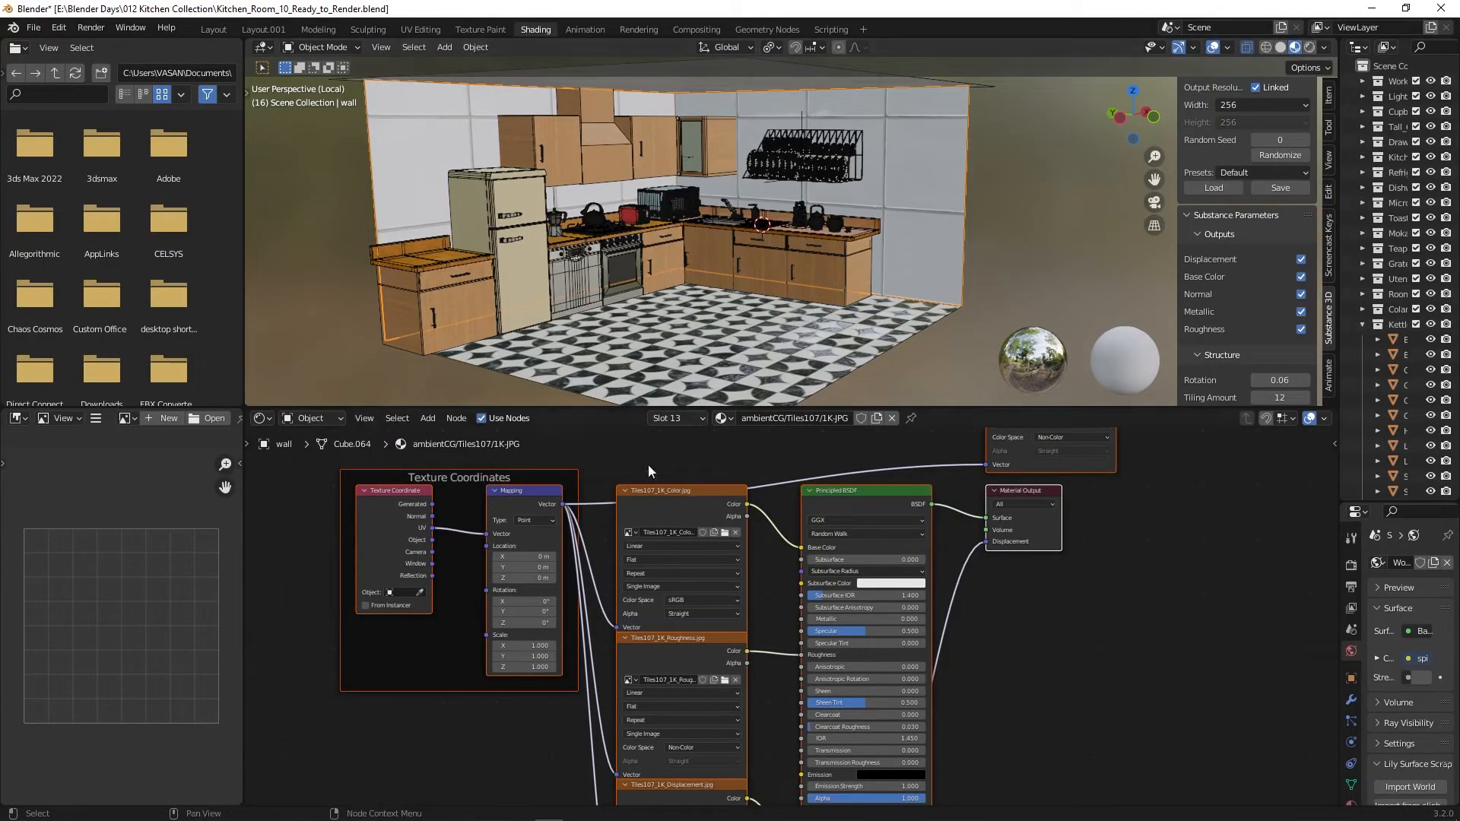
double_click(523, 646)
text(5.000)
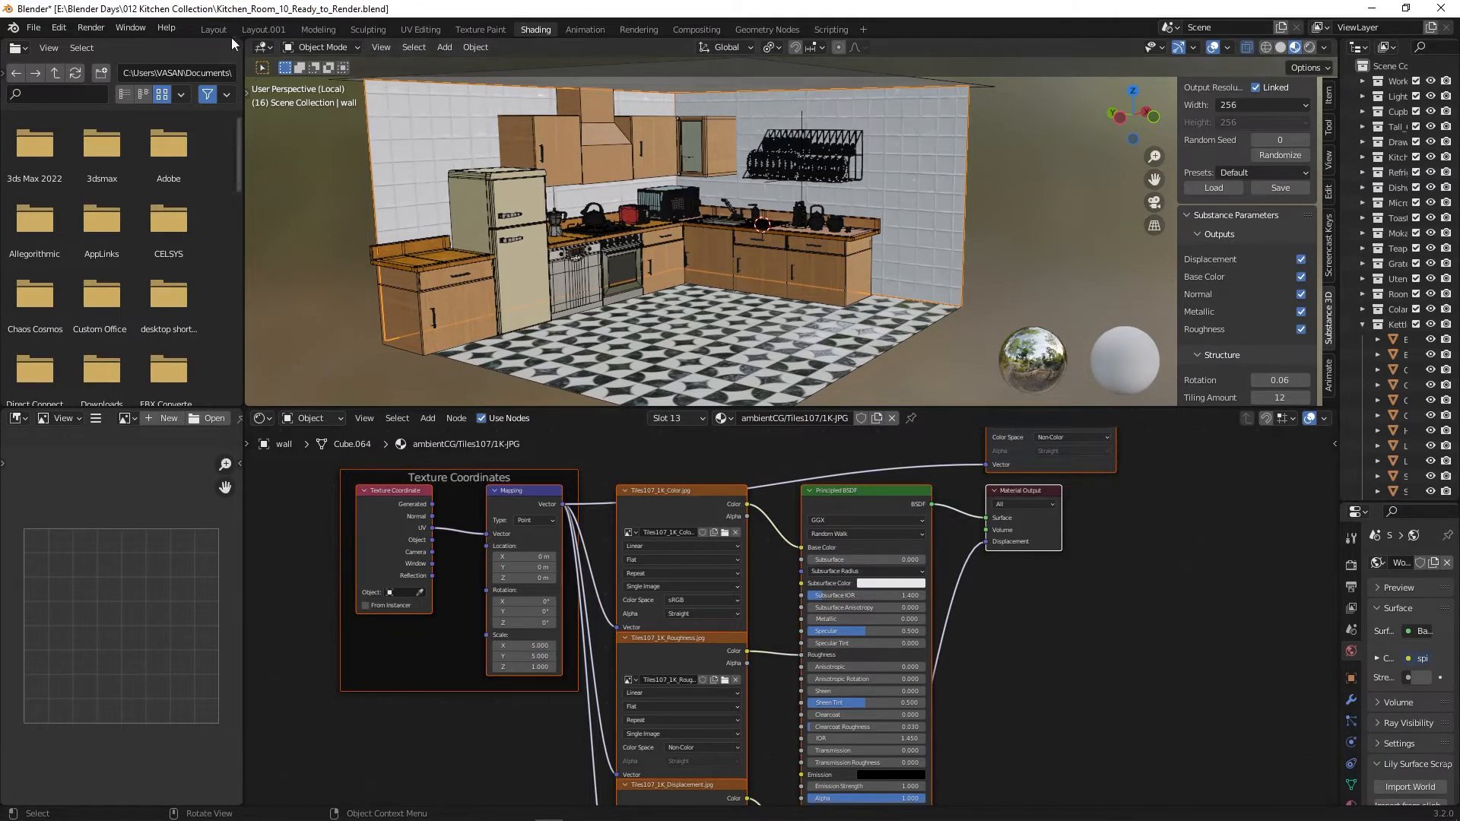
click(212, 29)
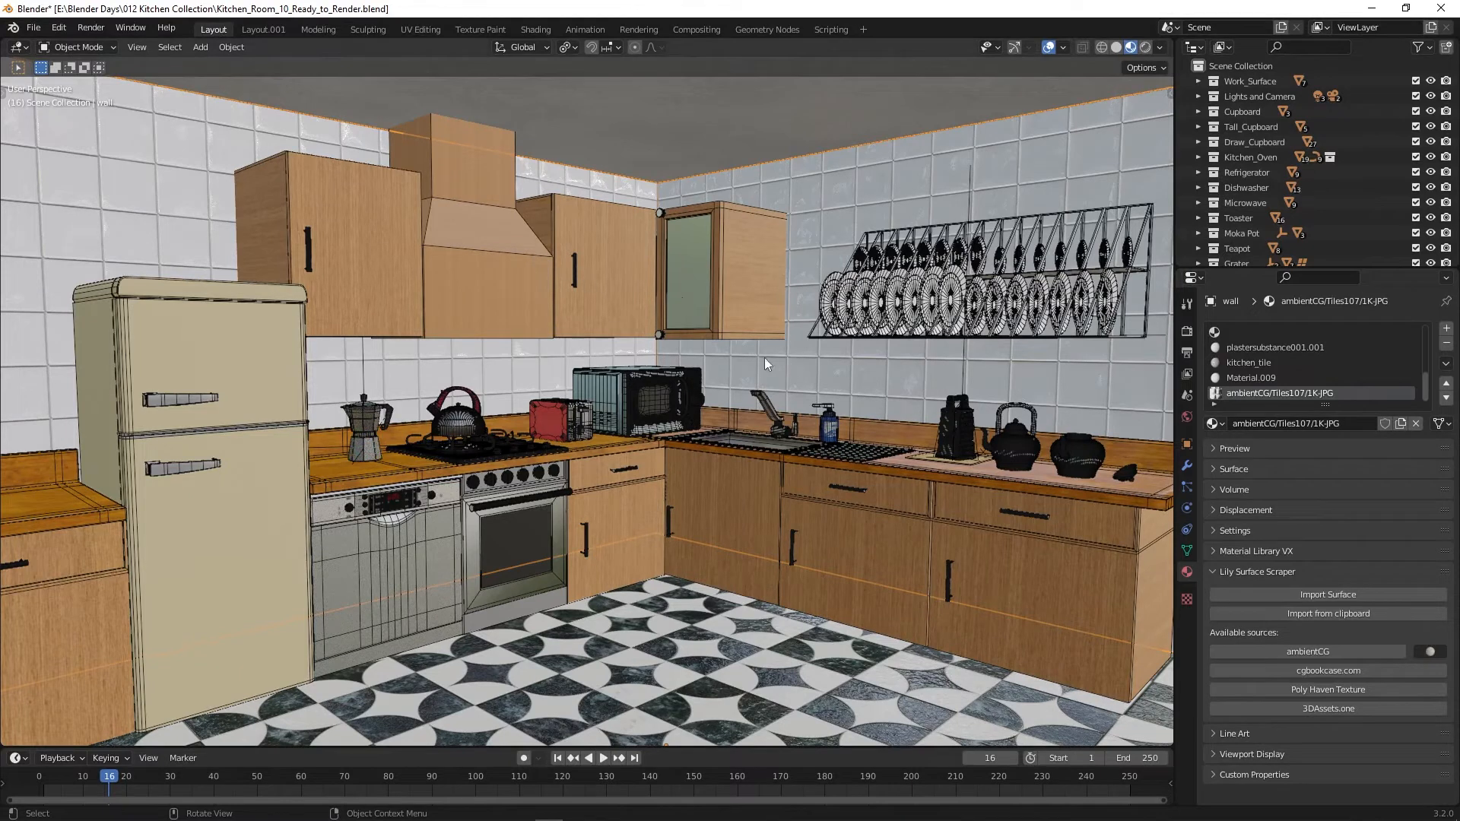
mouse_move(898, 368)
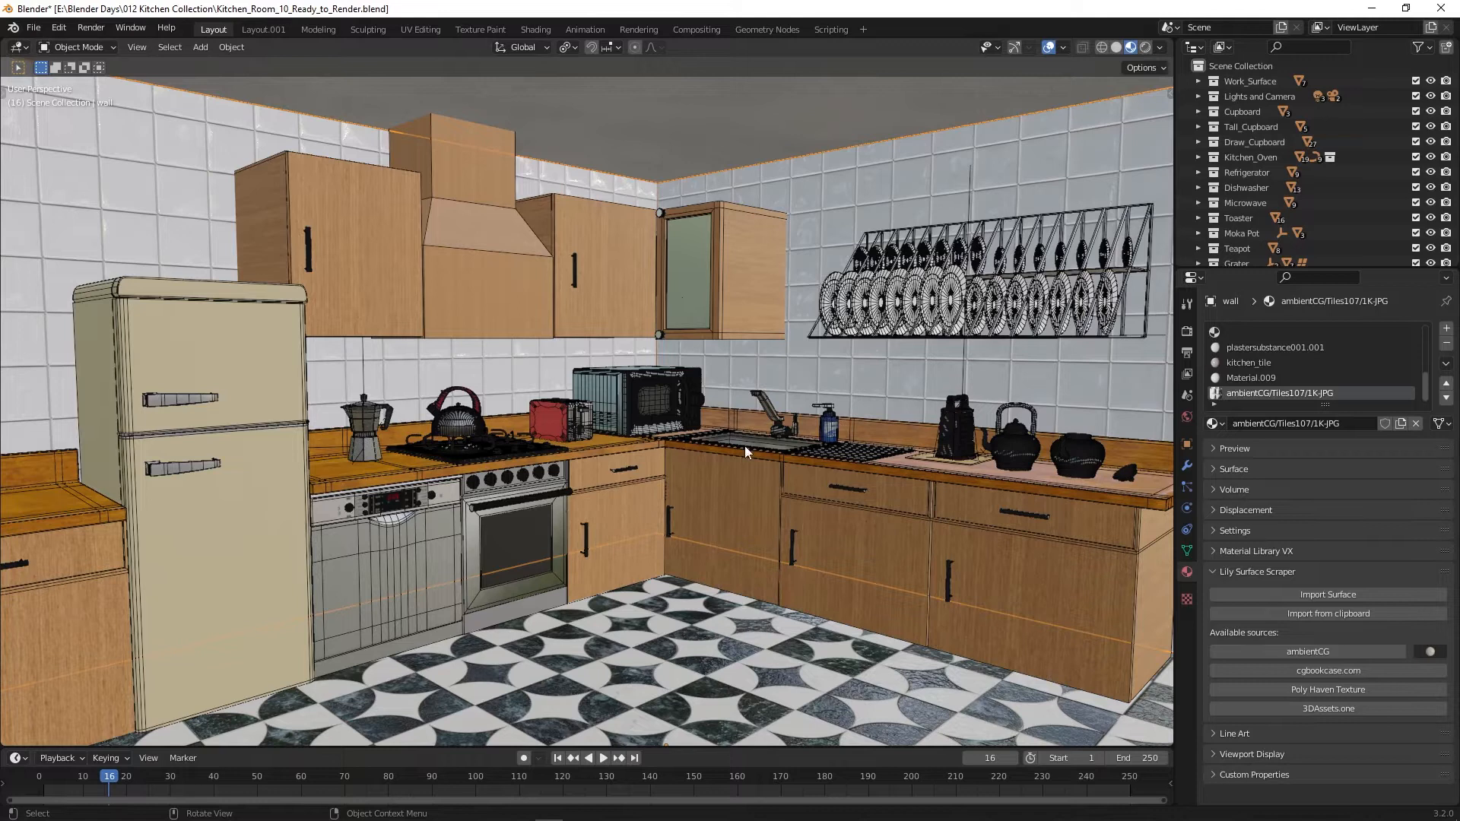
mouse_move(731, 486)
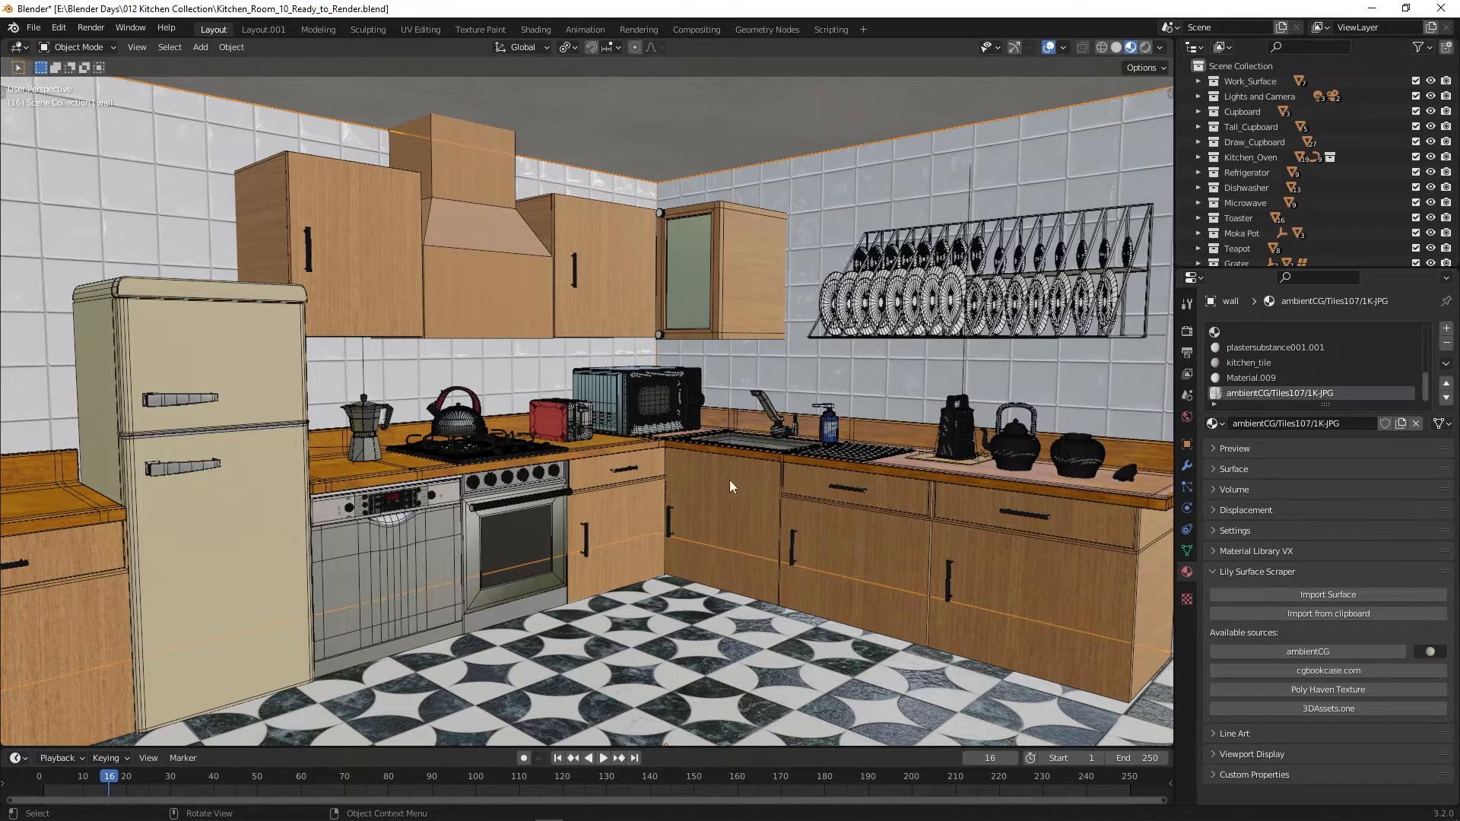
Step: Select Kitchen_Oven_Front_Glass in the viewport
click(517, 545)
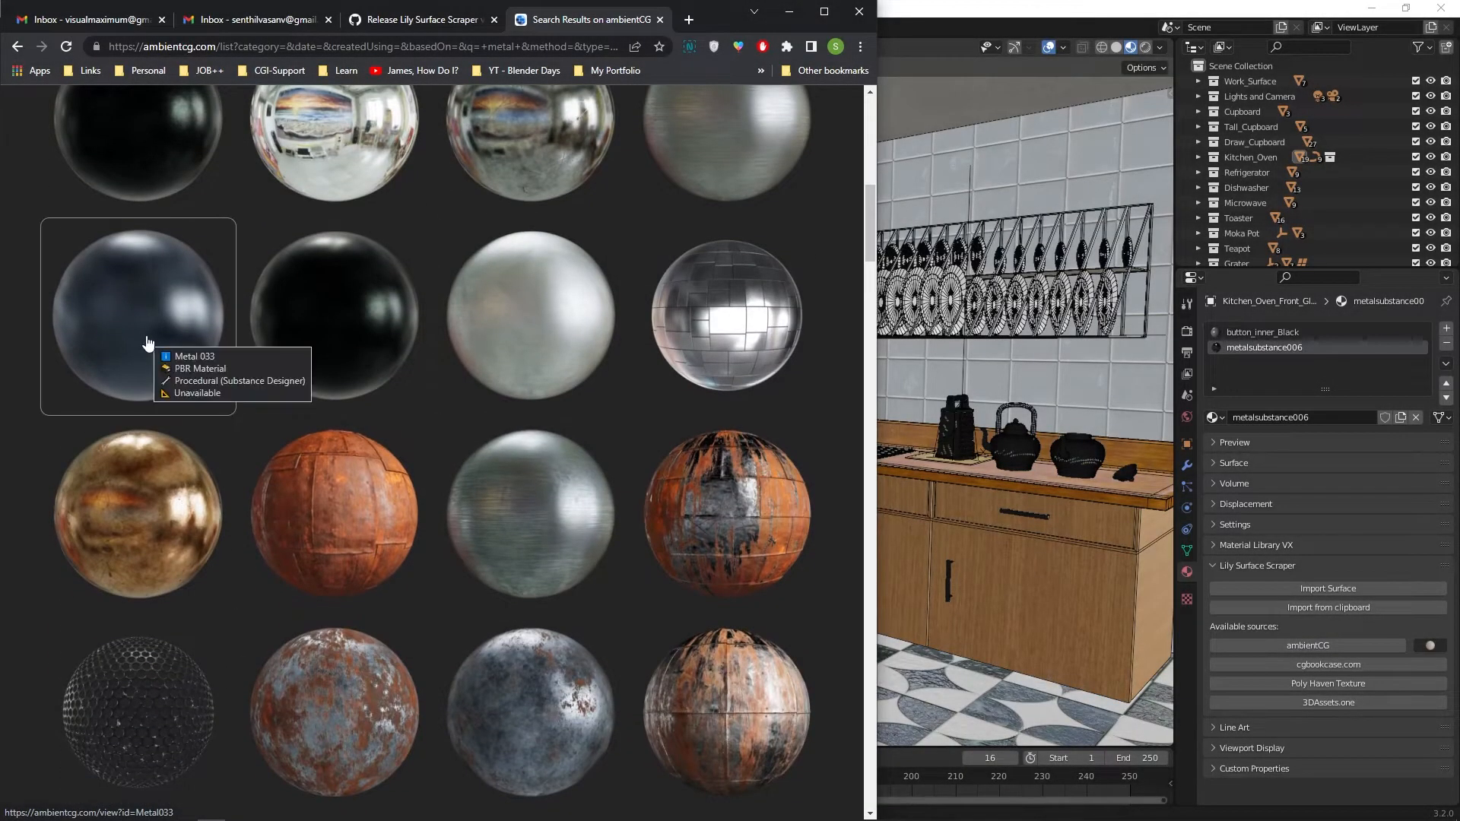
Step: Open the Metal 033 page from ambientCG's metal search results
click(137, 315)
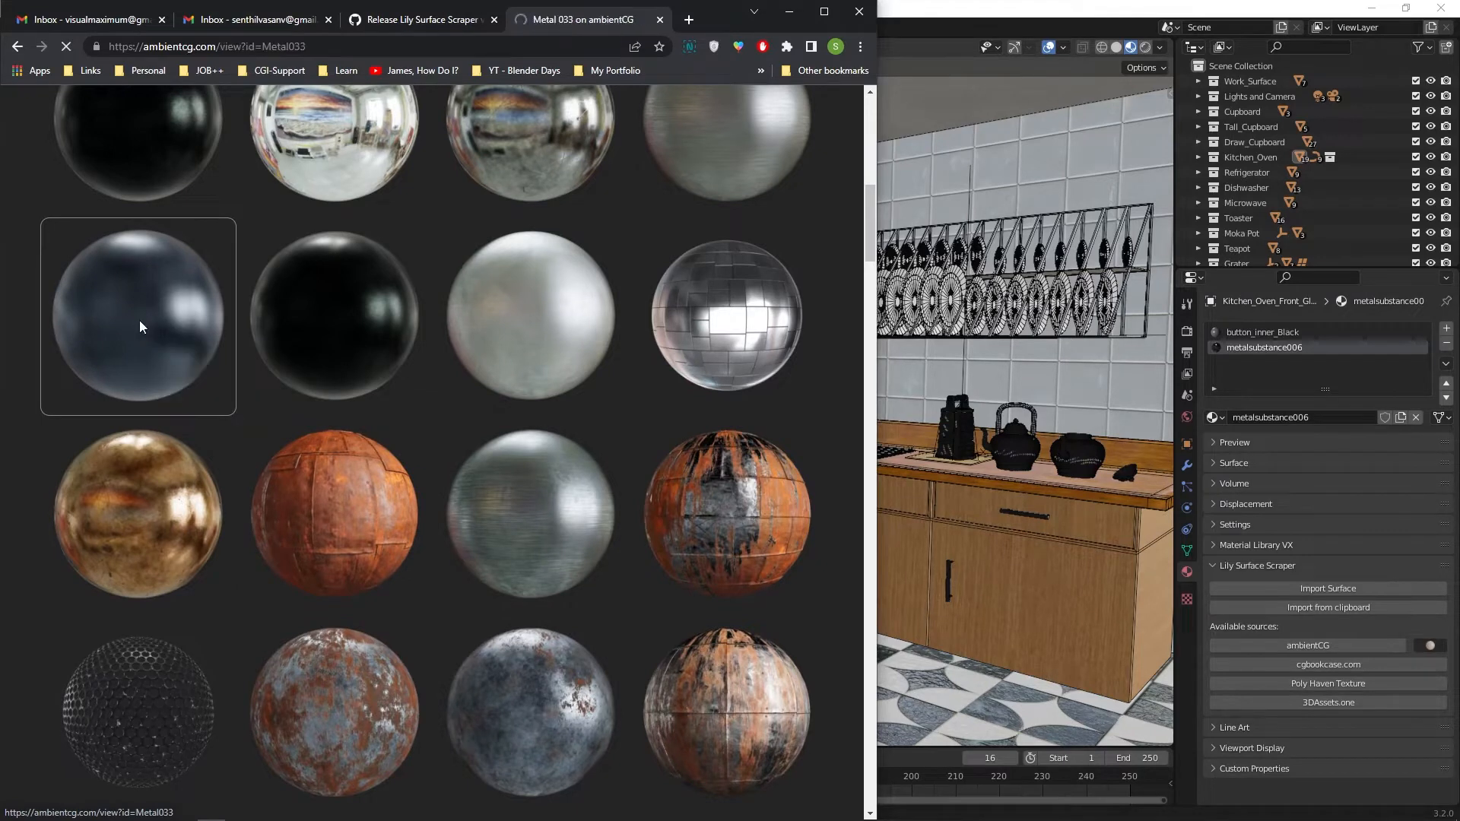
click(137, 315)
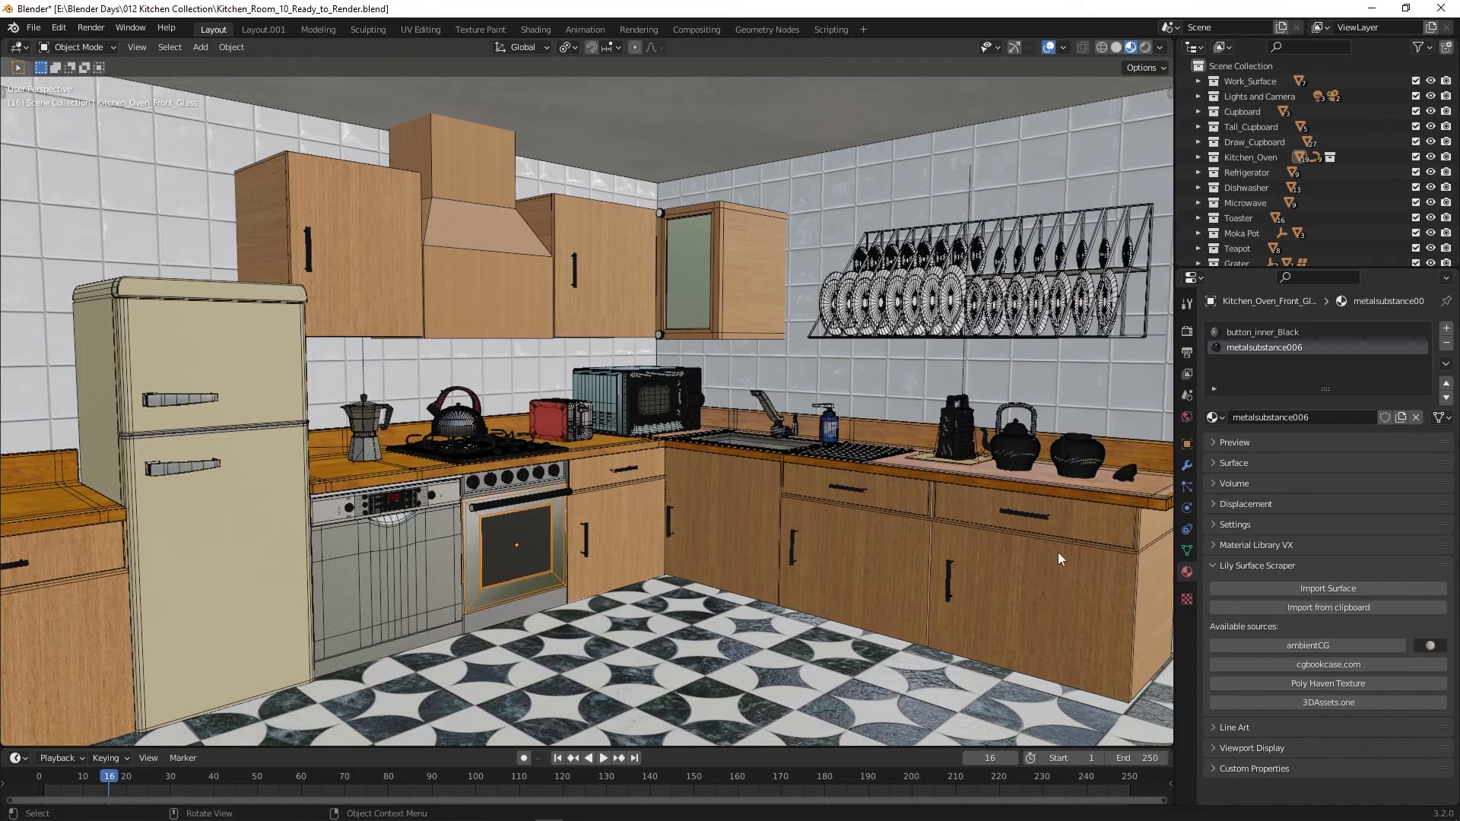
mouse_move(520, 605)
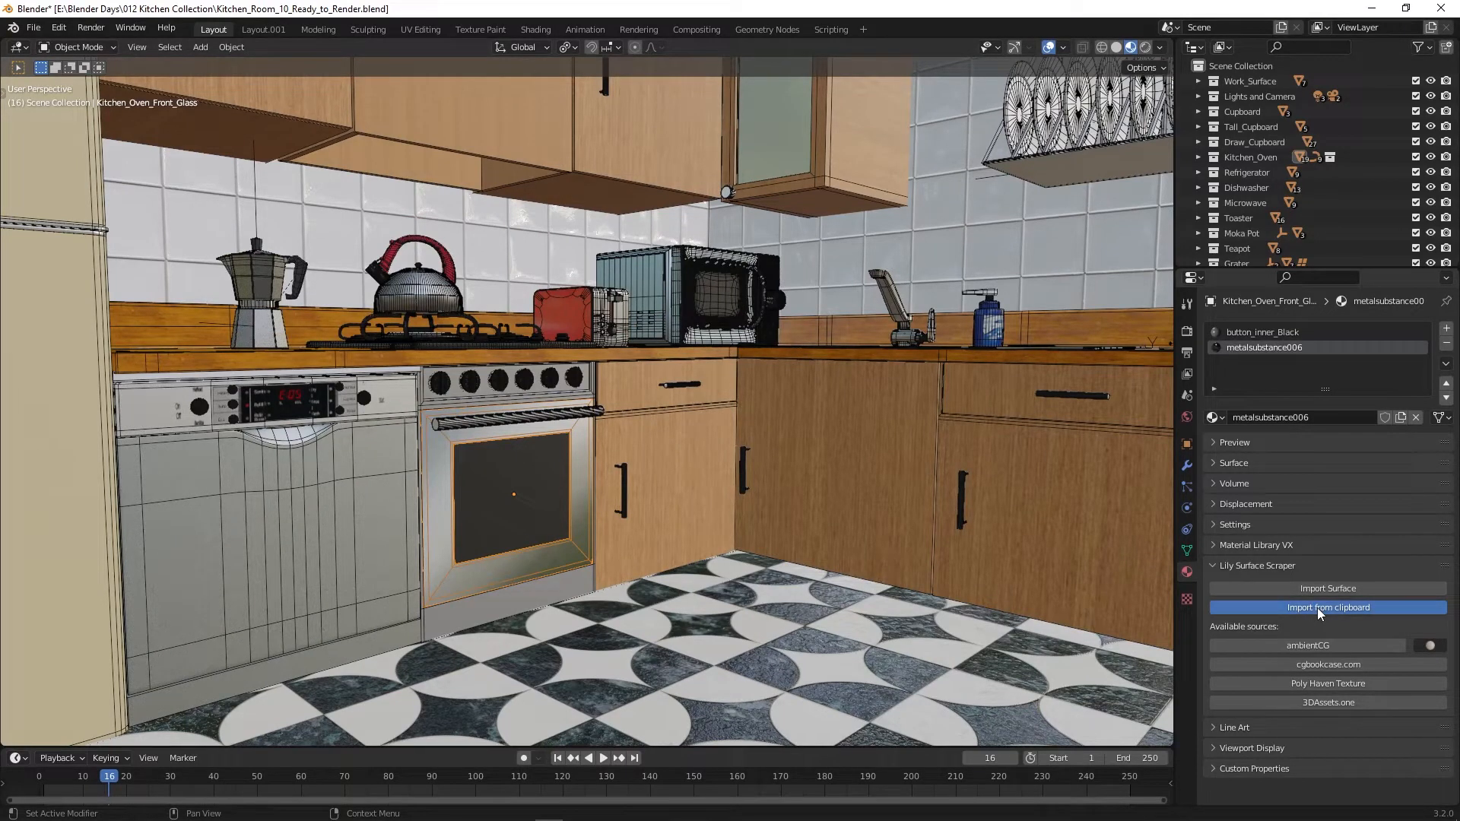
Step: Import ambientCG Metal 033 as 1K-JPG onto the oven front glass and view its shader nodes
click(1327, 607)
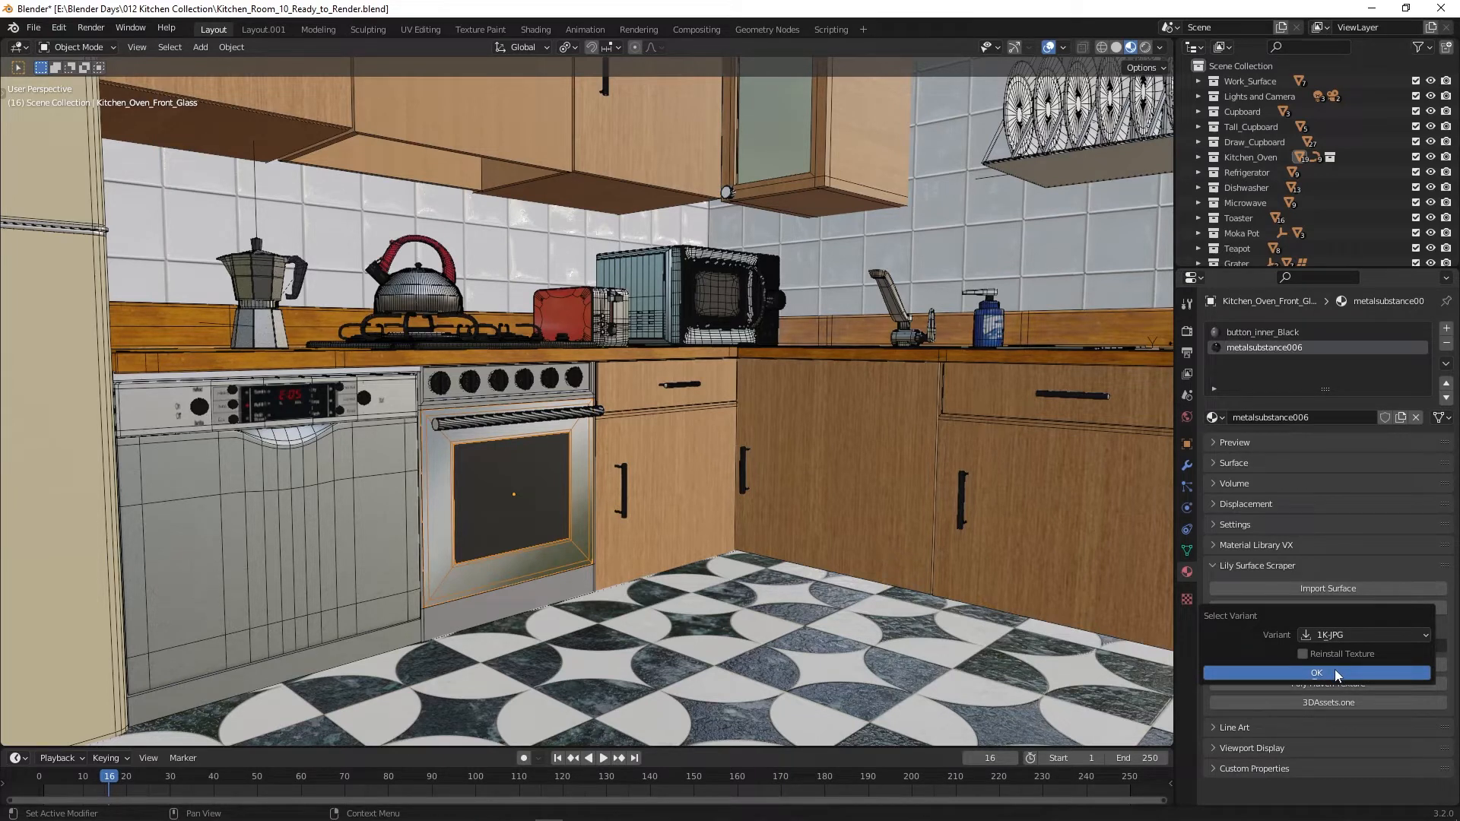
click(1316, 672)
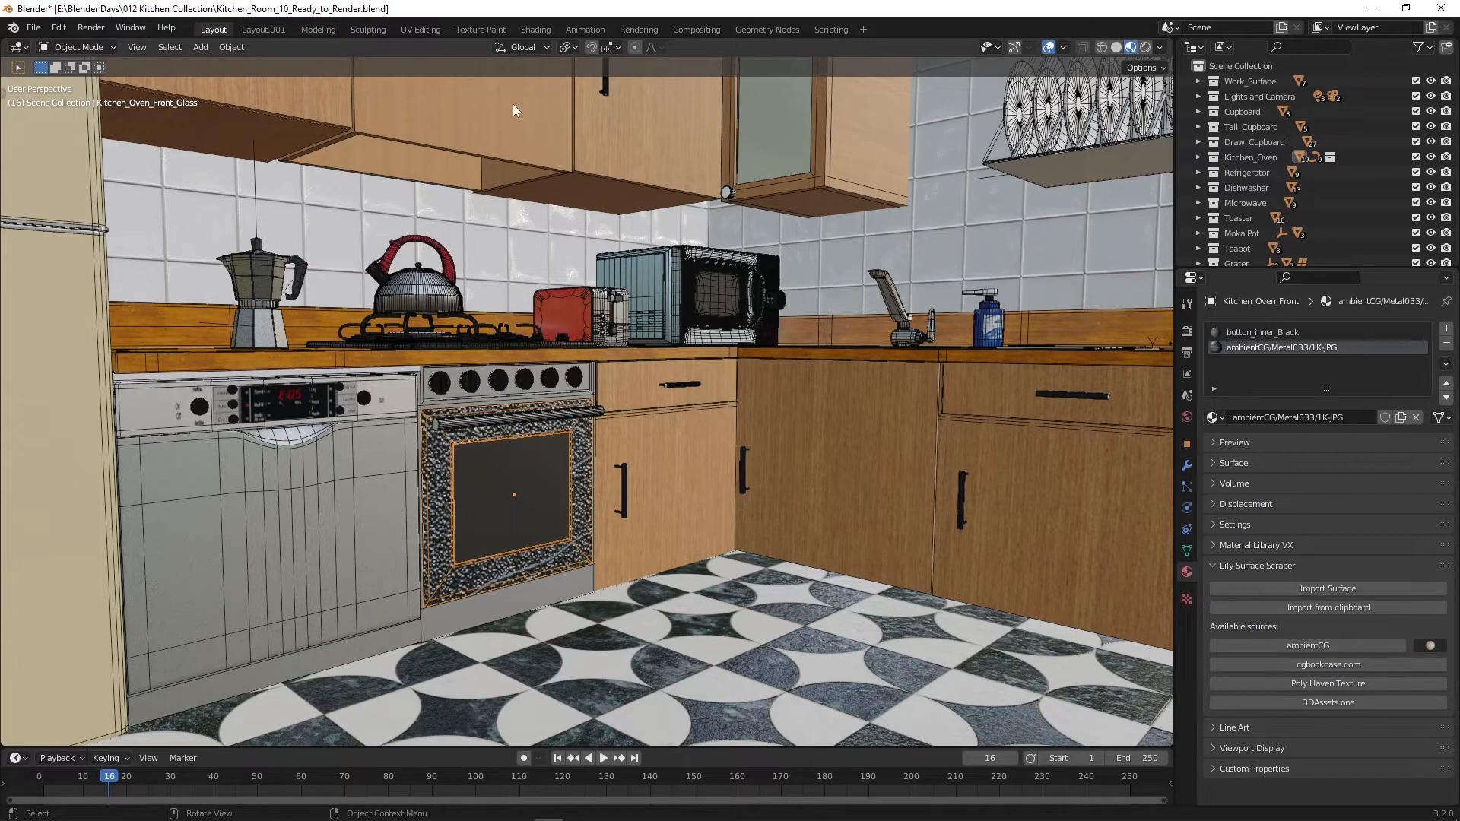
click(535, 28)
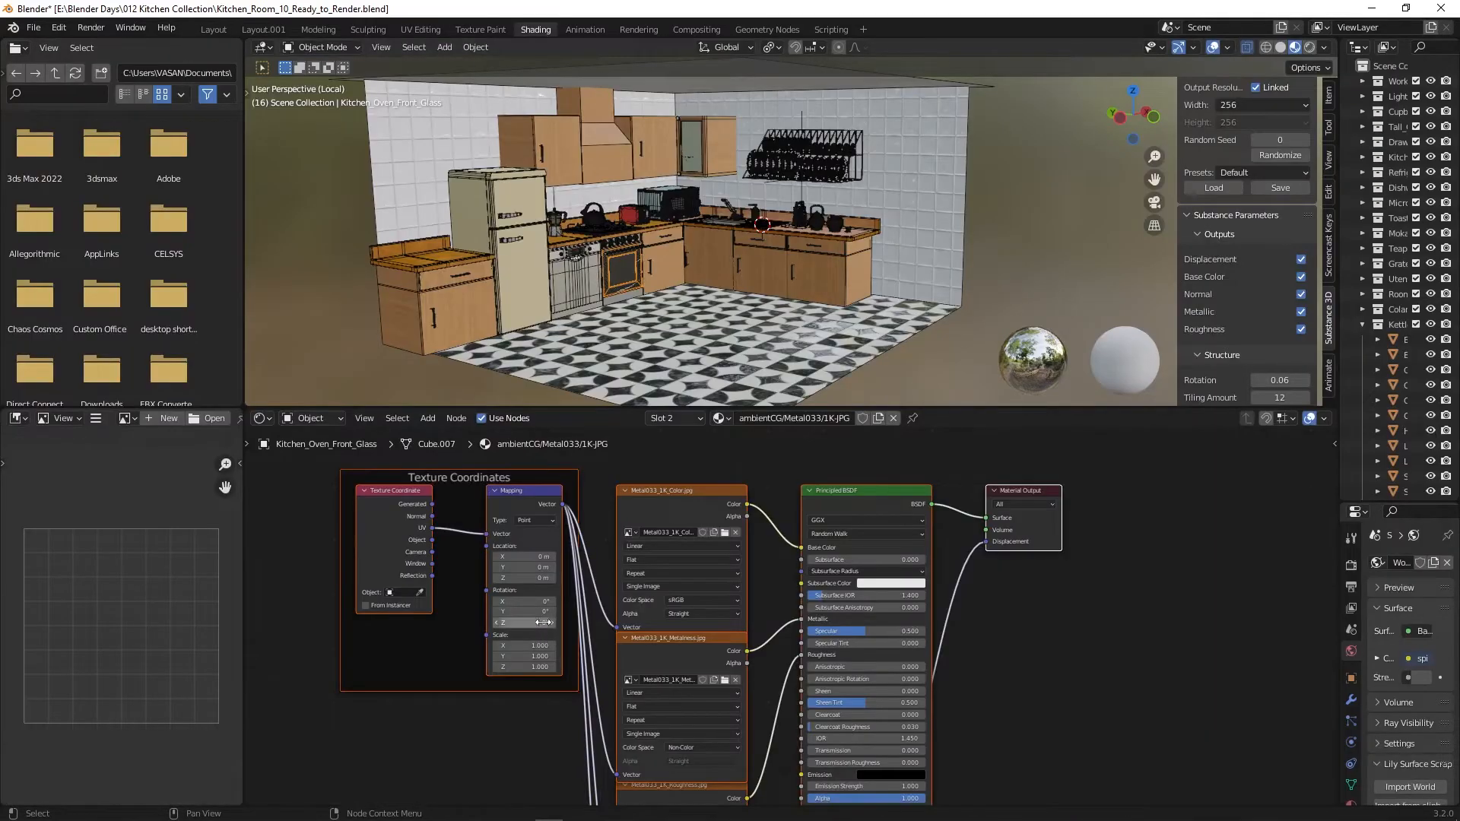
Step: Scale the Metal 033 Mapping to 5 on X and Y, select the oven door, and return to Layout
click(524, 645)
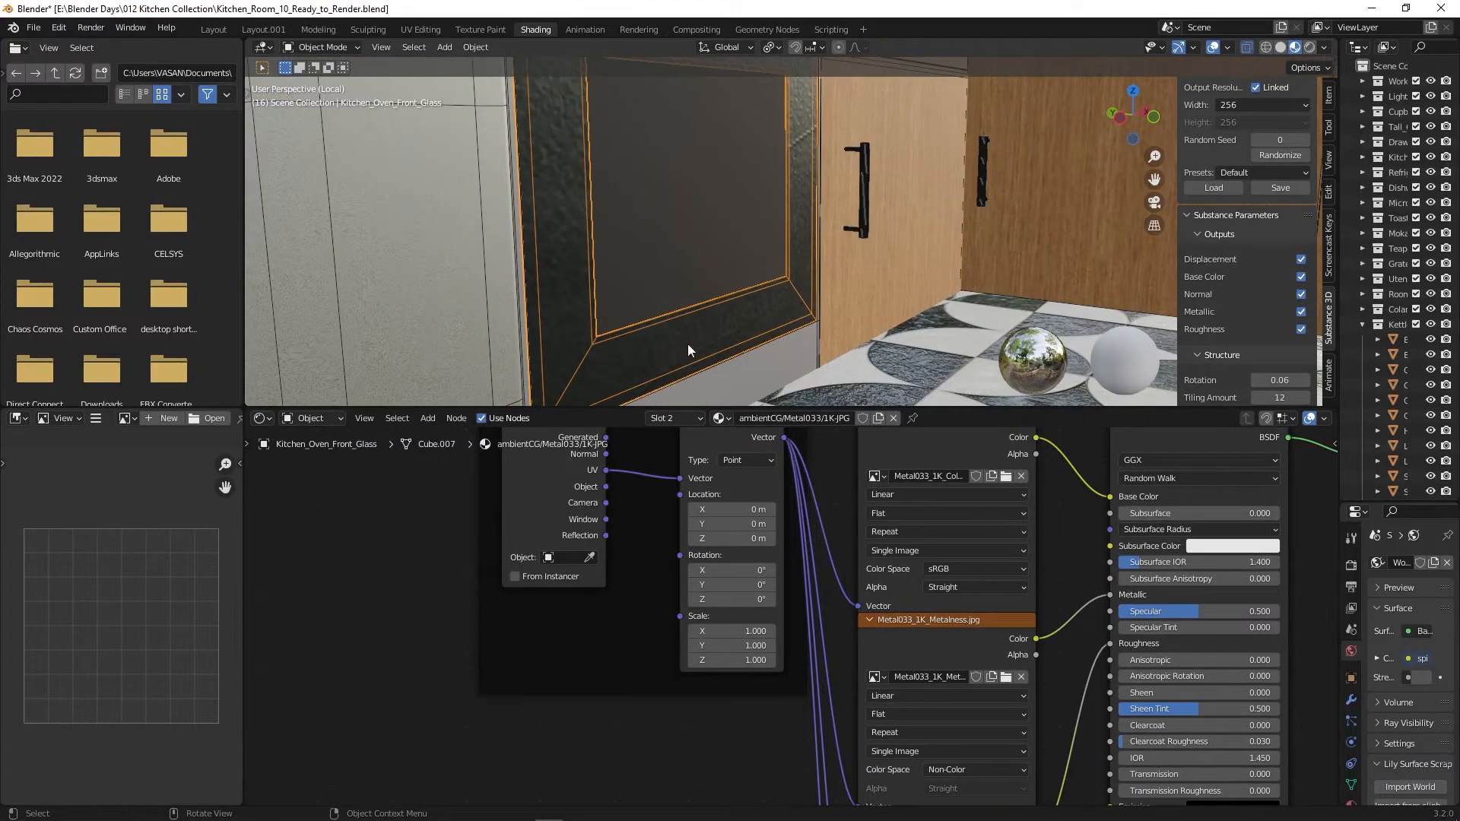
double_click(731, 631)
text(5.000)
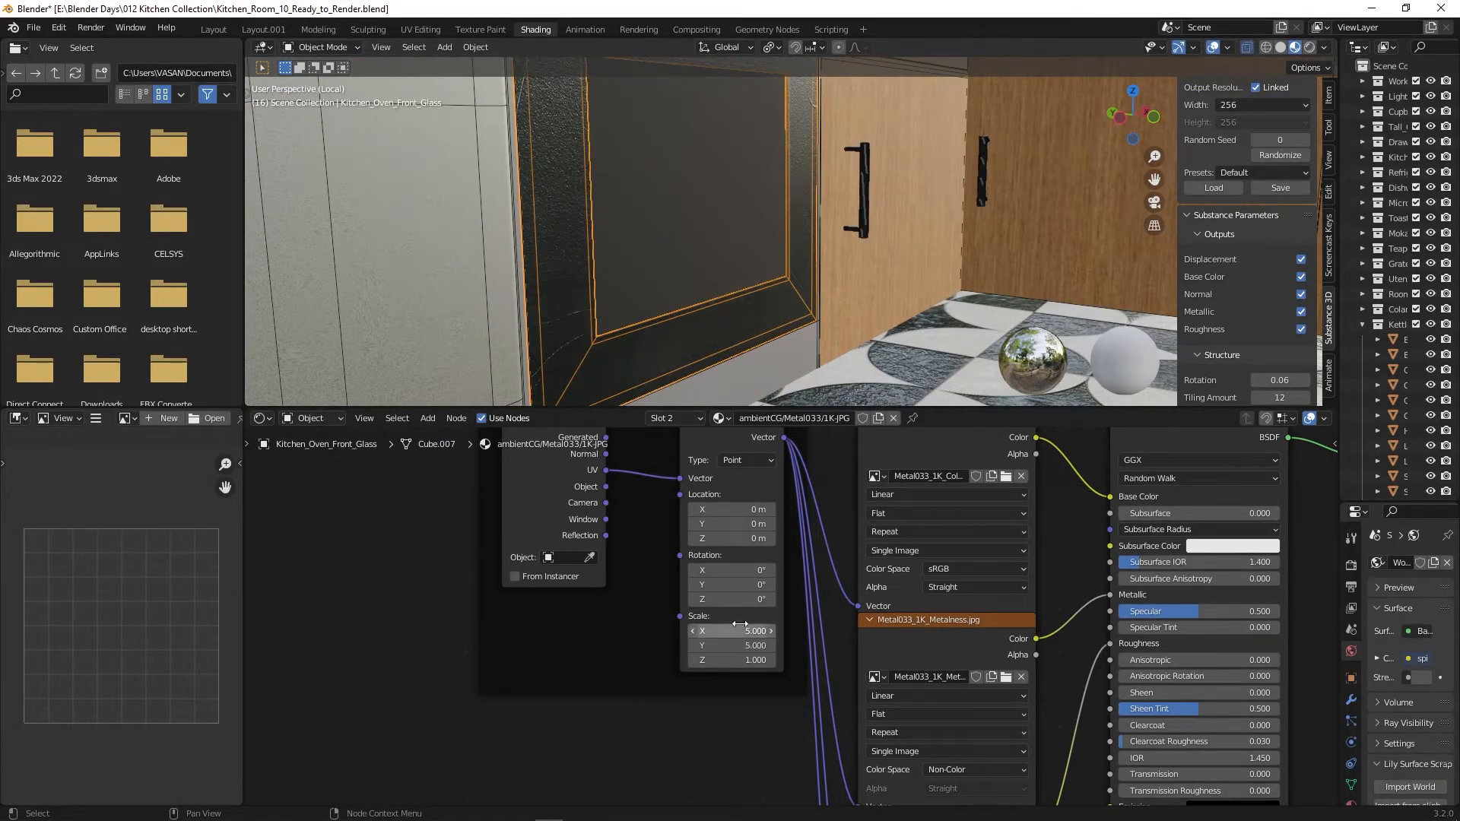
click(689, 248)
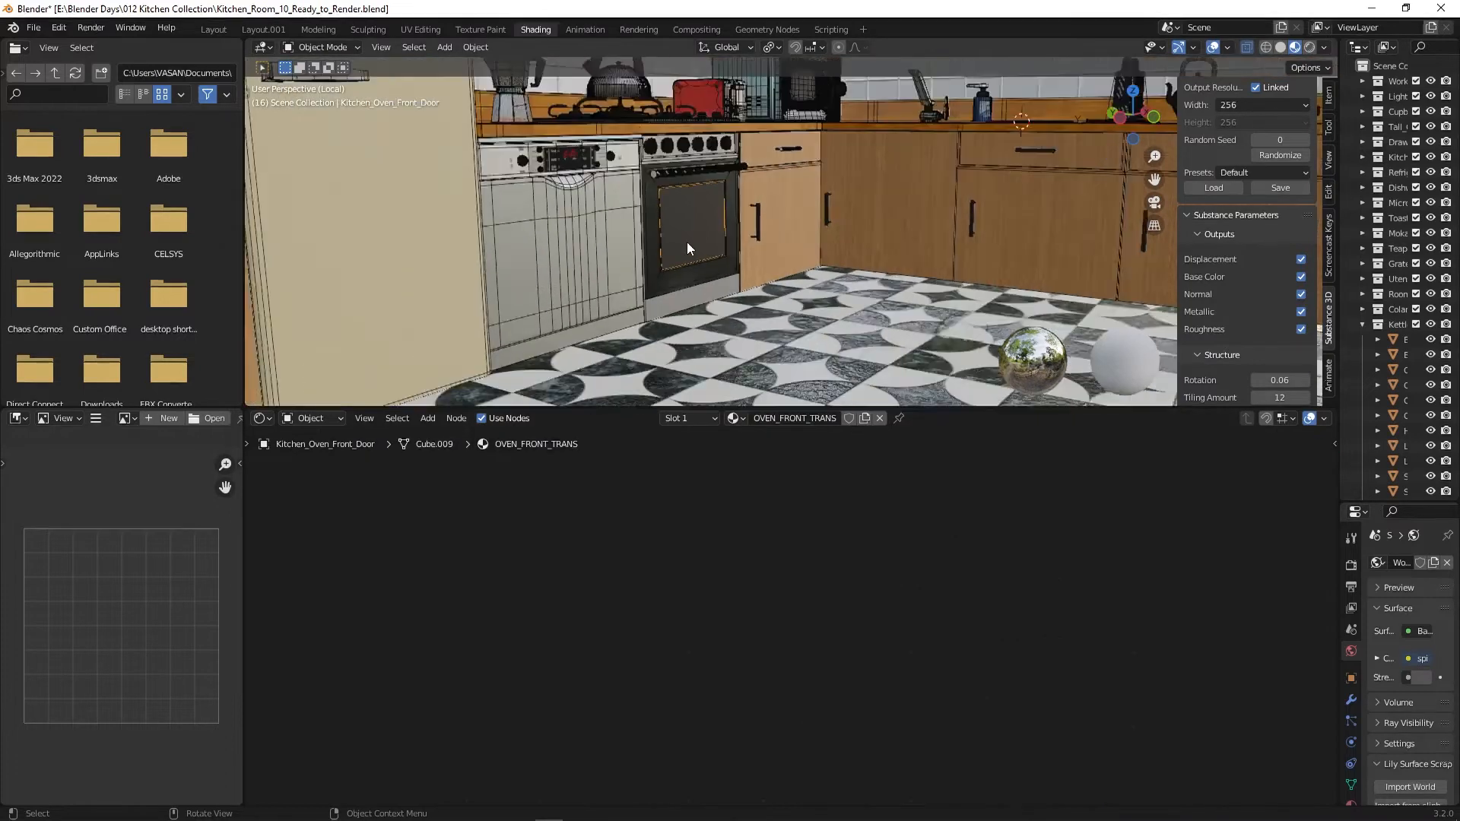
click(212, 29)
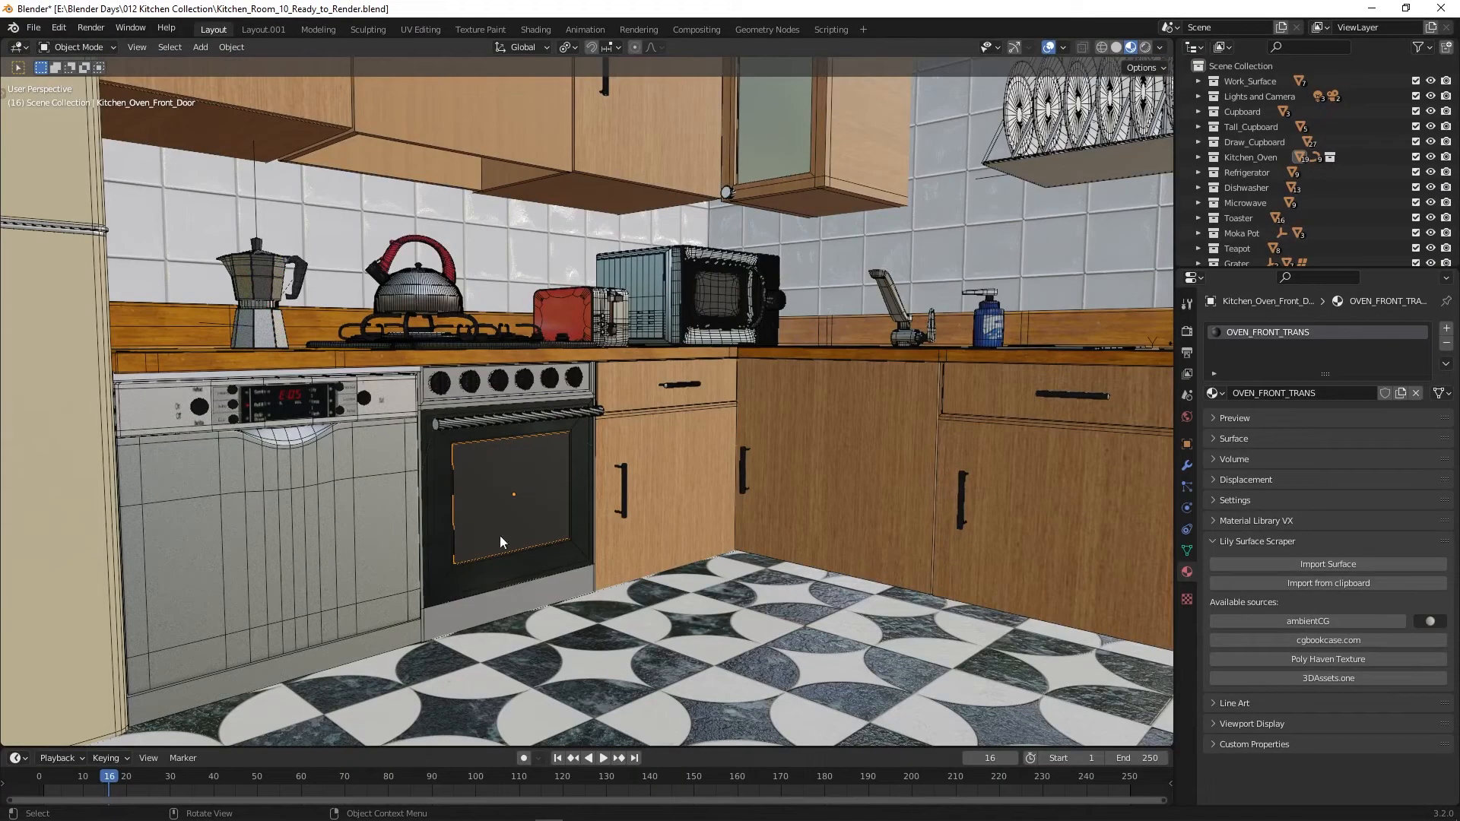
mouse_move(613, 466)
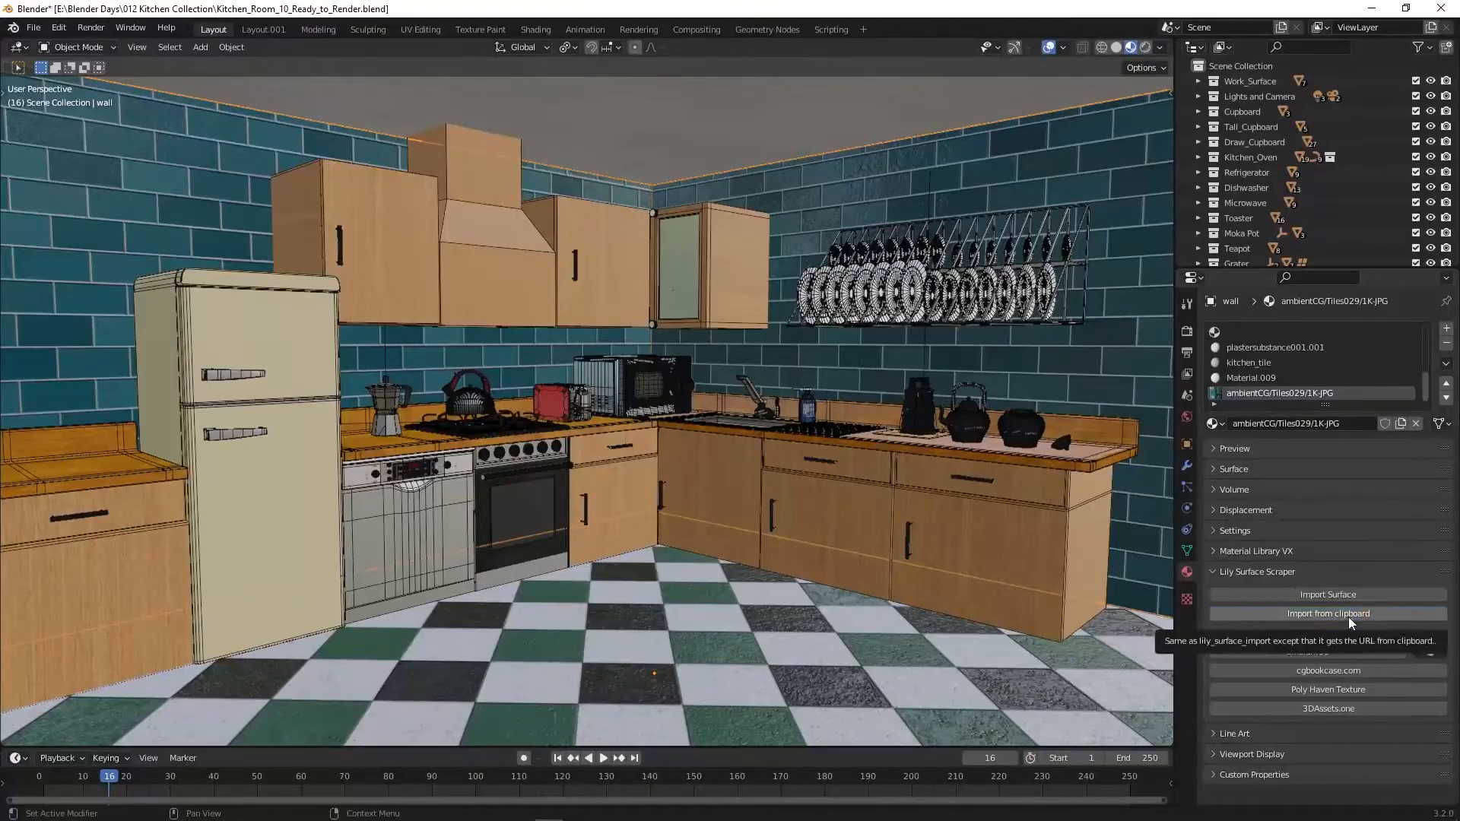
Step: Apply ambientCG Tiles 046 (1K-JPG) to the wall, rotated 90° and scaled 5, then save
click(1327, 594)
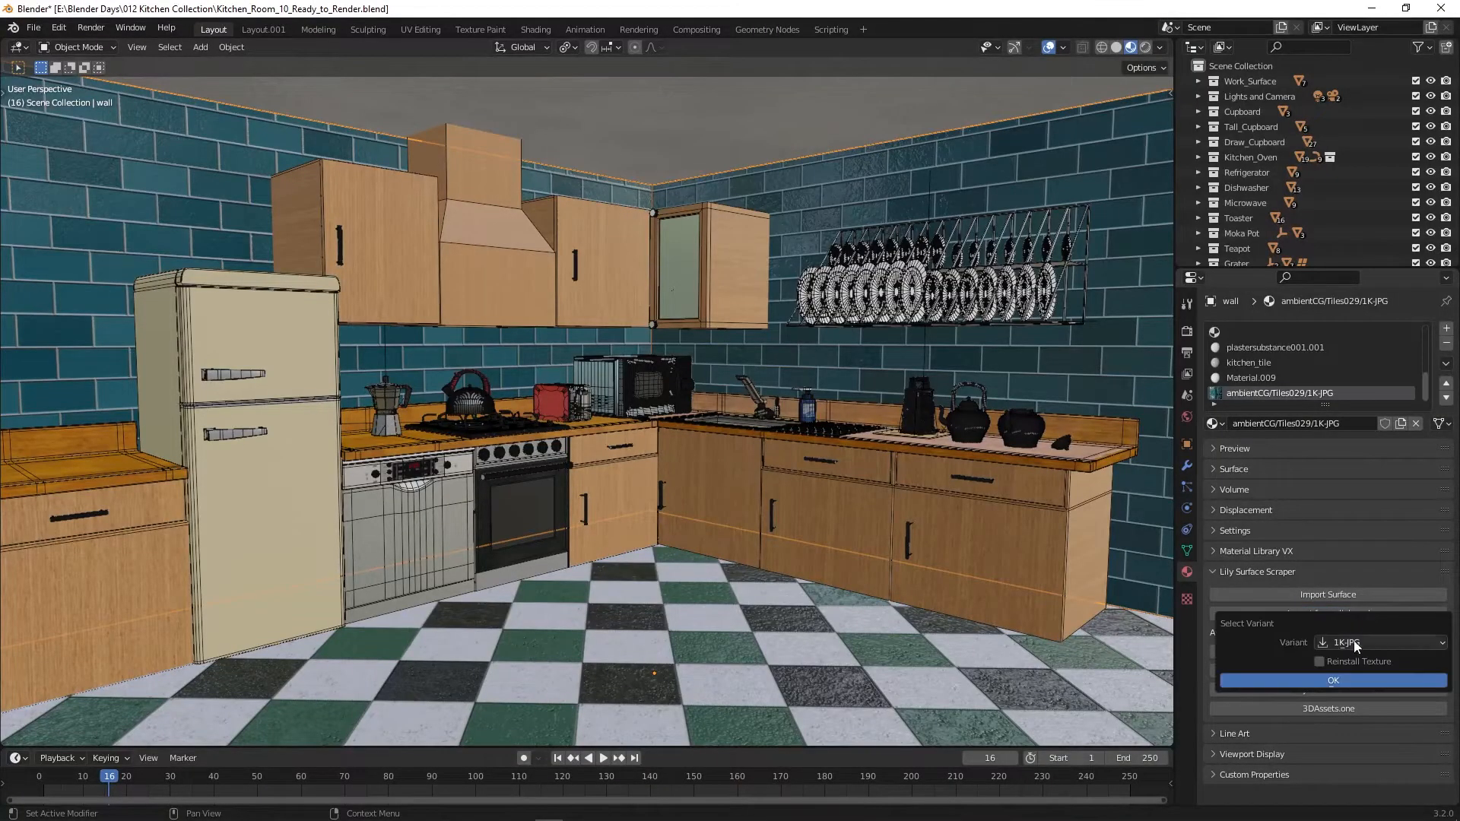
click(1331, 677)
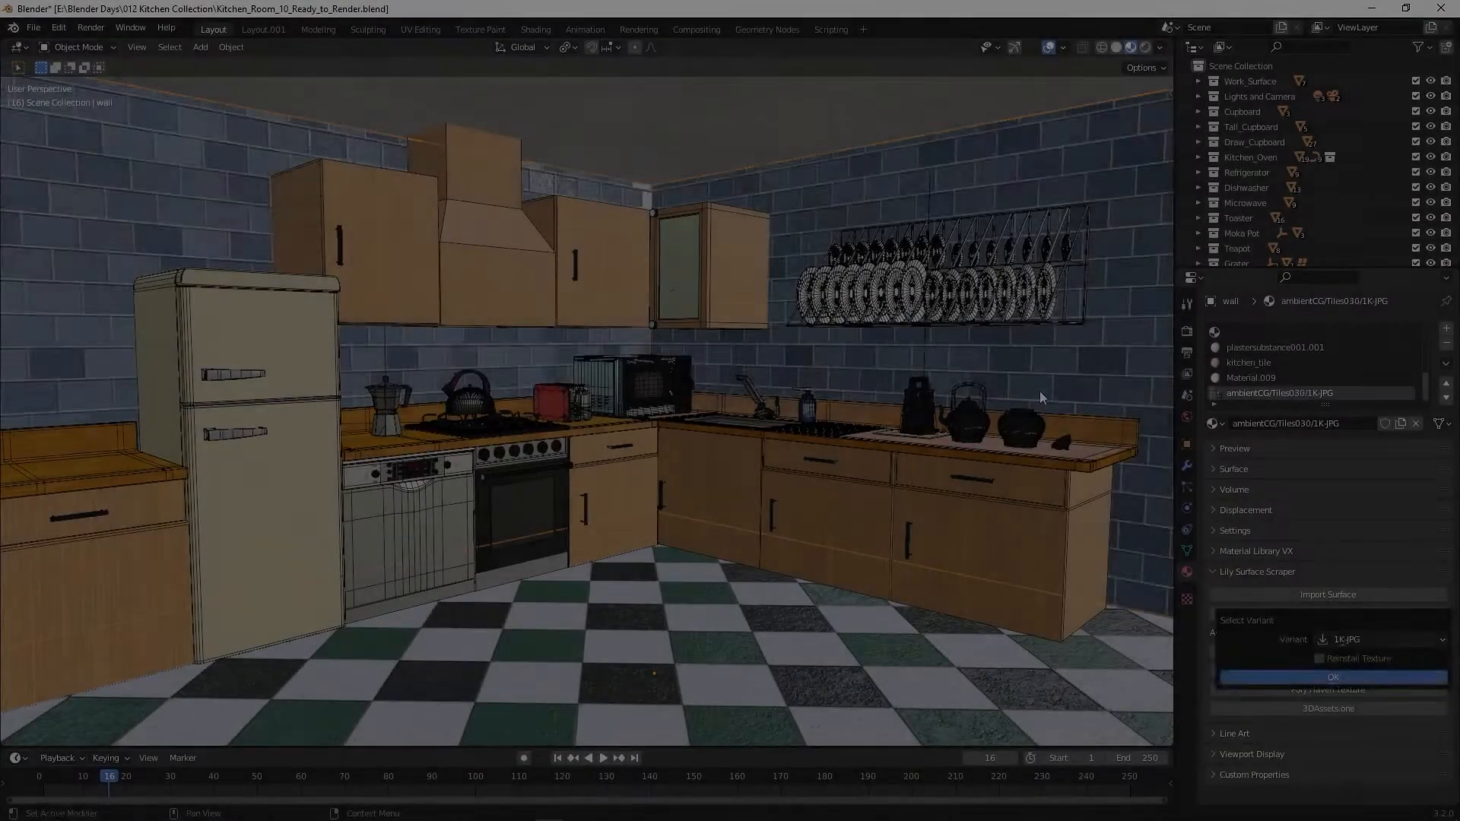
click(536, 29)
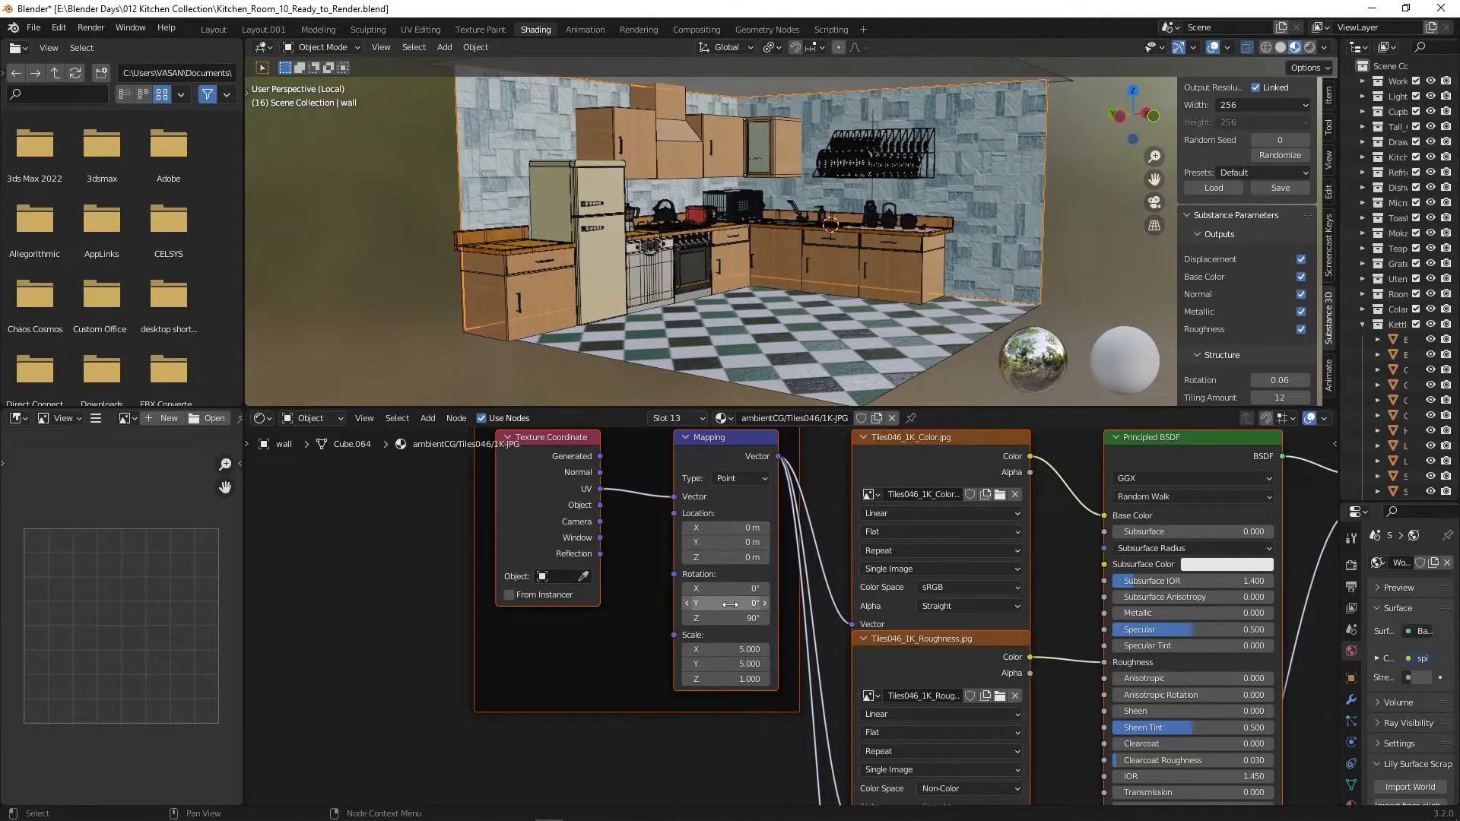
click(212, 29)
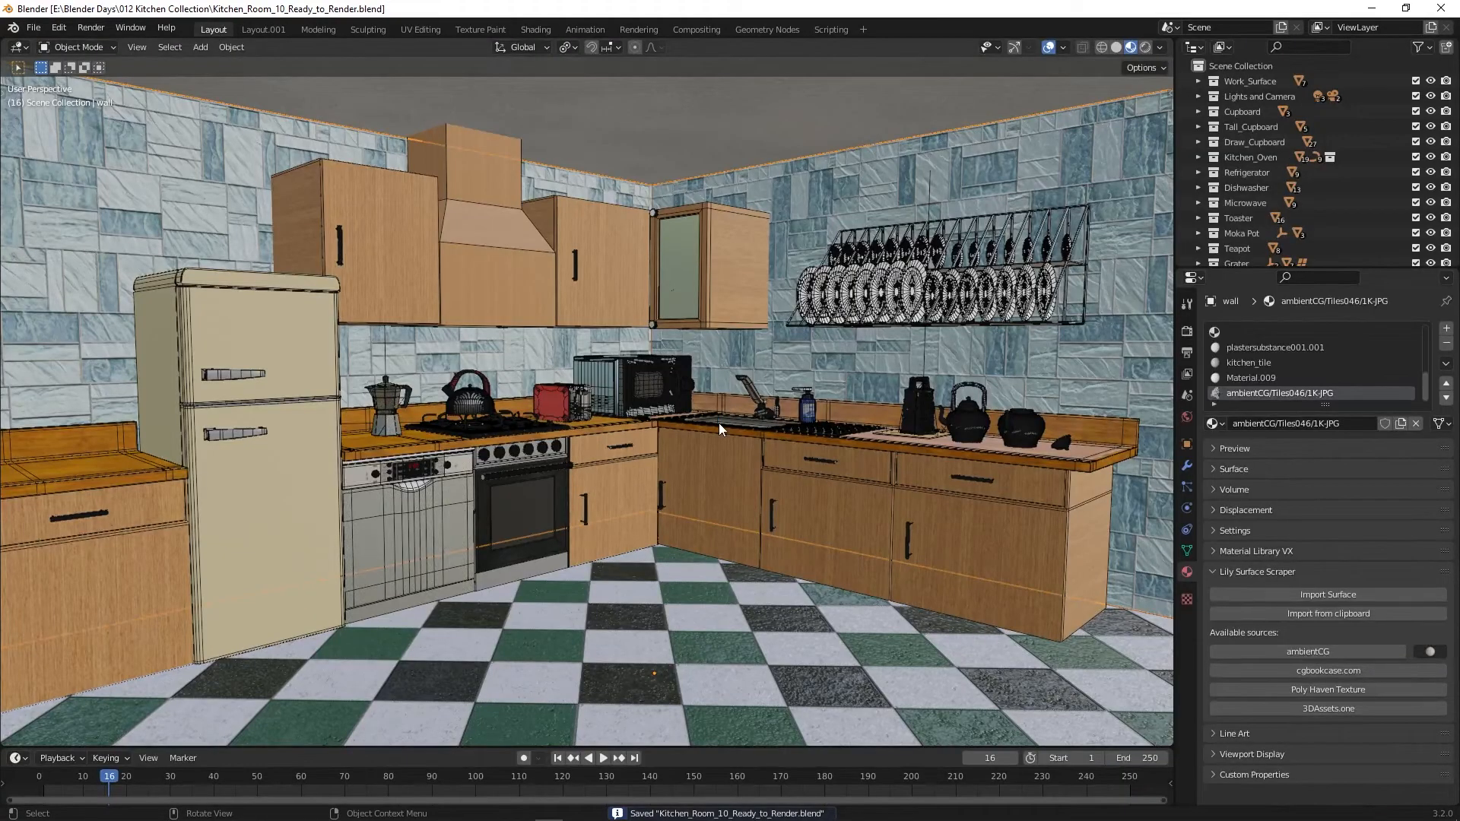
key(F12)
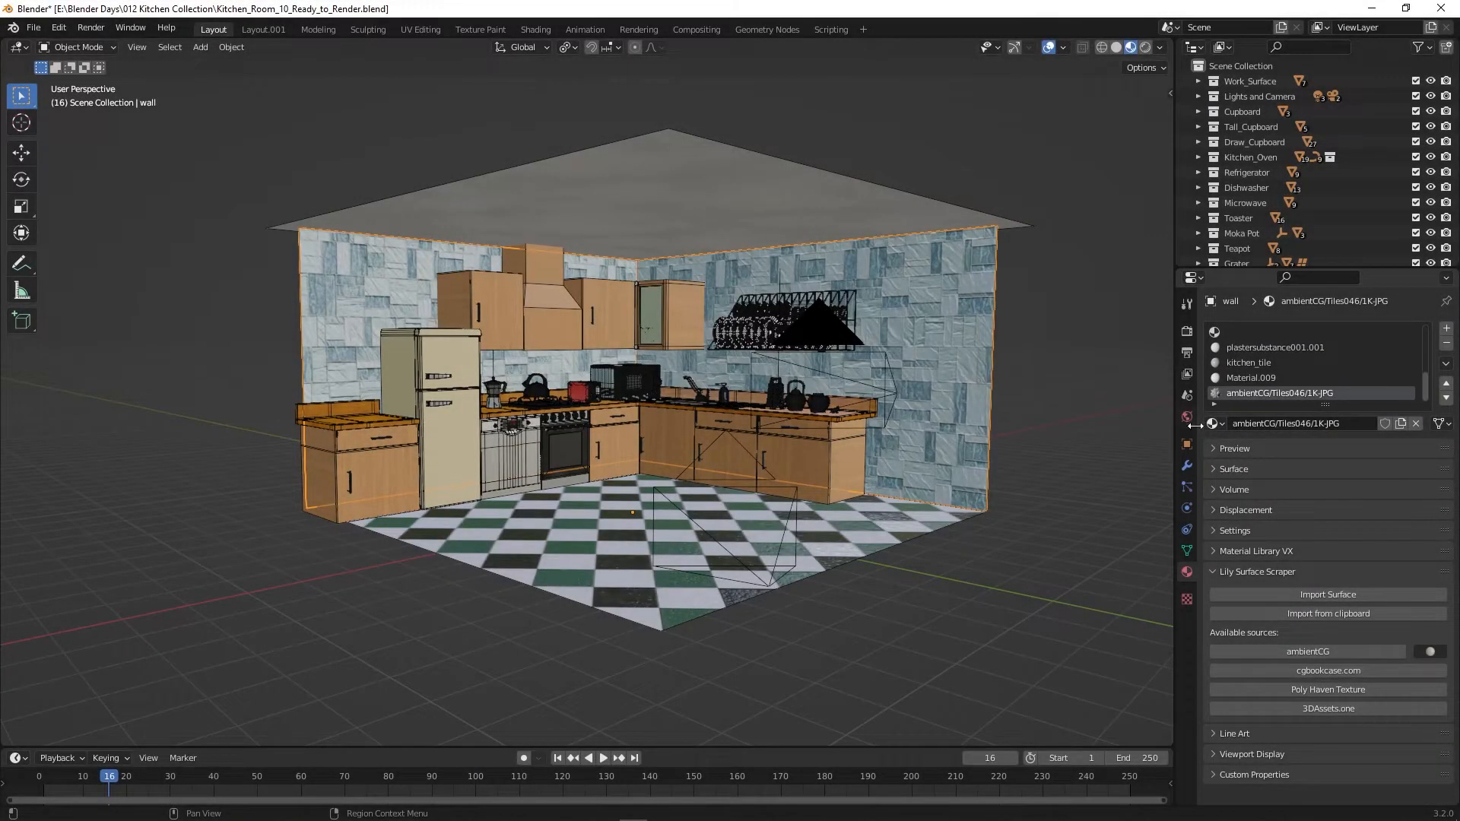
Step: In World Properties, re-expand Lily Surface Scraper and open the Poly Haven HDRI catalogue
click(1186, 416)
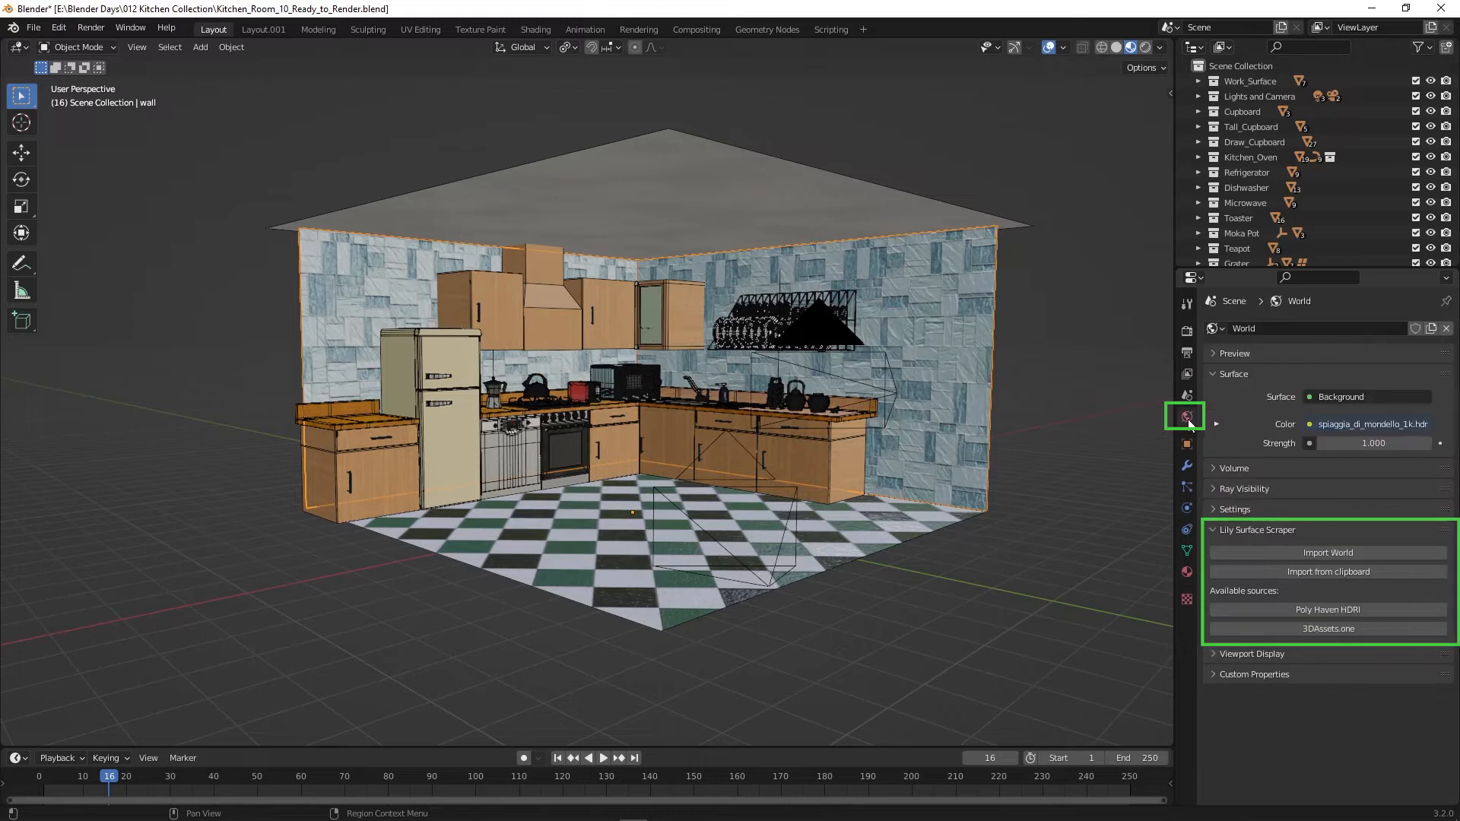
click(1214, 530)
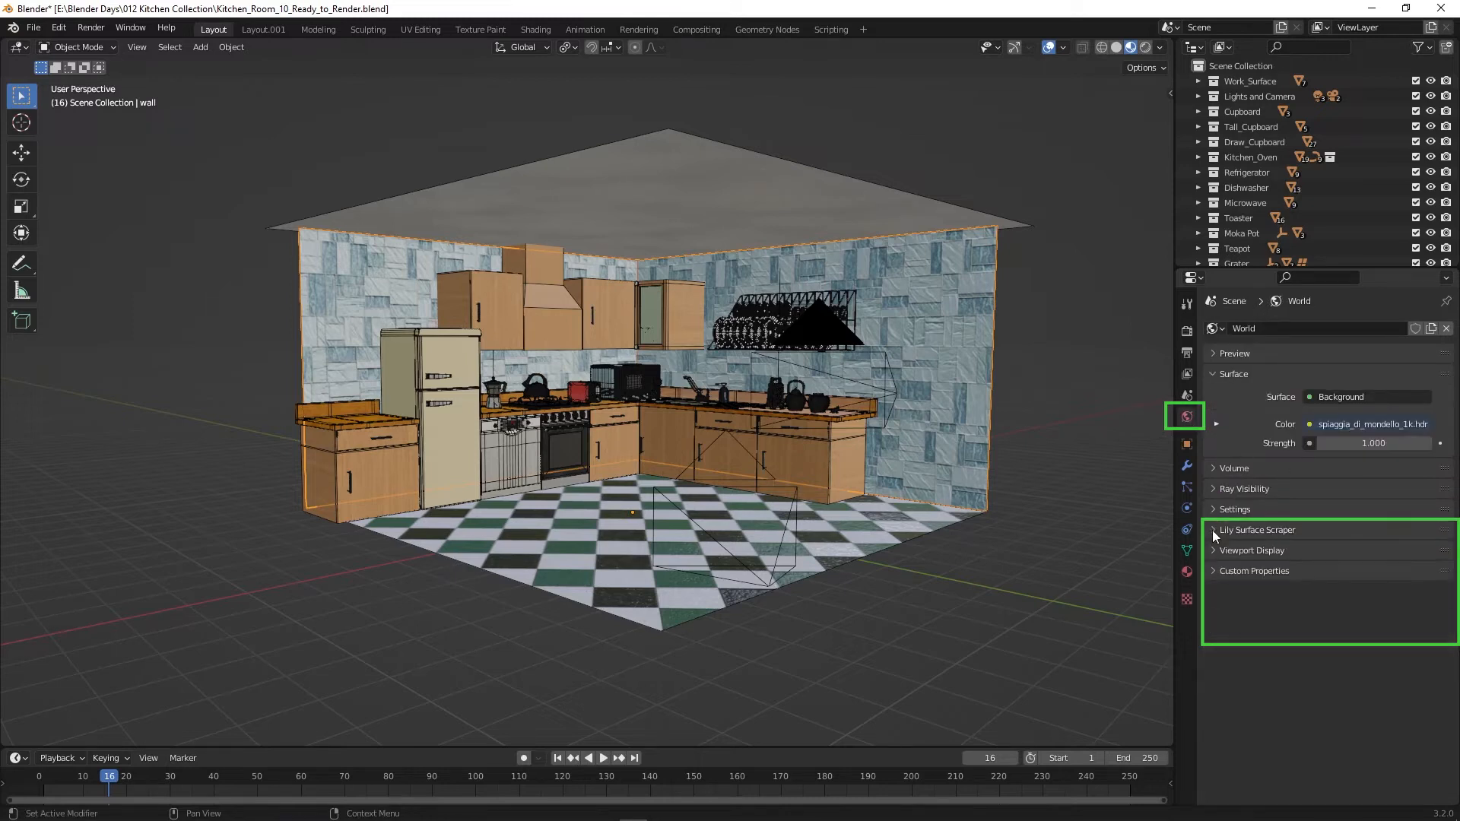
click(1214, 531)
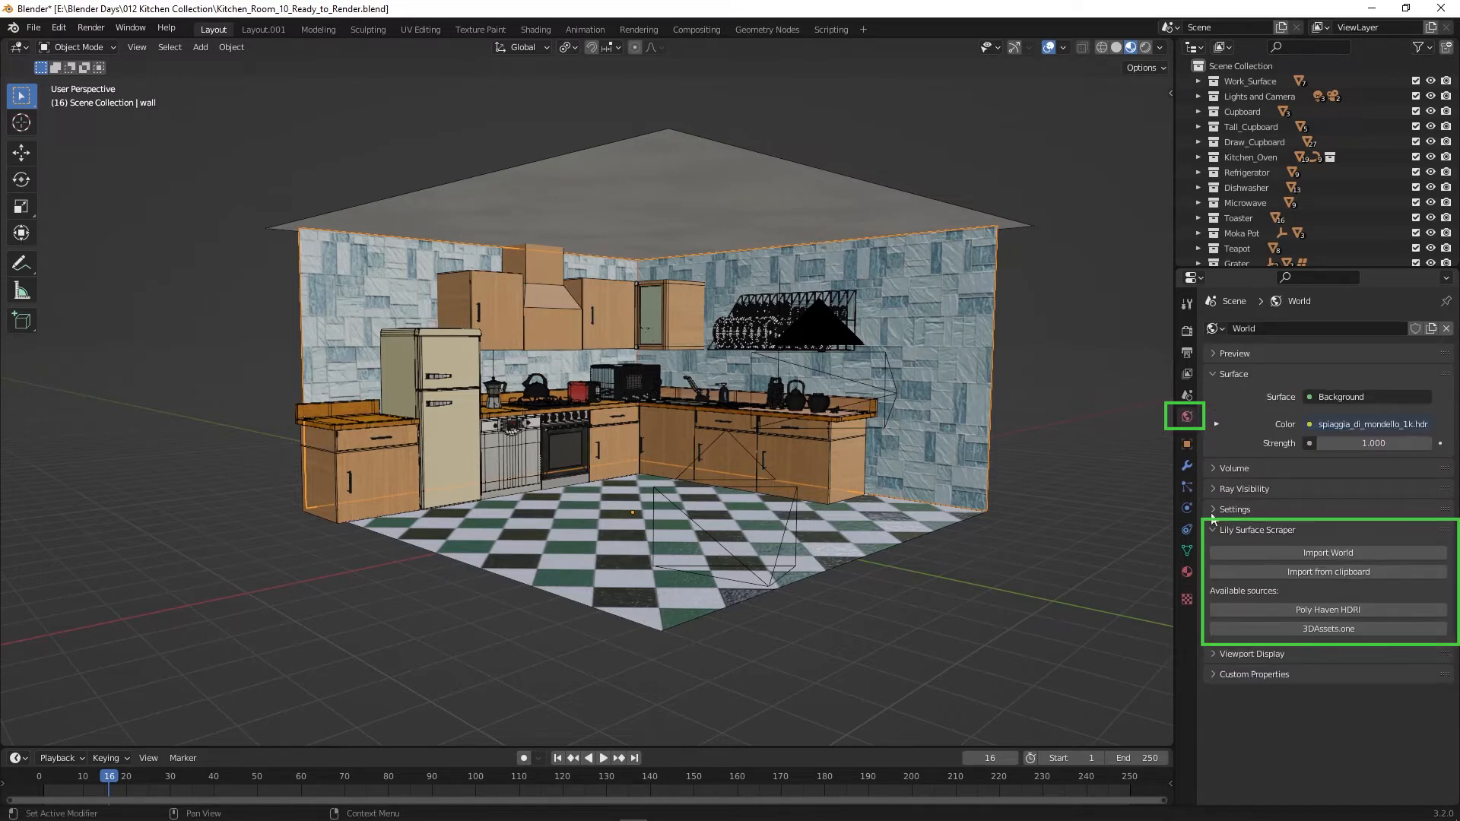
click(1326, 610)
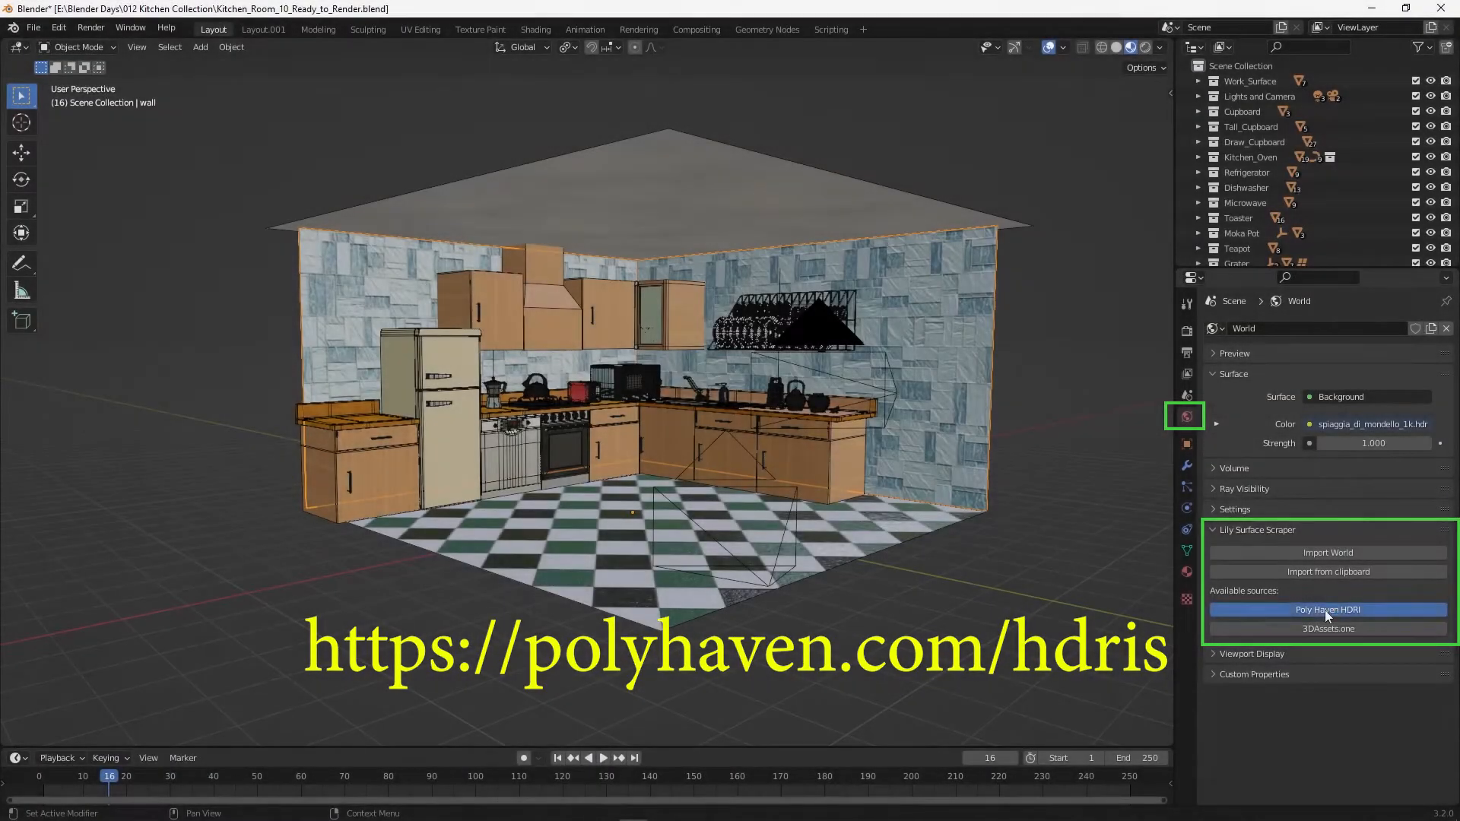
click(1327, 609)
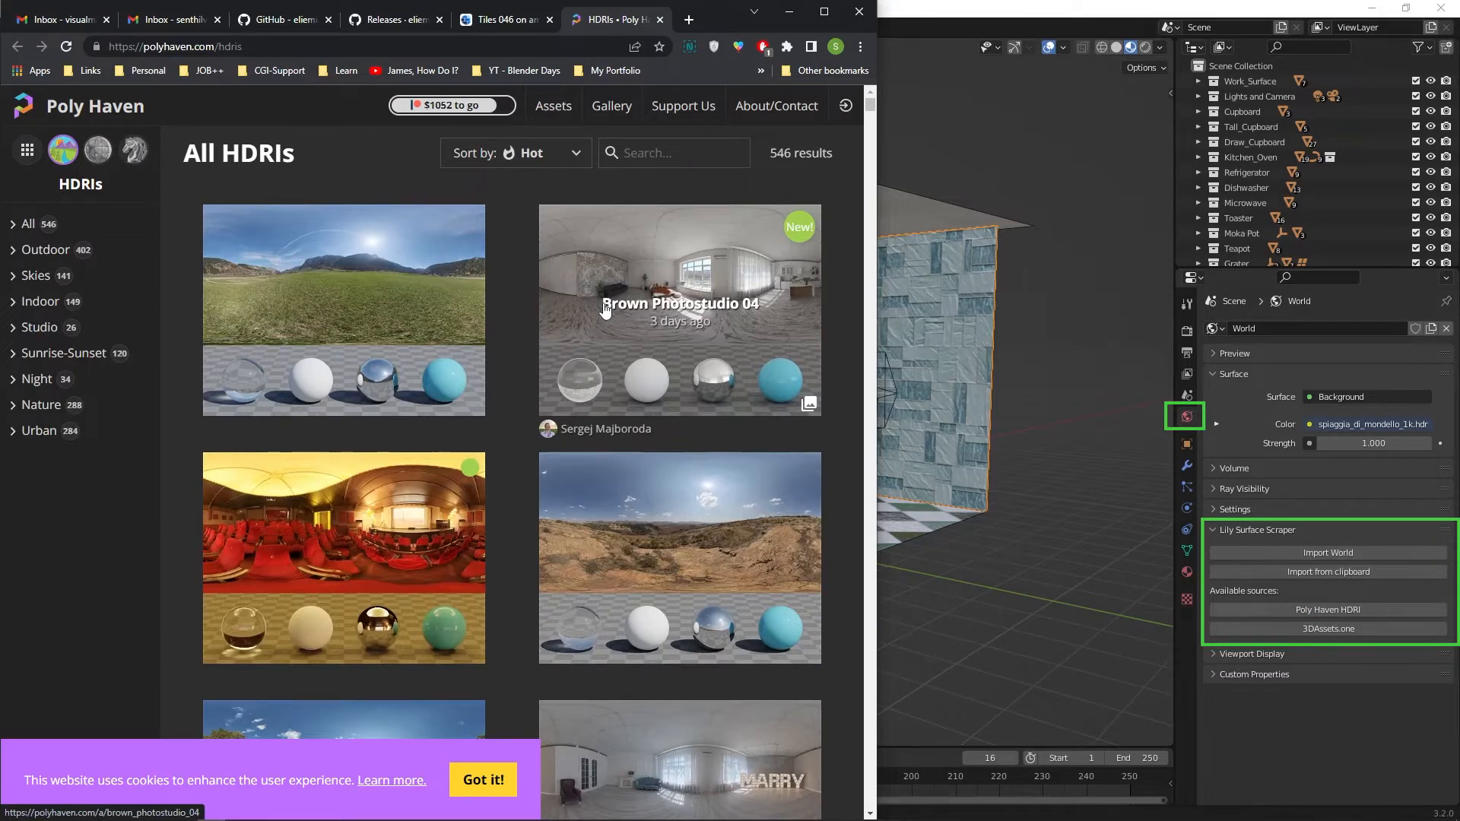
mouse_move(752, 258)
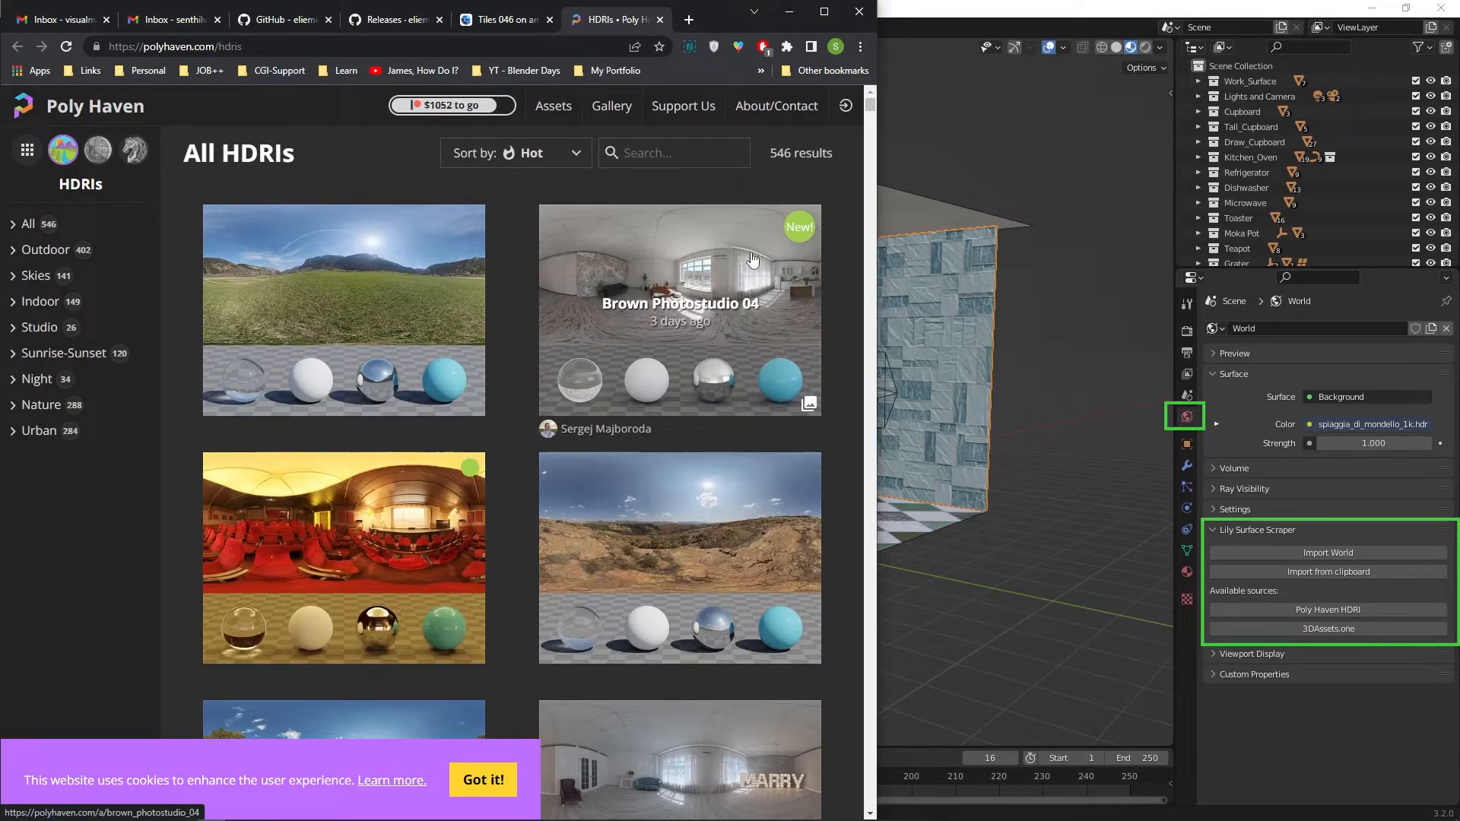
mouse_move(702, 256)
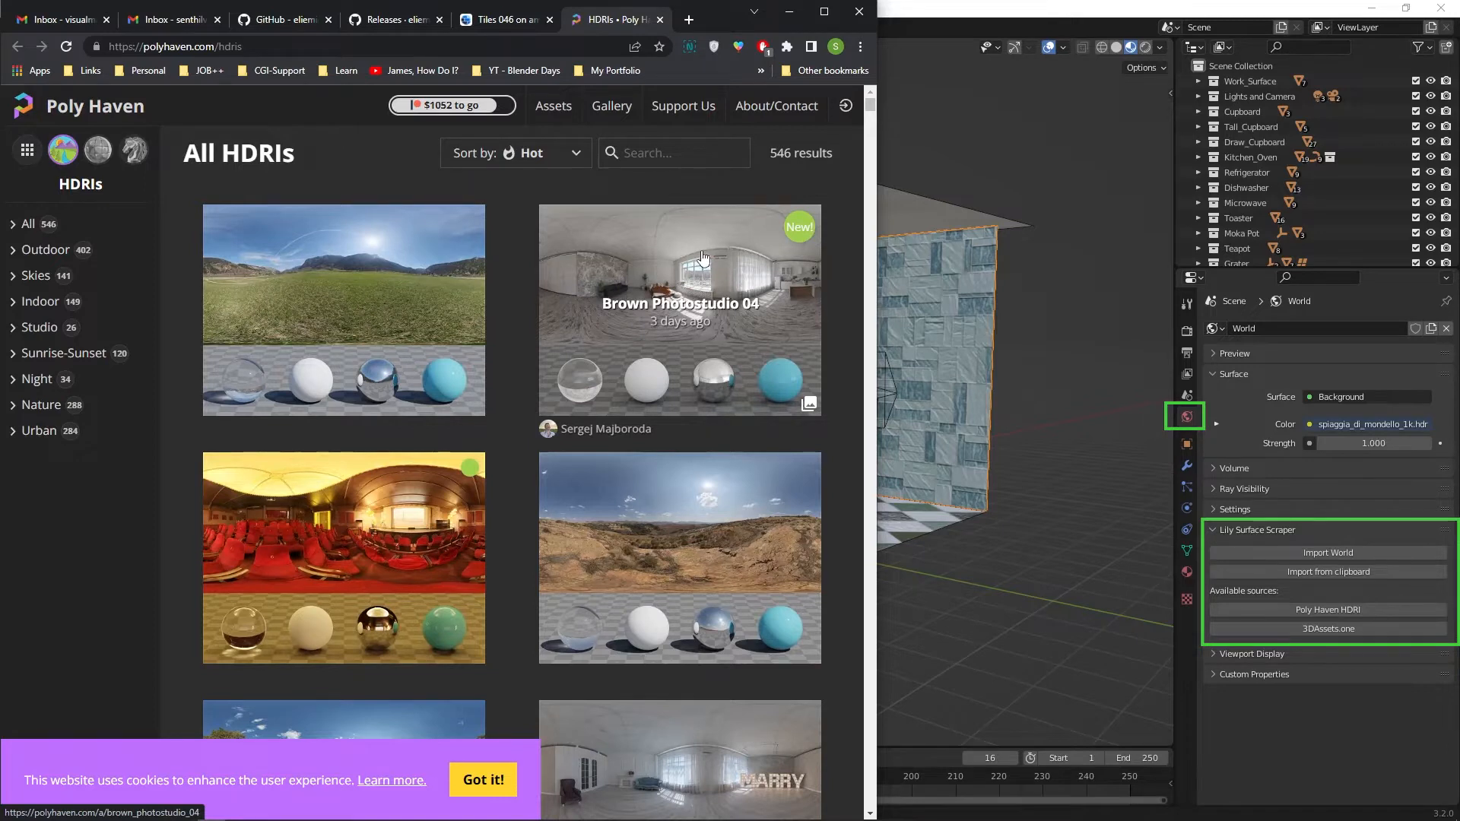
Step: Open the Brown Photostudio 04 HDRI page and copy its URL
click(680, 310)
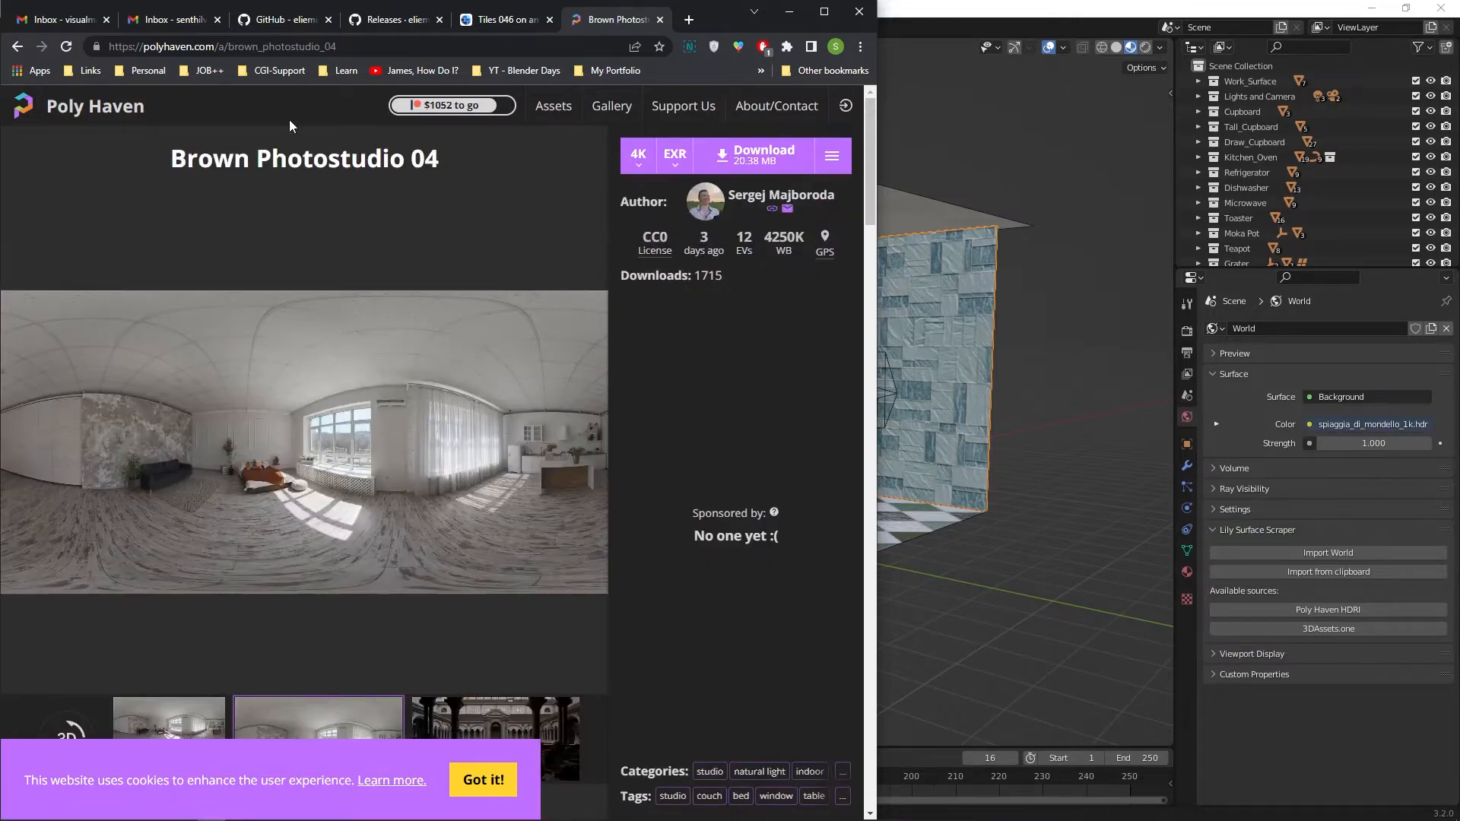
click(223, 46)
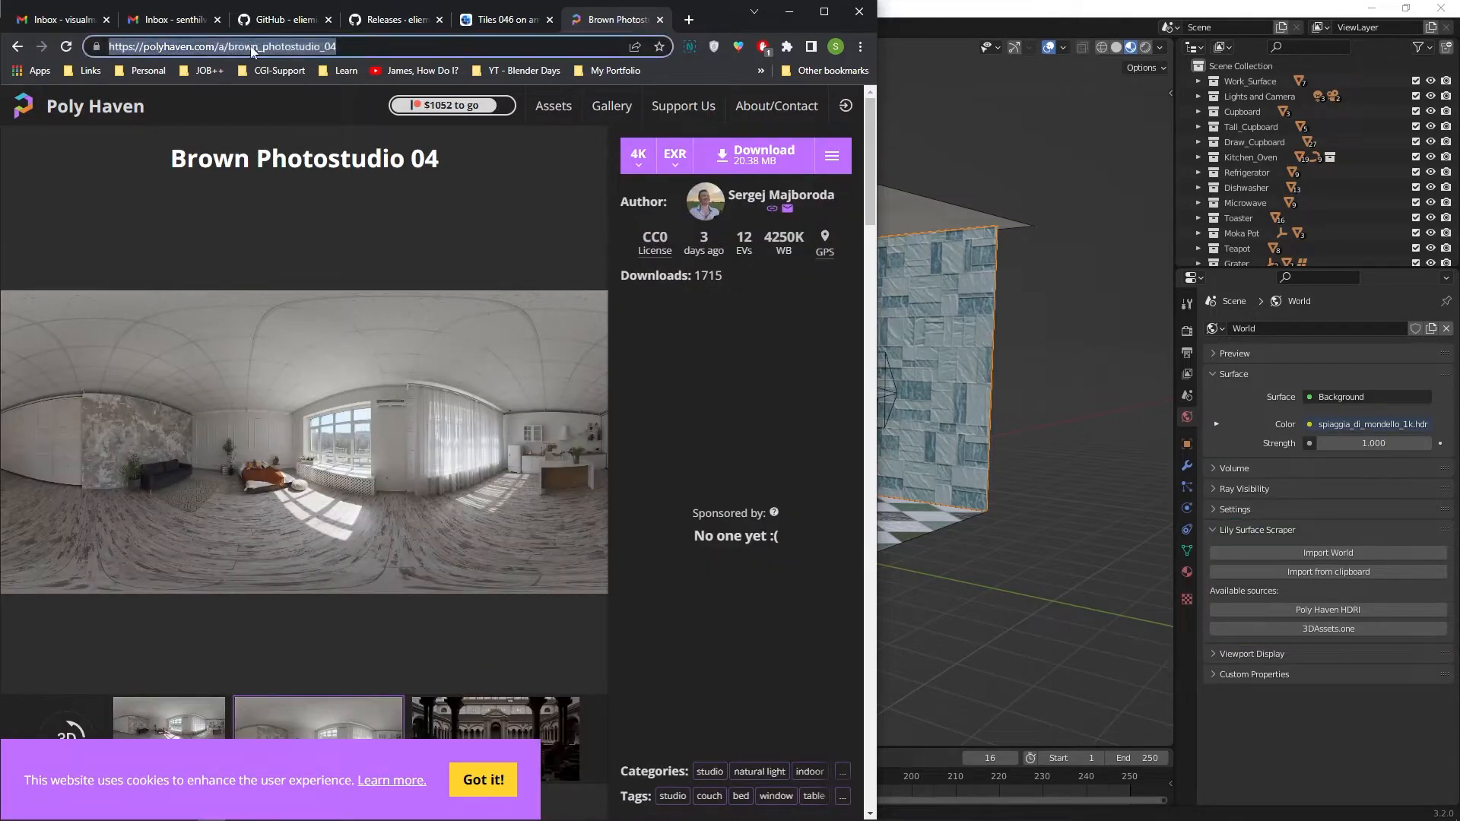
right_click(223, 46)
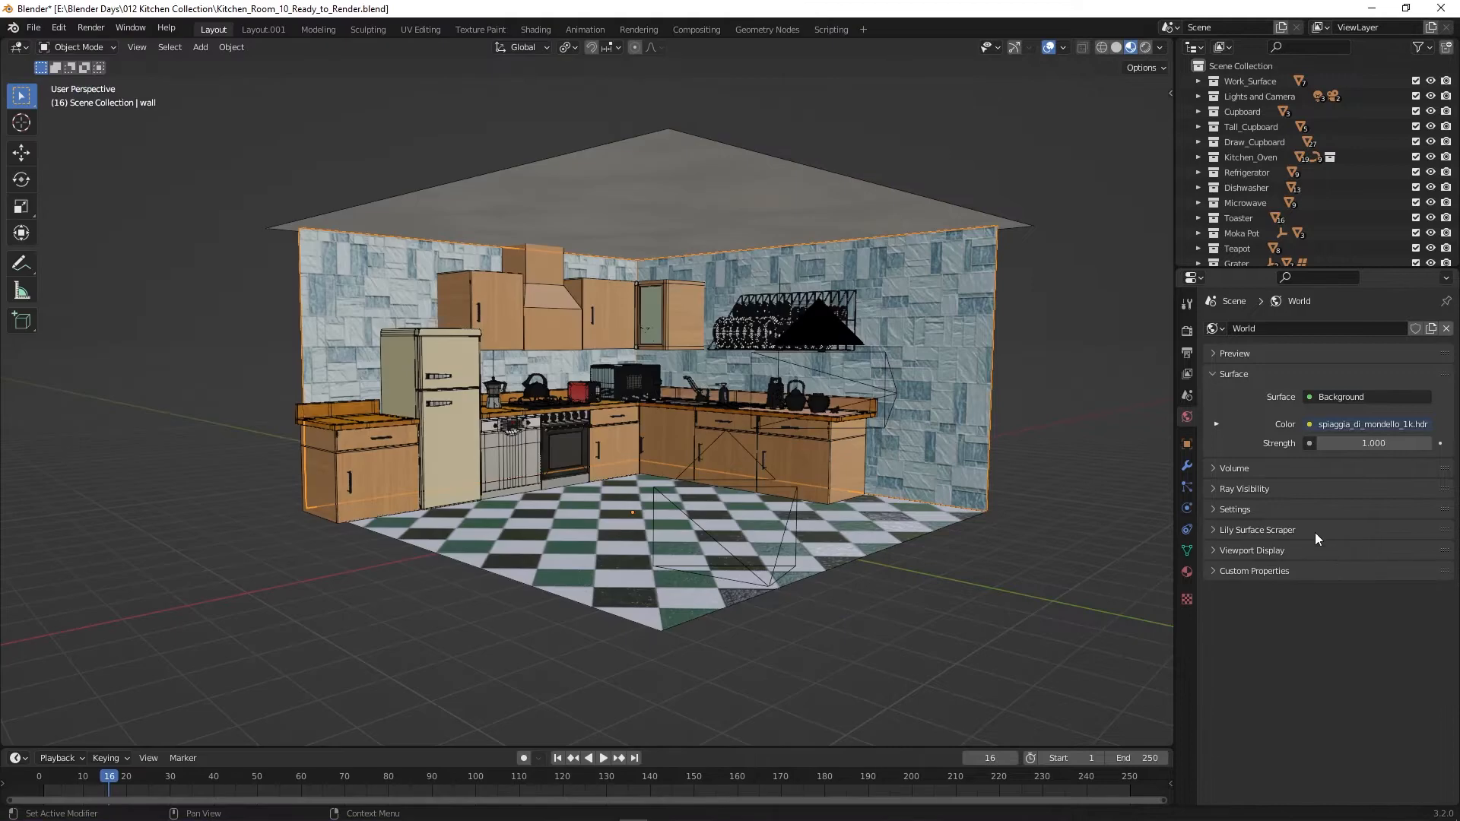
Step: Import World from the brown_photostudio_04 Poly Haven URL using the 2k (exr) variant
click(1257, 530)
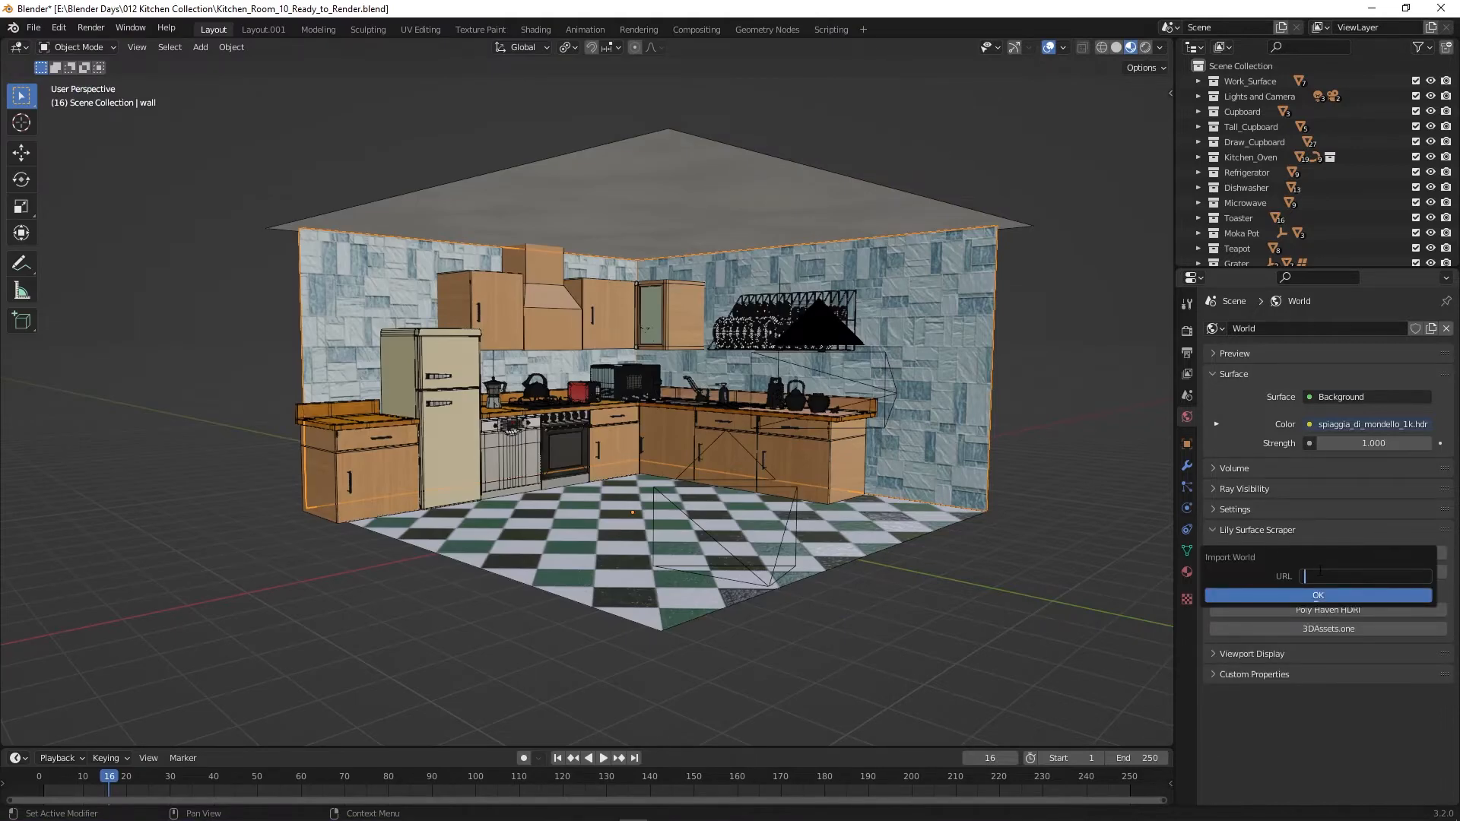
text(en.com/a/brown_photostudio_04)
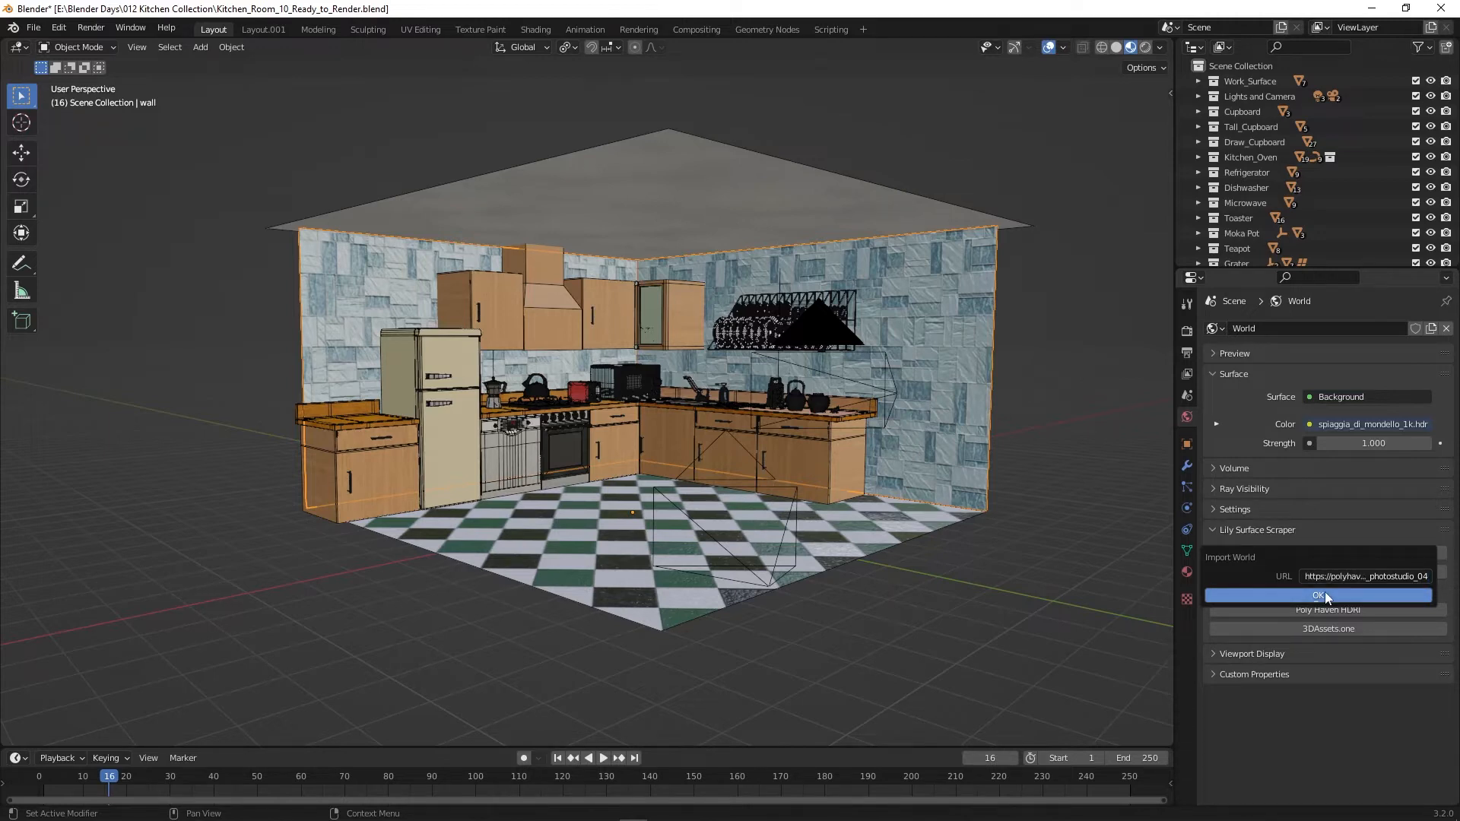
click(1323, 595)
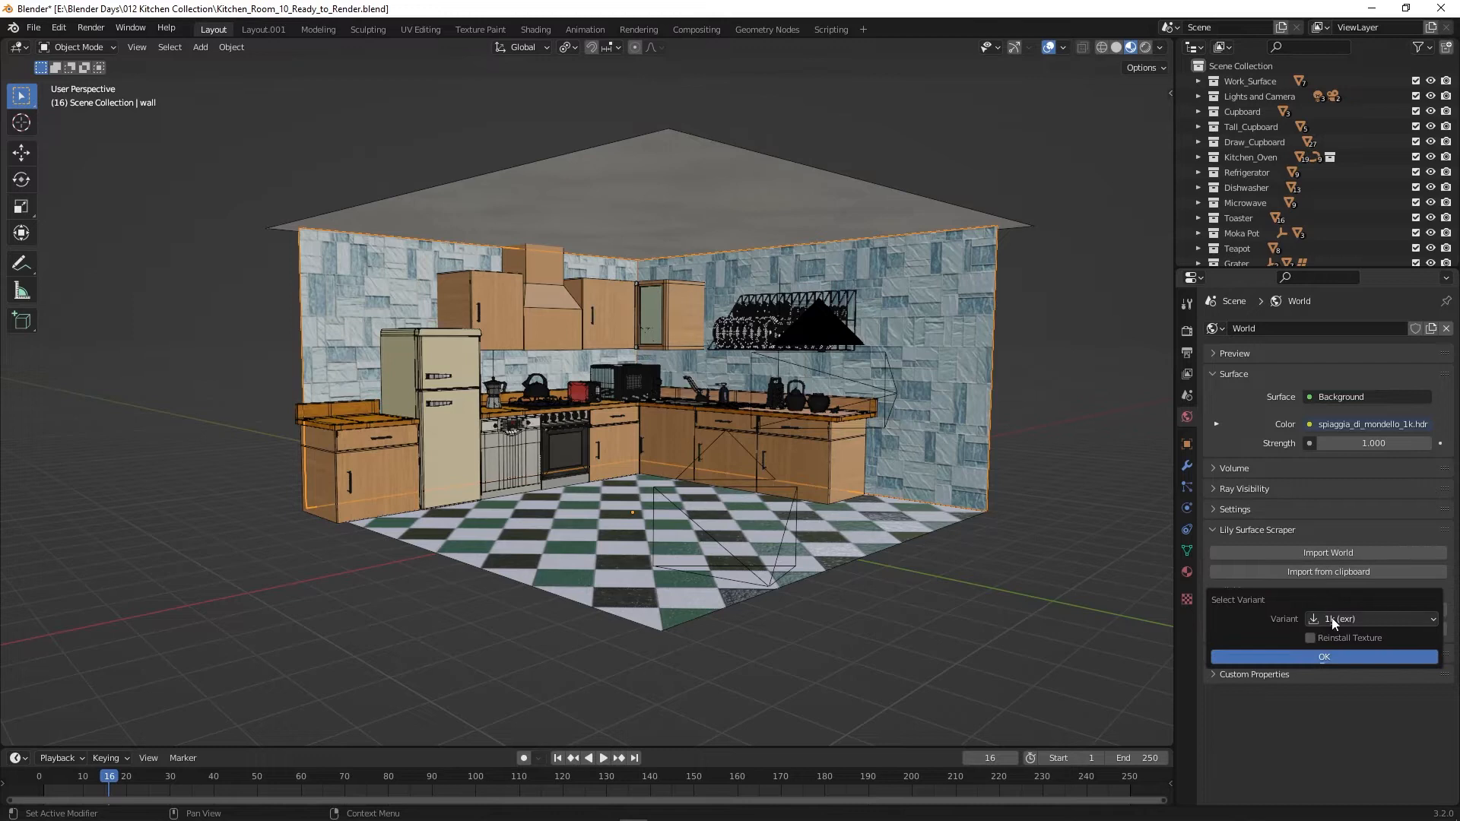
mouse_move(1372, 618)
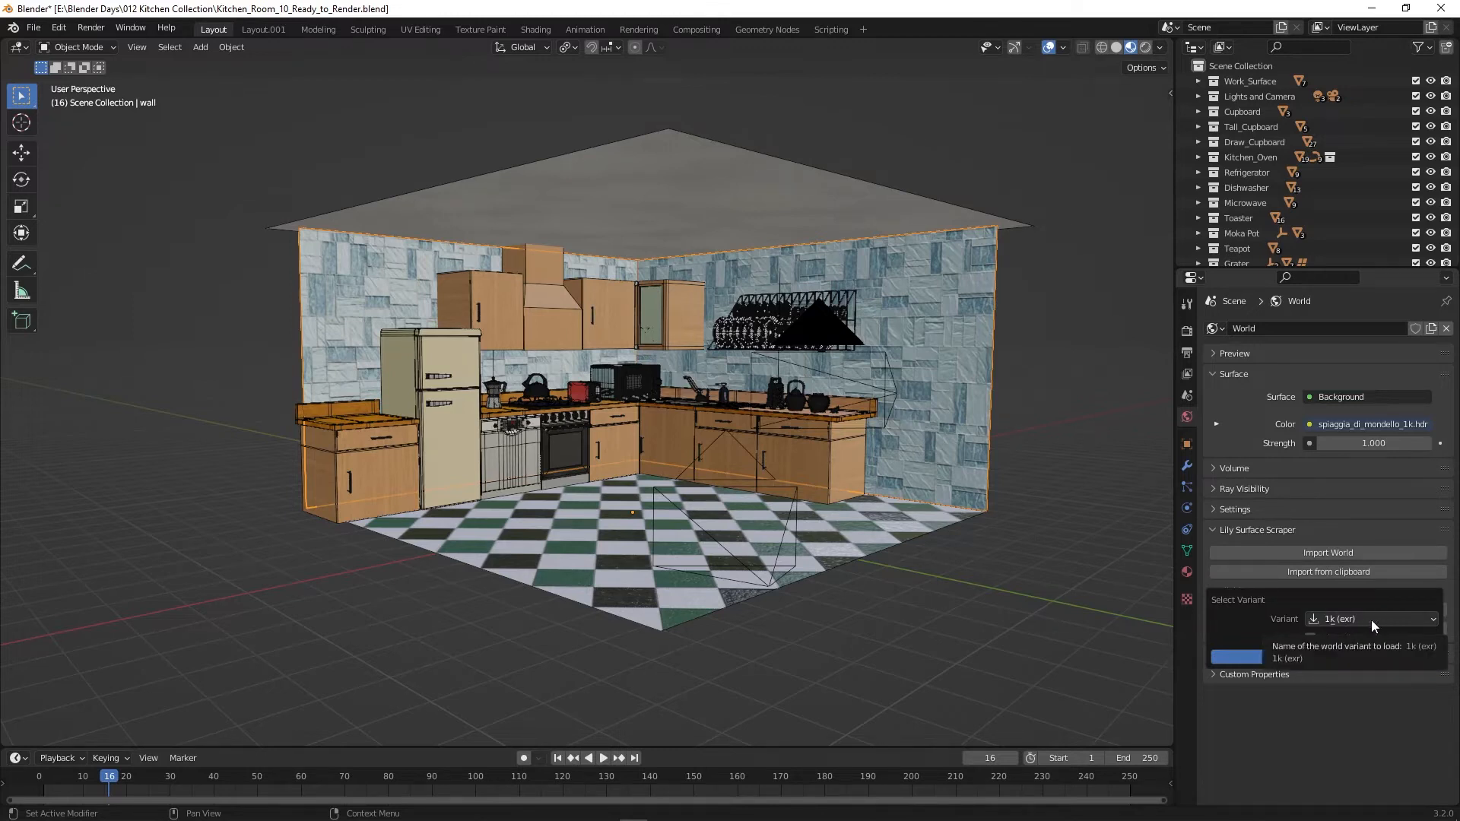
click(1369, 618)
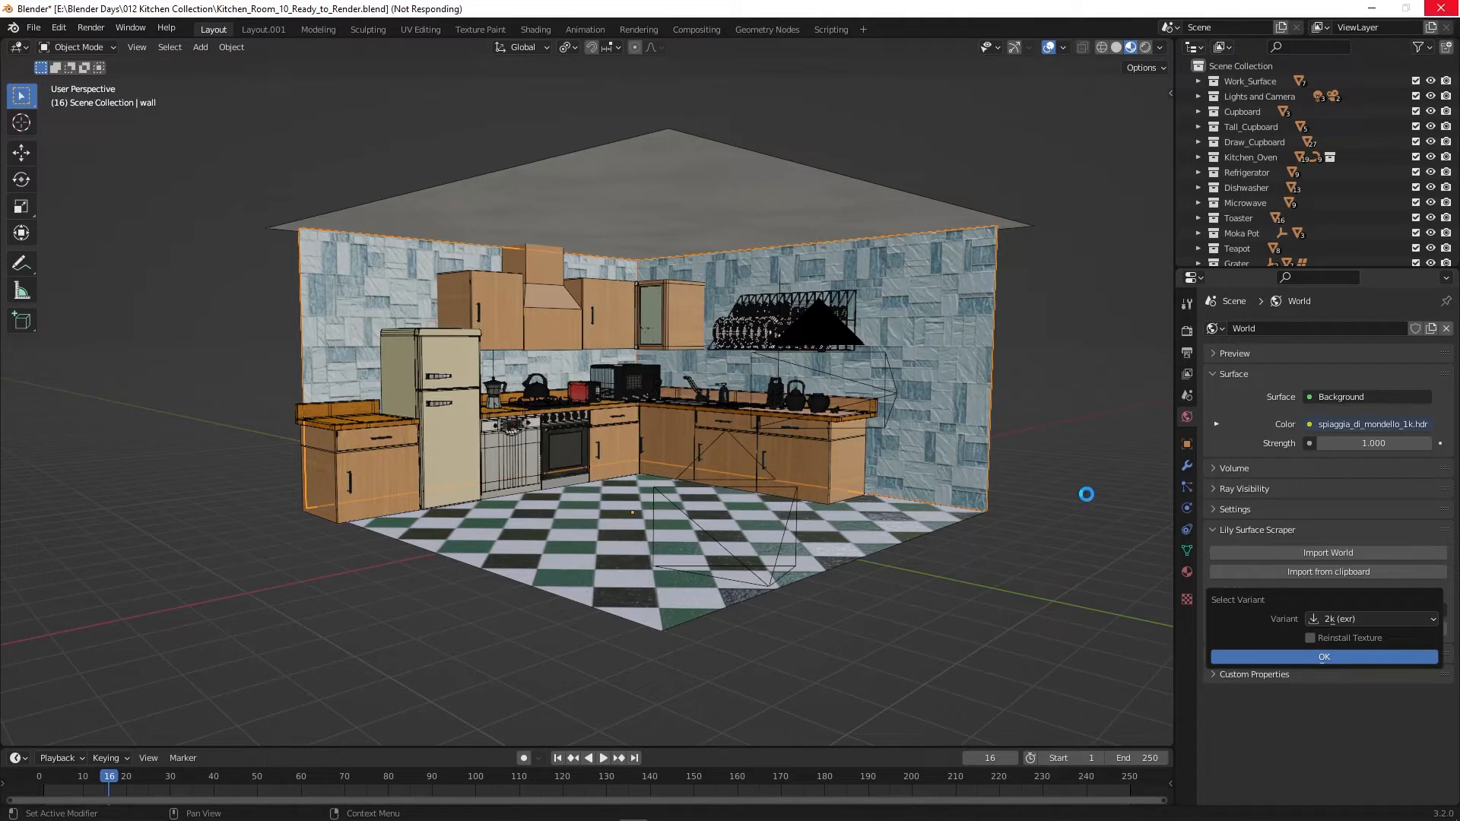
click(1323, 656)
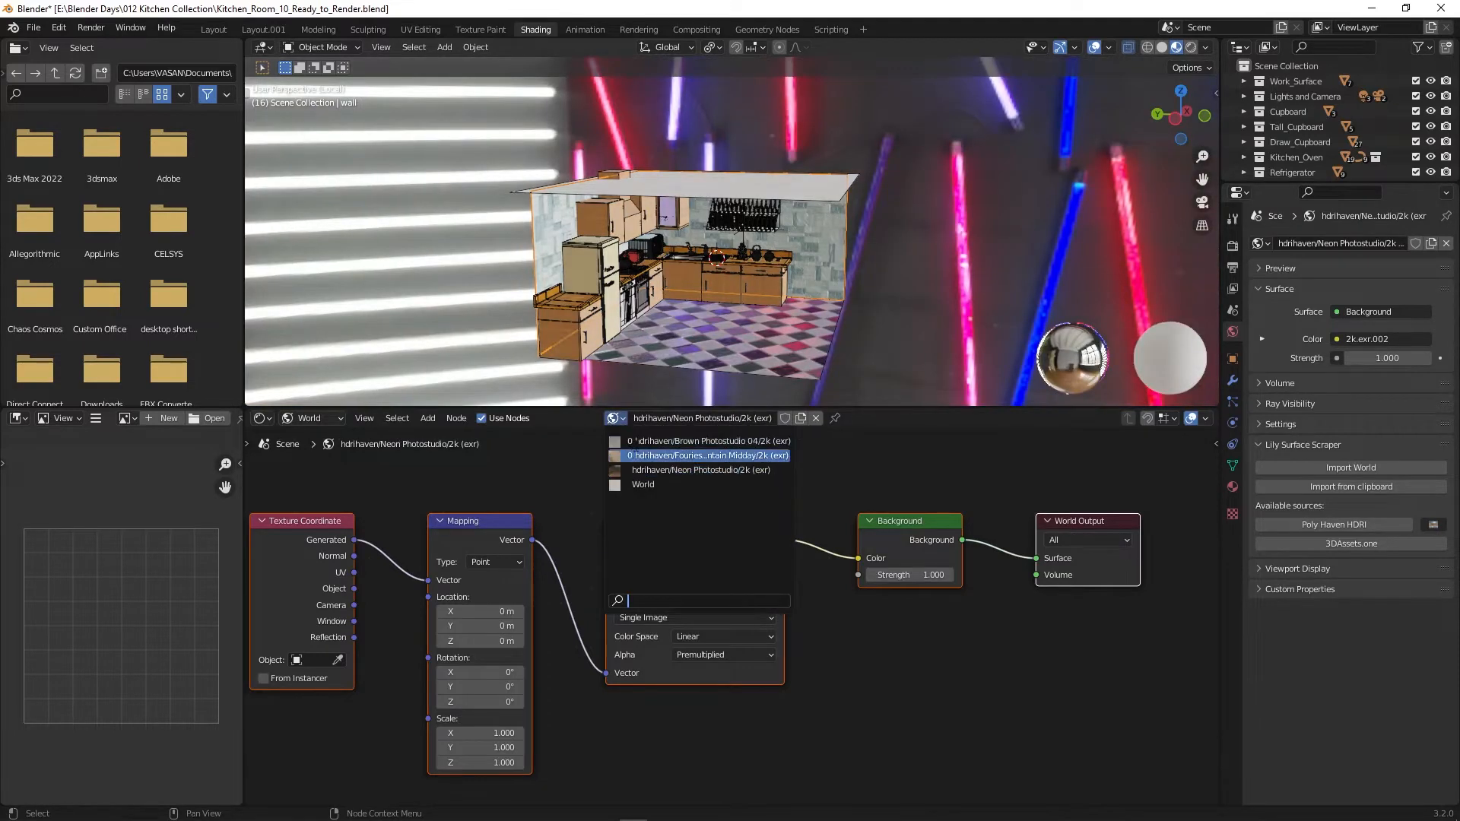
Step: Switch the world to Brown Photostudio 04, then Fouriesburg Mountain Midday, checking Layout.001
click(707, 440)
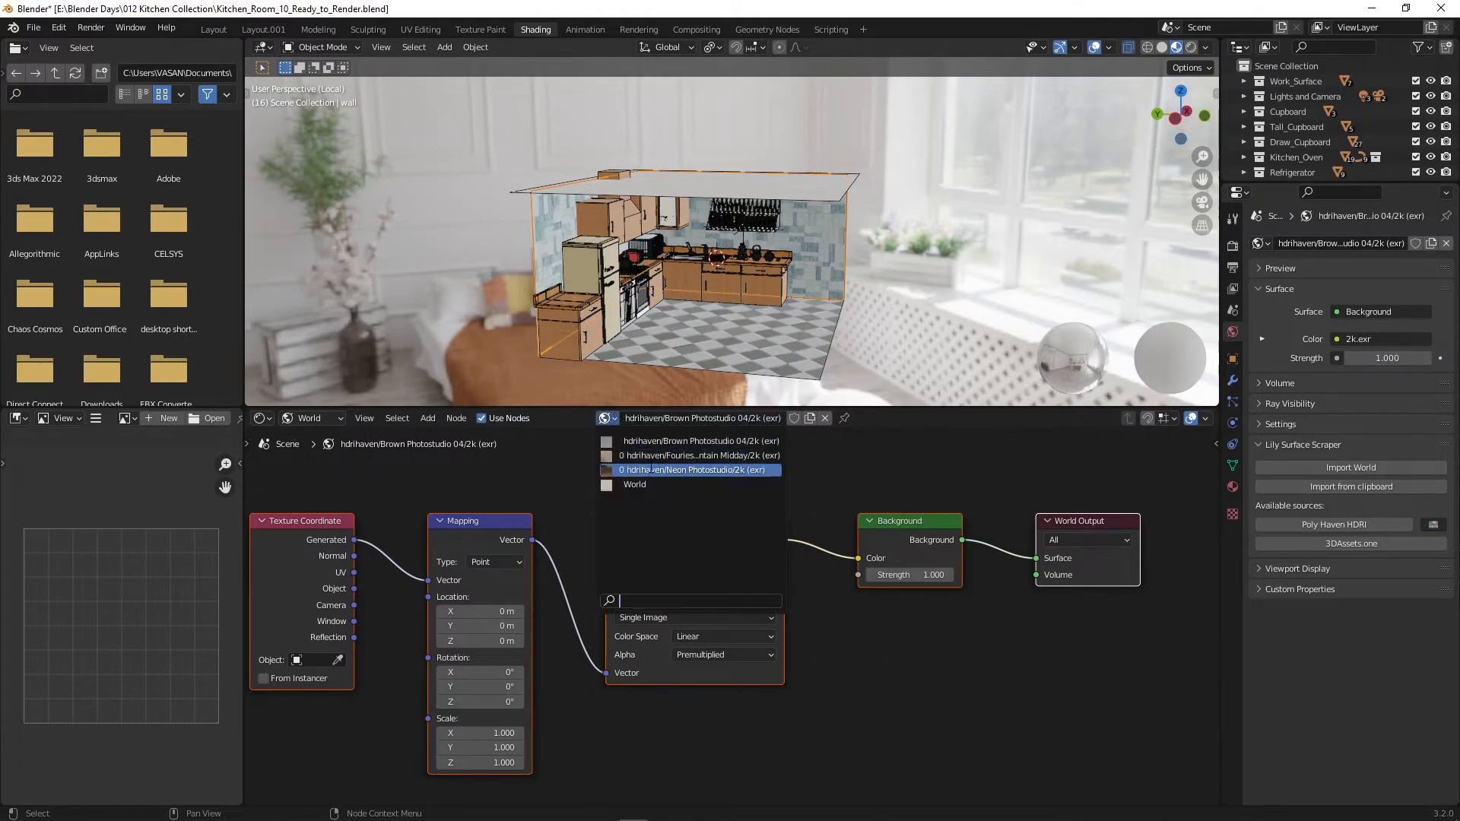
click(690, 470)
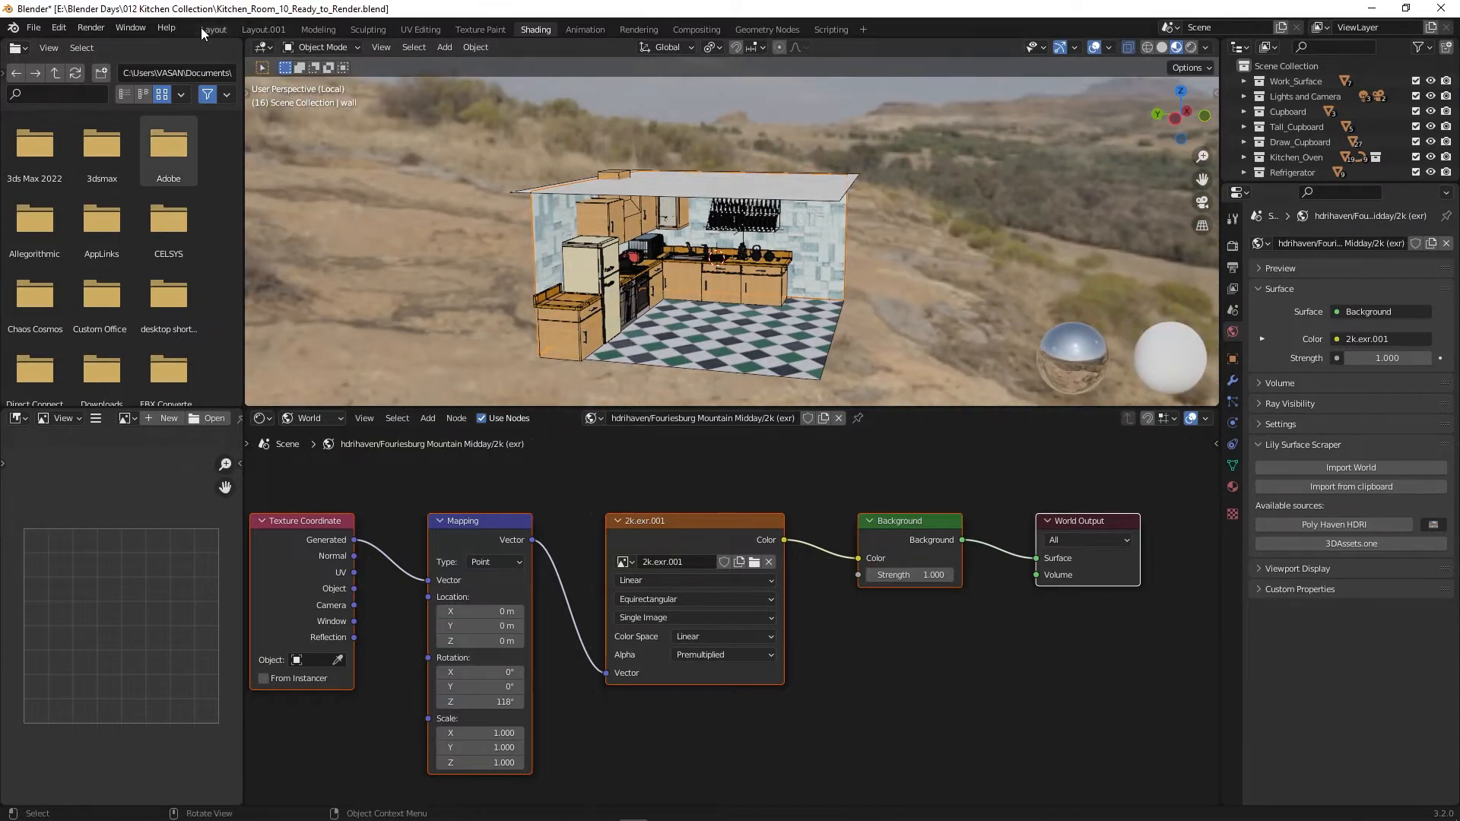
click(262, 29)
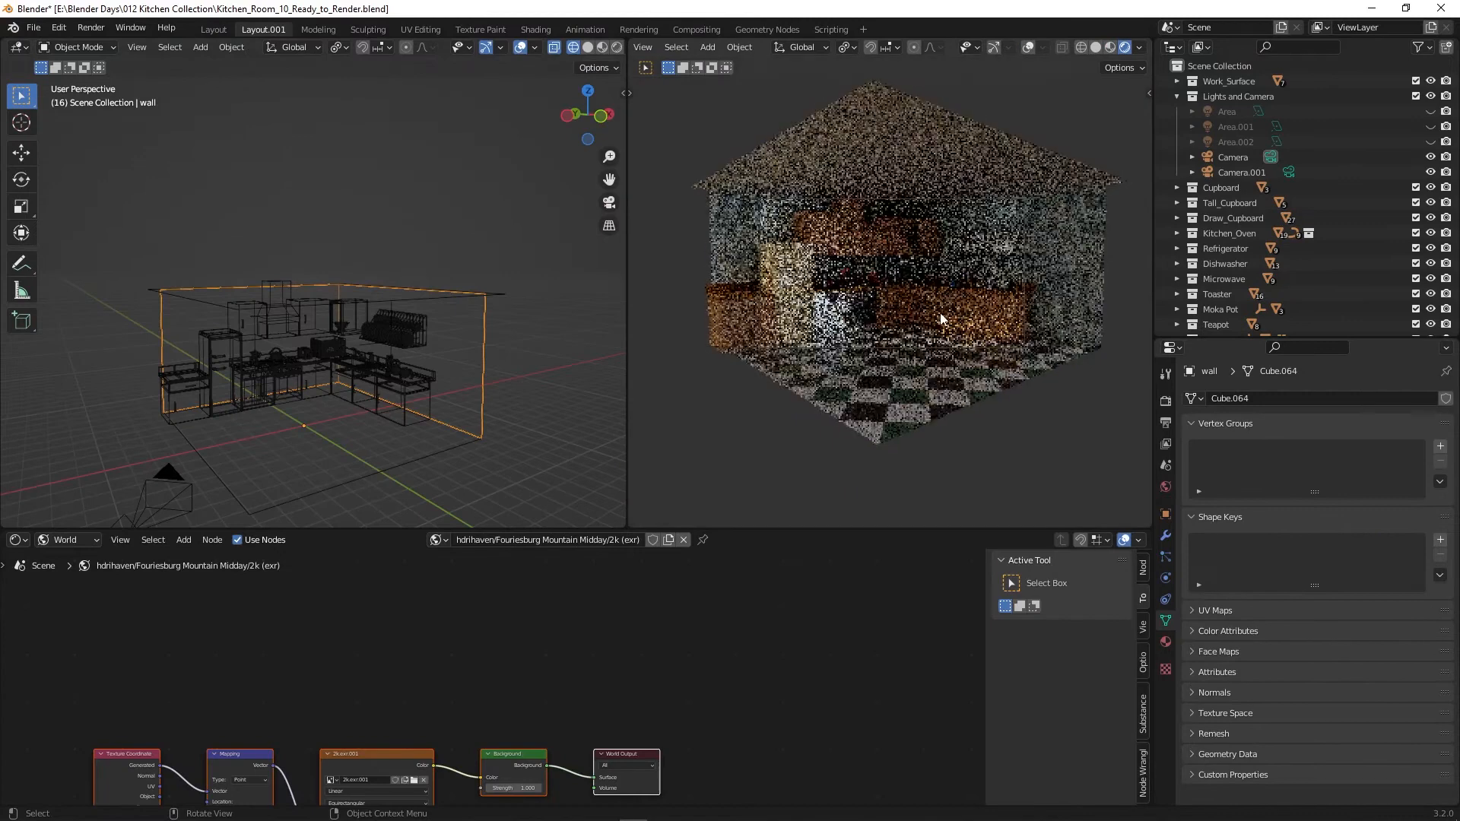
click(536, 28)
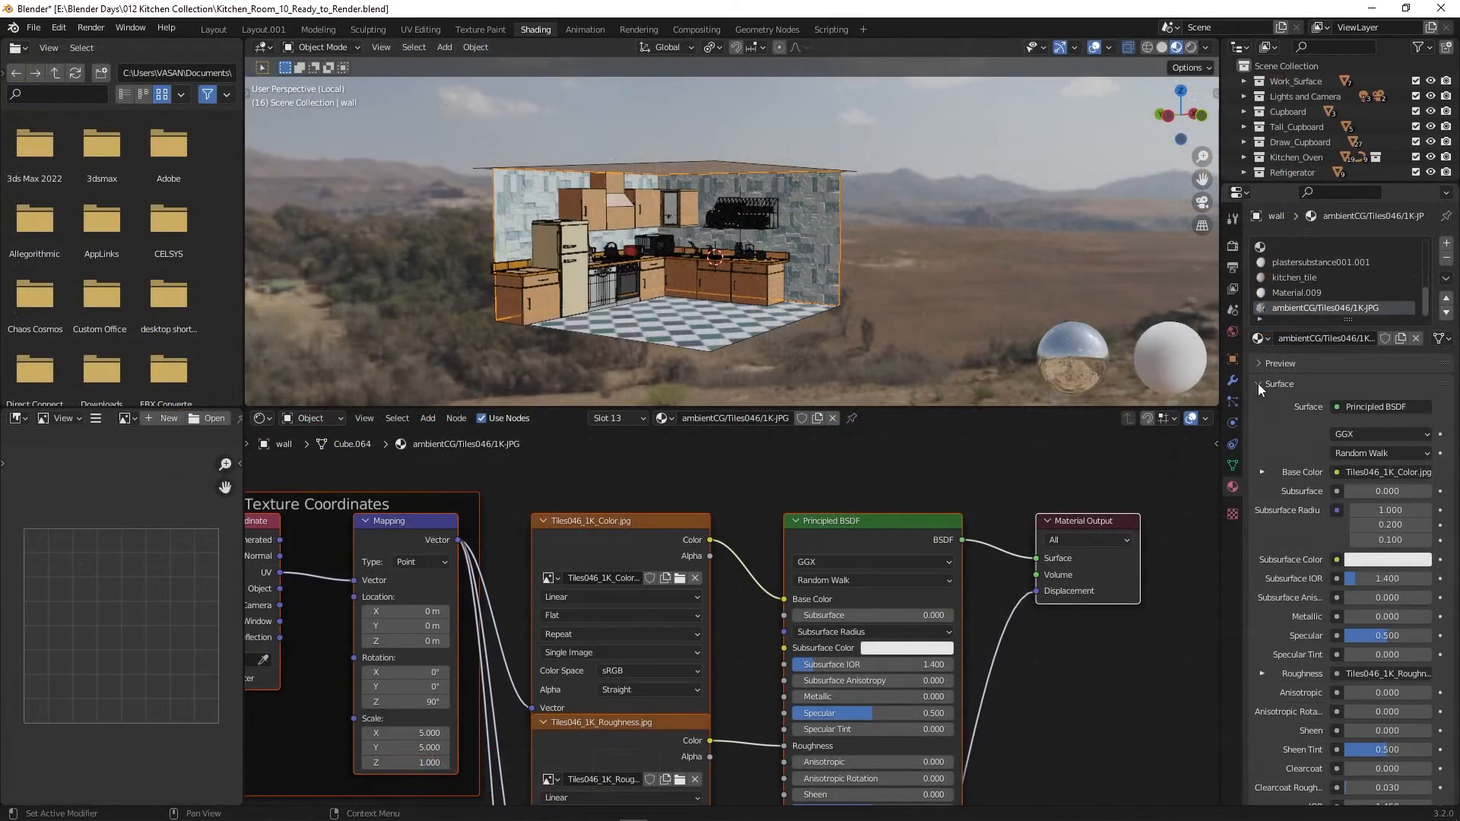
Step: Import ambientCG Tiles060 as 1K-JPG and apply it to the wall
click(1258, 384)
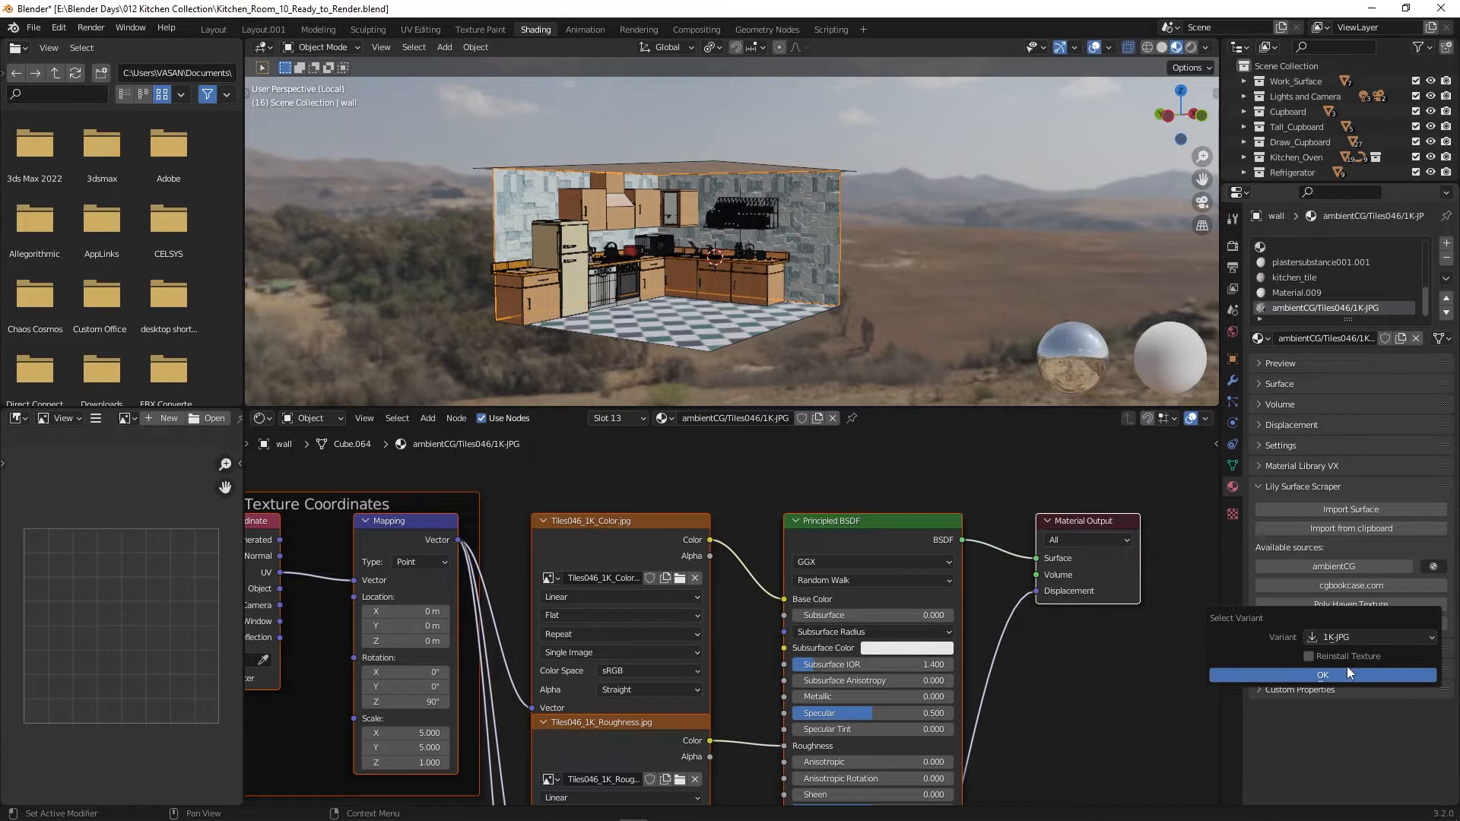
click(1320, 674)
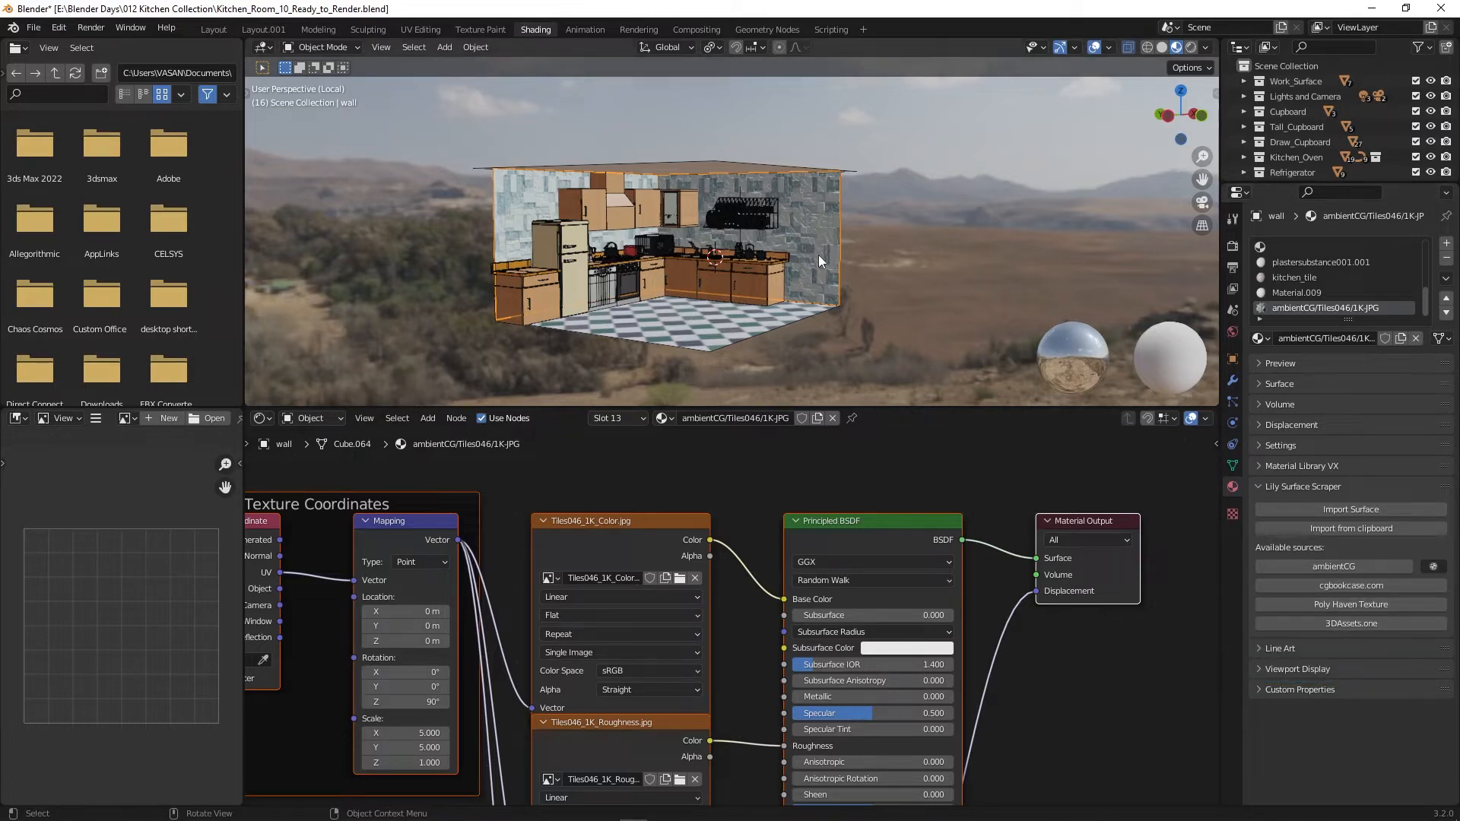
click(661, 418)
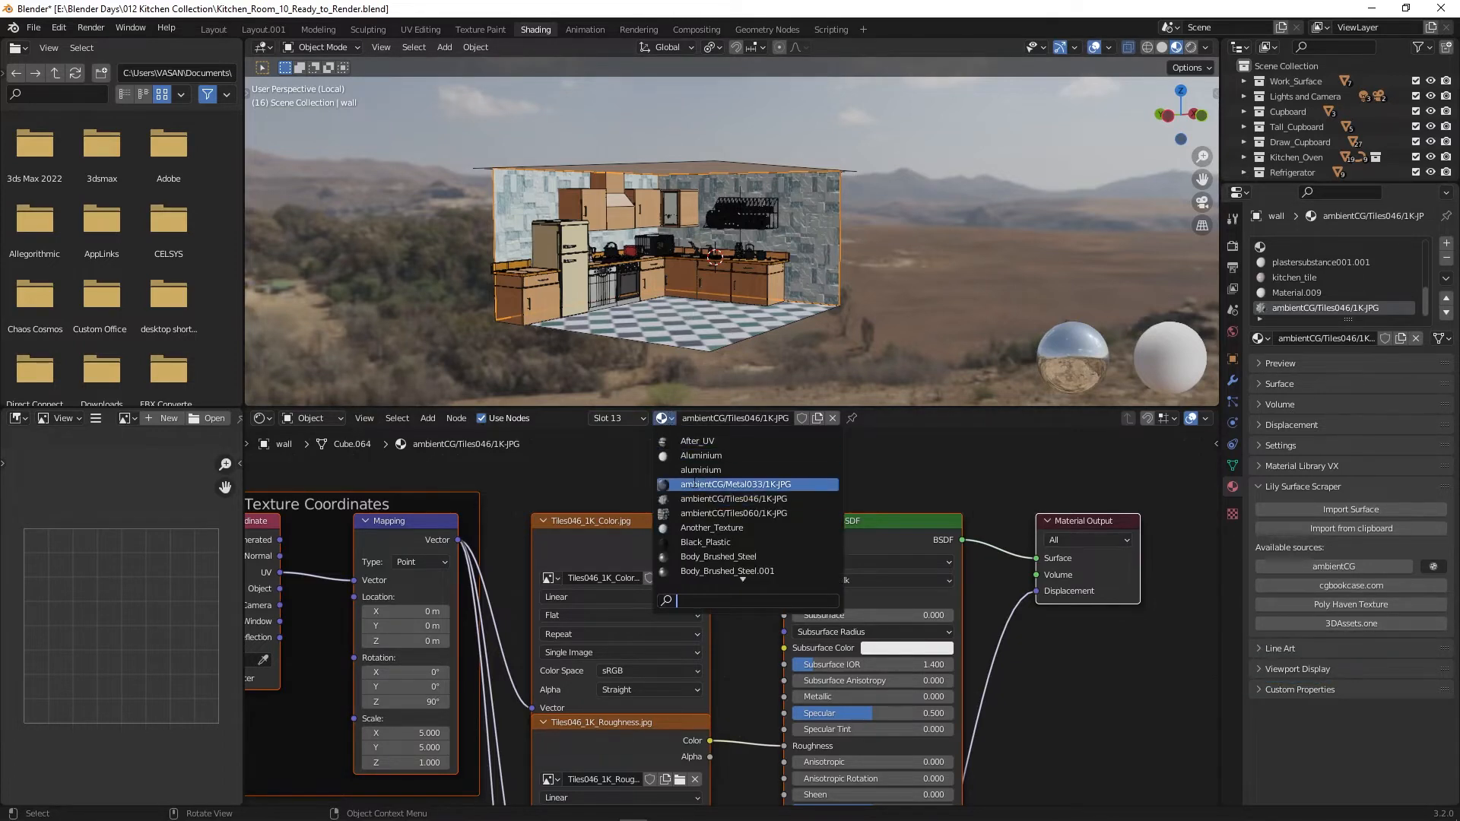
click(733, 513)
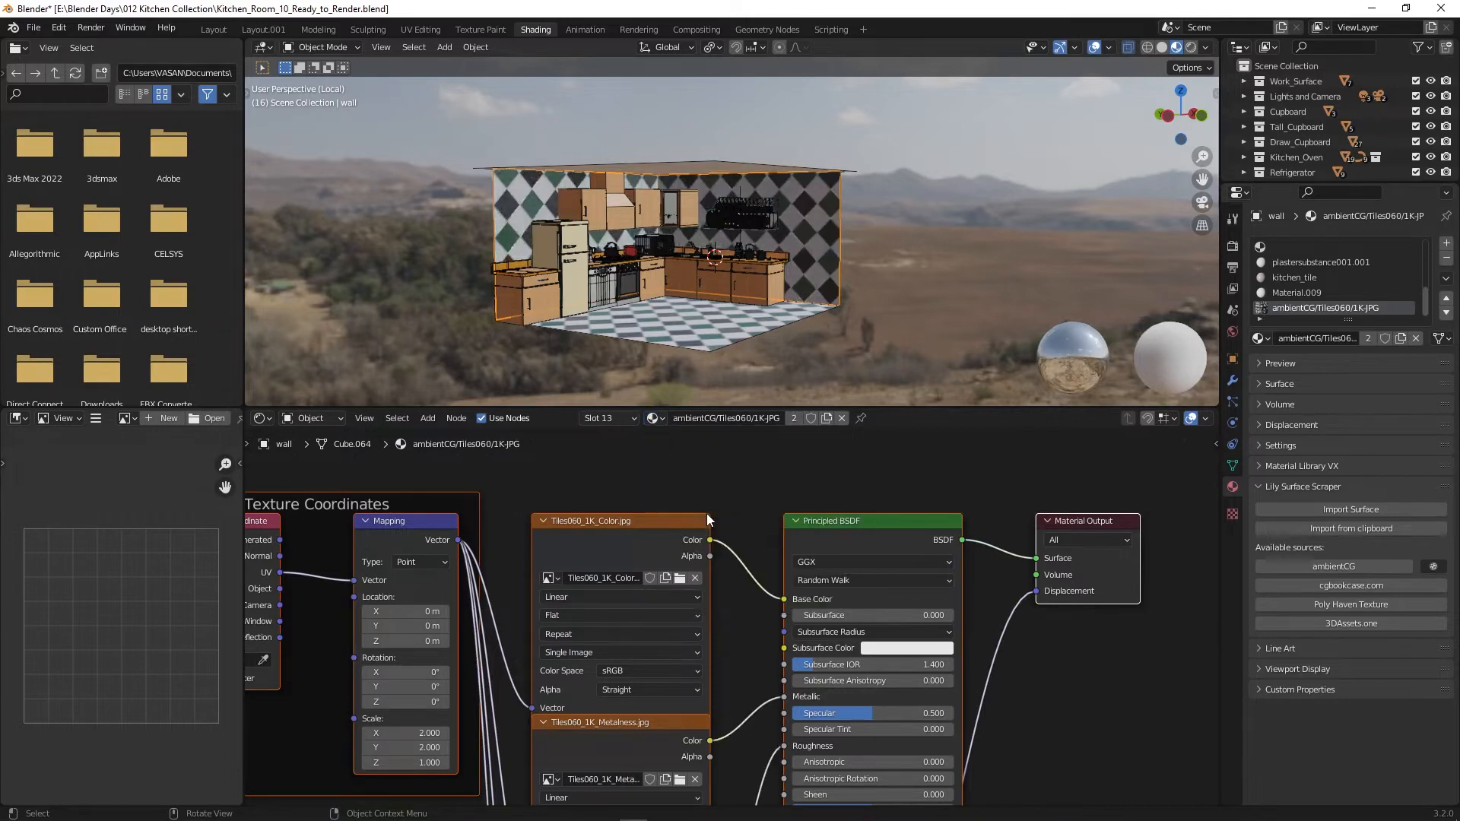
Step: Set the wall's material slot back to Tiles046
click(654, 417)
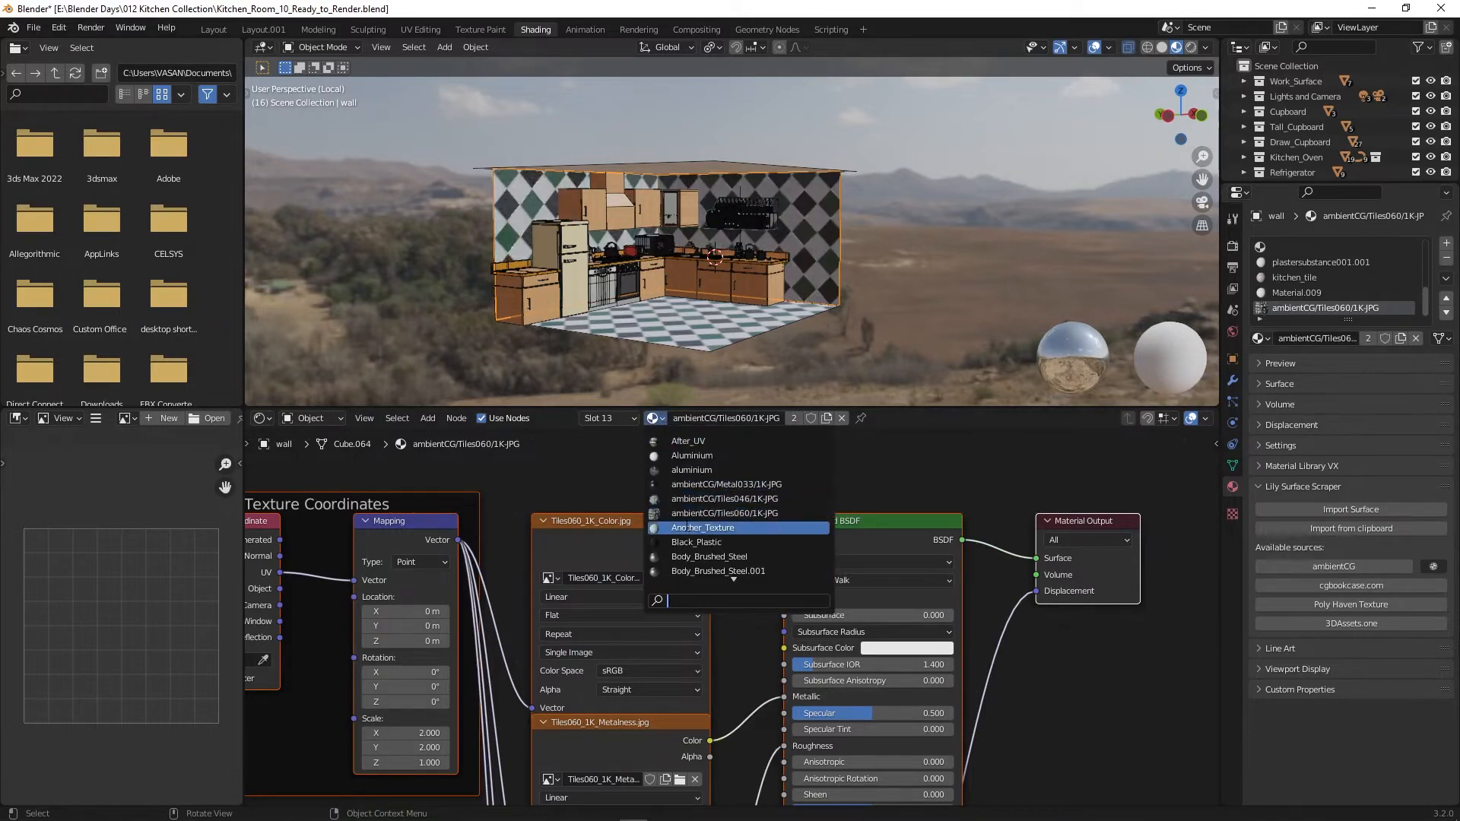
mouse_move(725, 498)
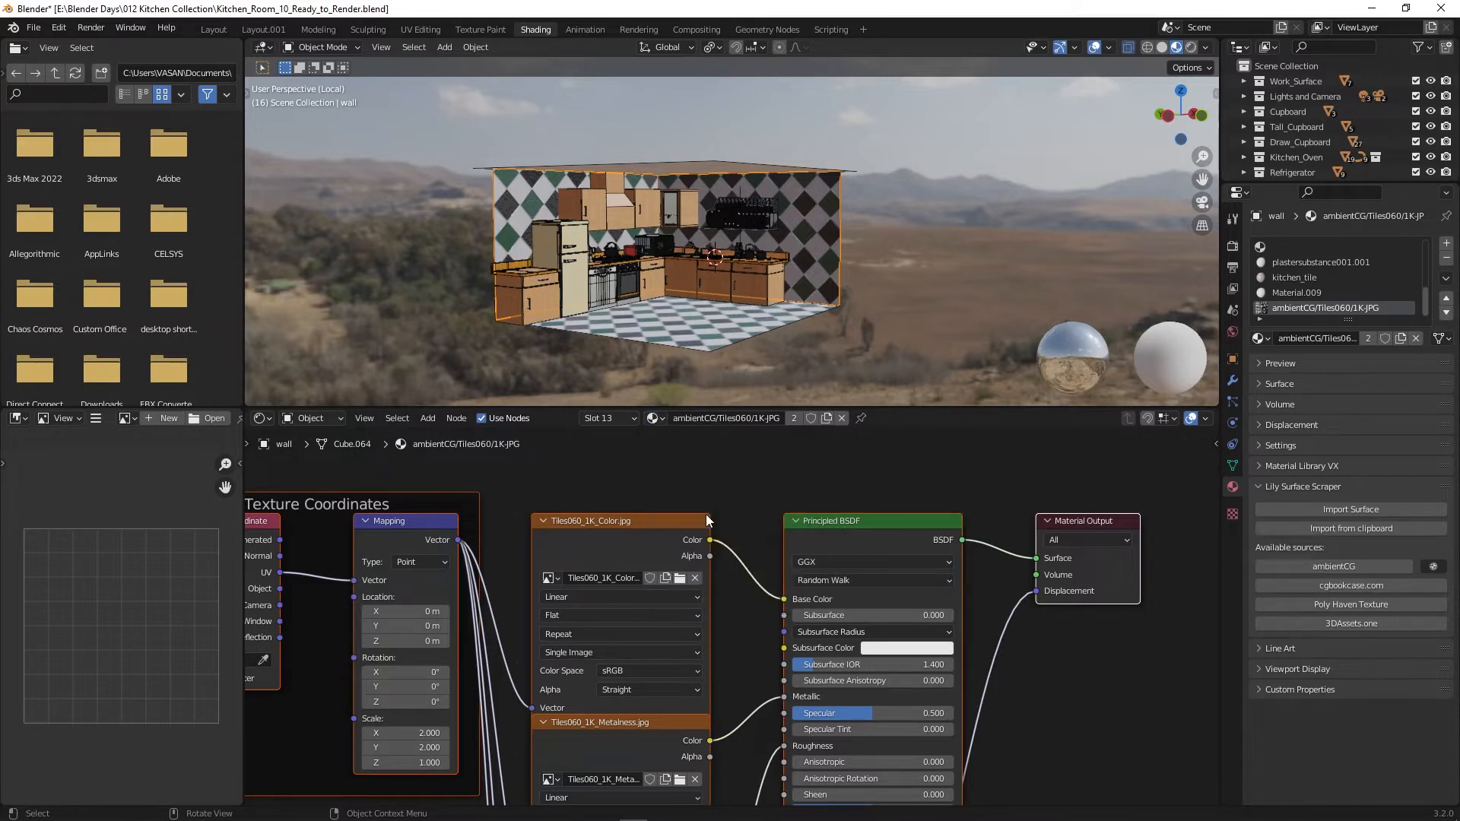
click(654, 418)
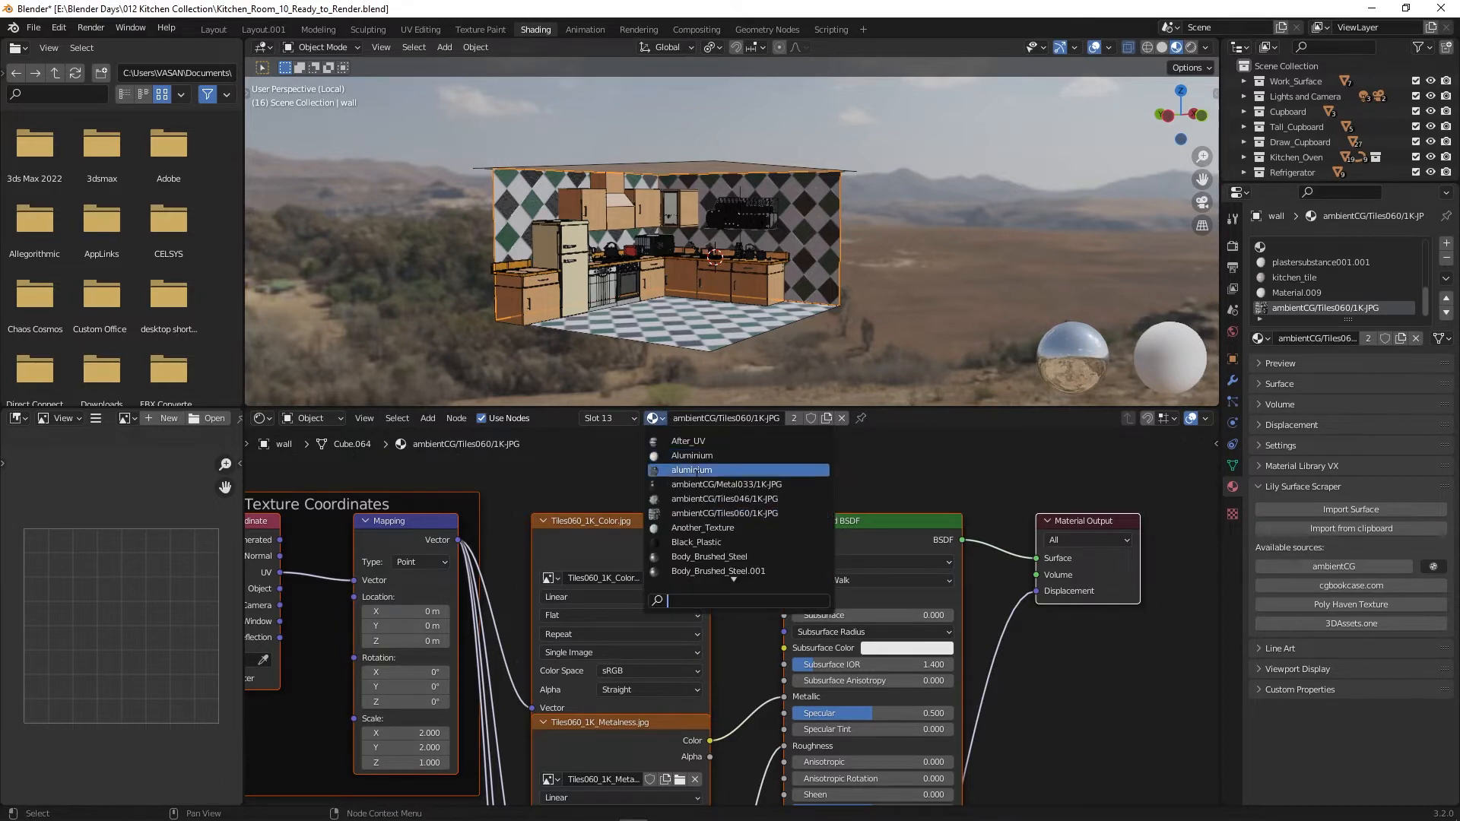
click(725, 484)
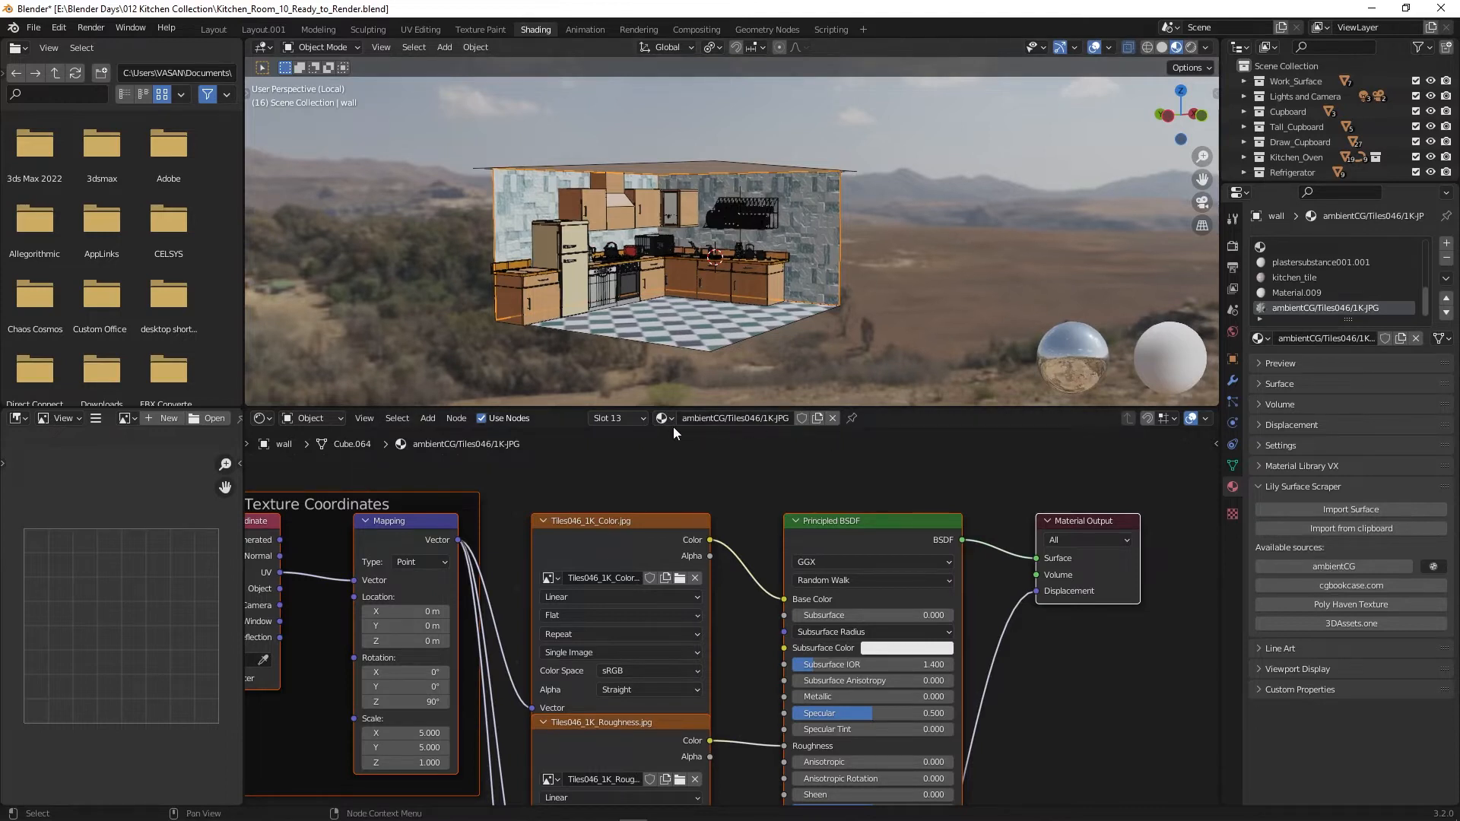
click(662, 418)
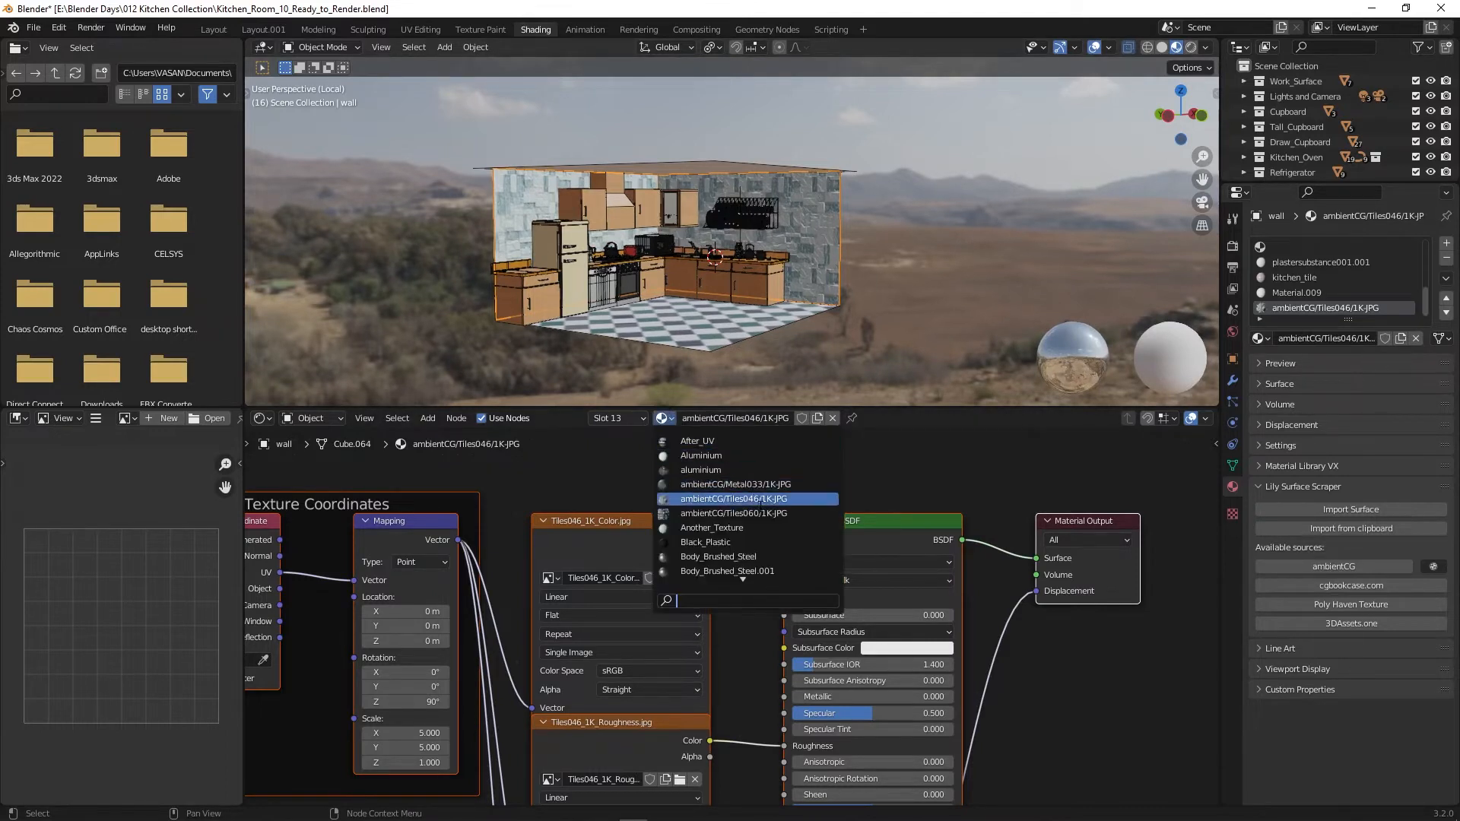
click(733, 513)
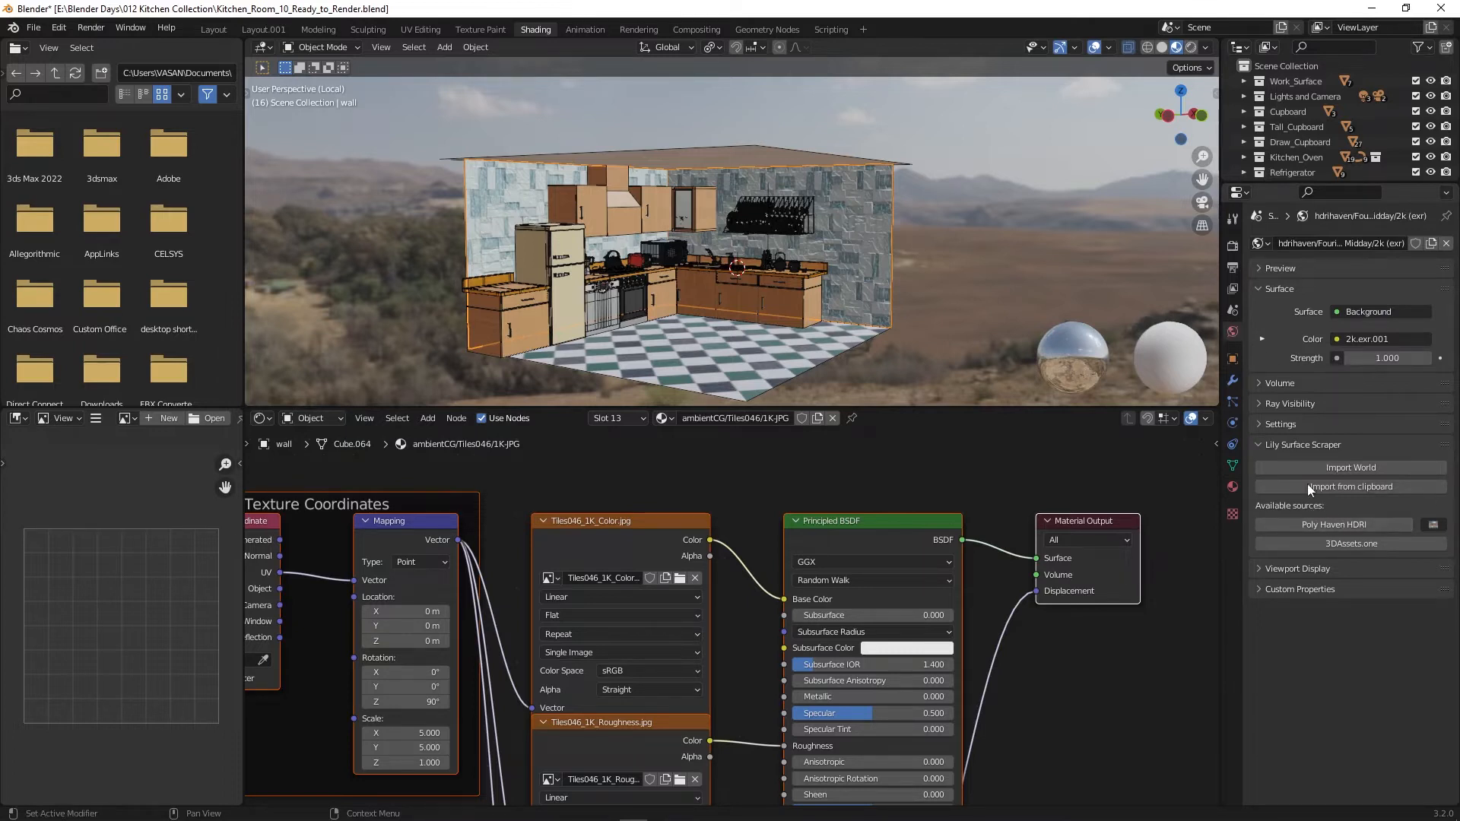
mouse_move(1354, 559)
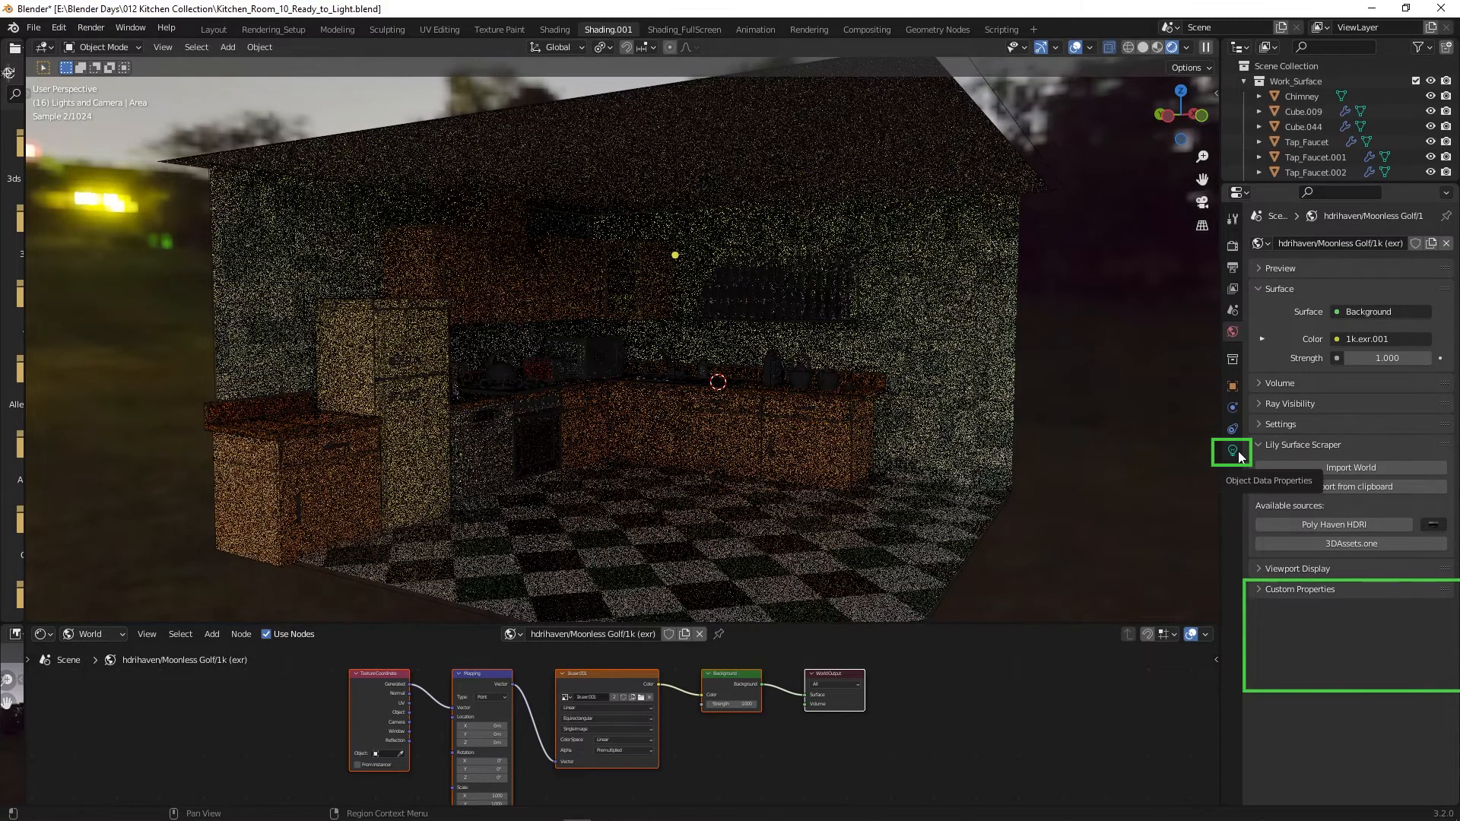
Step: Show the area light's settings, dismiss the empty light import, save, and open IES Library
click(1231, 453)
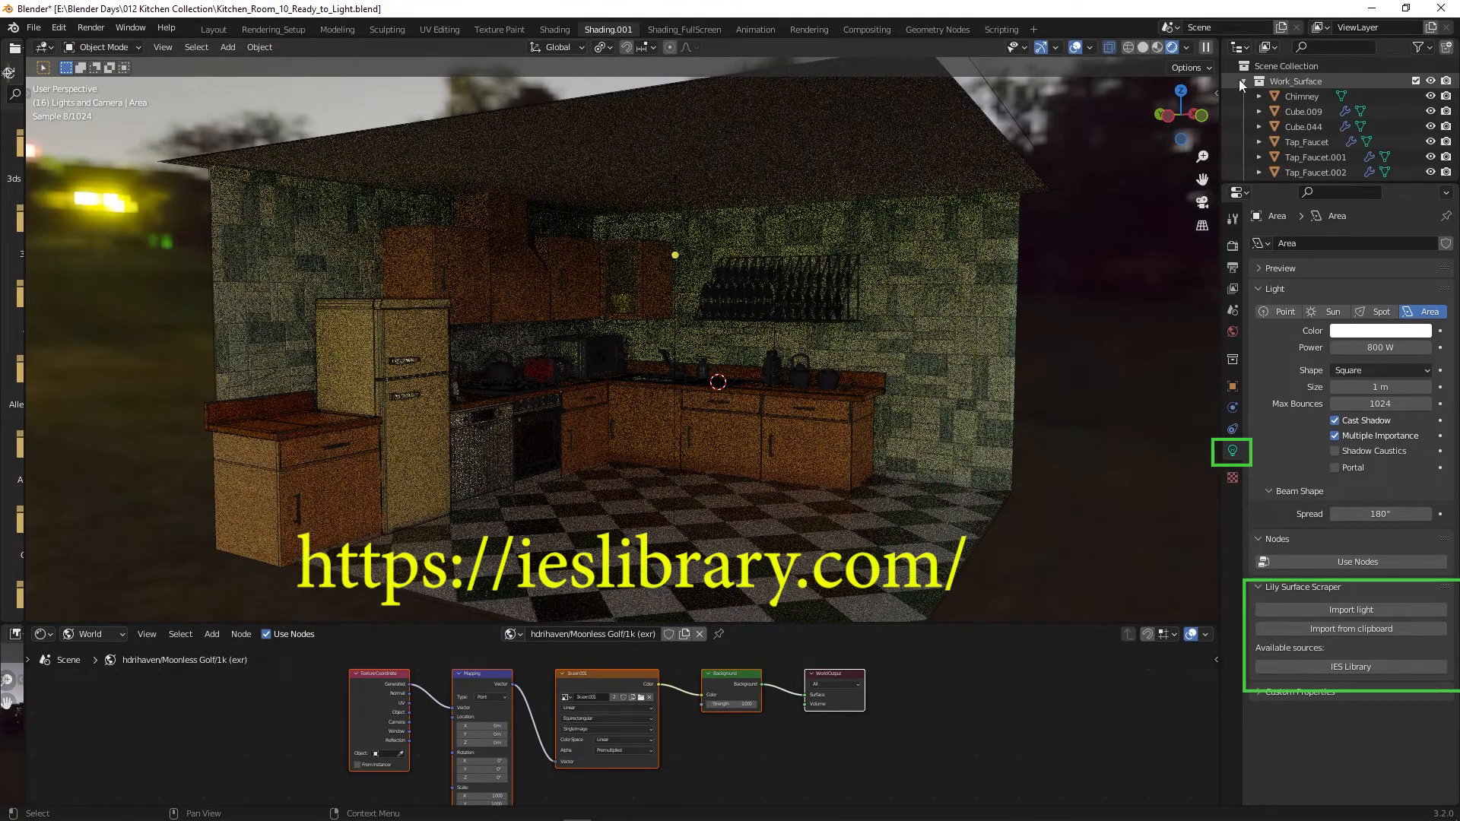
click(1243, 82)
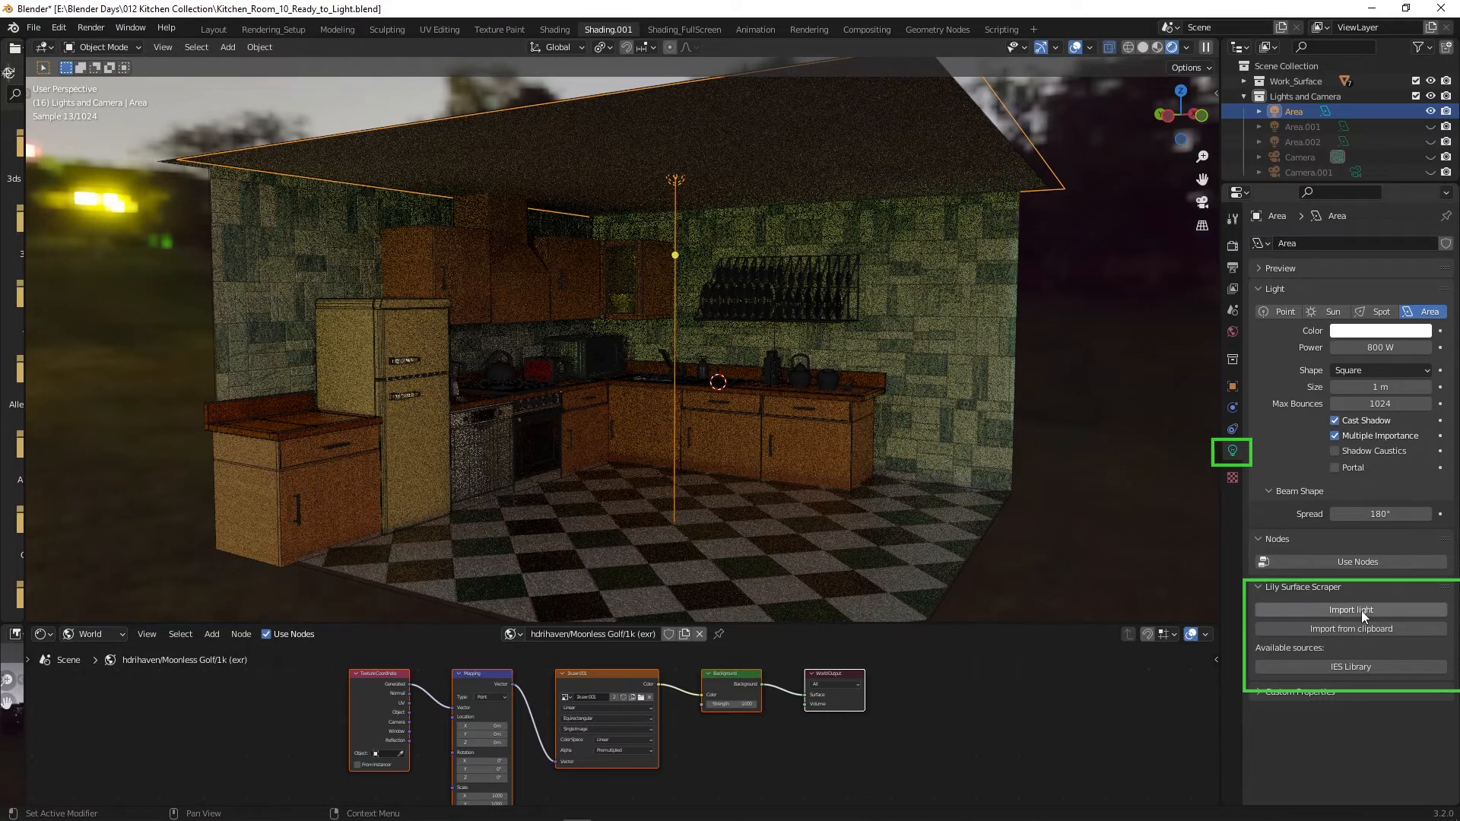
click(1348, 609)
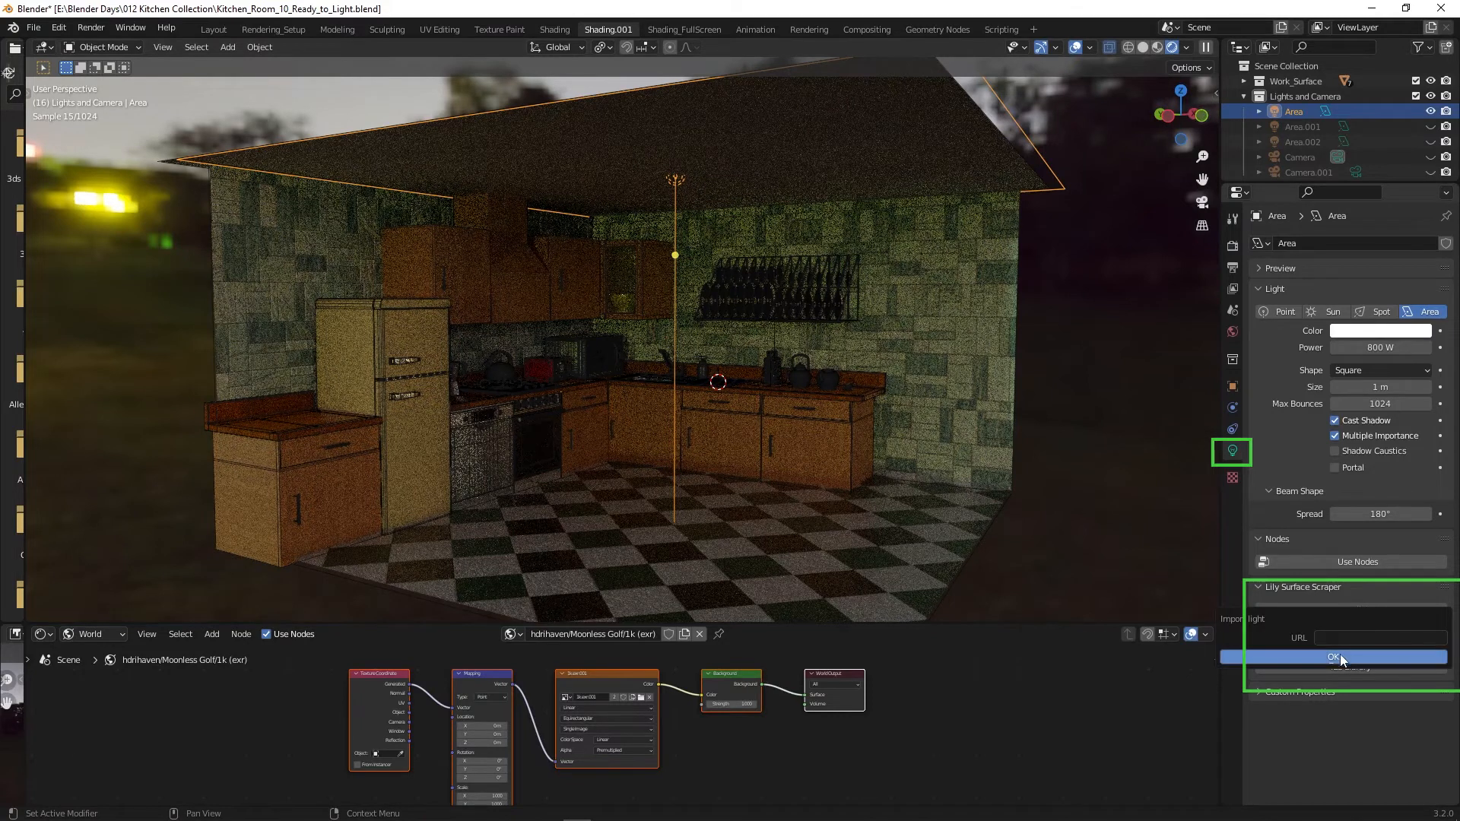
click(1340, 657)
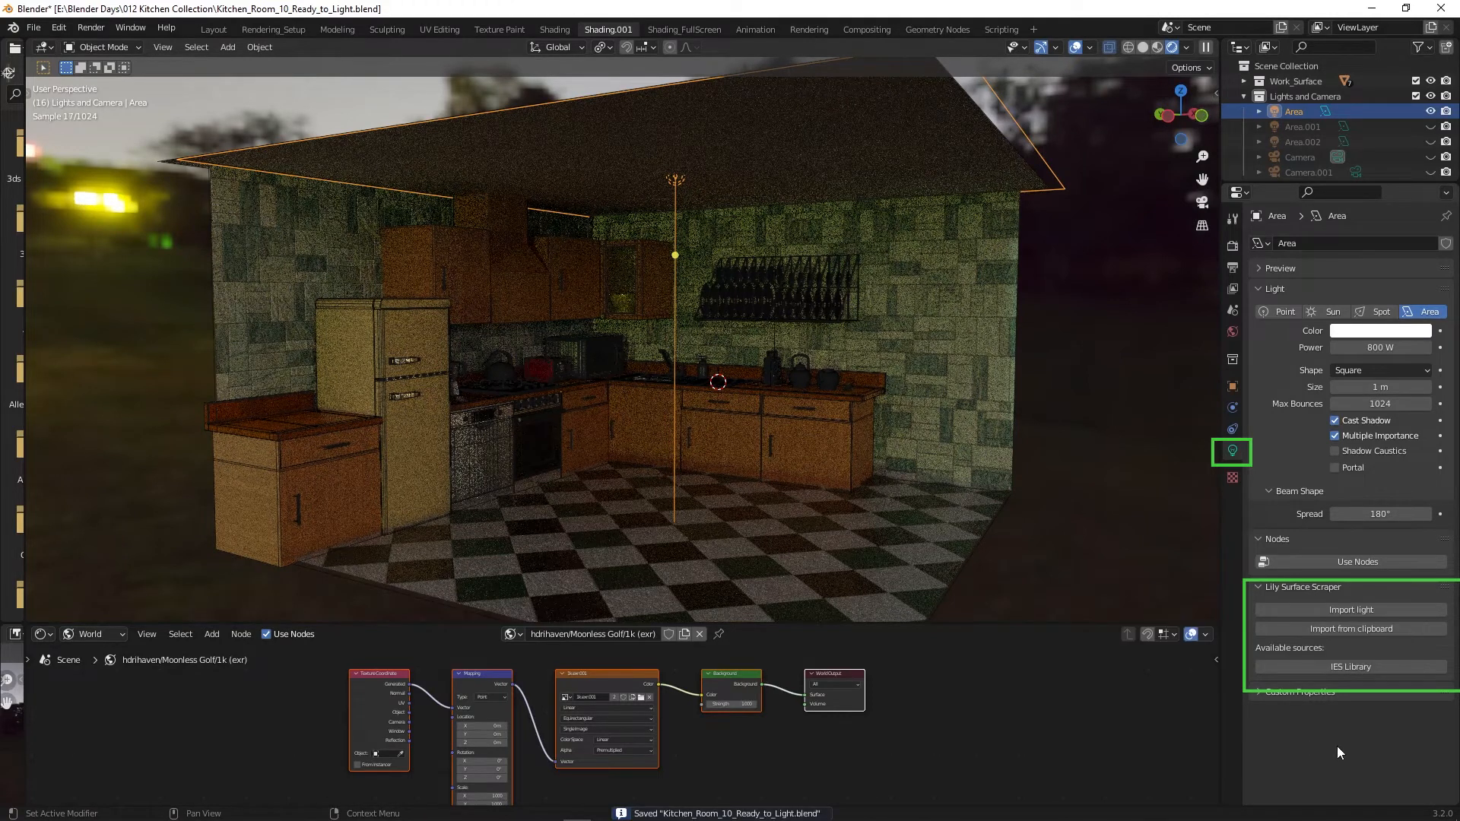
click(1350, 667)
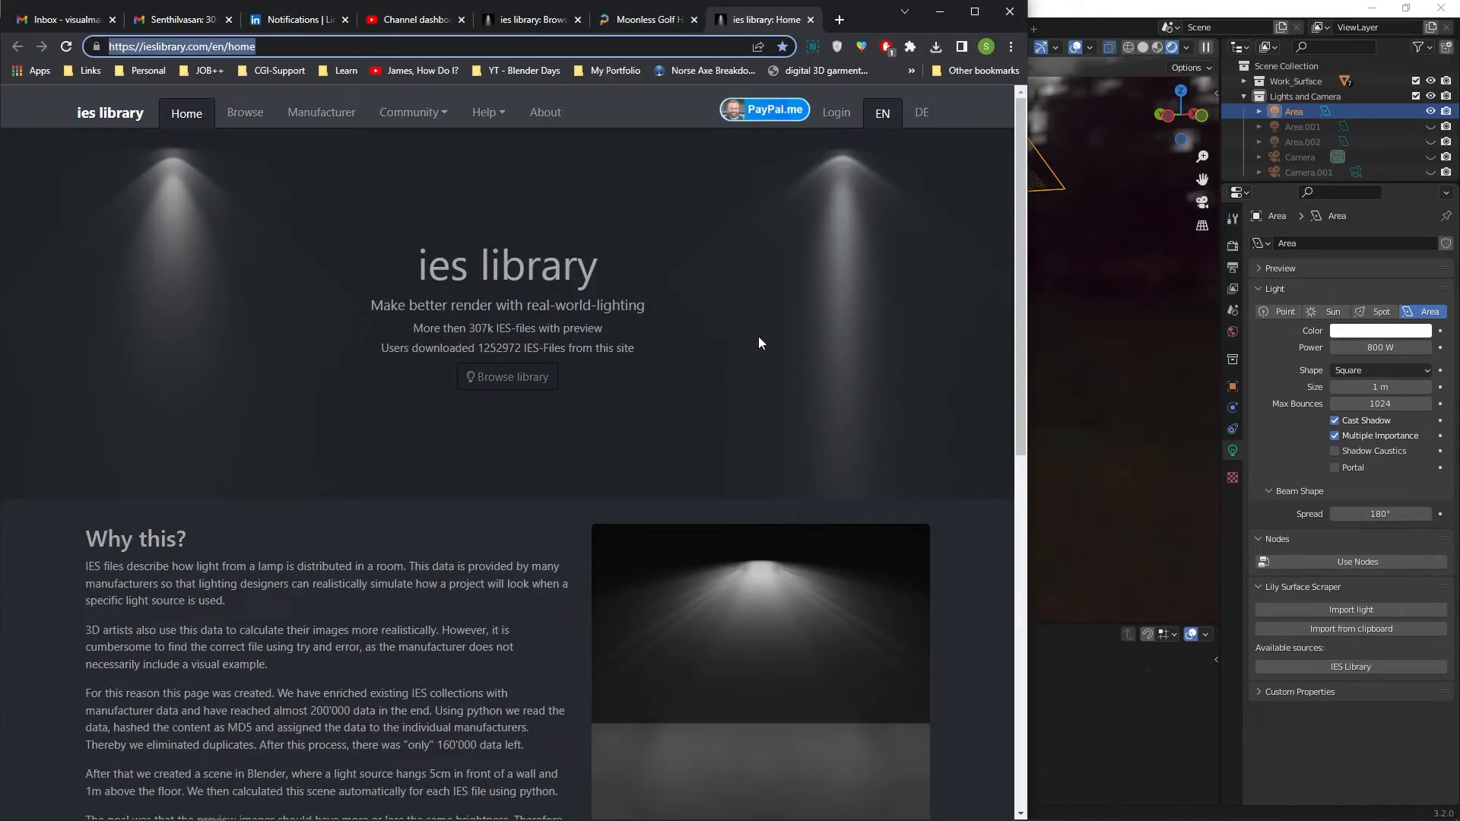
mouse_move(532, 402)
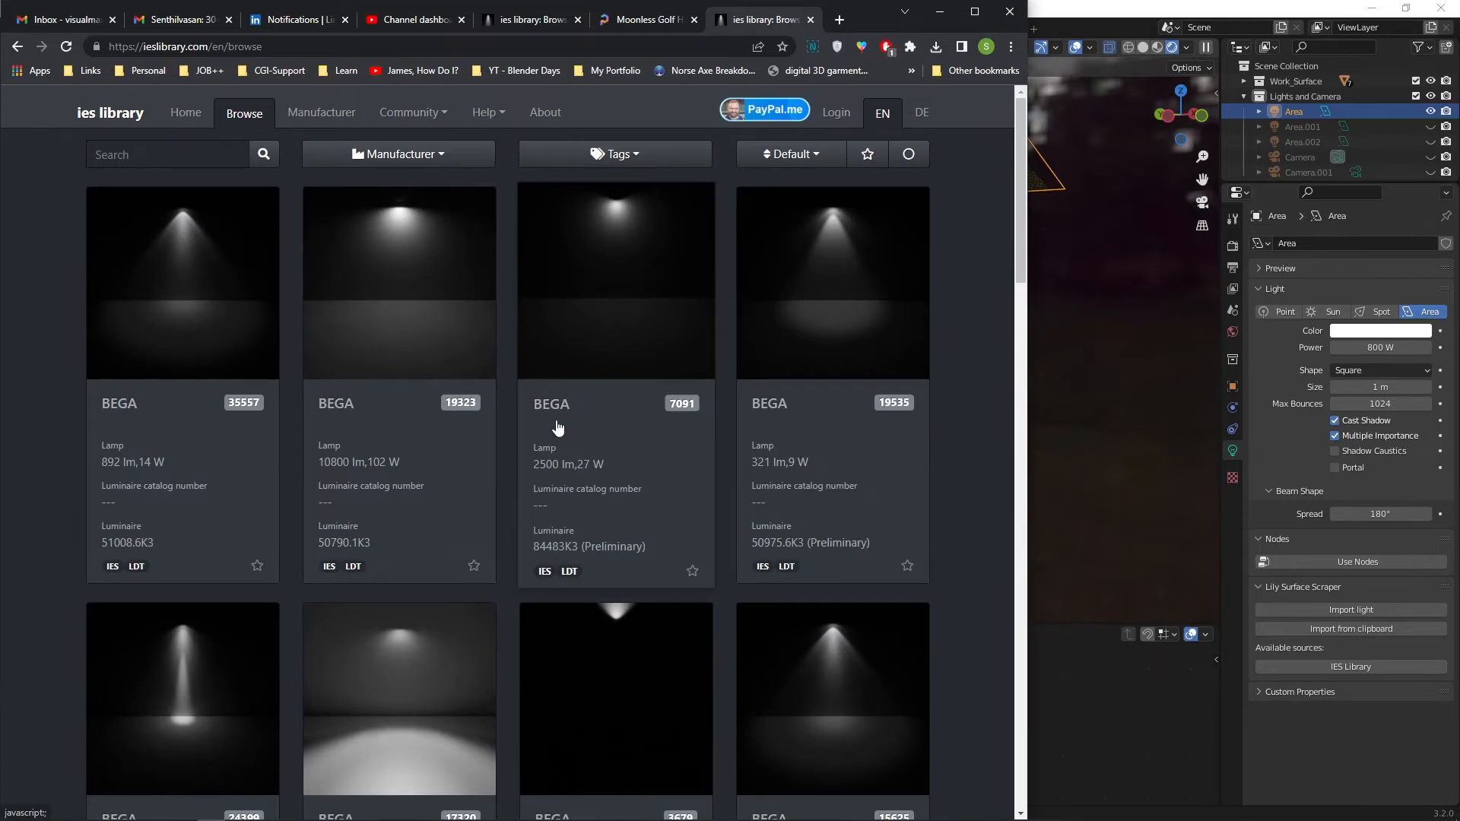
Step: Load more IES profiles, open the narrow-beam BEGA light (24399 downloads) and copy its URL
scroll(down, 3)
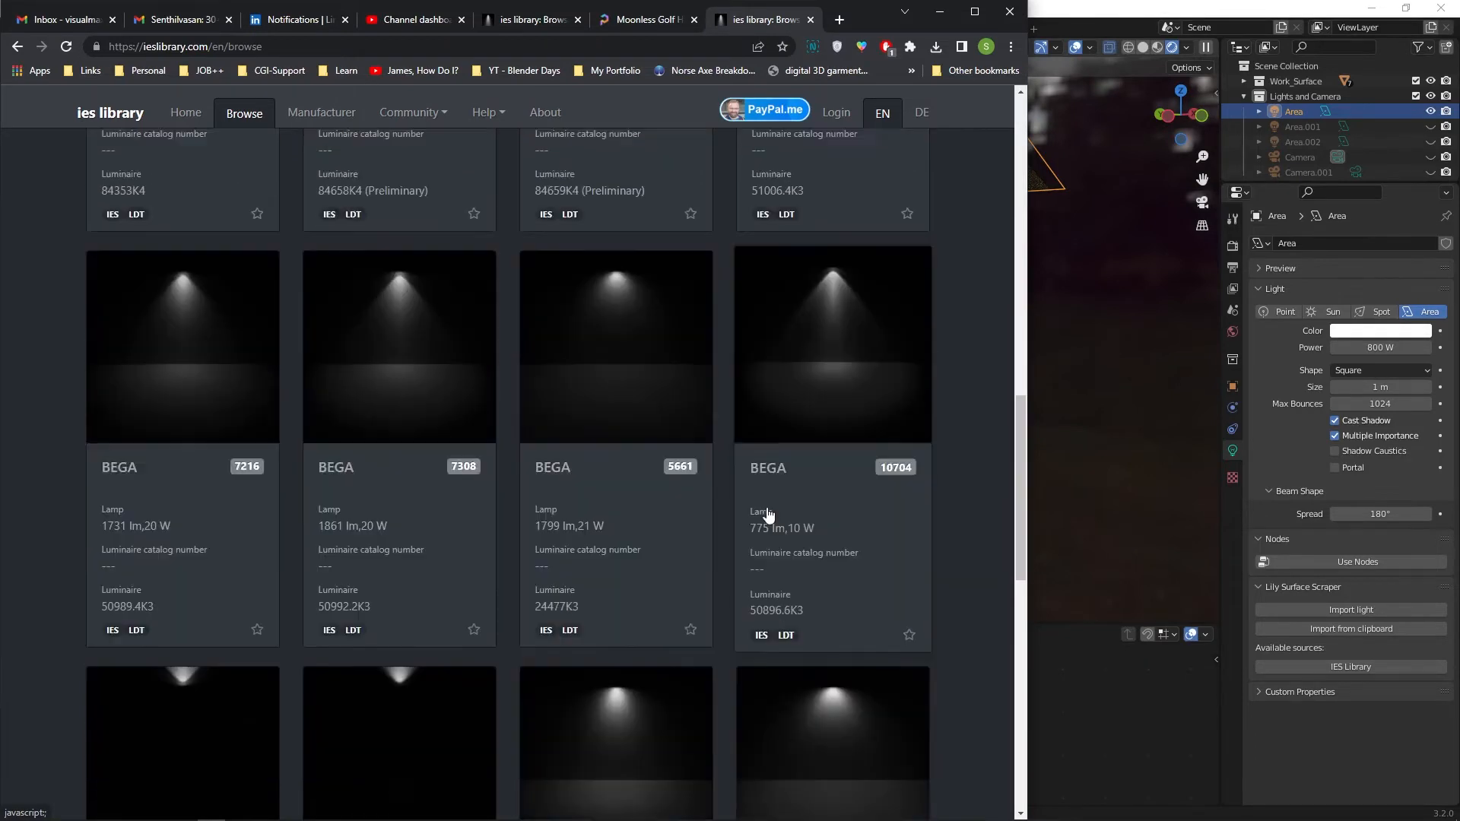
scroll(down, 3)
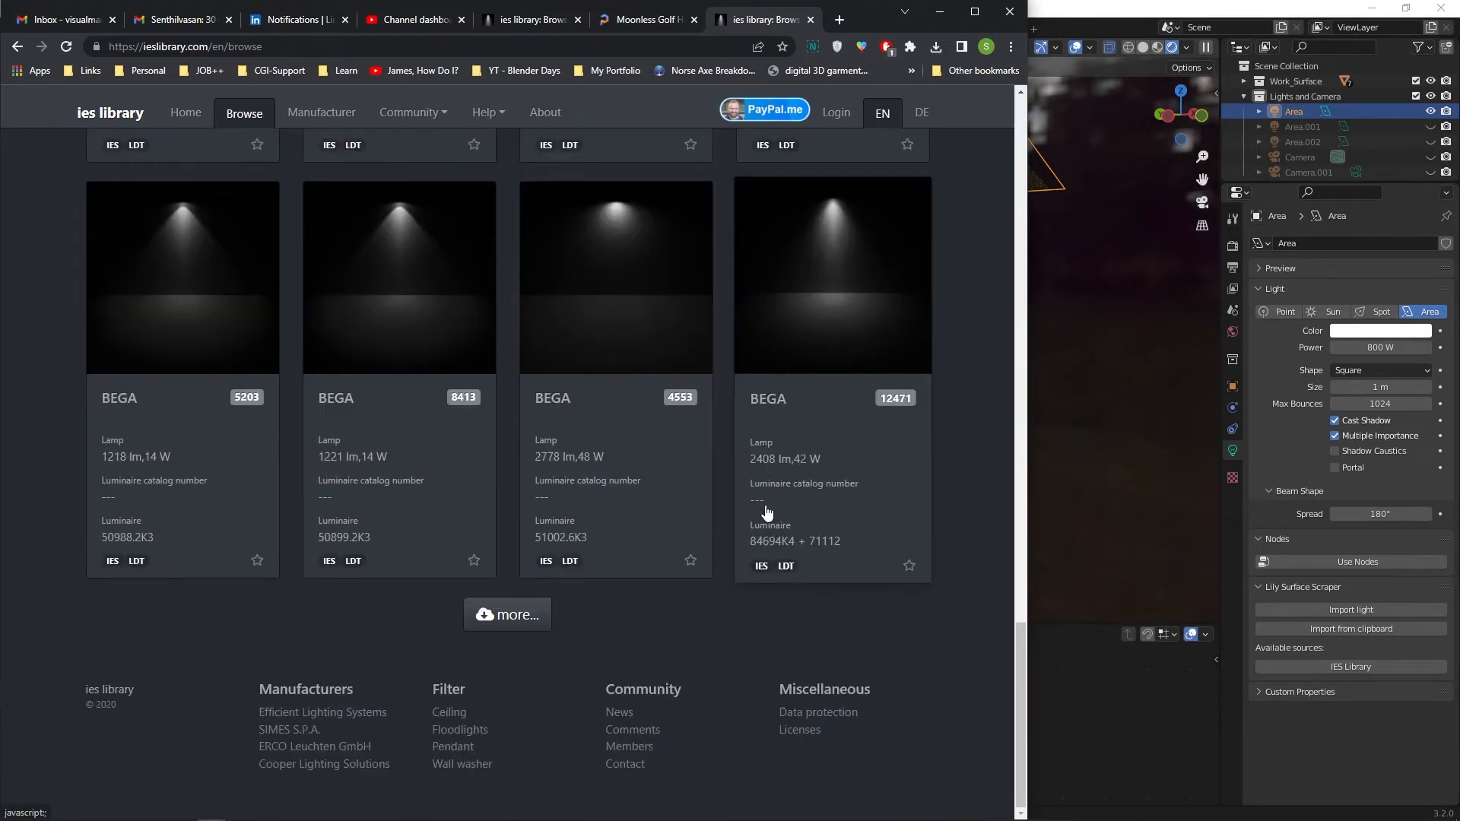
click(507, 614)
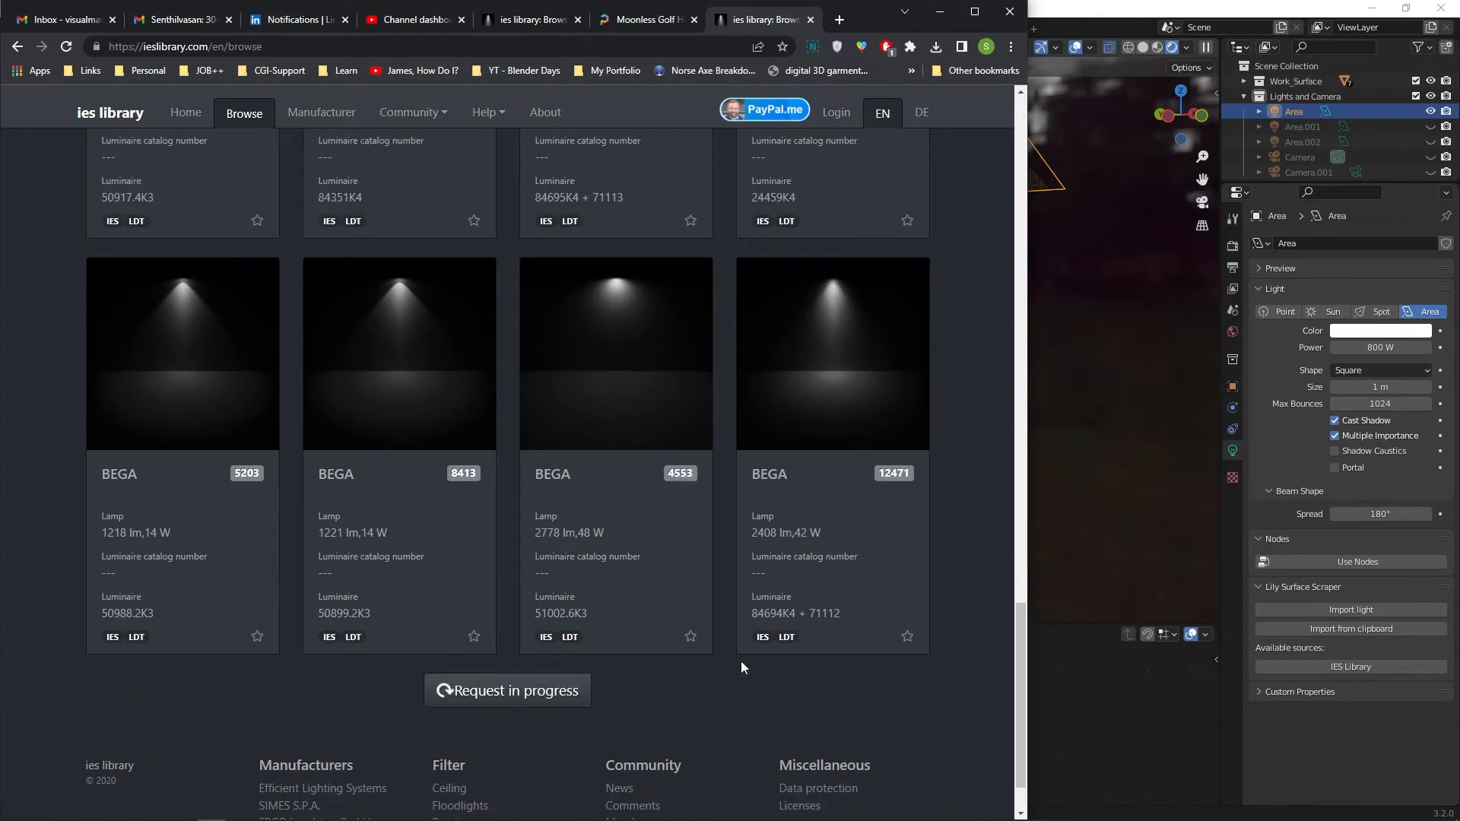
mouse_move(893, 474)
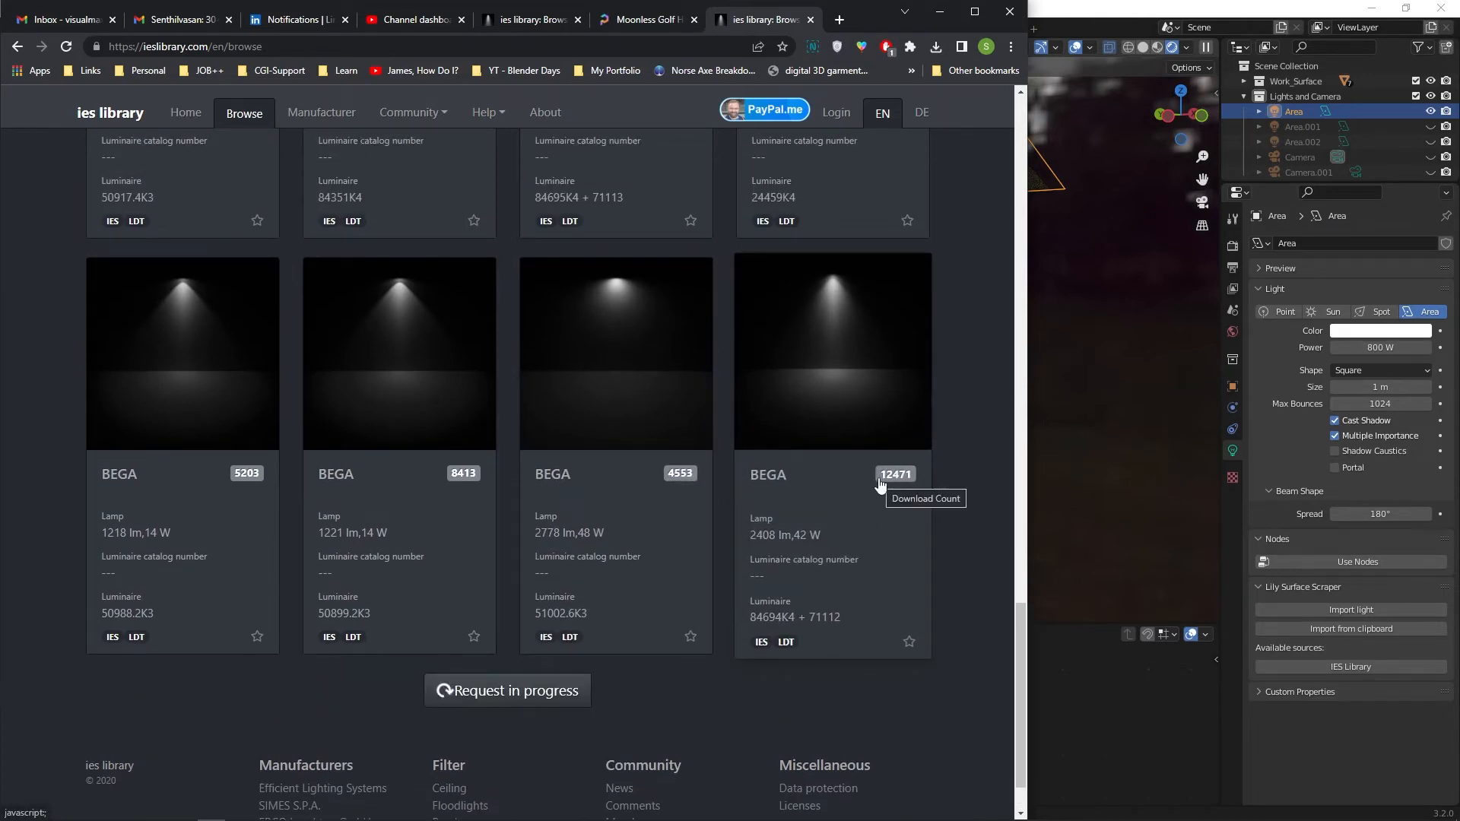
scroll(down, 3)
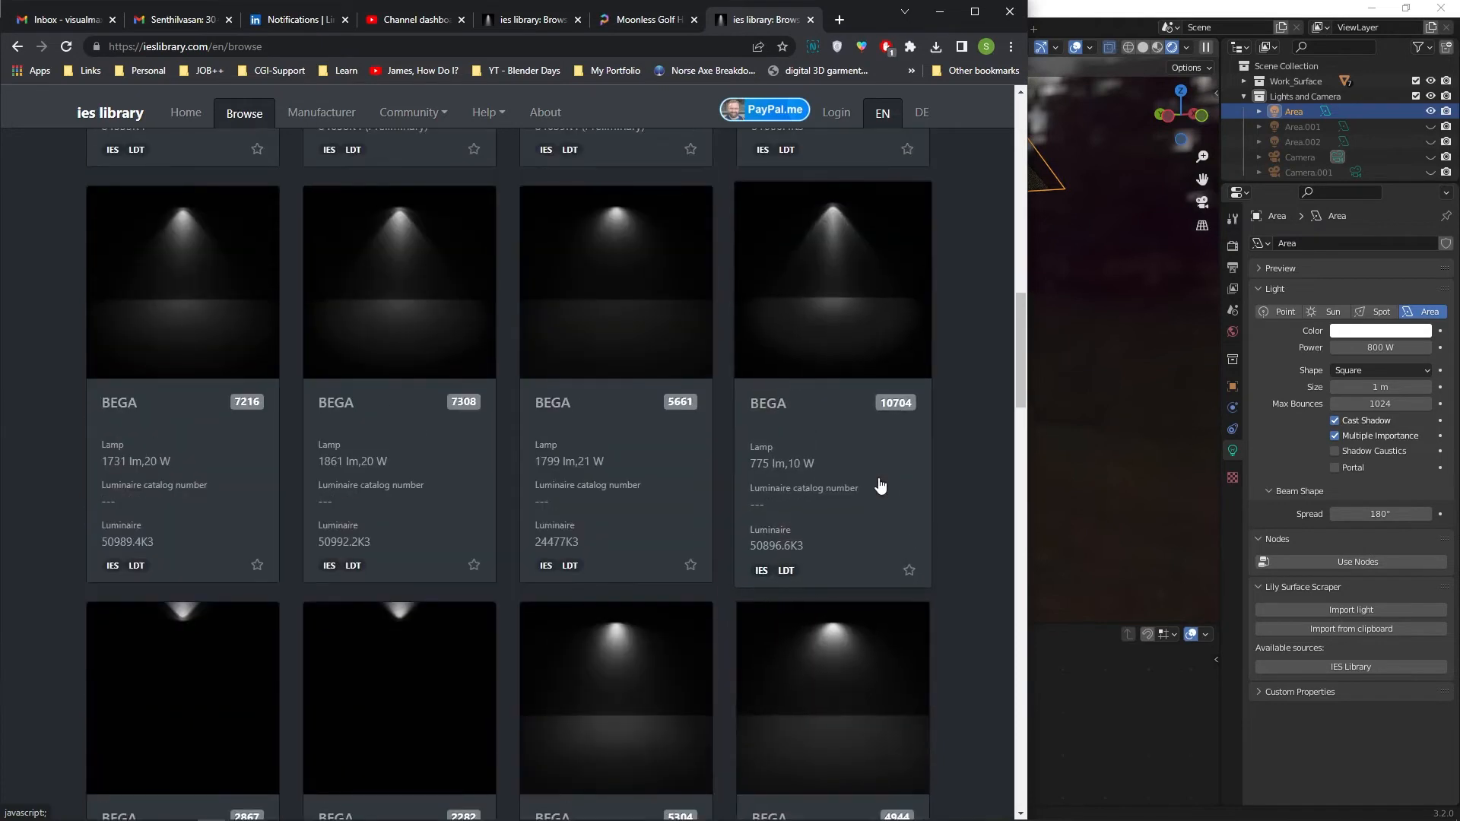
scroll(down, 3)
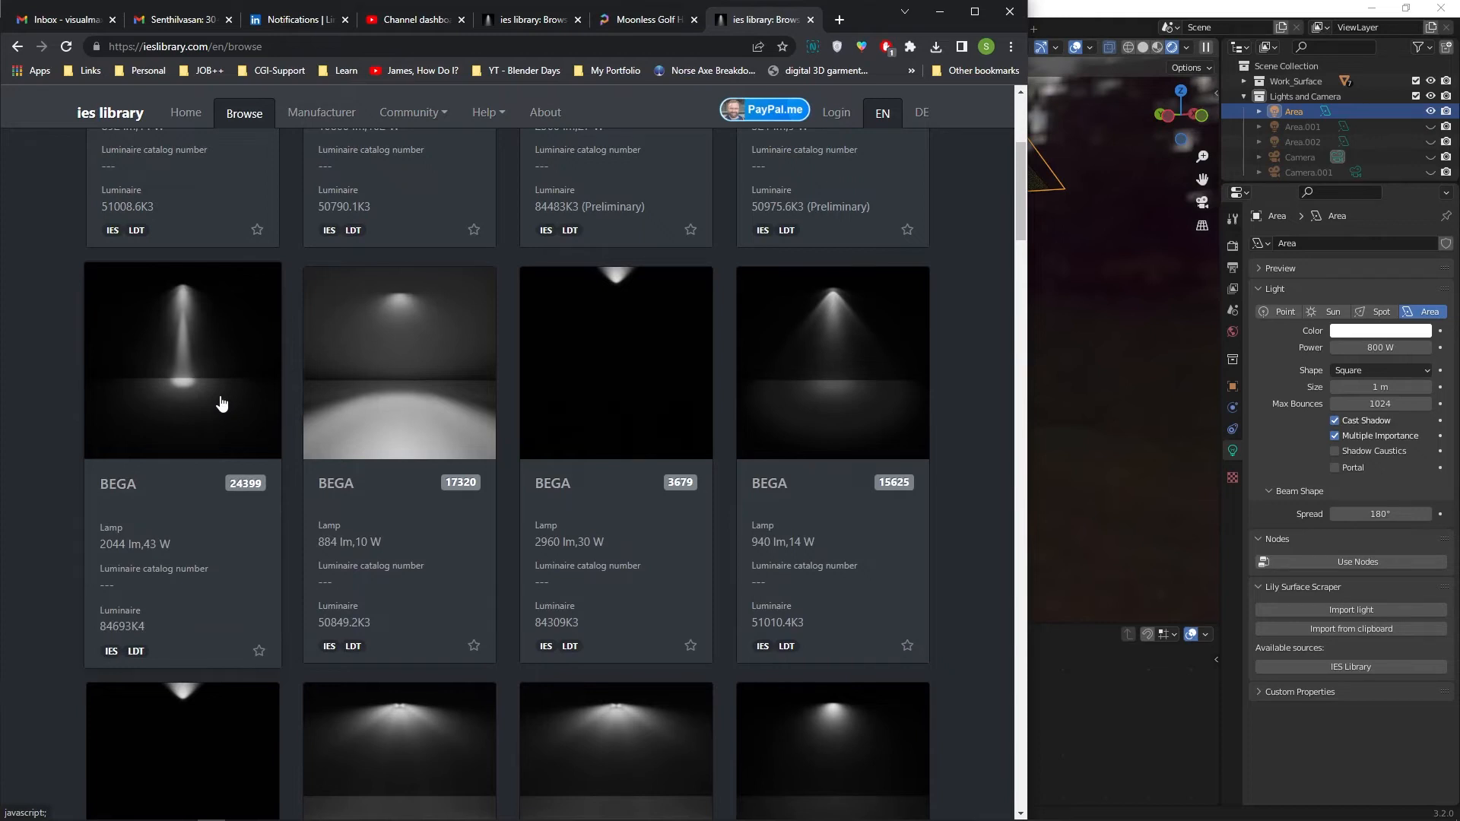
scroll(up, 3)
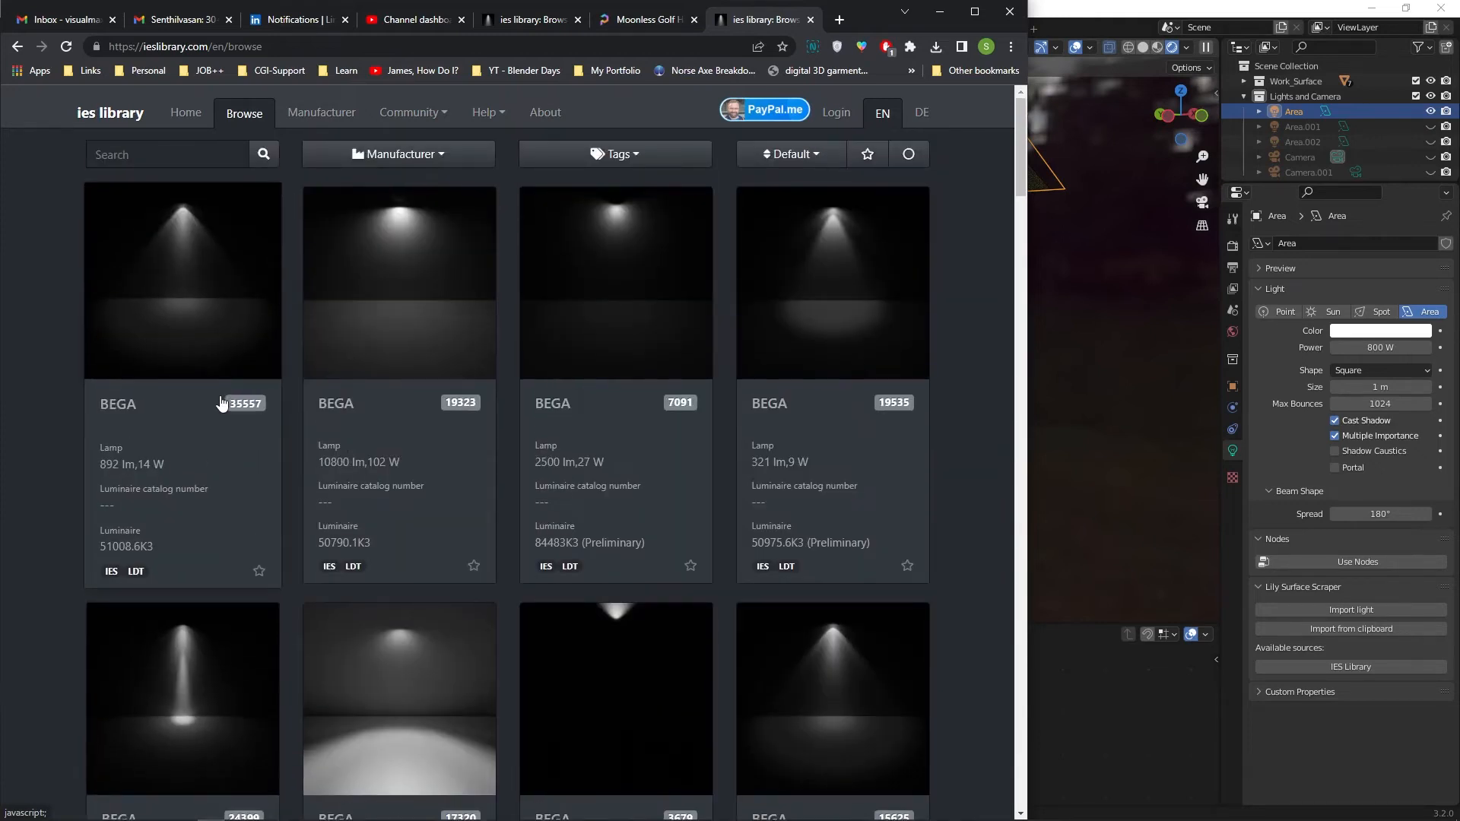
scroll(down, 3)
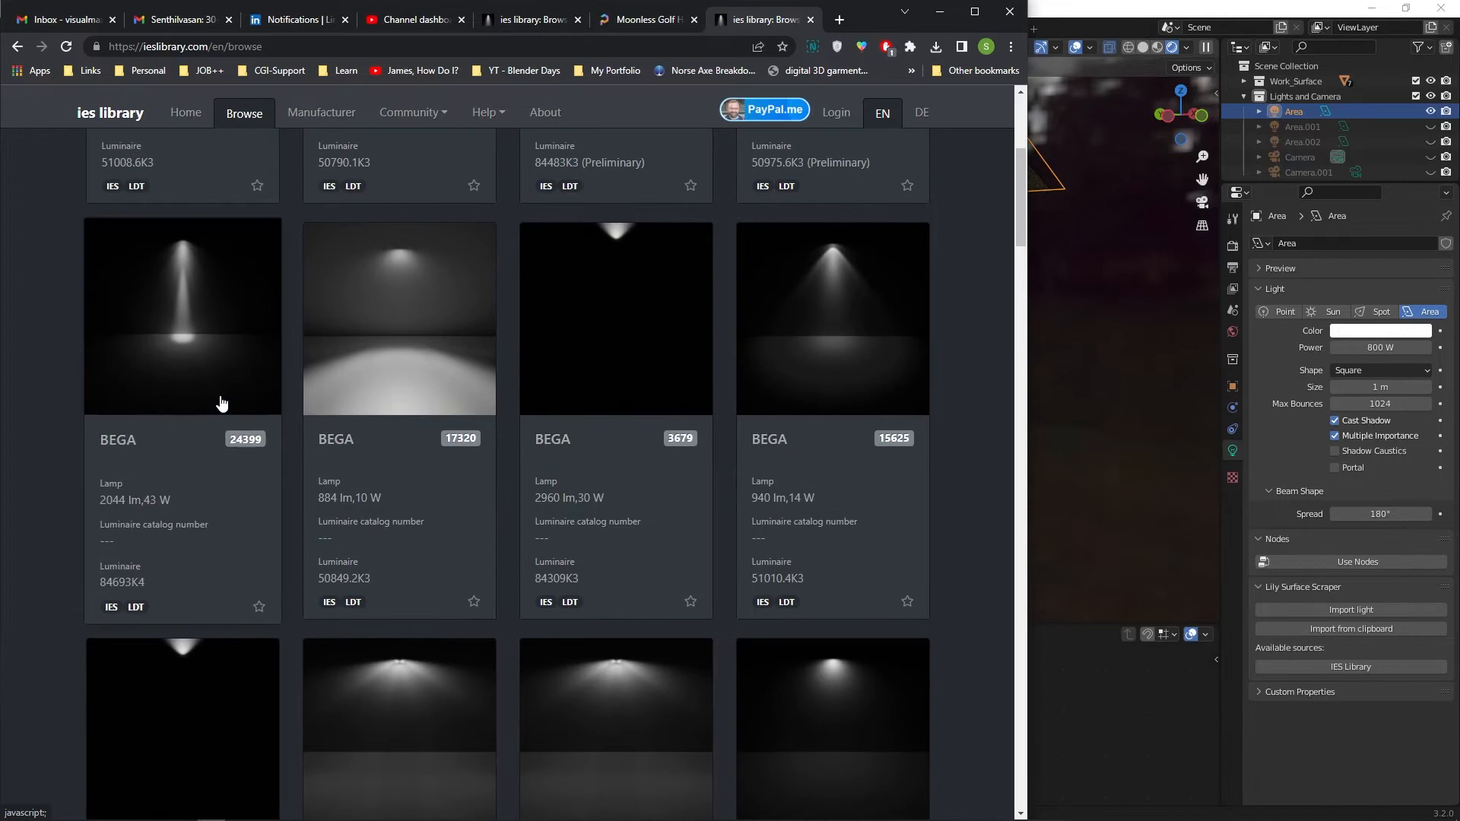
click(182, 316)
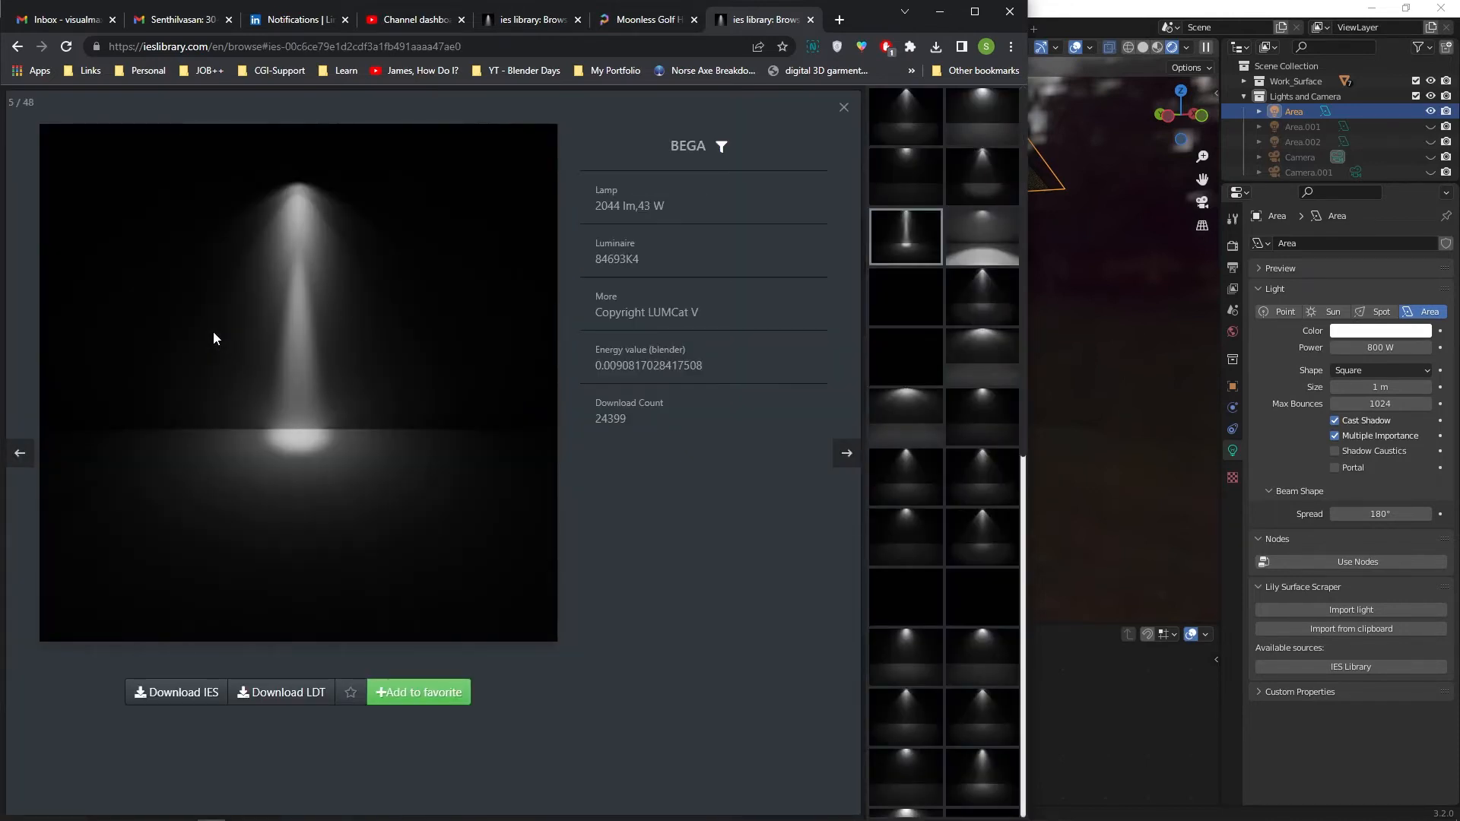
right_click(233, 46)
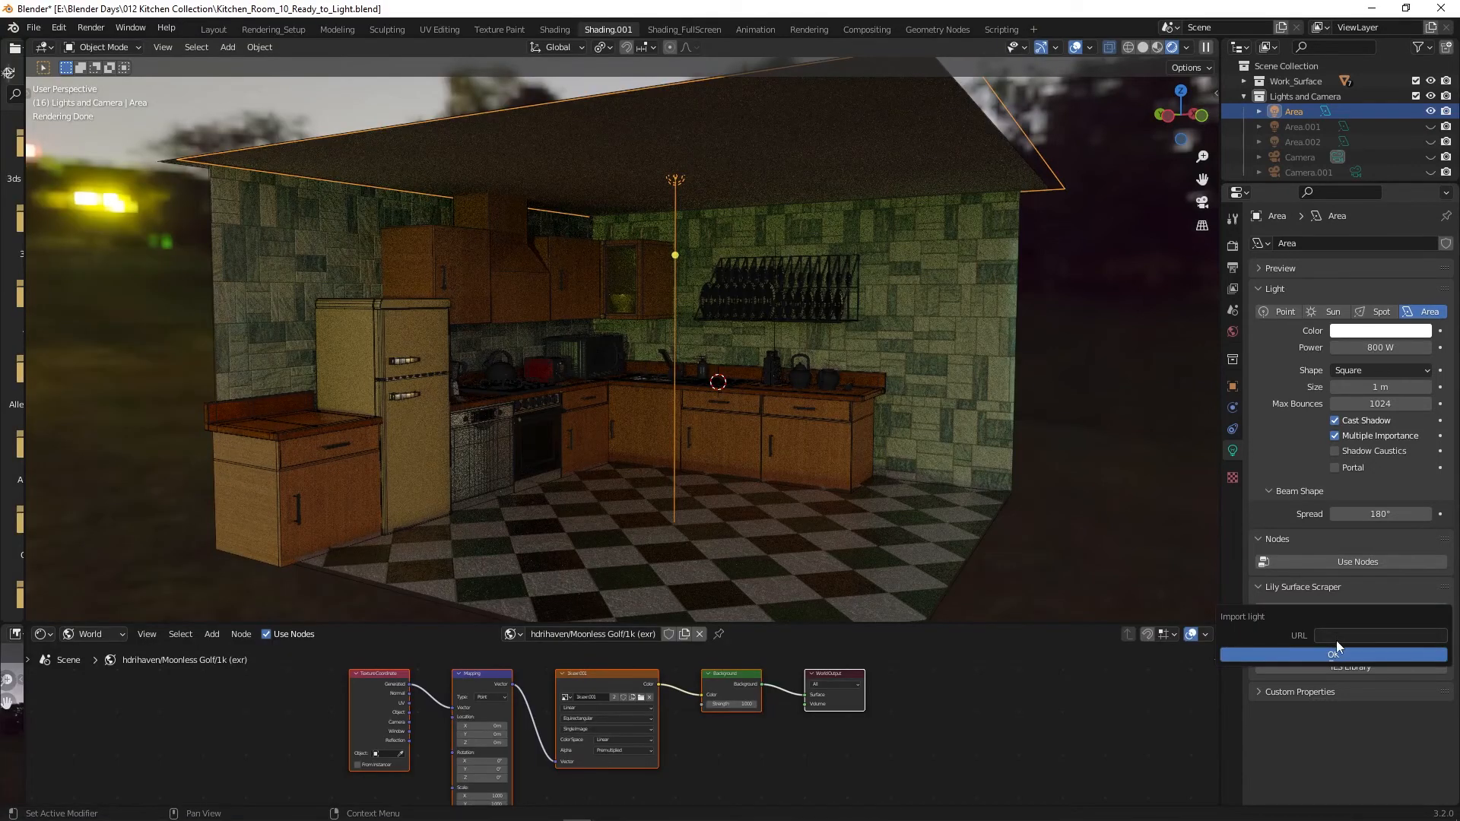
Step: Import the BEGA light from its ieslibrary.com URL and show the Object shader nodes
click(1378, 635)
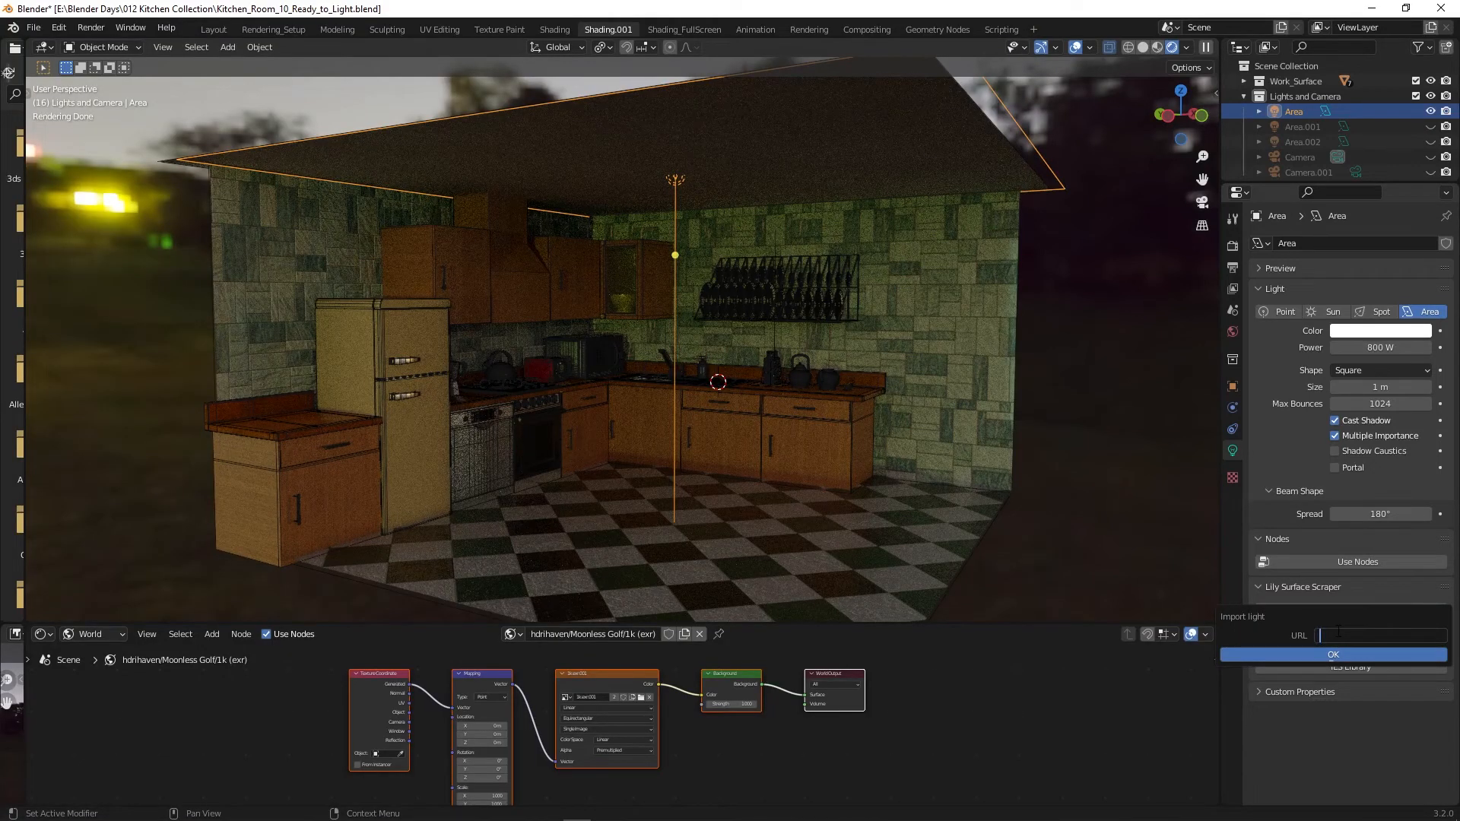
text(https://ieslibrar...b491aaaa47ae0)
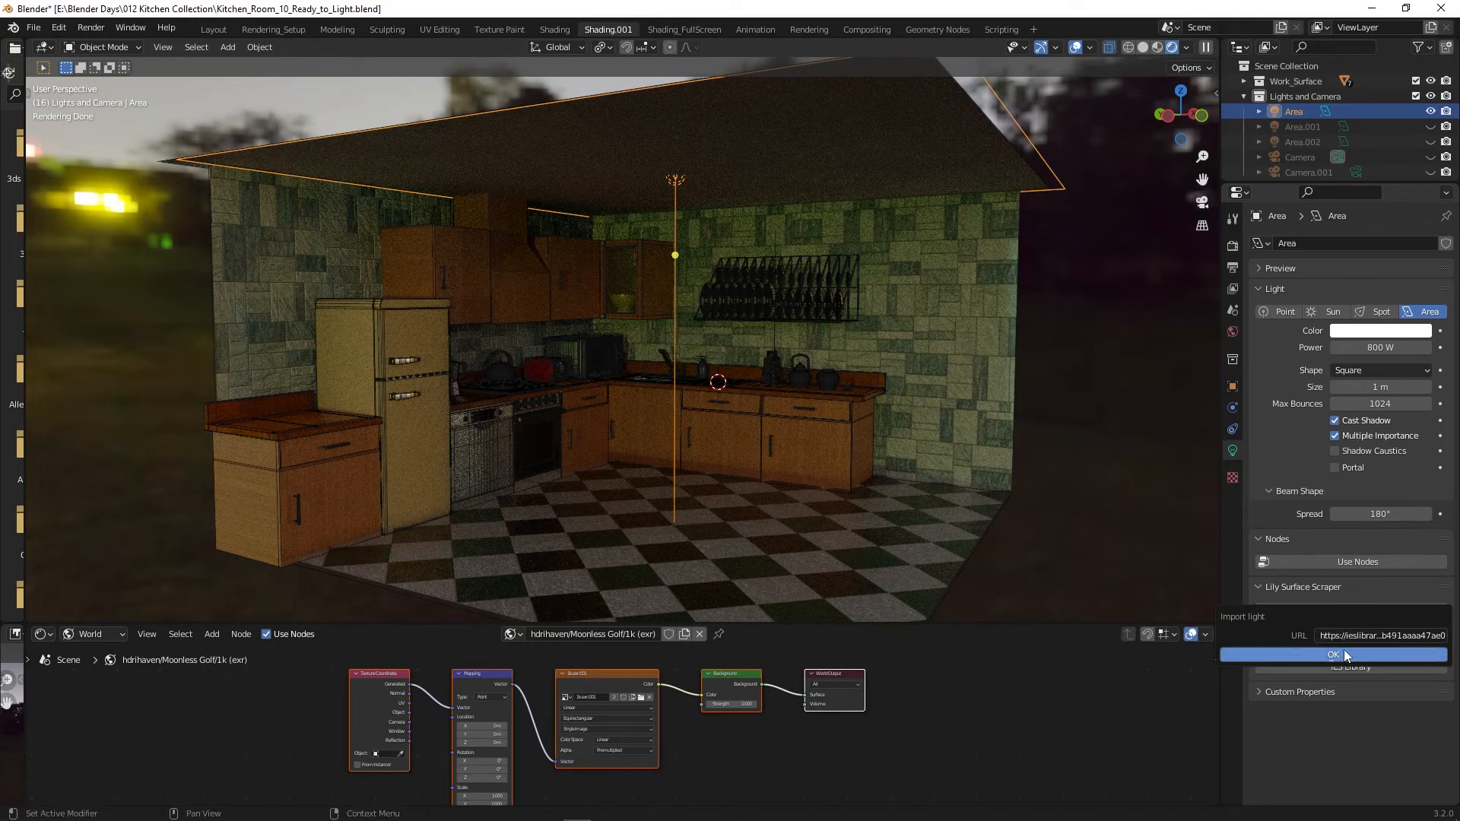
click(1333, 654)
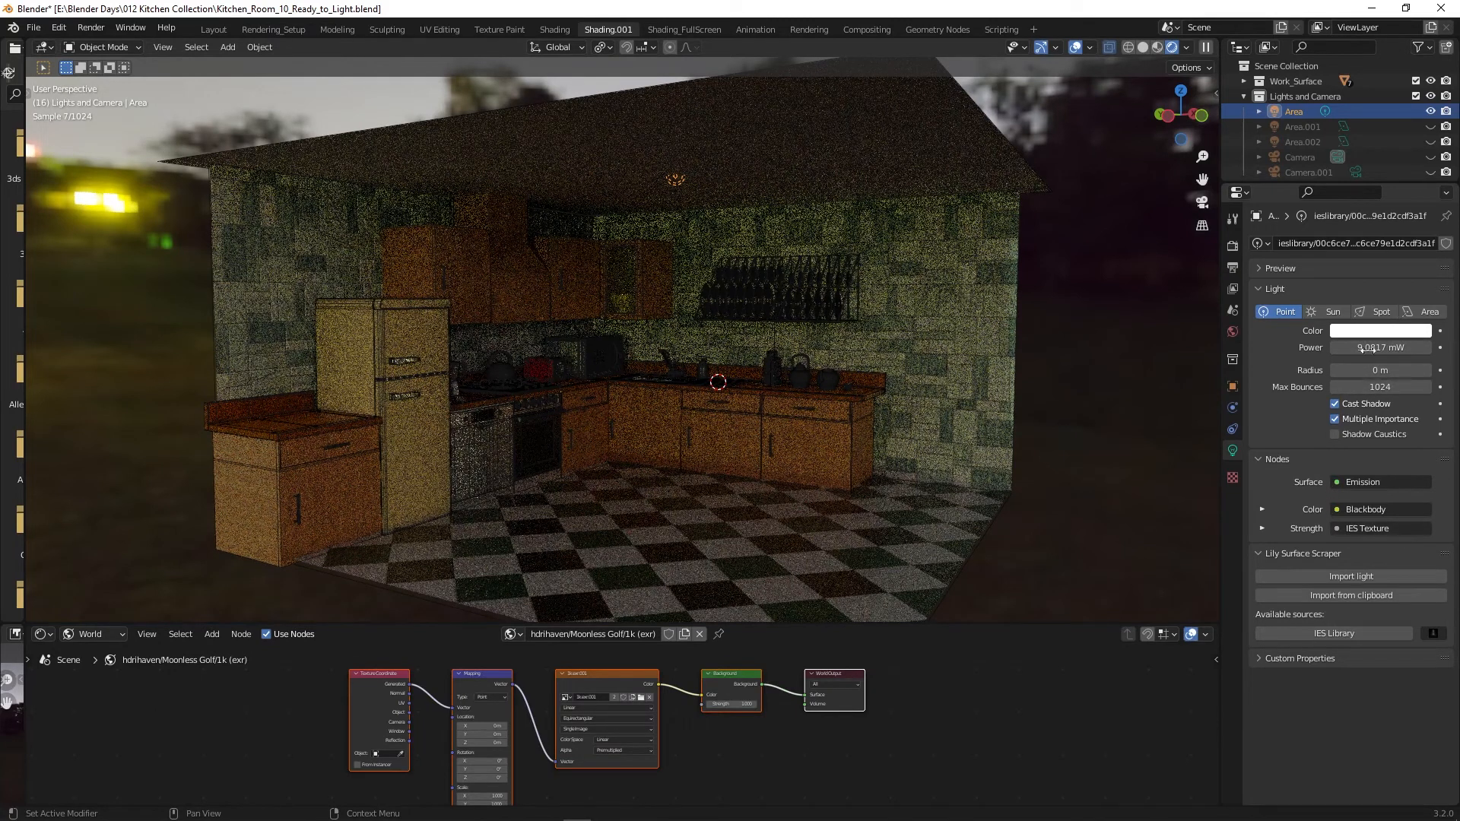
click(93, 634)
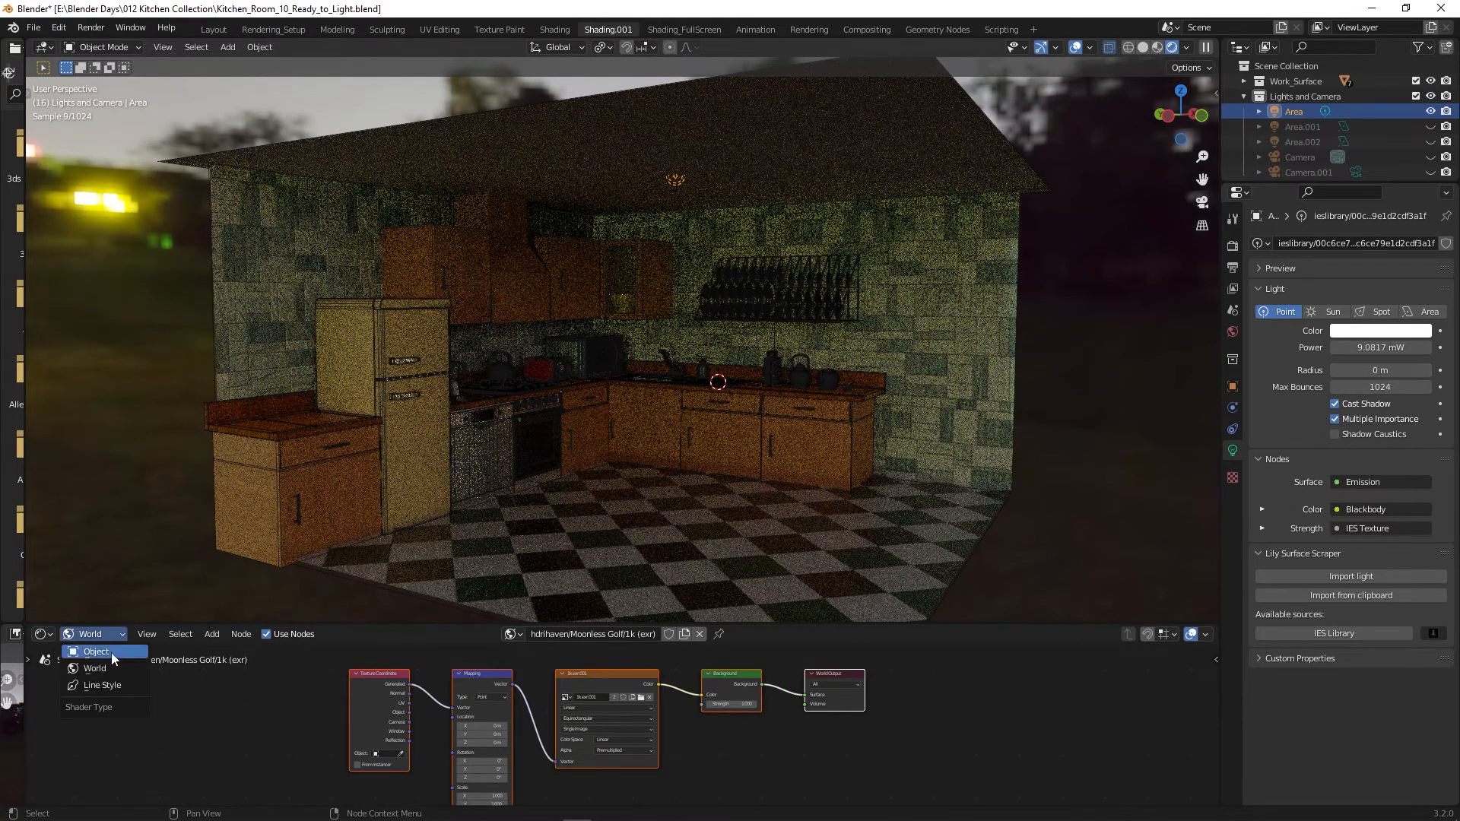
click(96, 650)
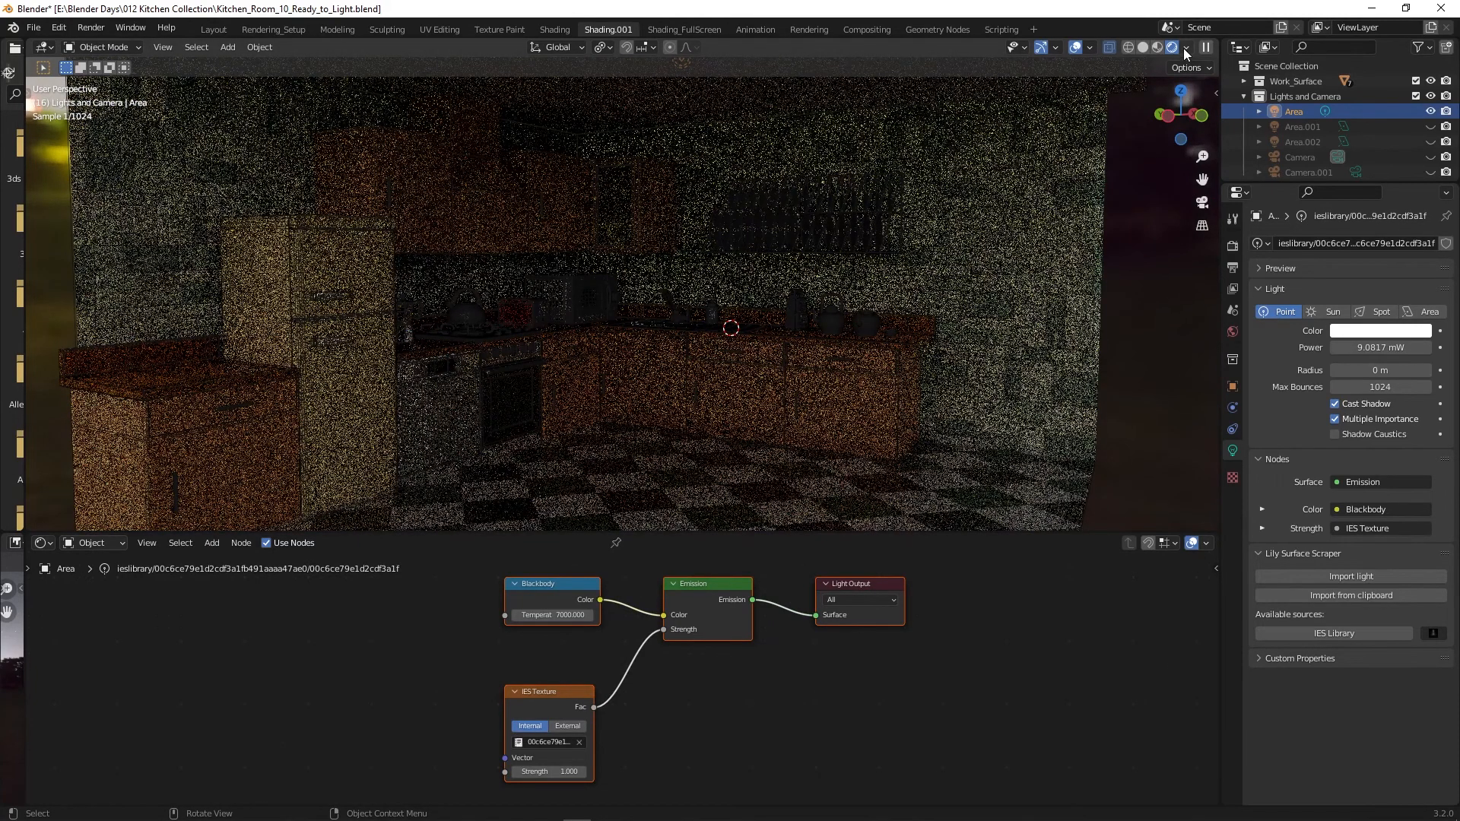
Step: Enable Scene Lights and Scene World in viewport shading, then select the Blackbody temperature field
click(1185, 47)
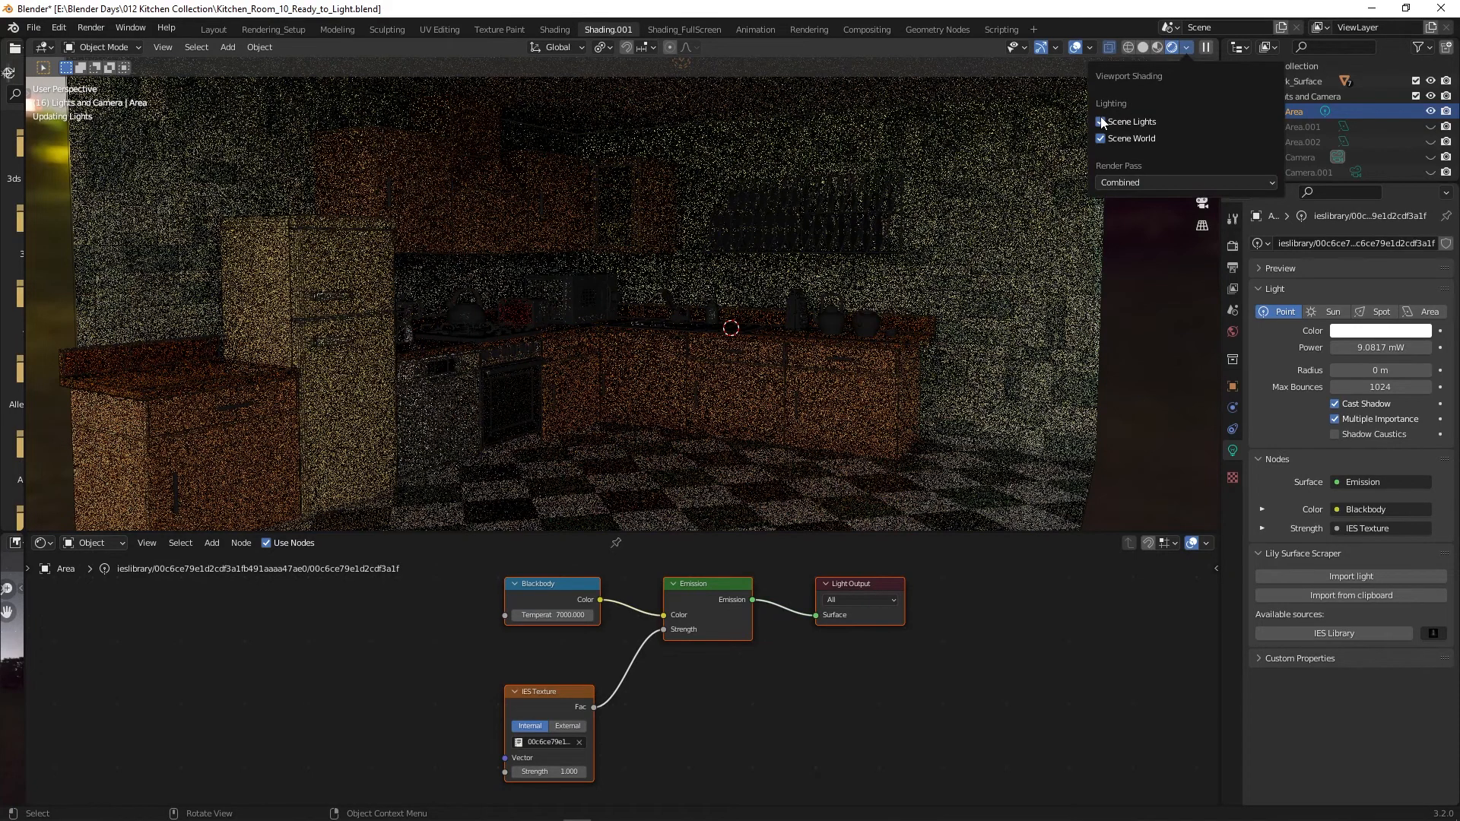
click(1100, 121)
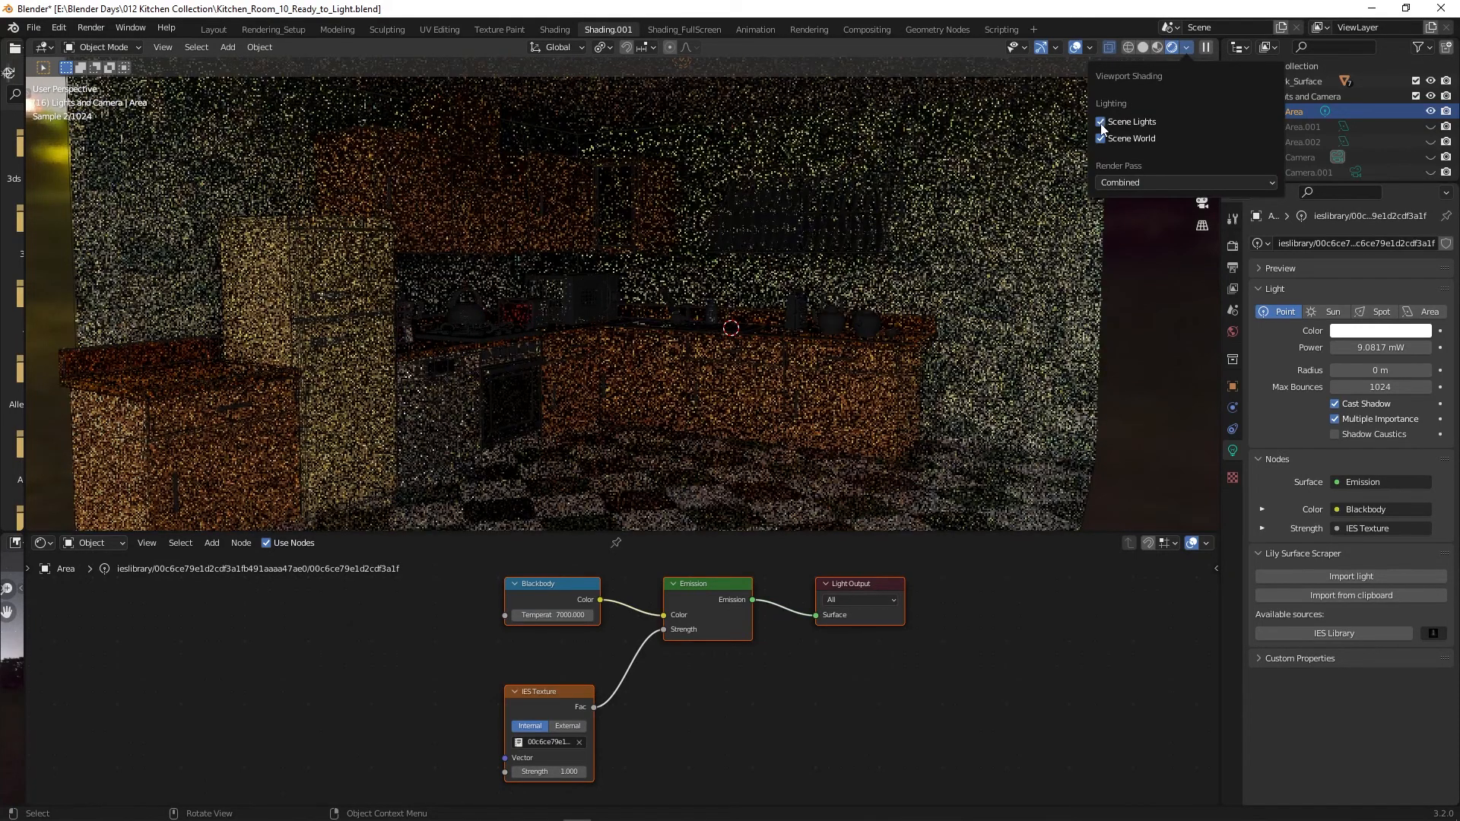
click(1100, 138)
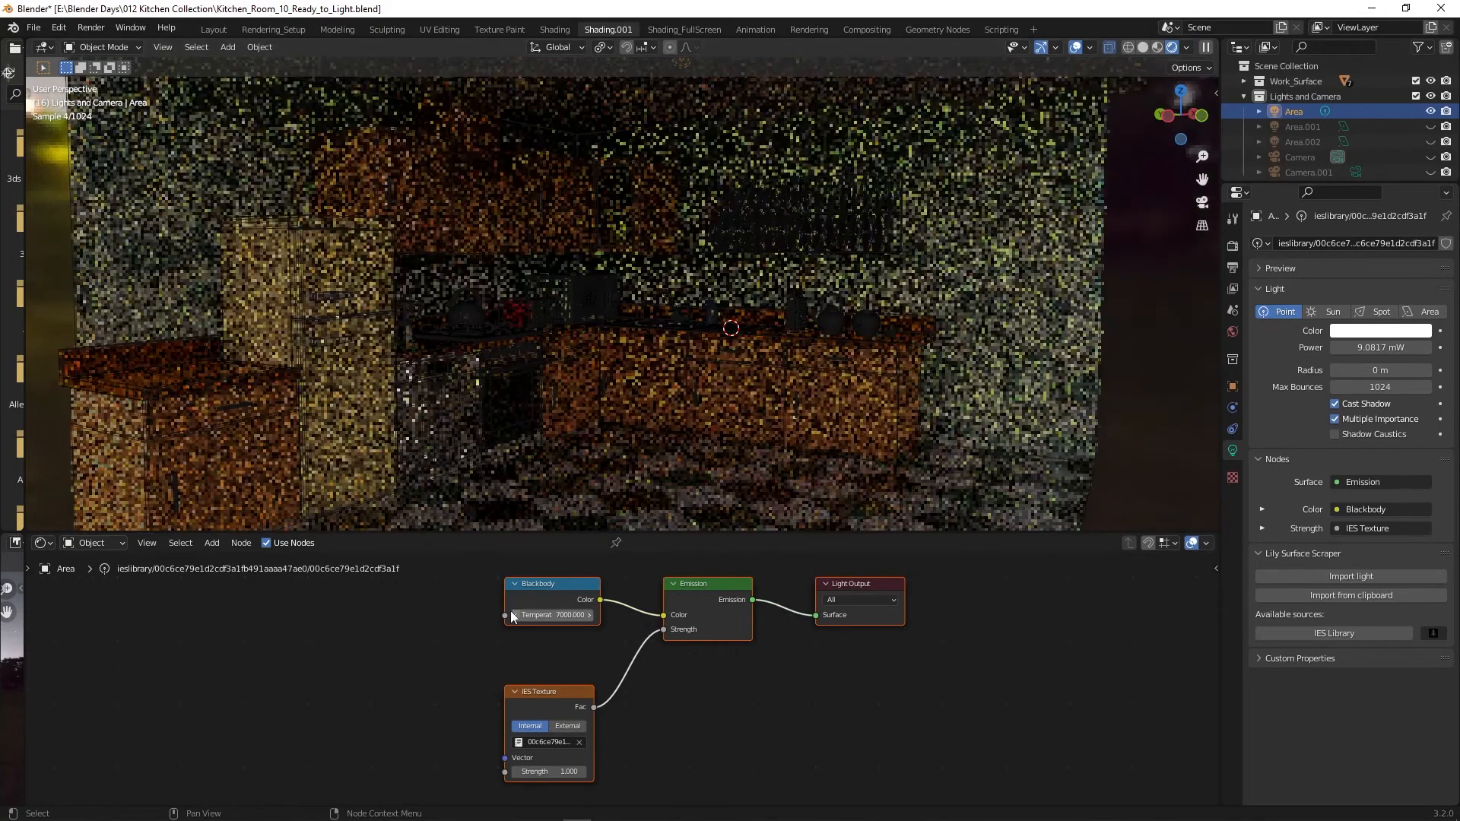
click(552, 614)
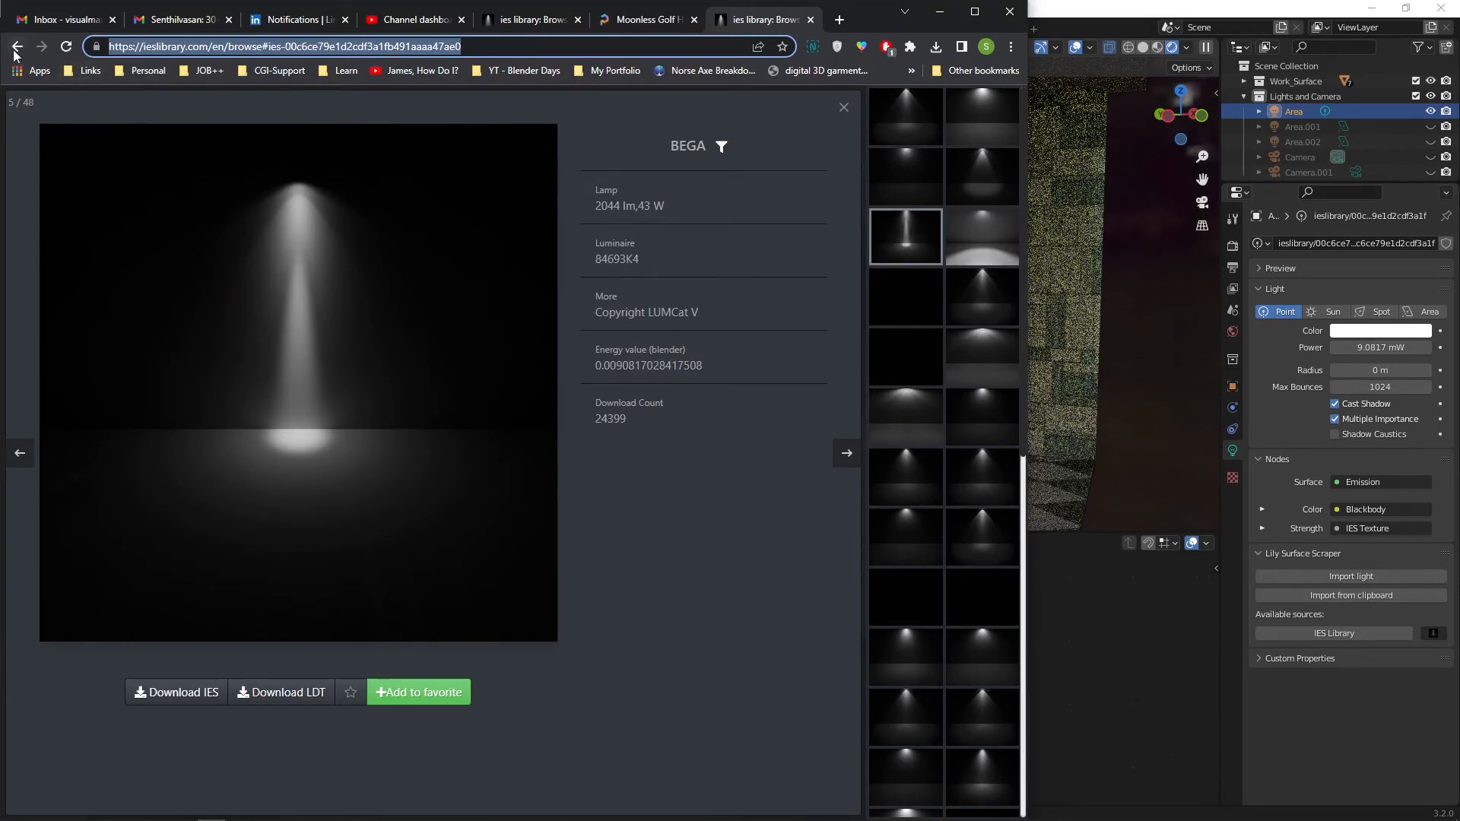
Step: Open the wide-spread BEGA 884 lm, 10 W profile and copy its page address
click(16, 47)
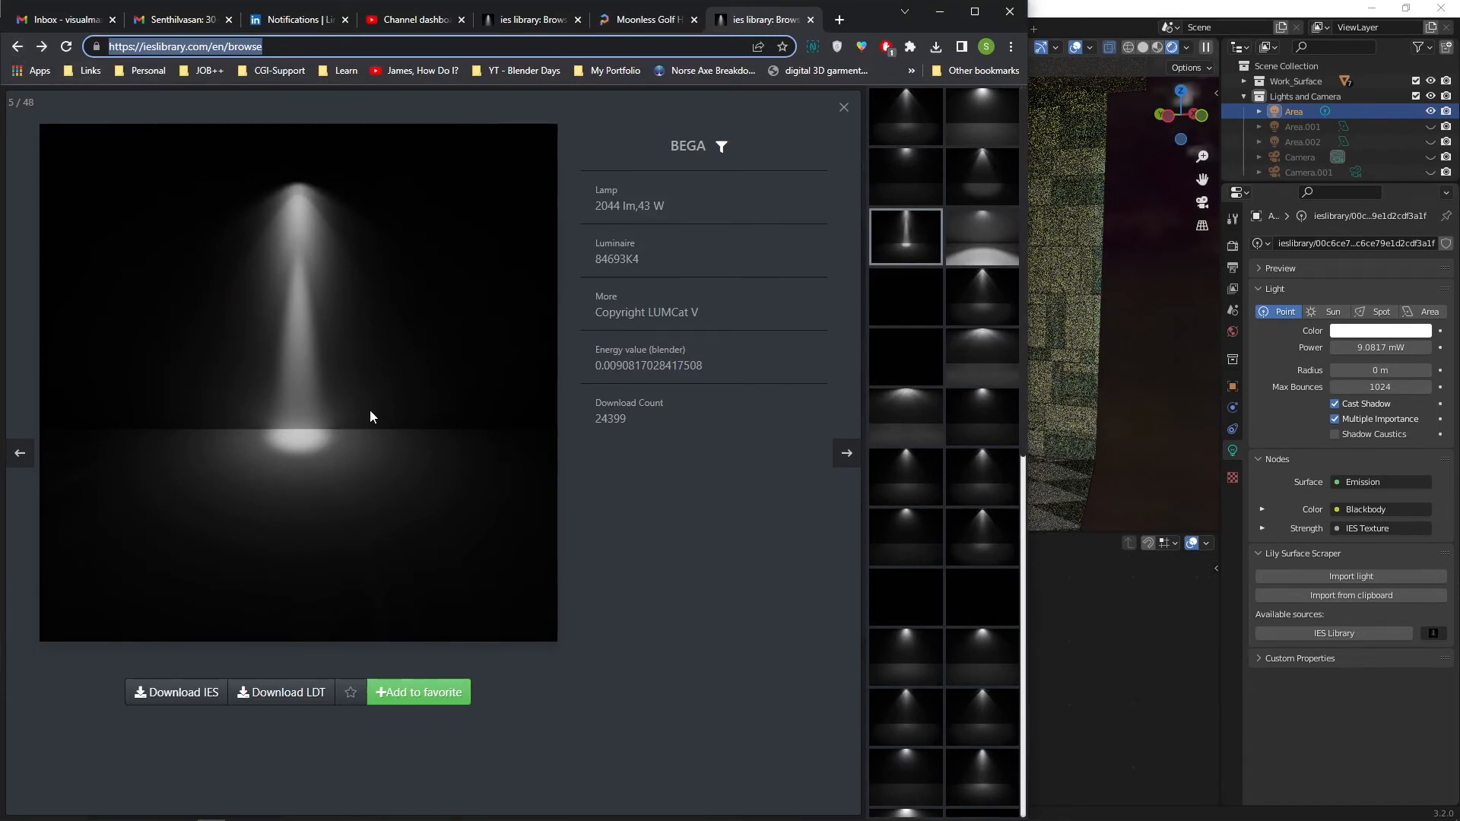
click(982, 237)
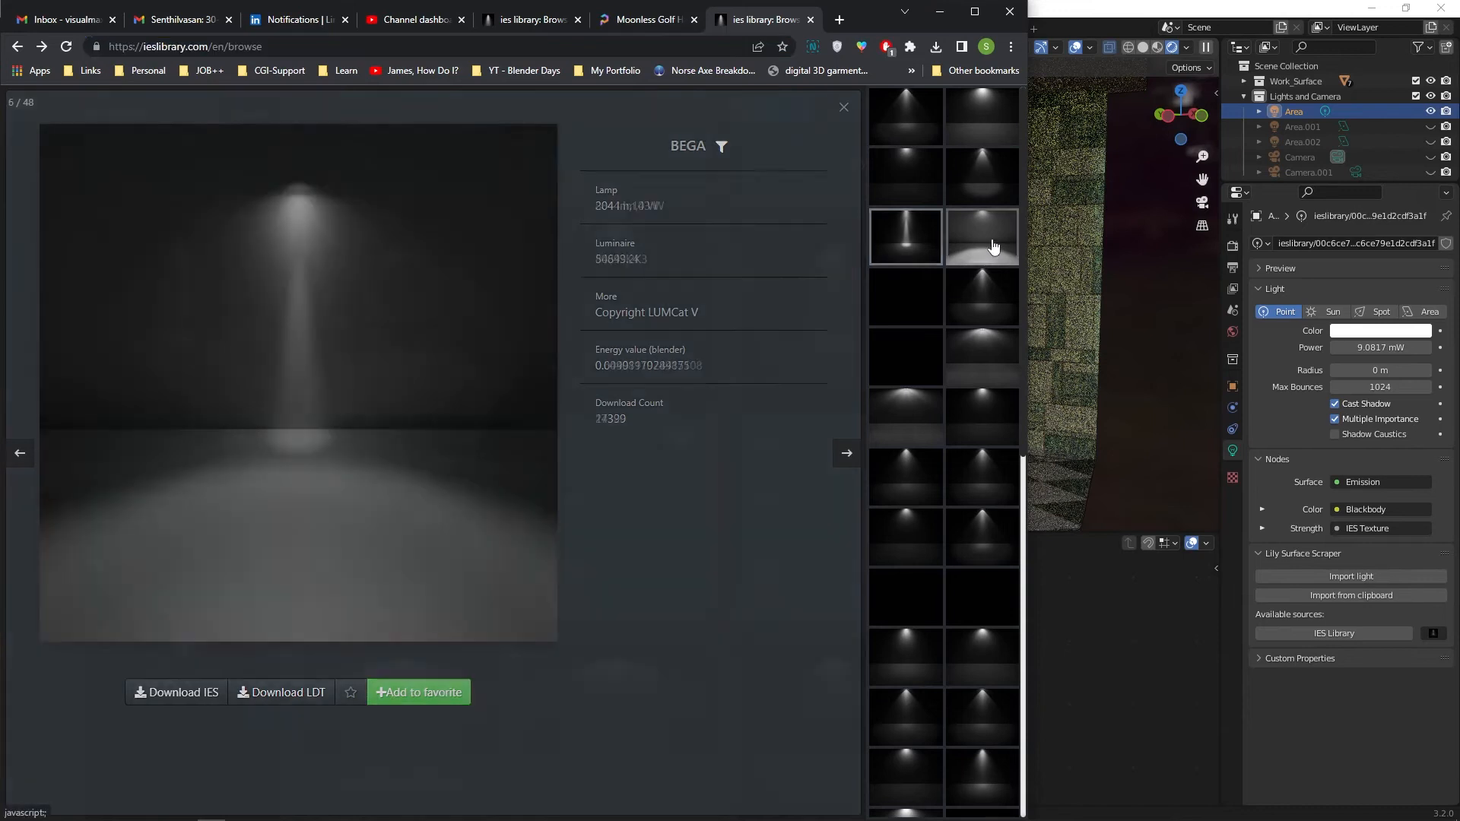
click(983, 237)
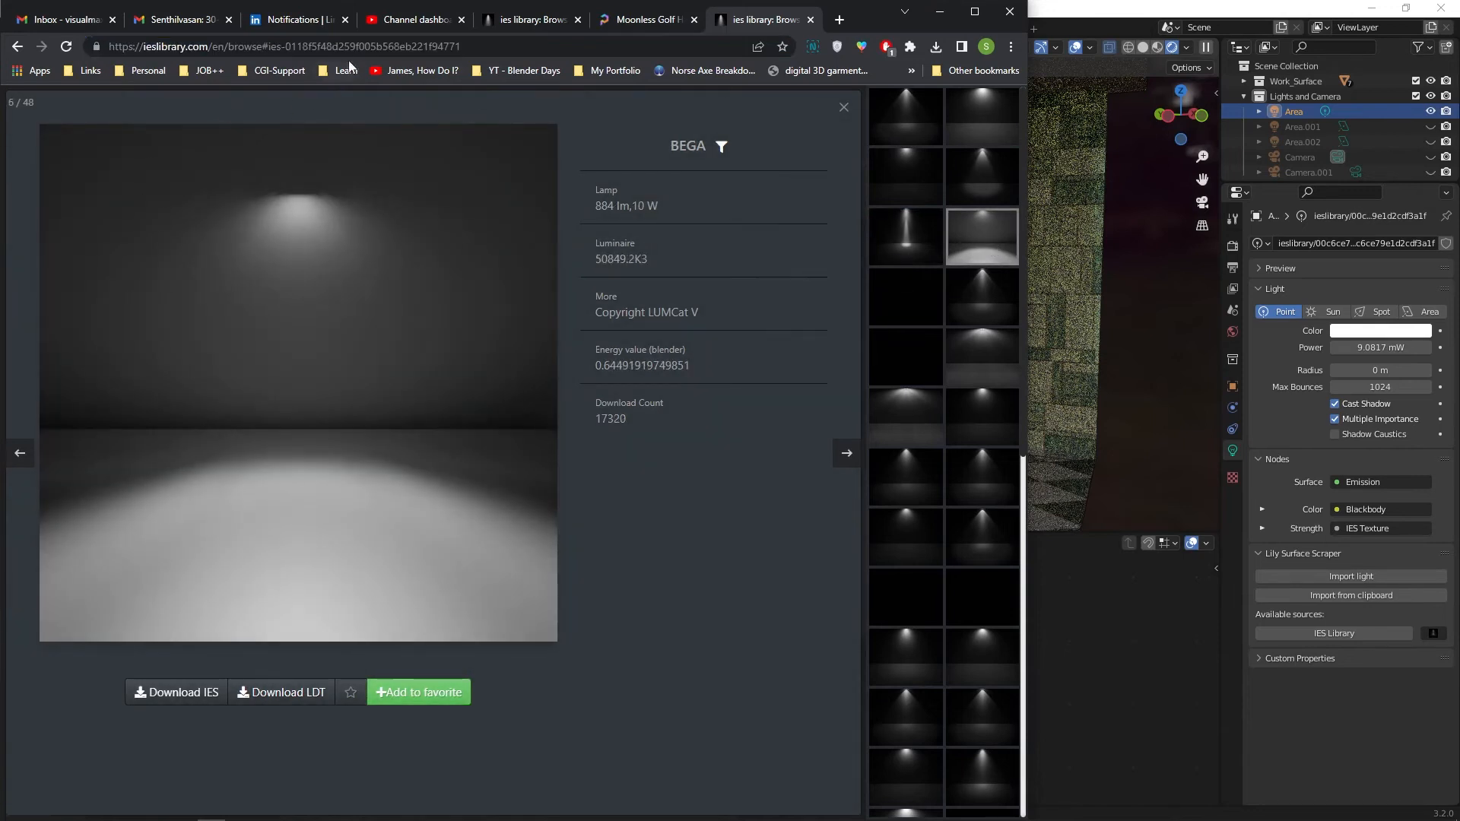
right_click(279, 46)
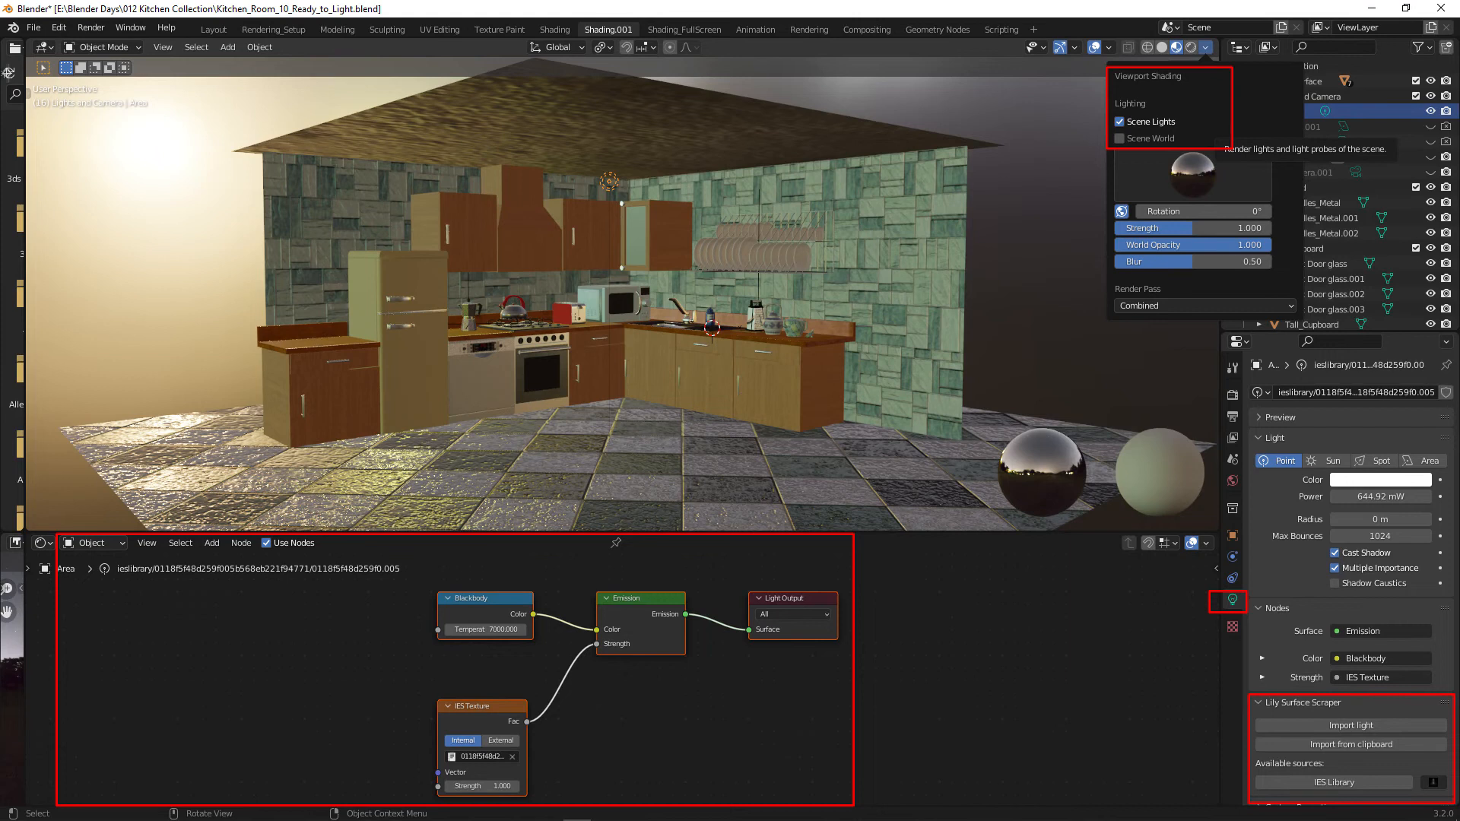
Step: Enable Scene World in the viewport shading options so the world lighting shows
click(1120, 138)
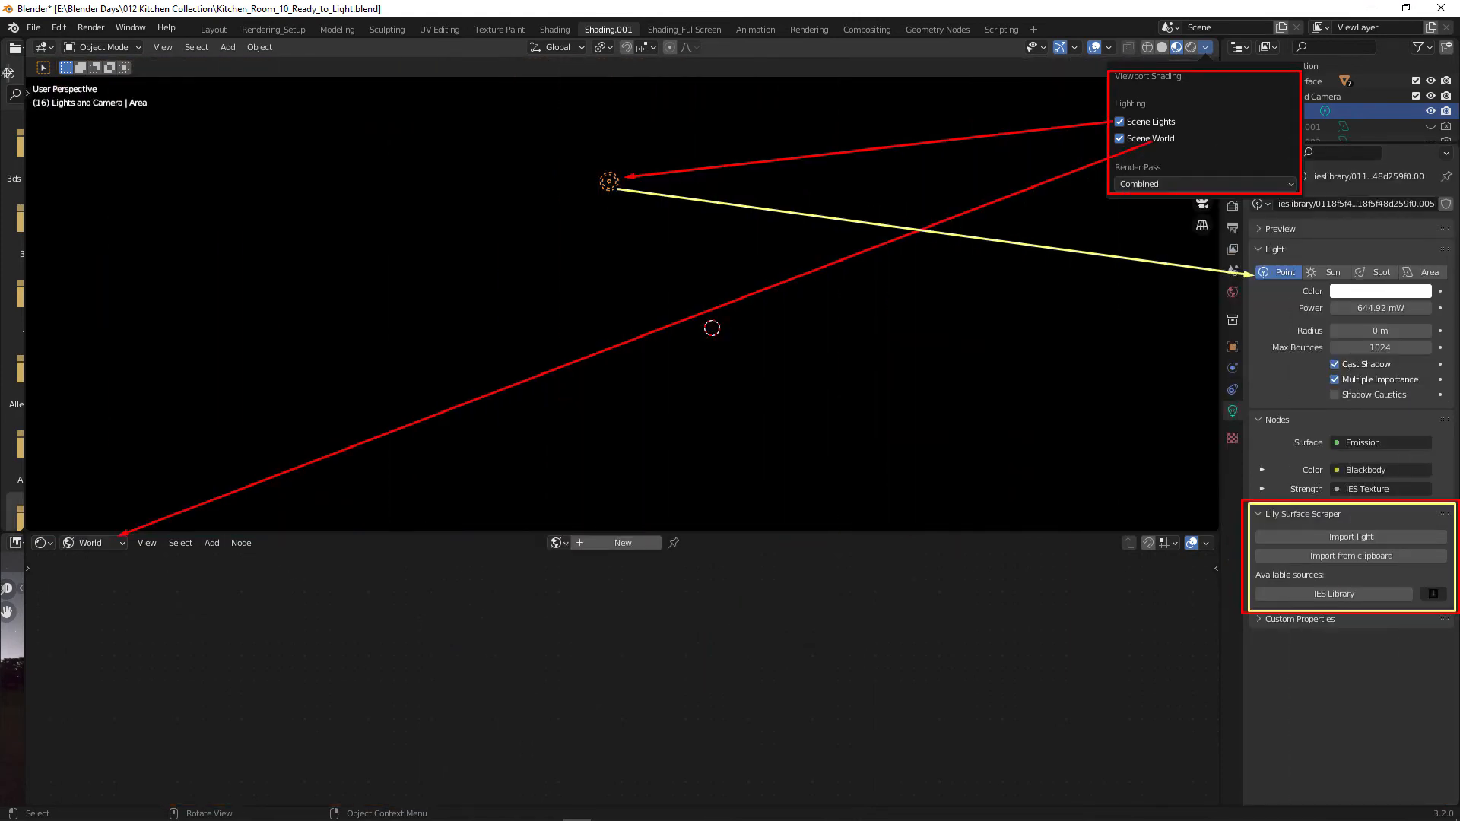